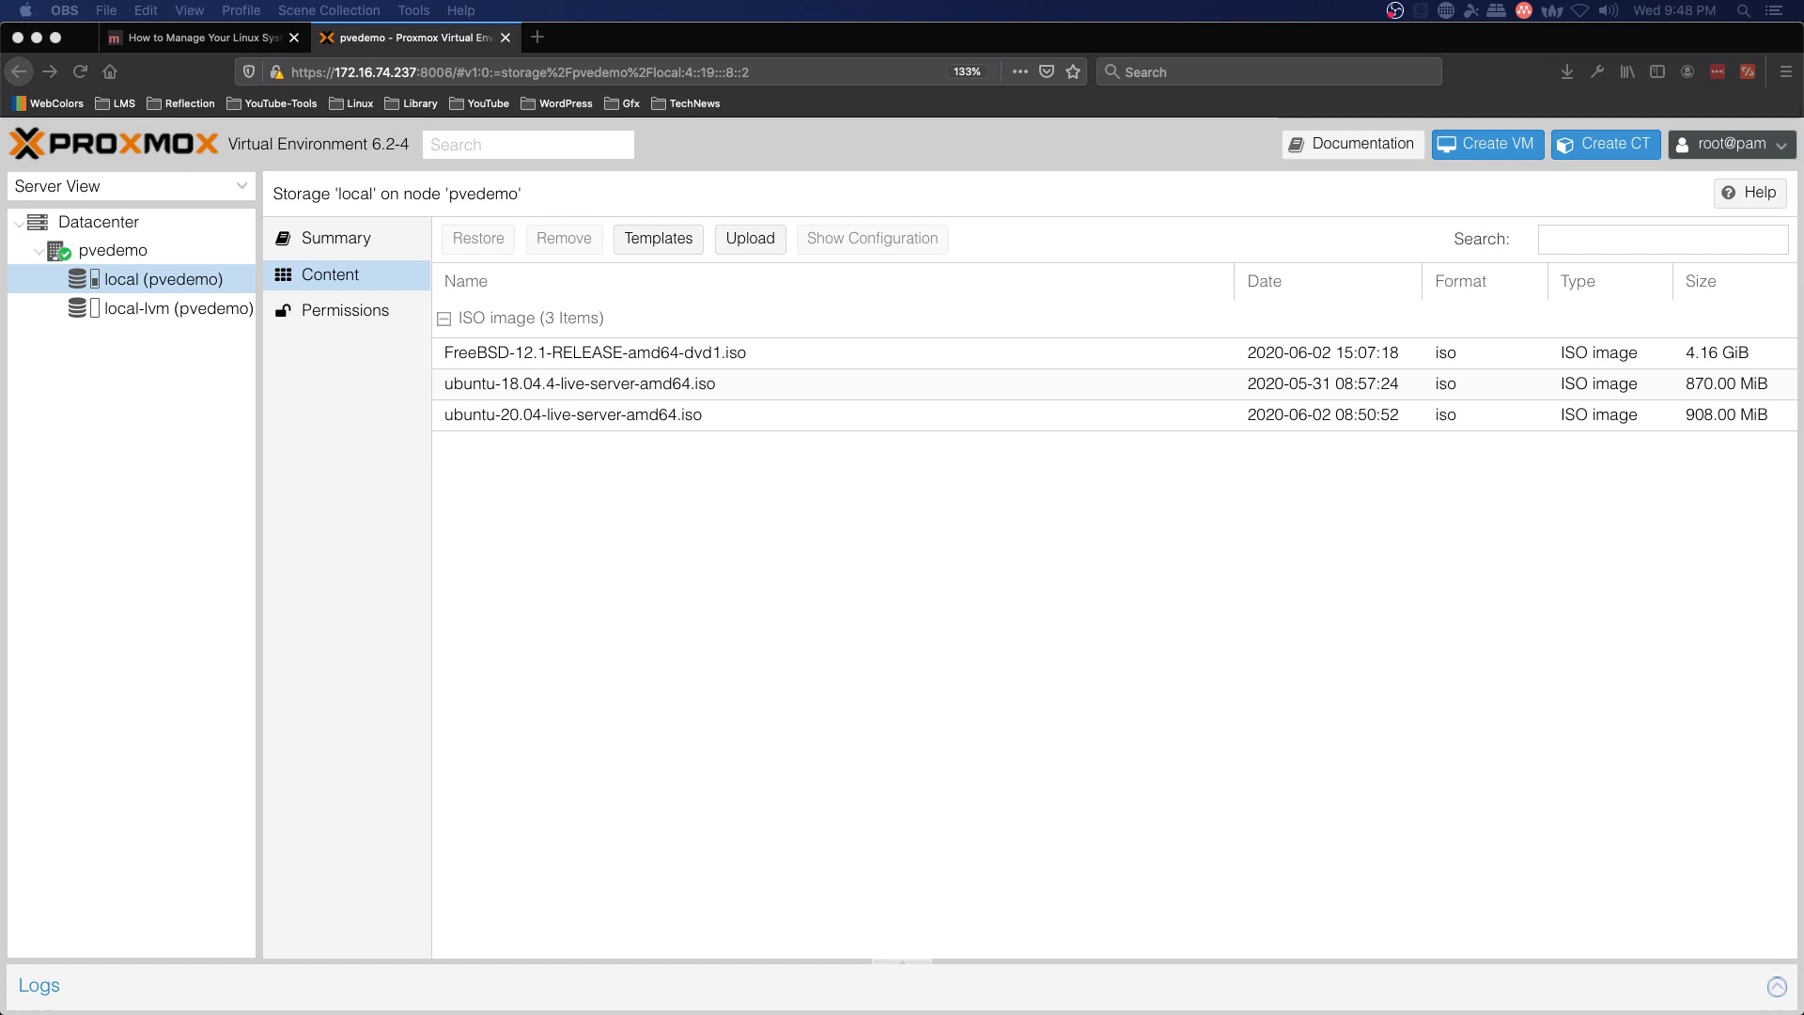
pyautogui.moveTo(226, 416)
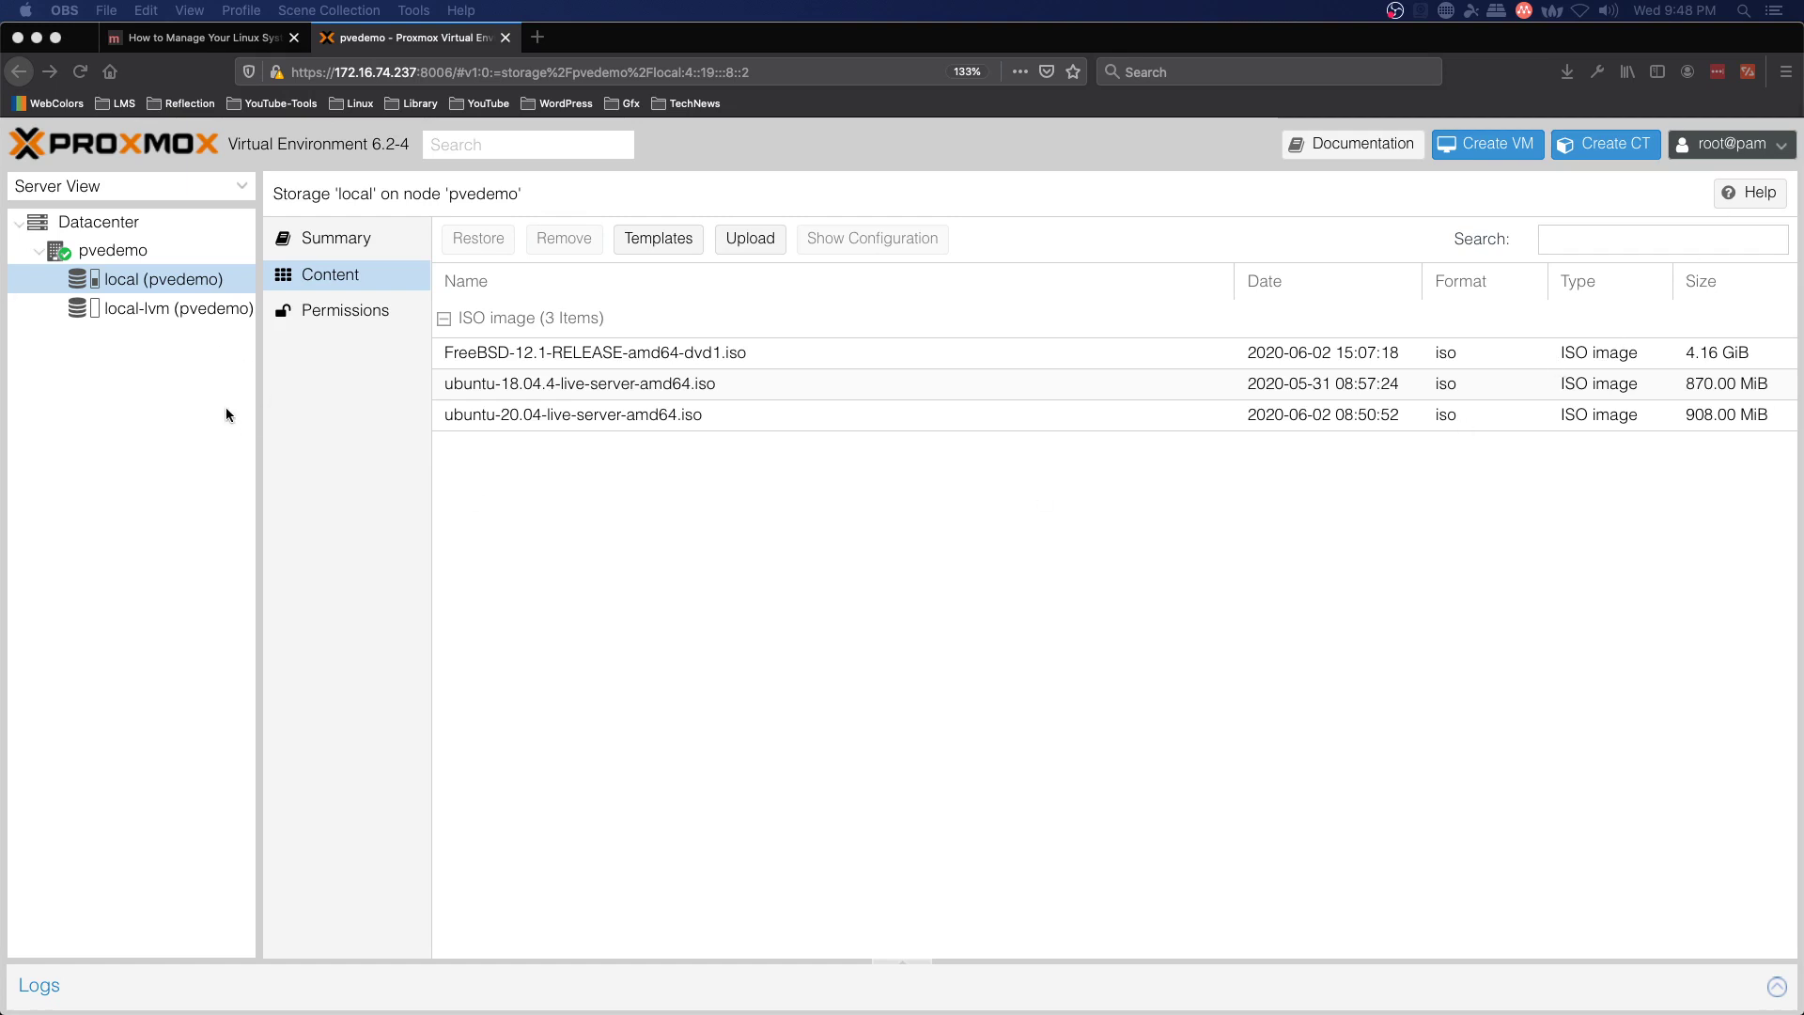
pyautogui.moveTo(101, 252)
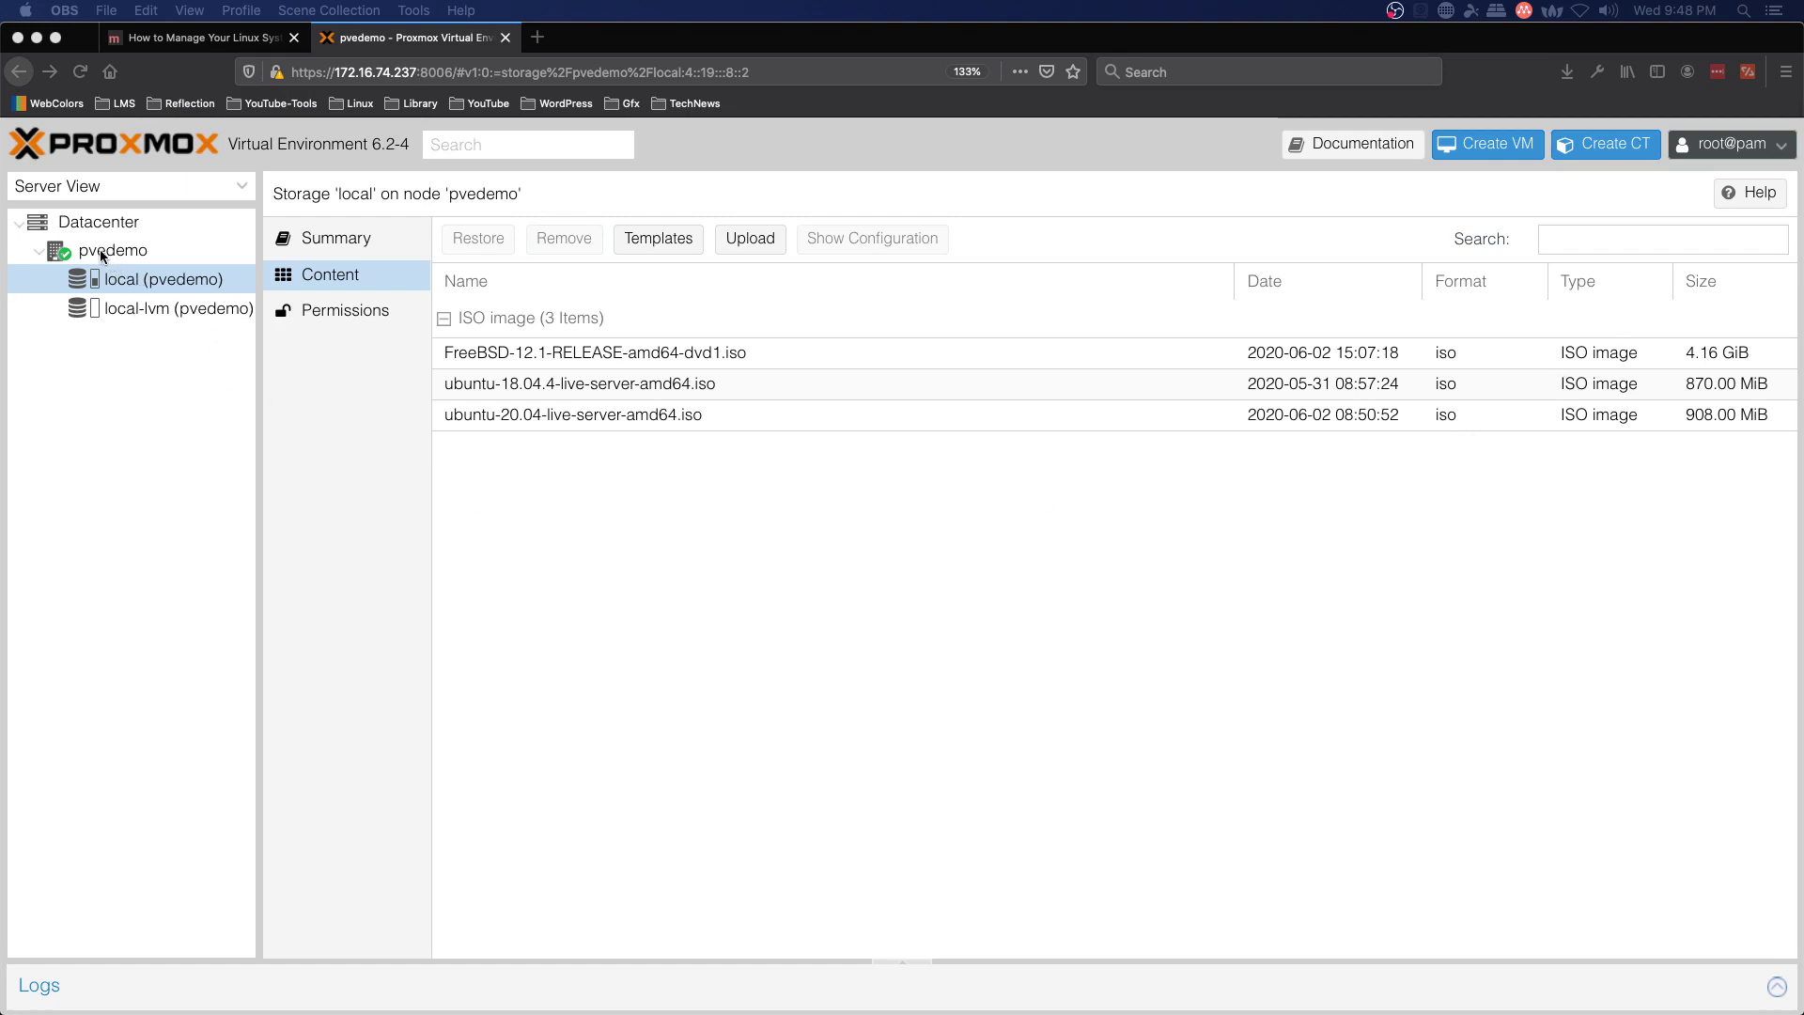
# - Right-click the pvedemo node in Server View to show its action menu
pyautogui.rightClick(114, 250)
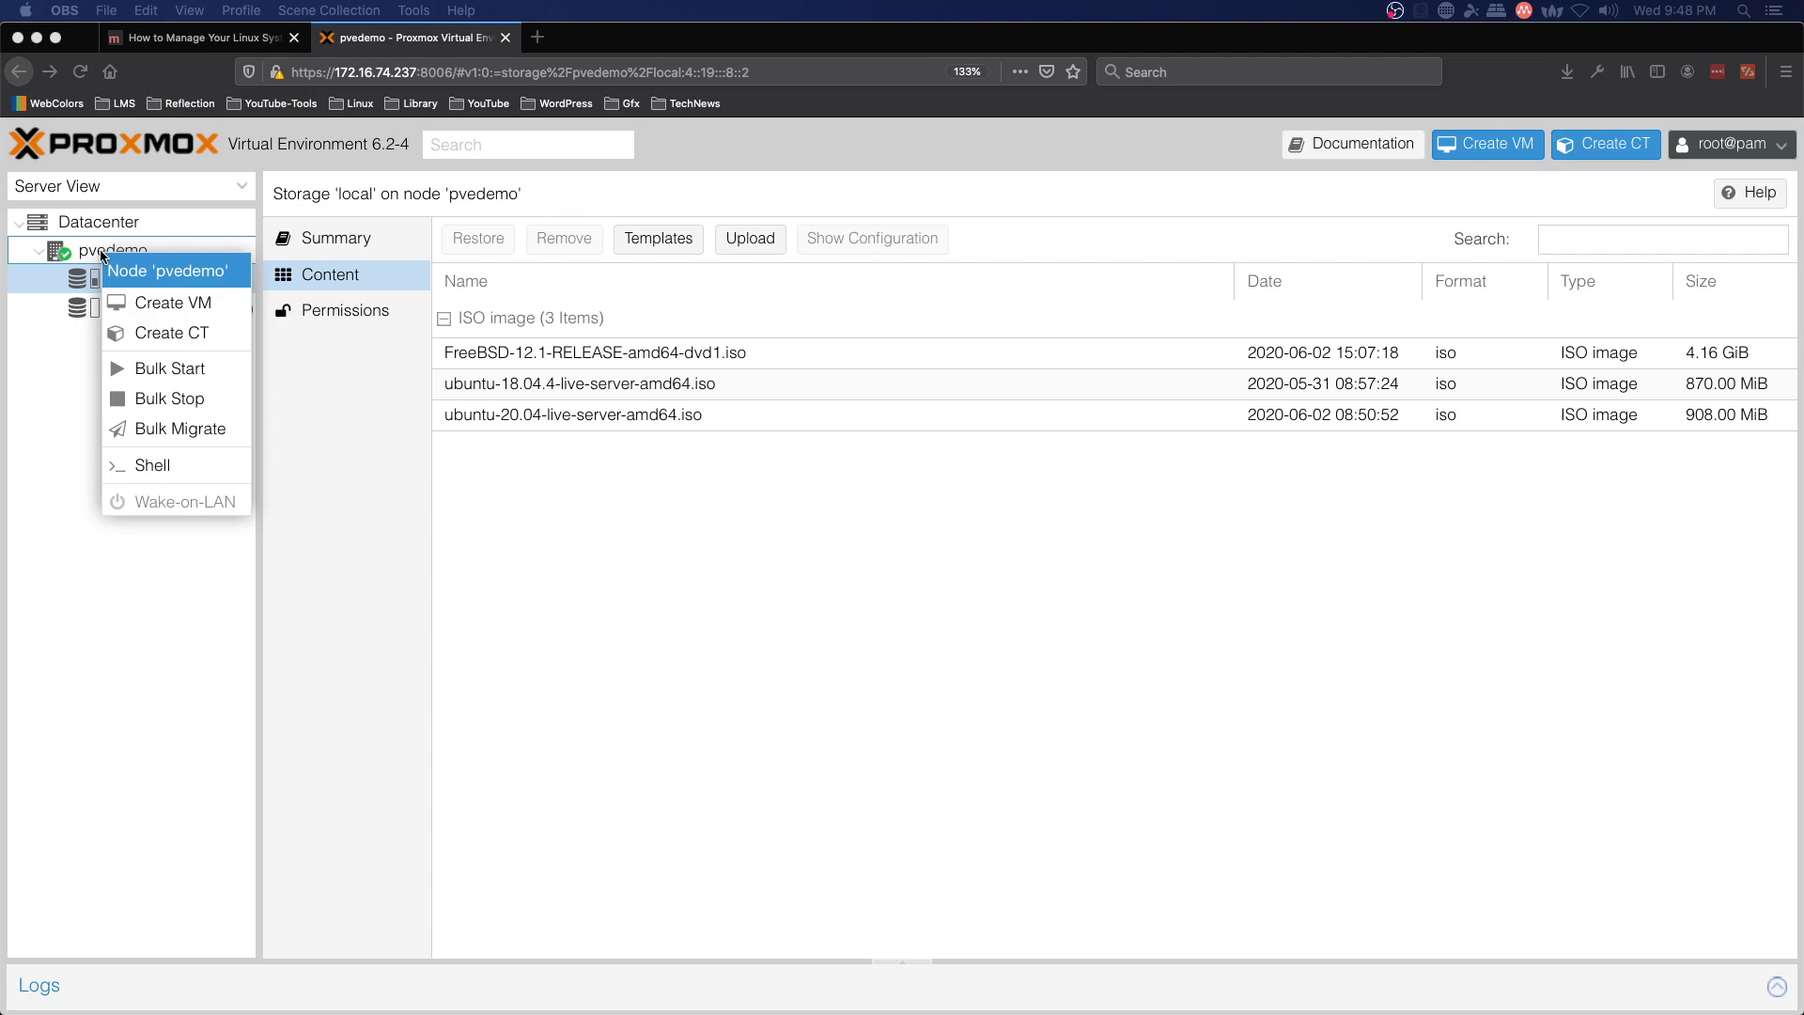
pyautogui.moveTo(131, 312)
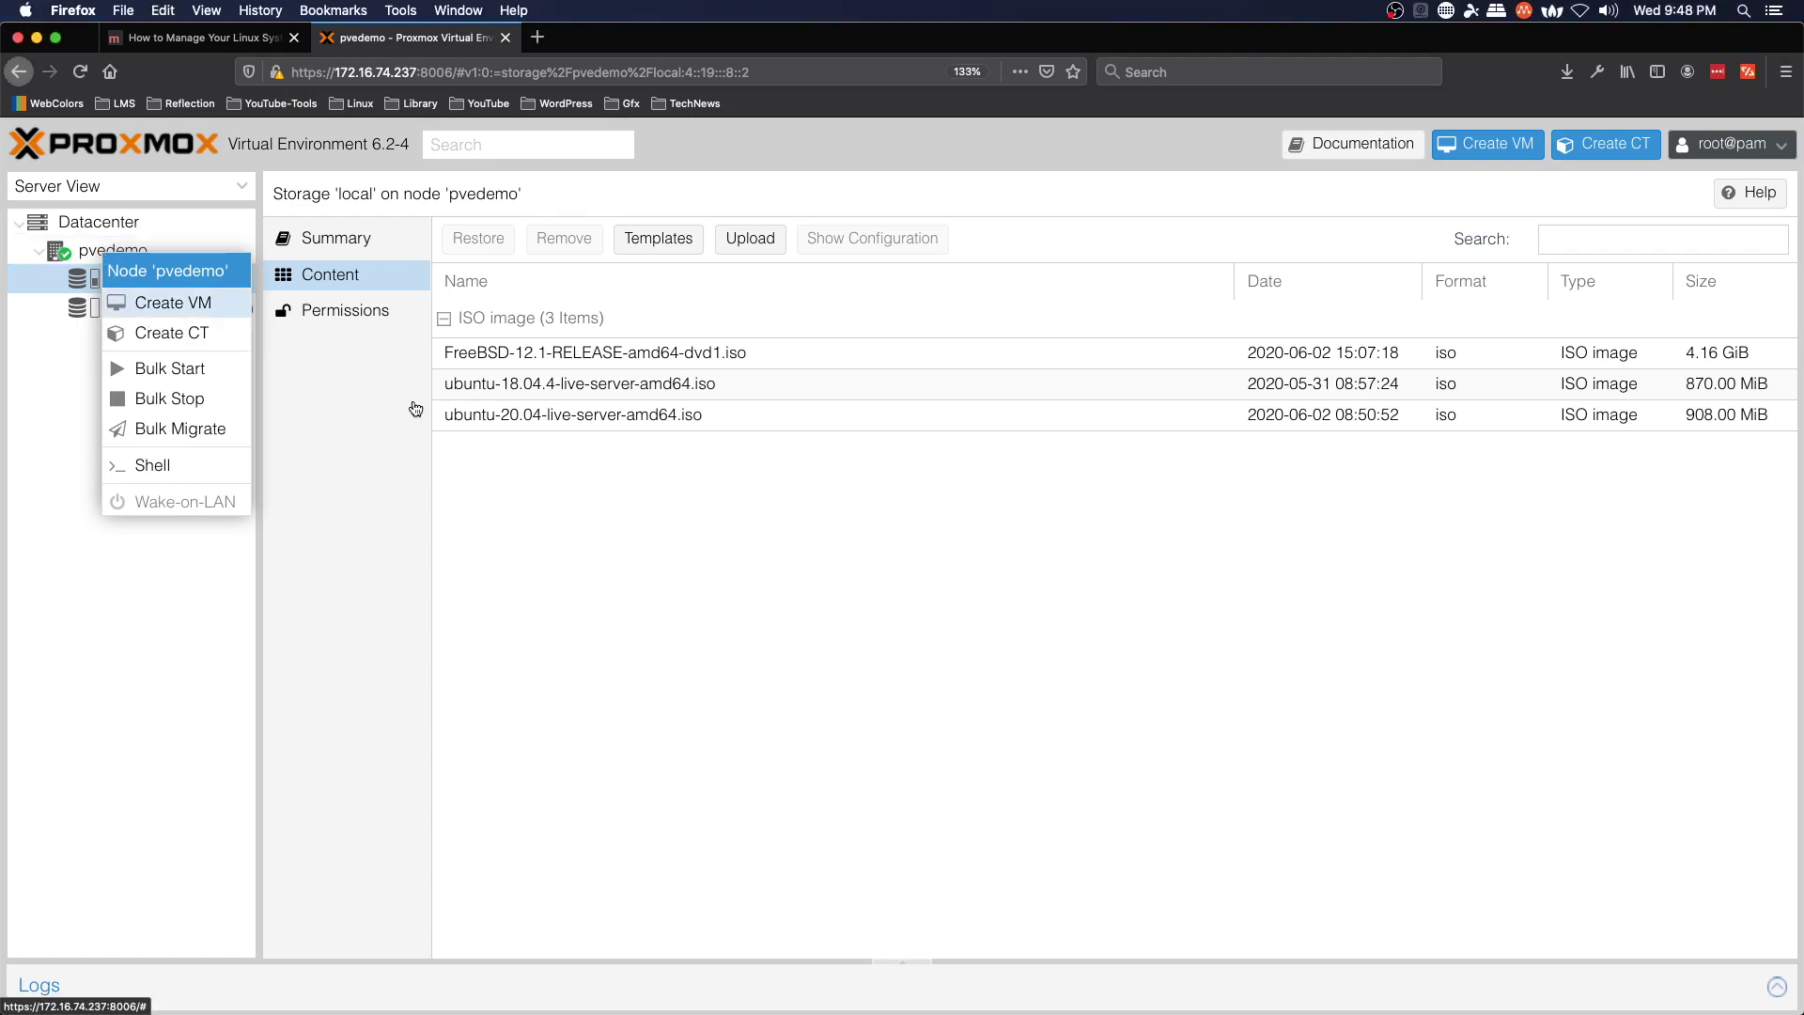
# - Name the new VM pvebuntu with the ubuntu-20.04 live server ISO, reaching the 40 GiB disk settings
pyautogui.click(173, 303)
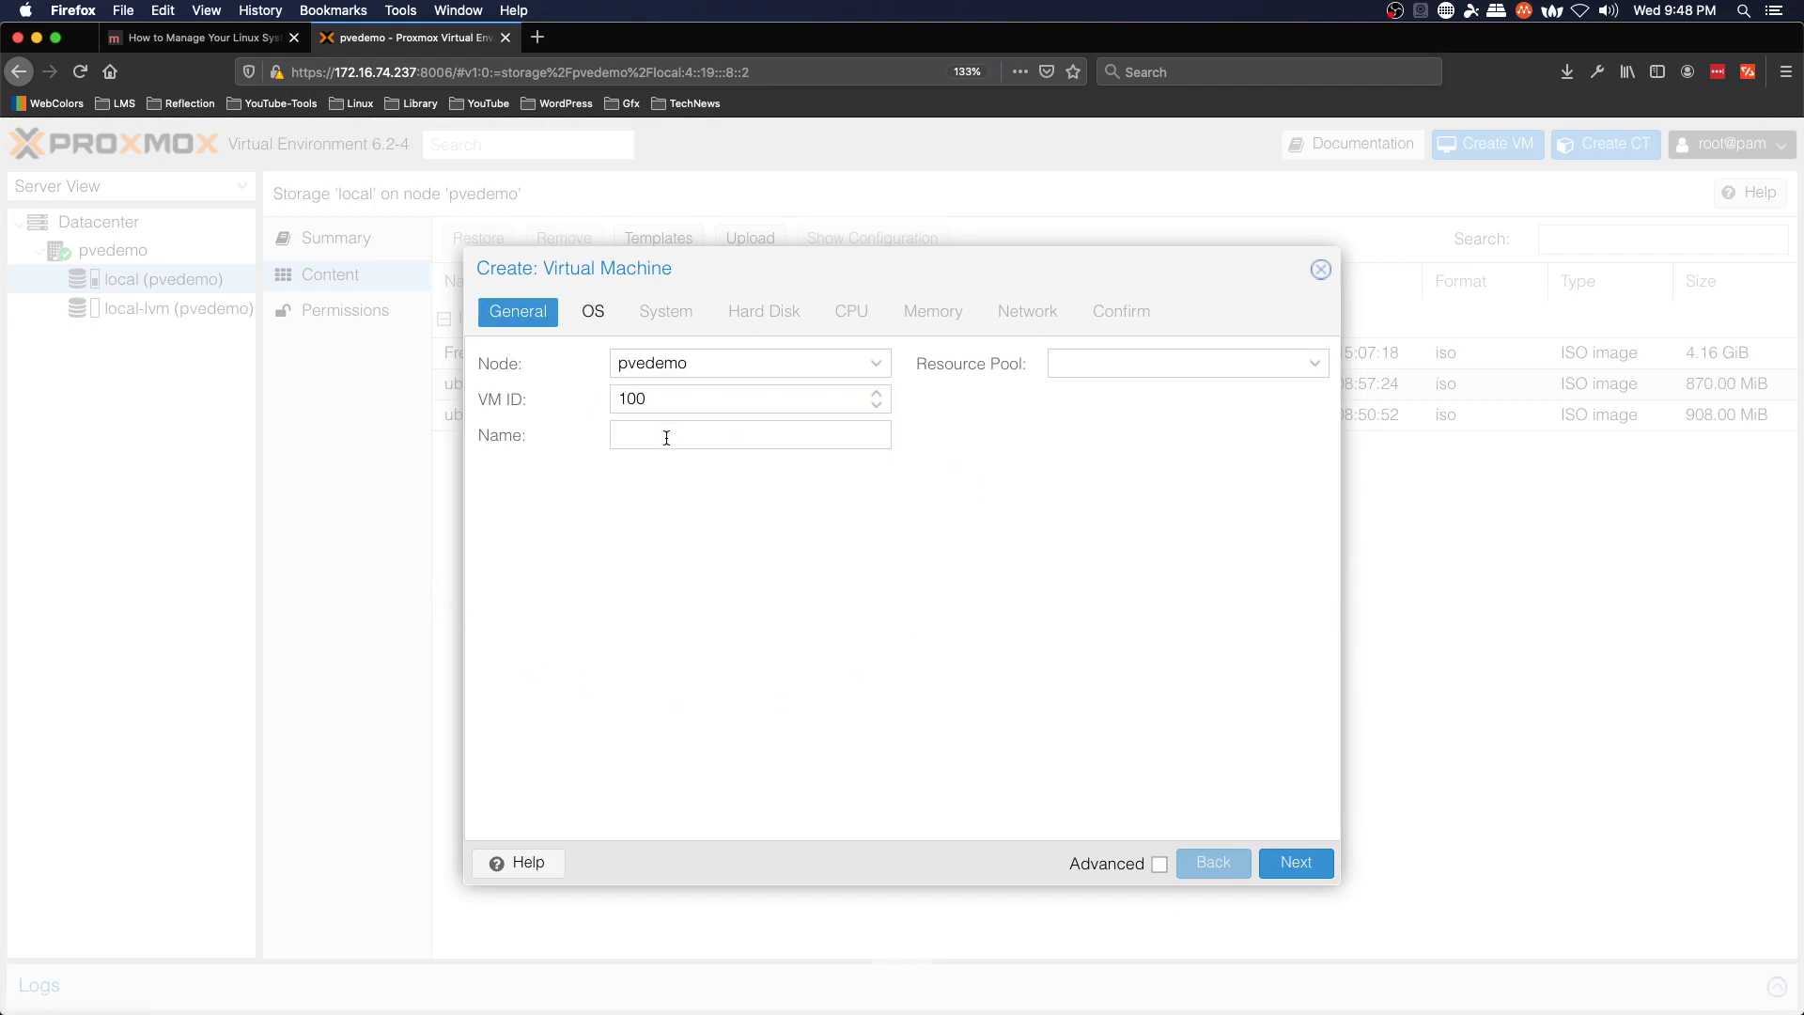
pyautogui.click(748, 434)
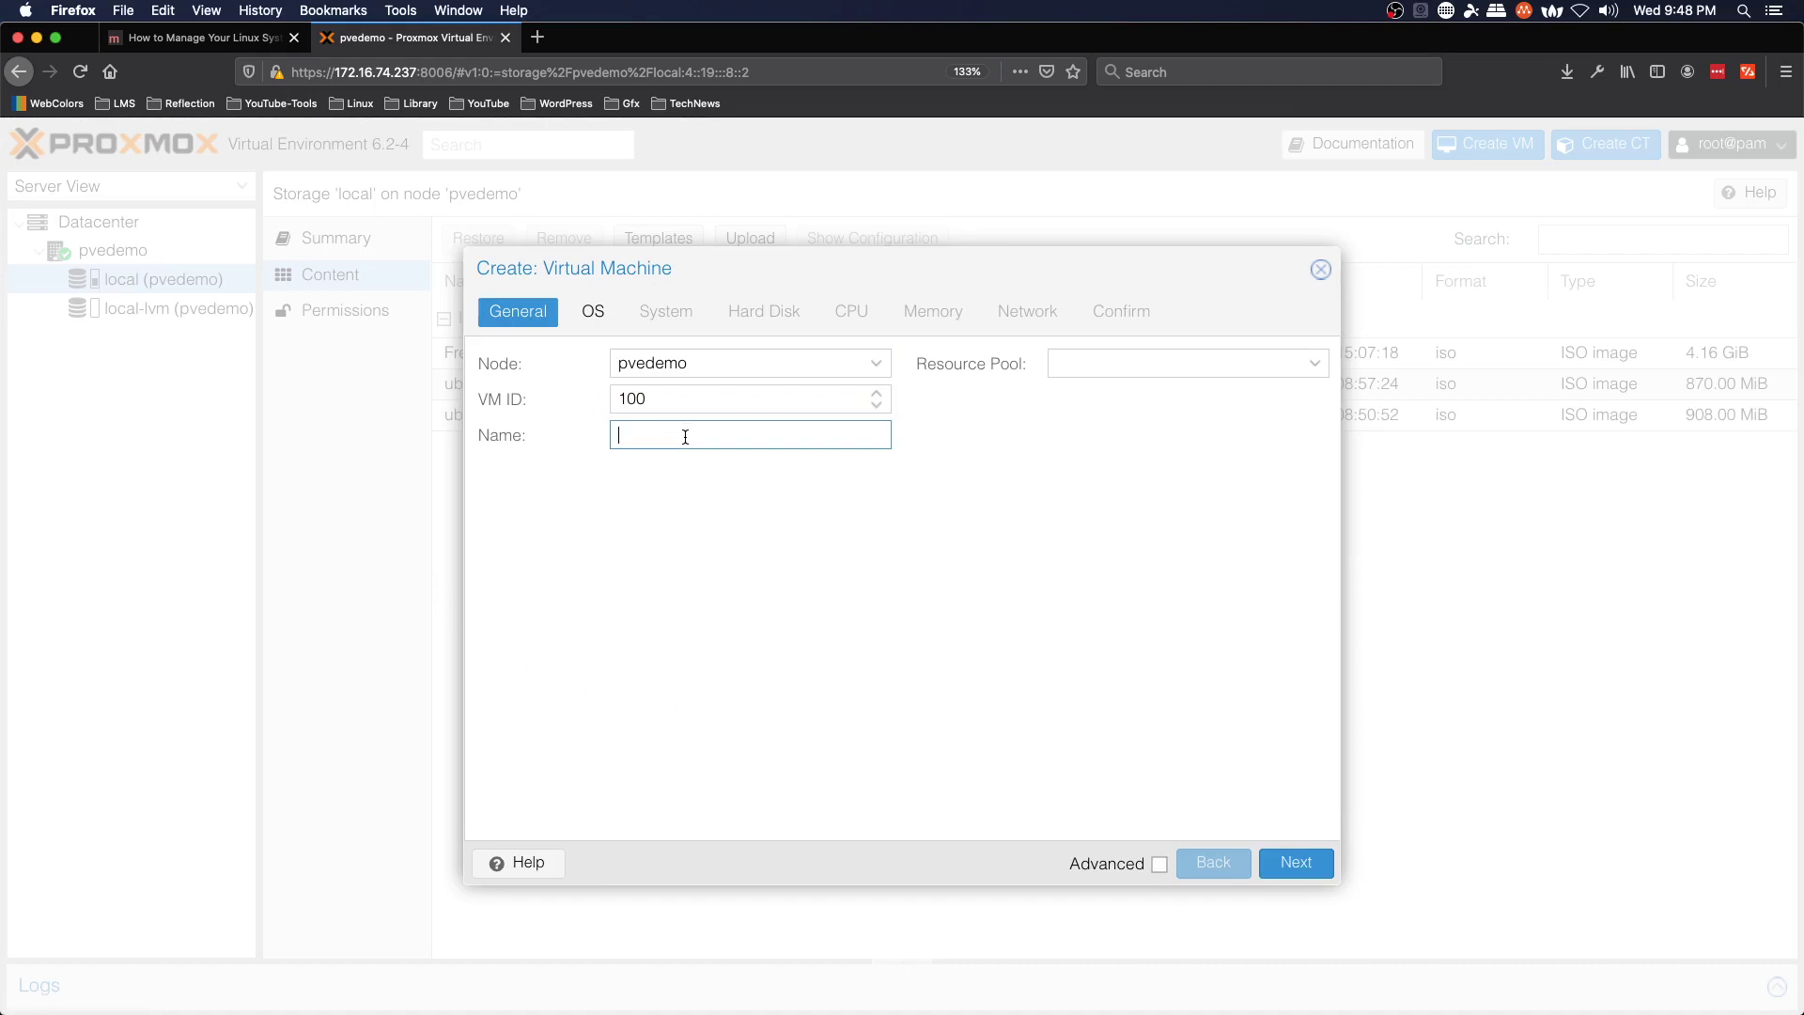
pyautogui.write('pvebu')
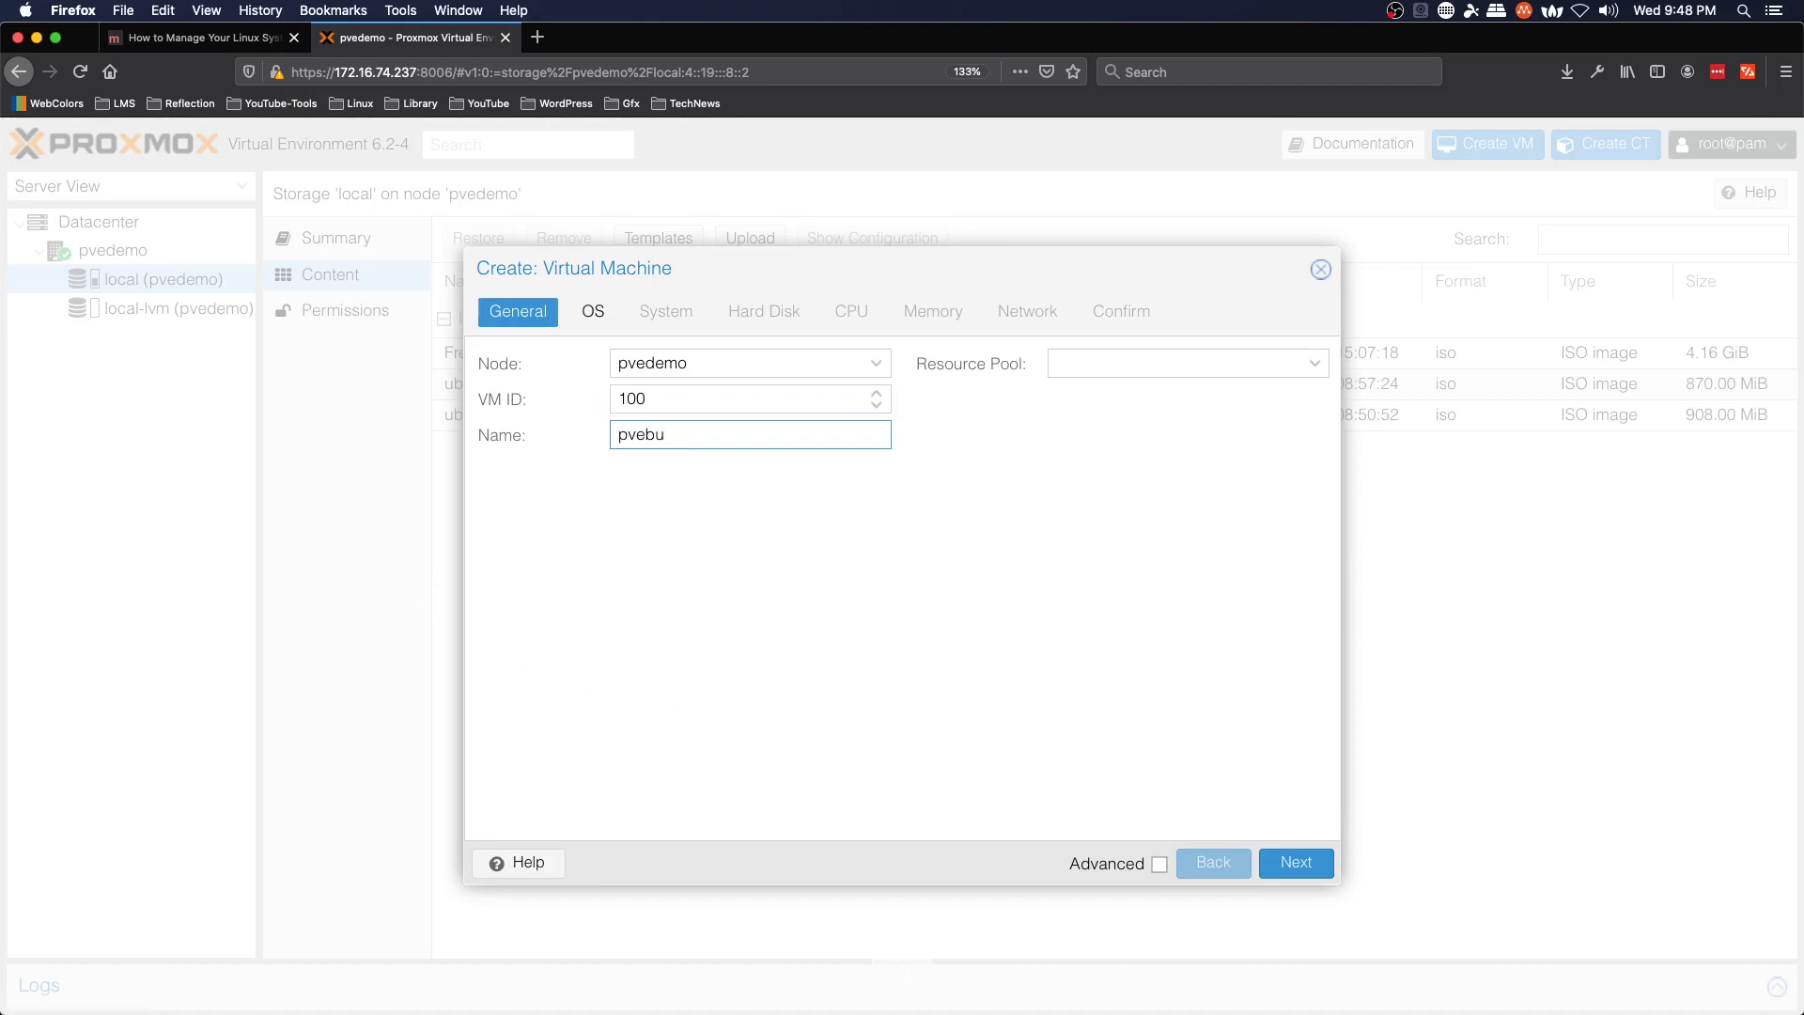
pyautogui.write('ntu')
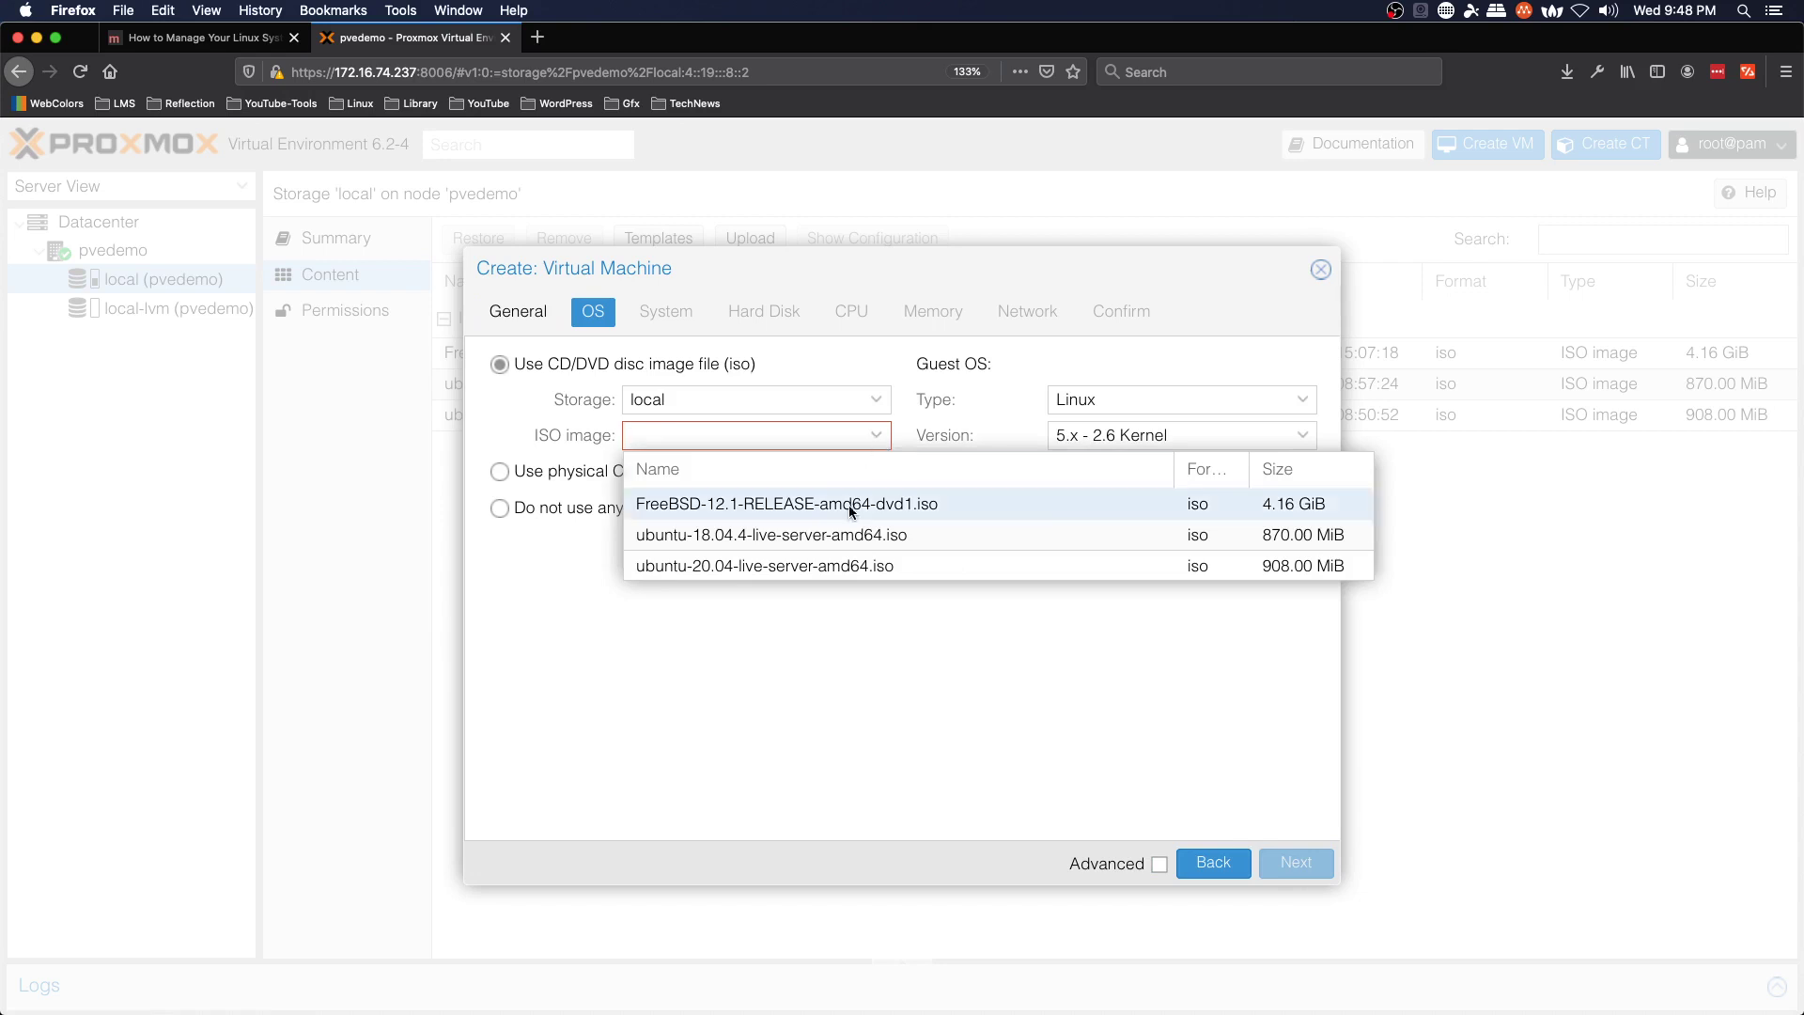
pyautogui.click(764, 565)
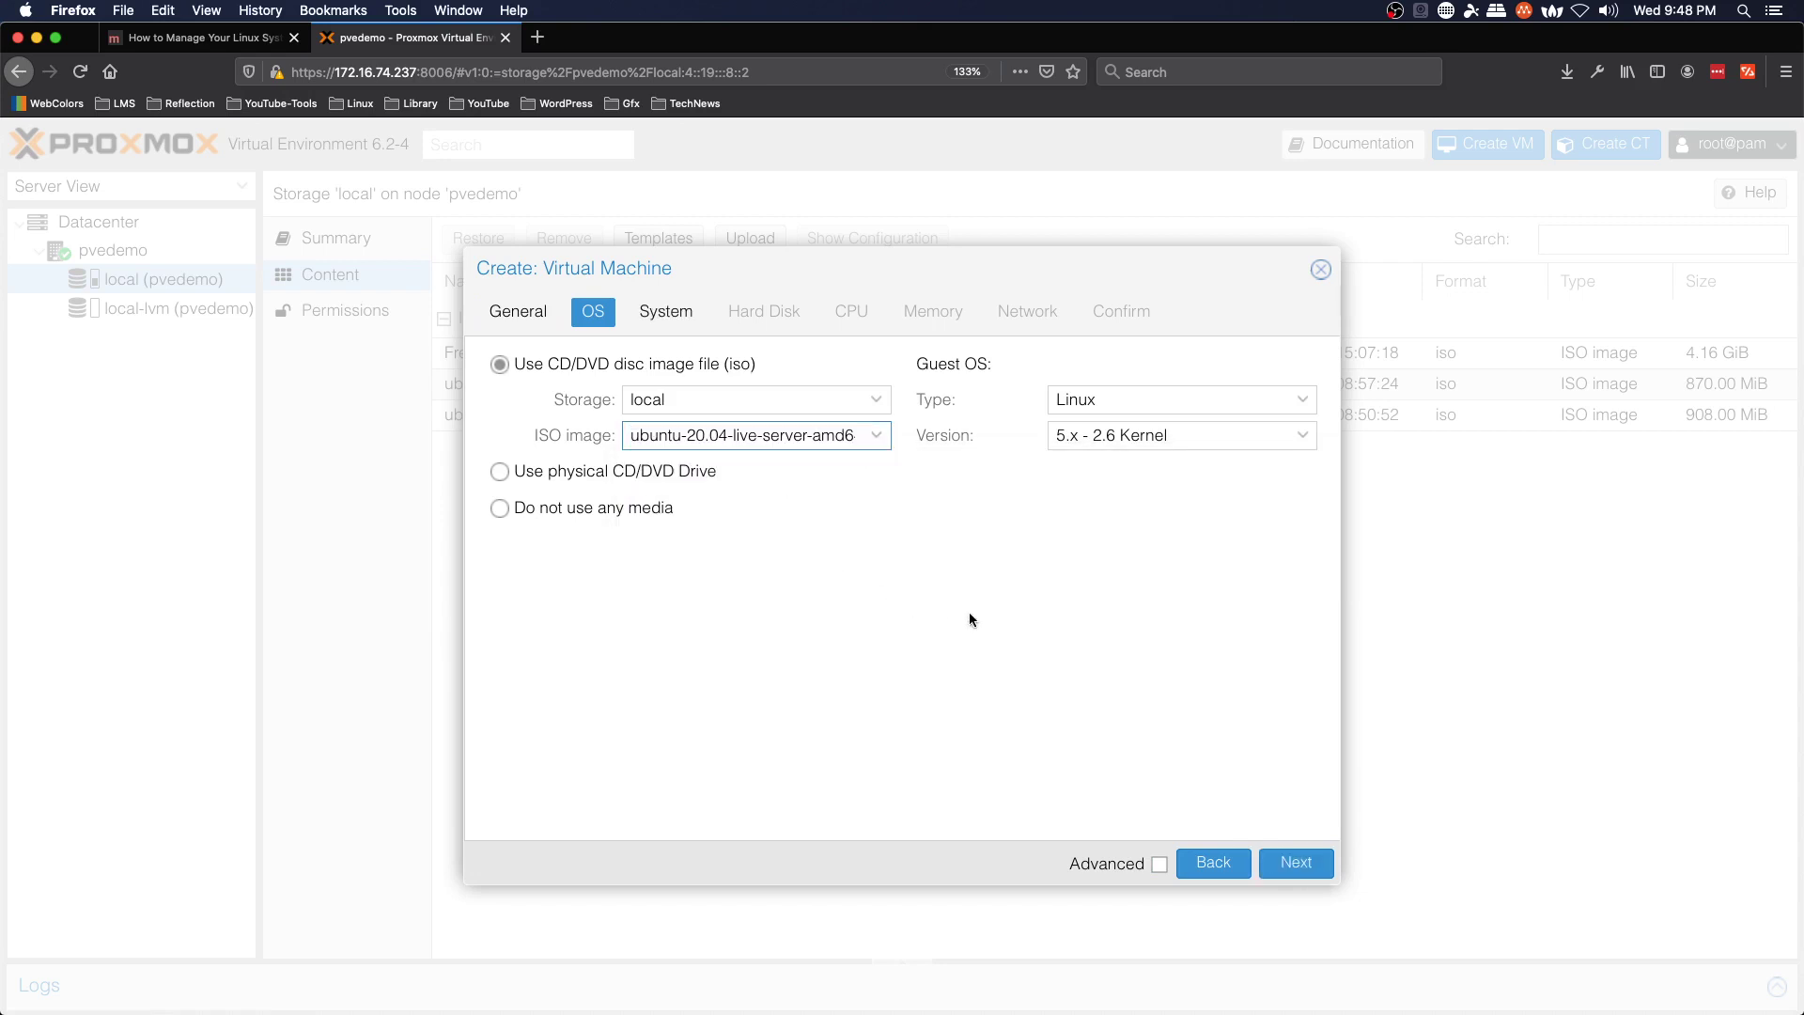
pyautogui.click(1293, 862)
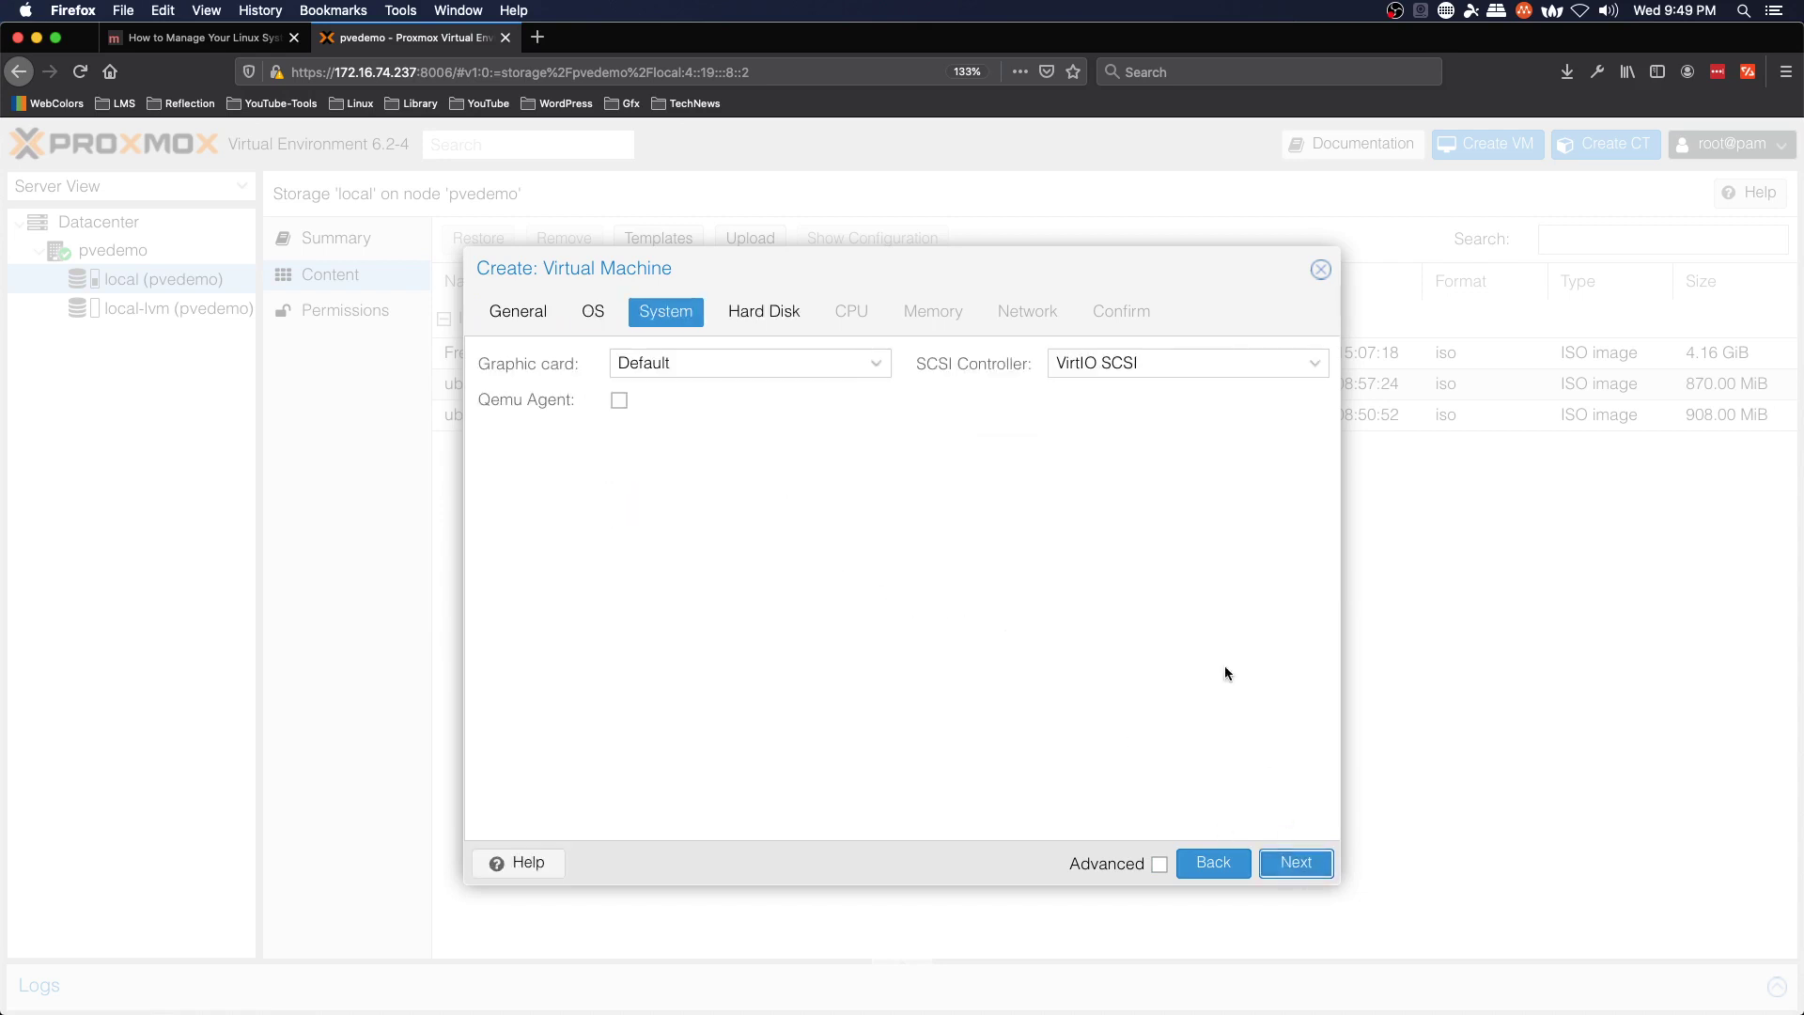
pyautogui.moveTo(868, 552)
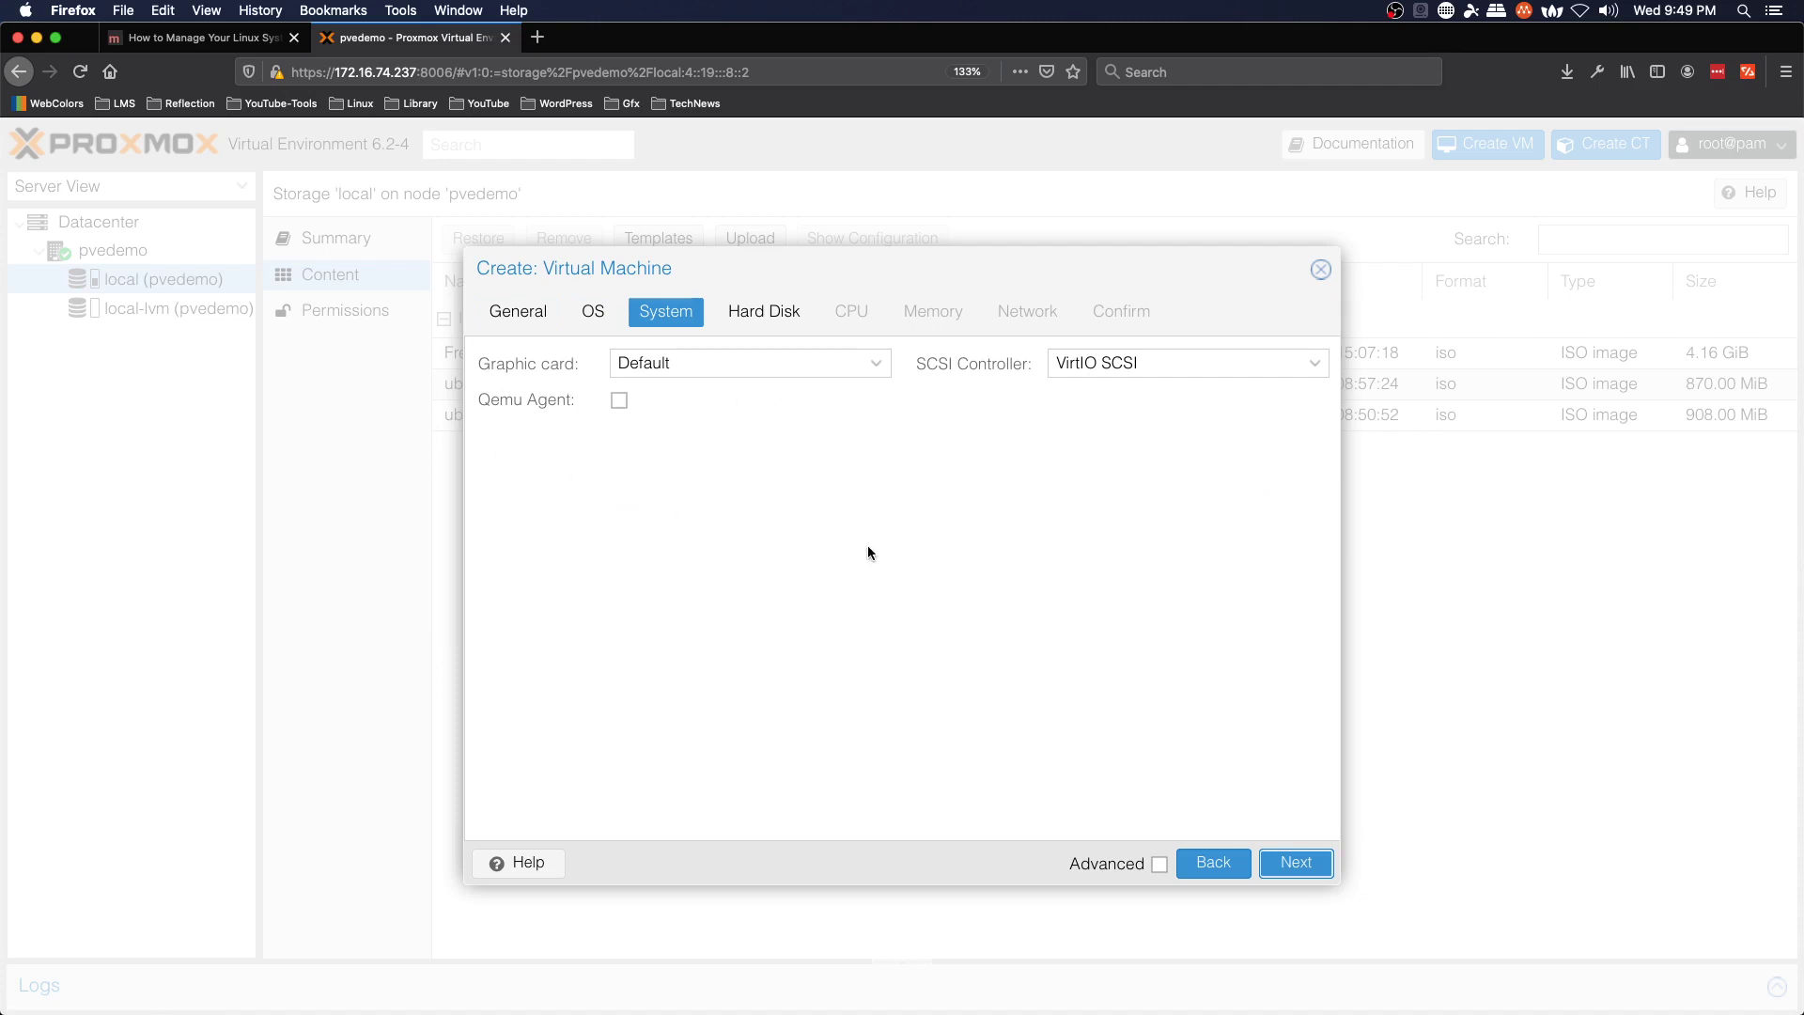
pyautogui.moveTo(1296, 863)
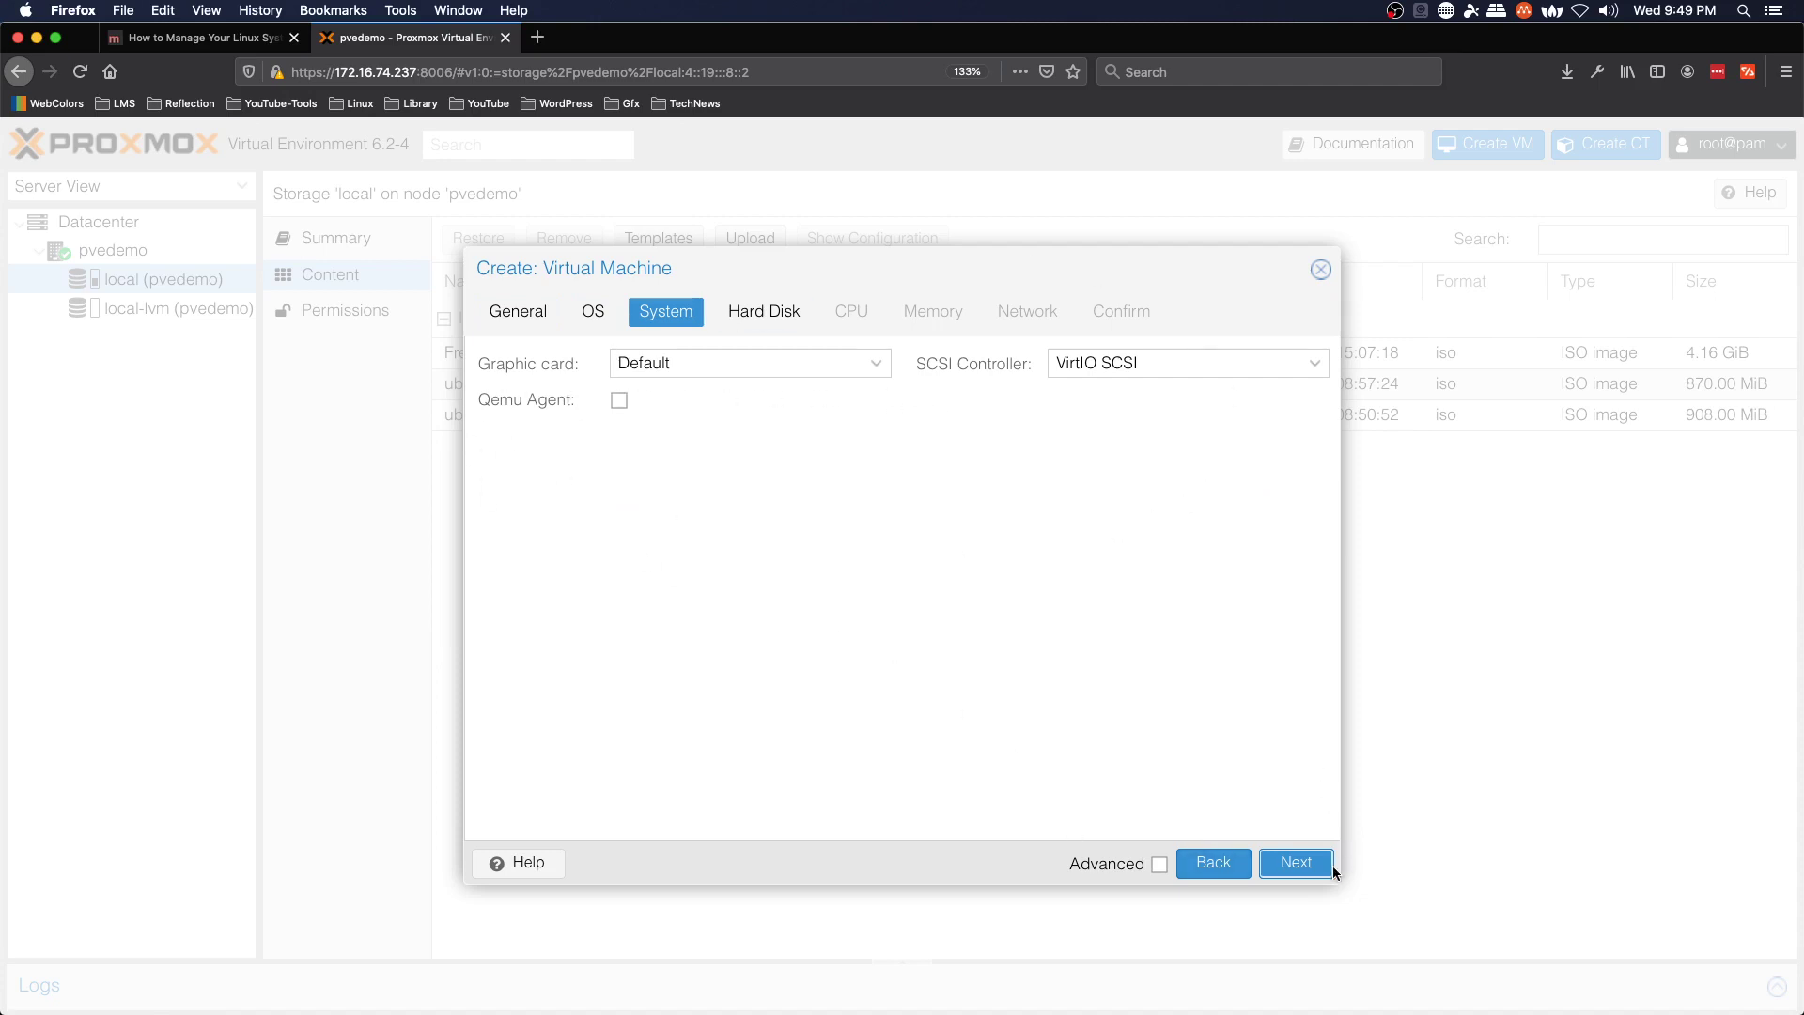
pyautogui.click(1295, 863)
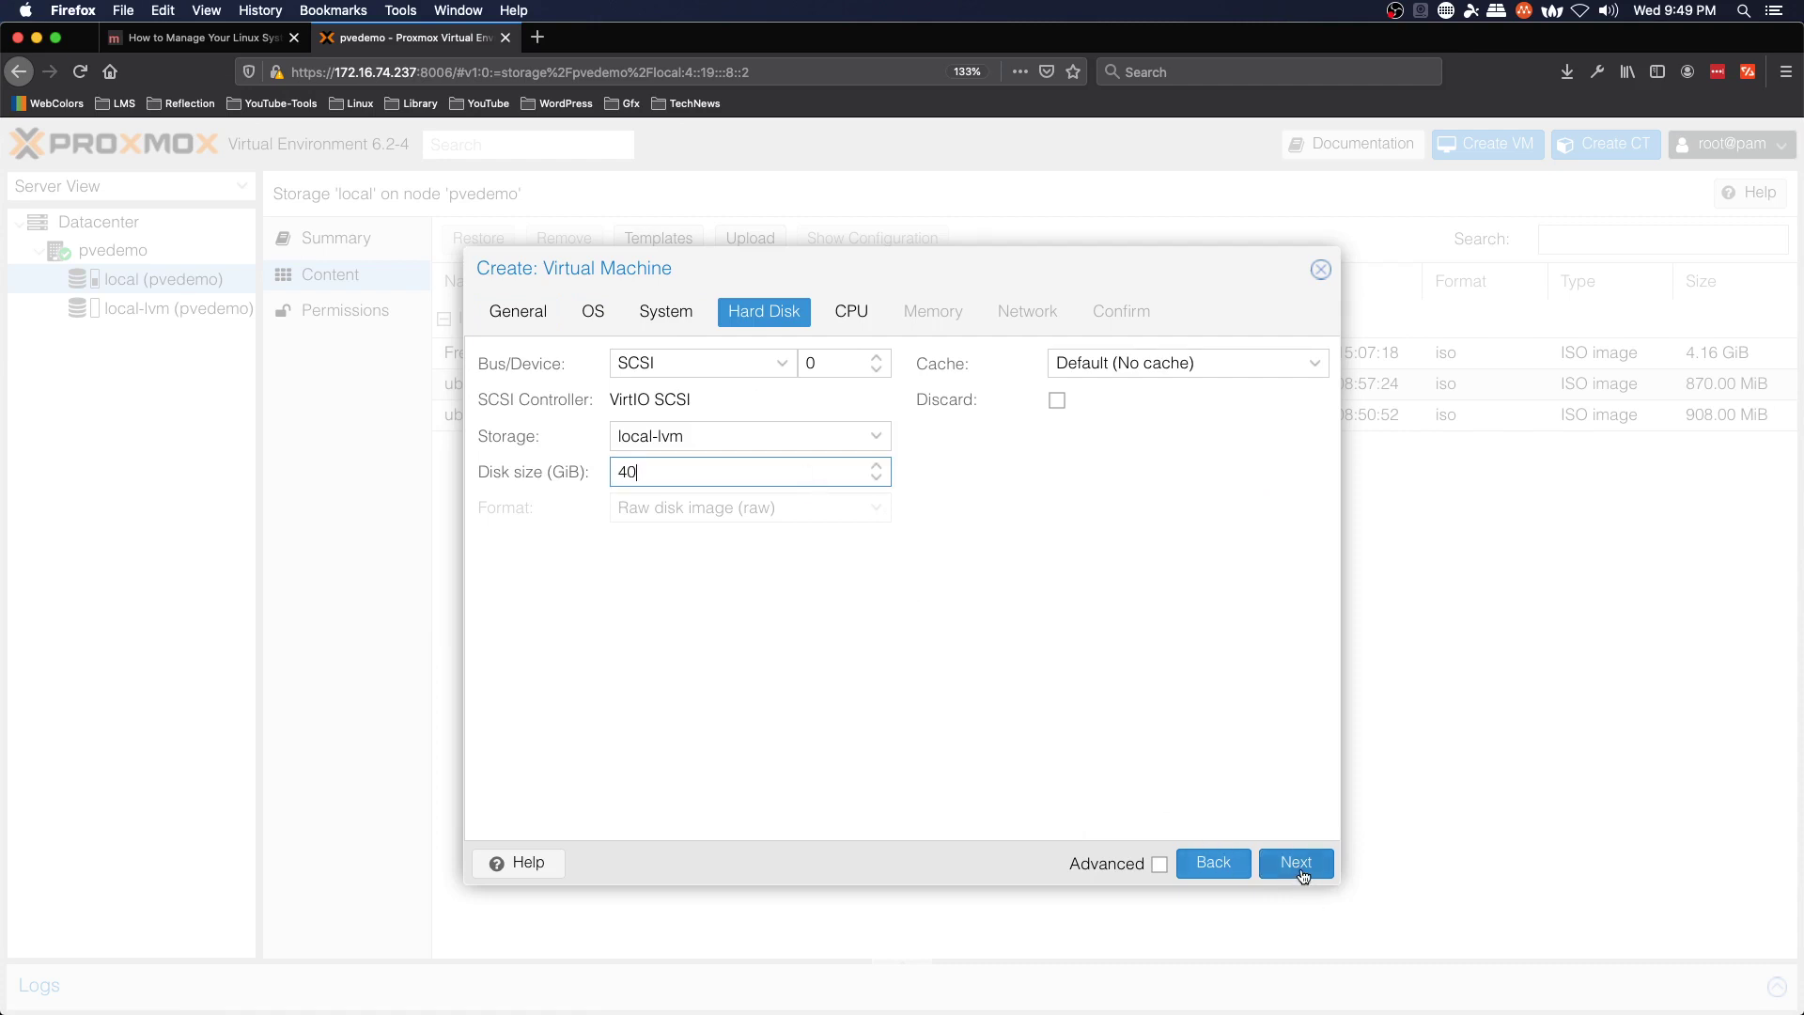
# - Set 2 cores, keep 2048 MiB memory and vmbr0 networking, enable auto-start, and create pvebuntu
pyautogui.click(1295, 862)
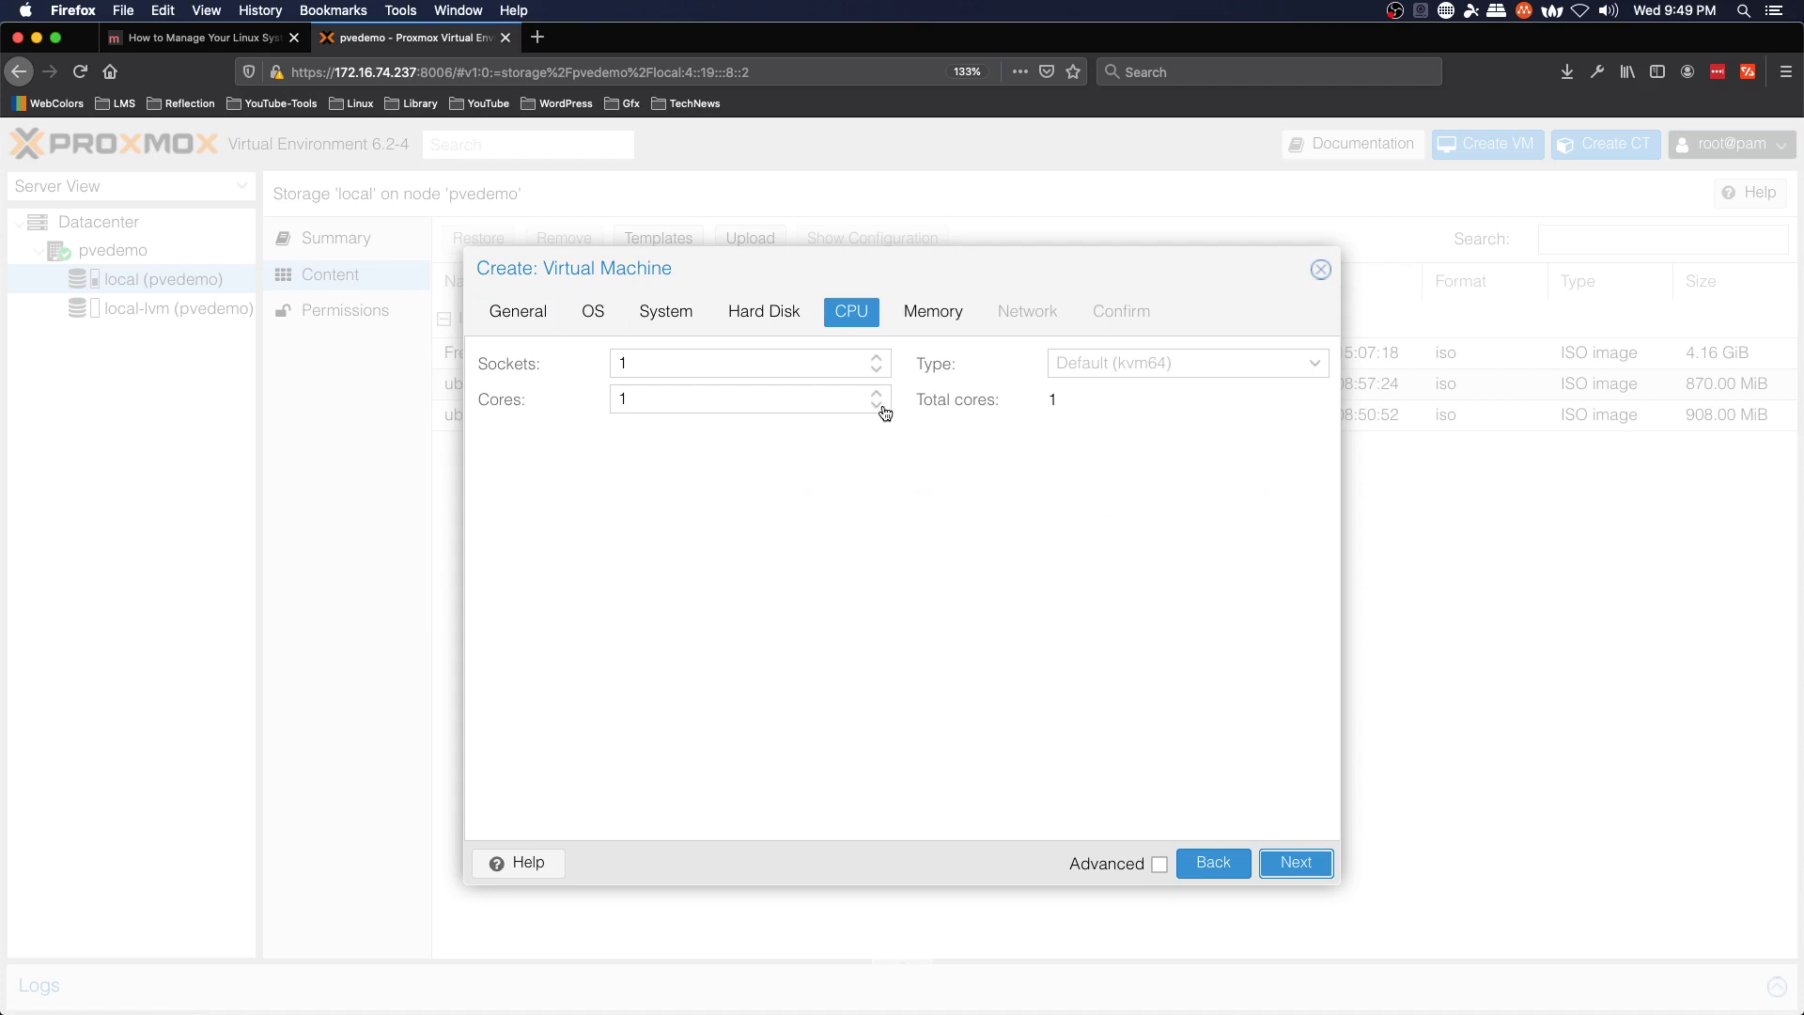
pyautogui.click(878, 394)
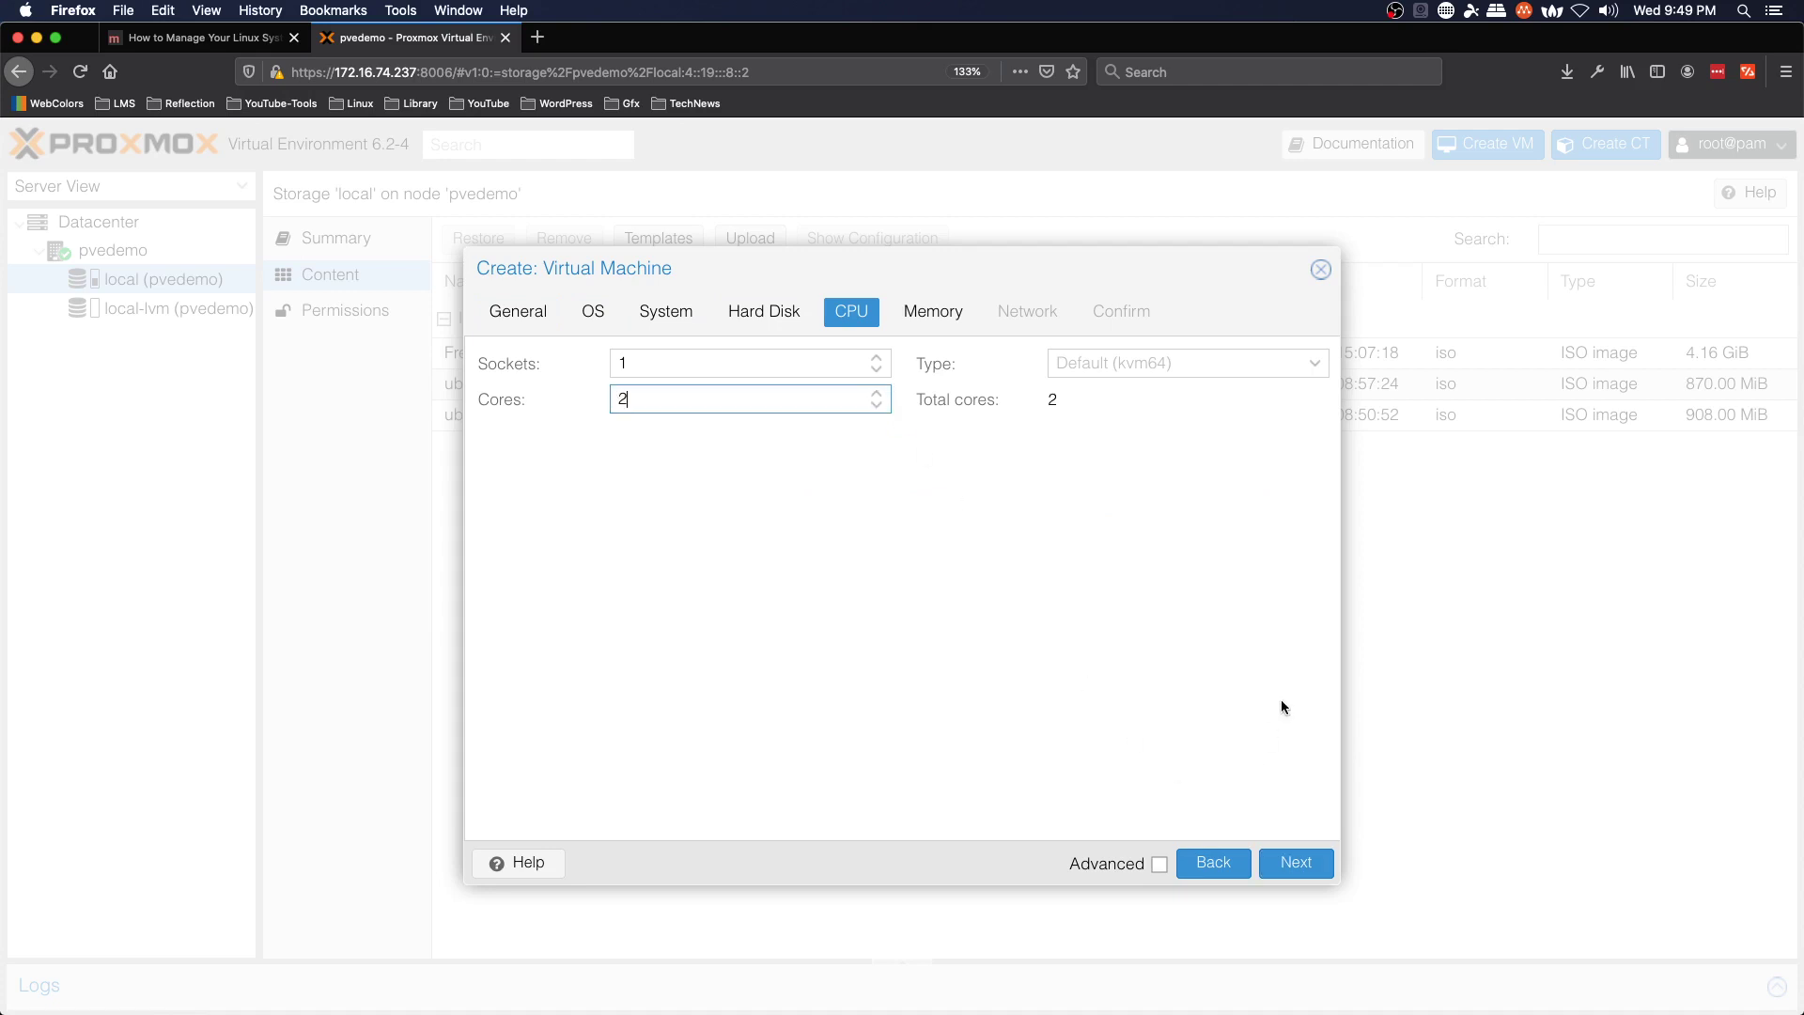
pyautogui.click(1294, 863)
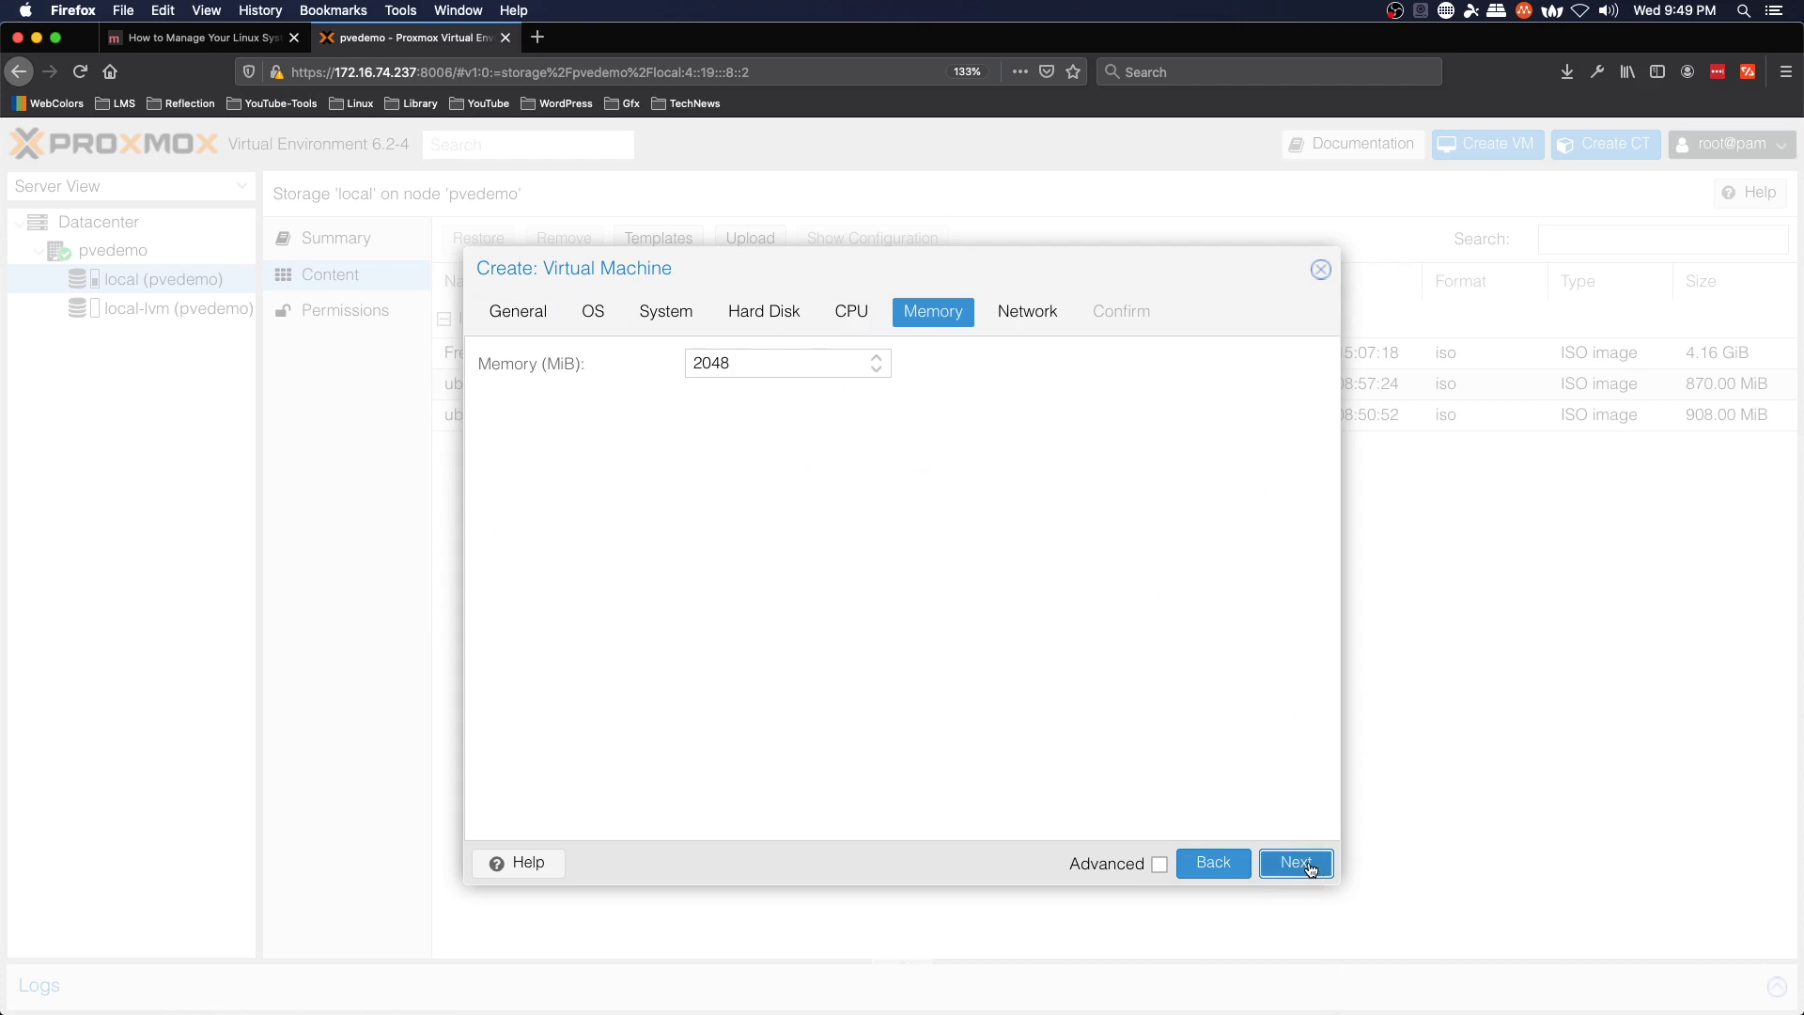
pyautogui.click(1295, 863)
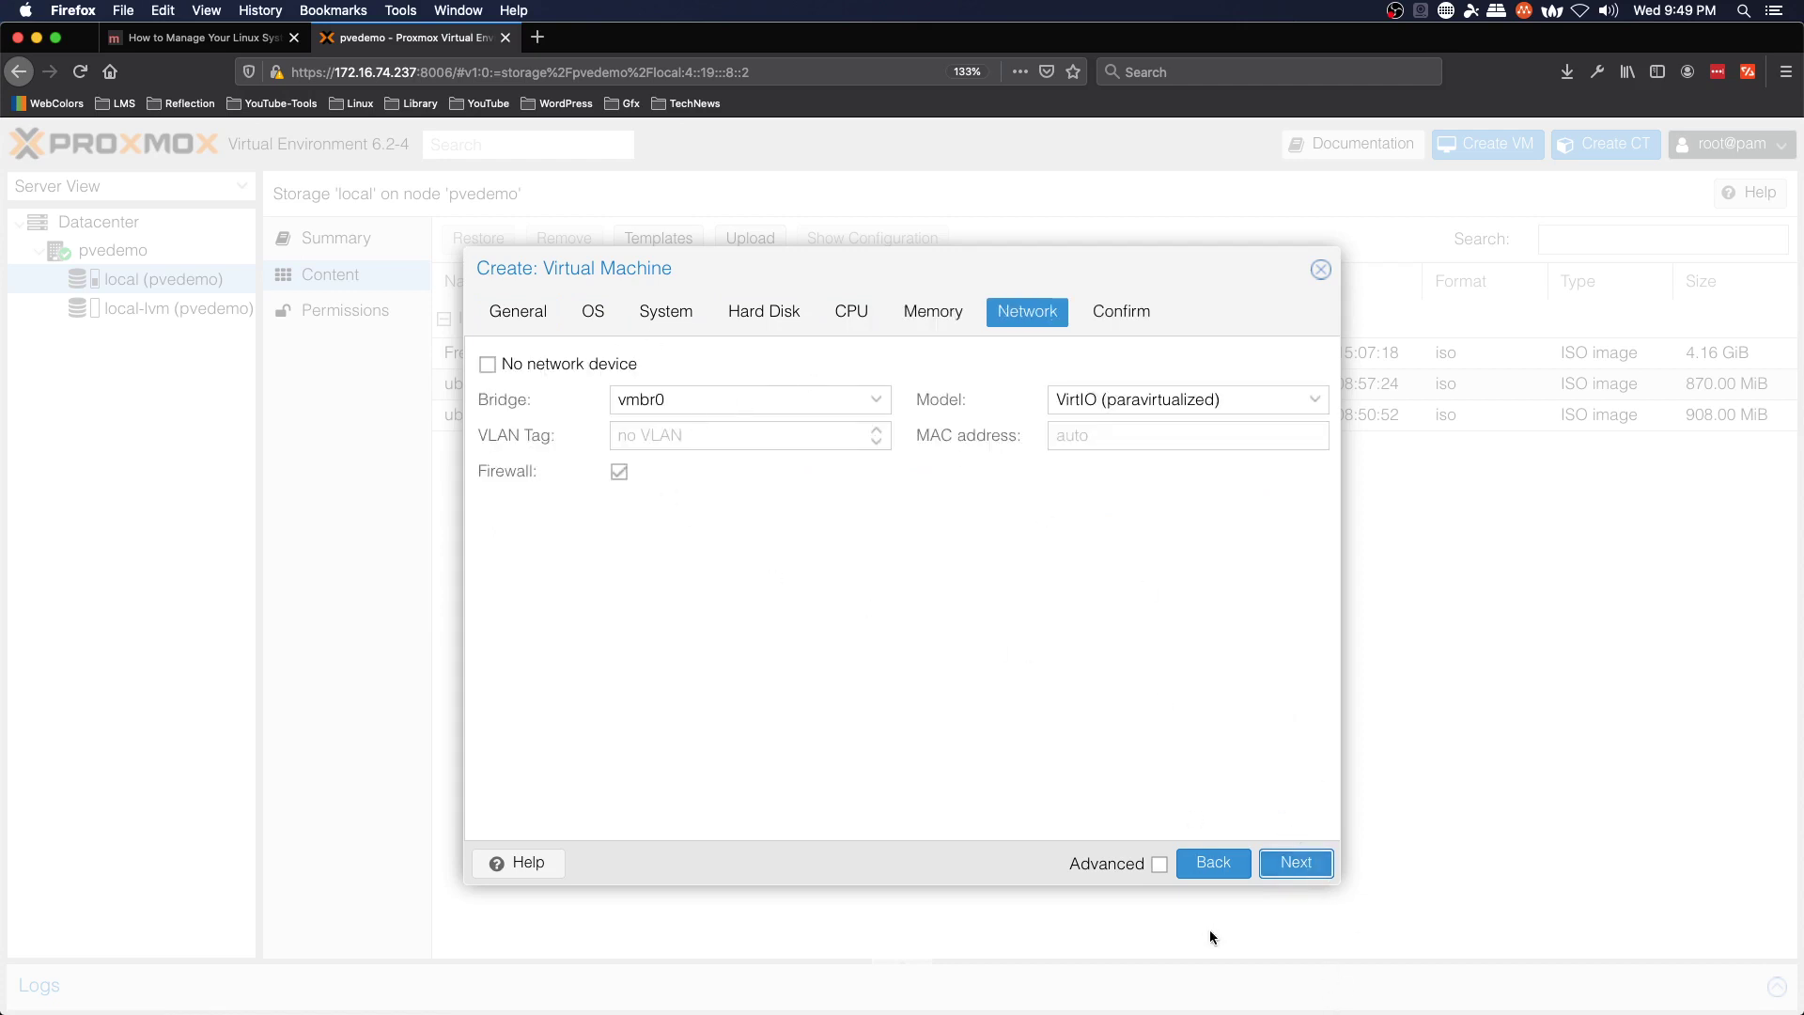
pyautogui.click(1296, 863)
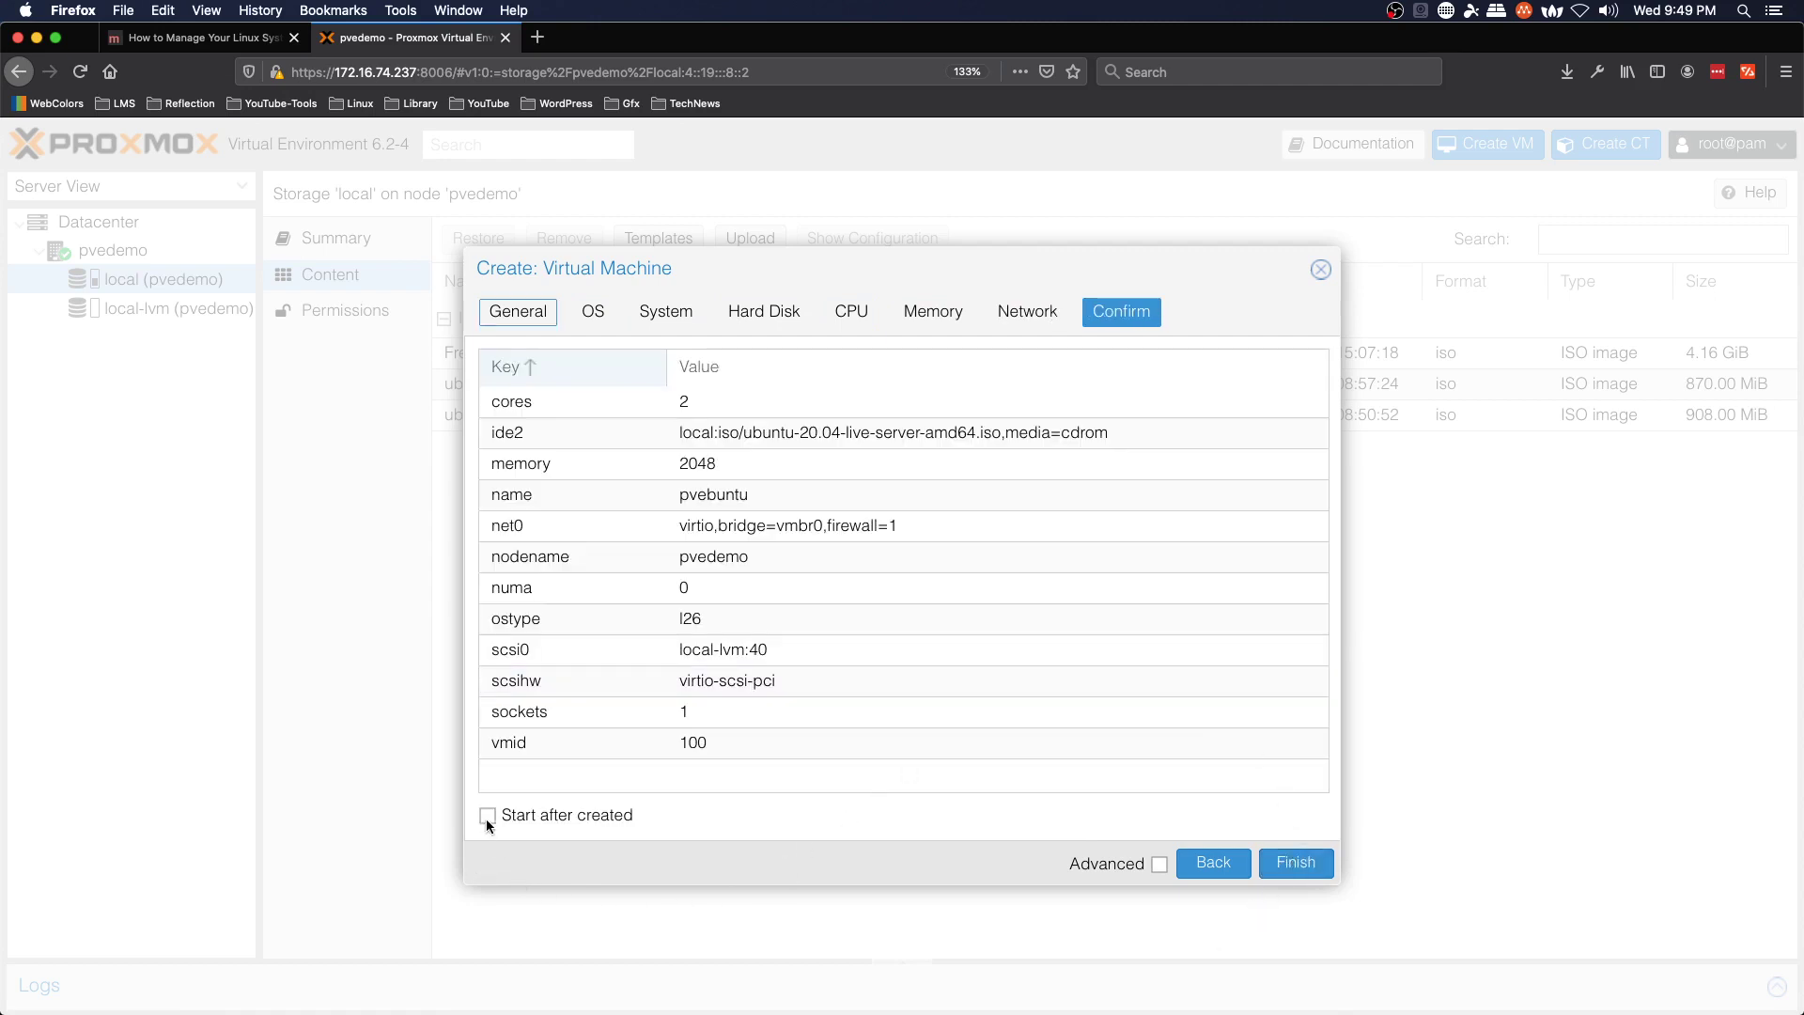
pyautogui.click(487, 815)
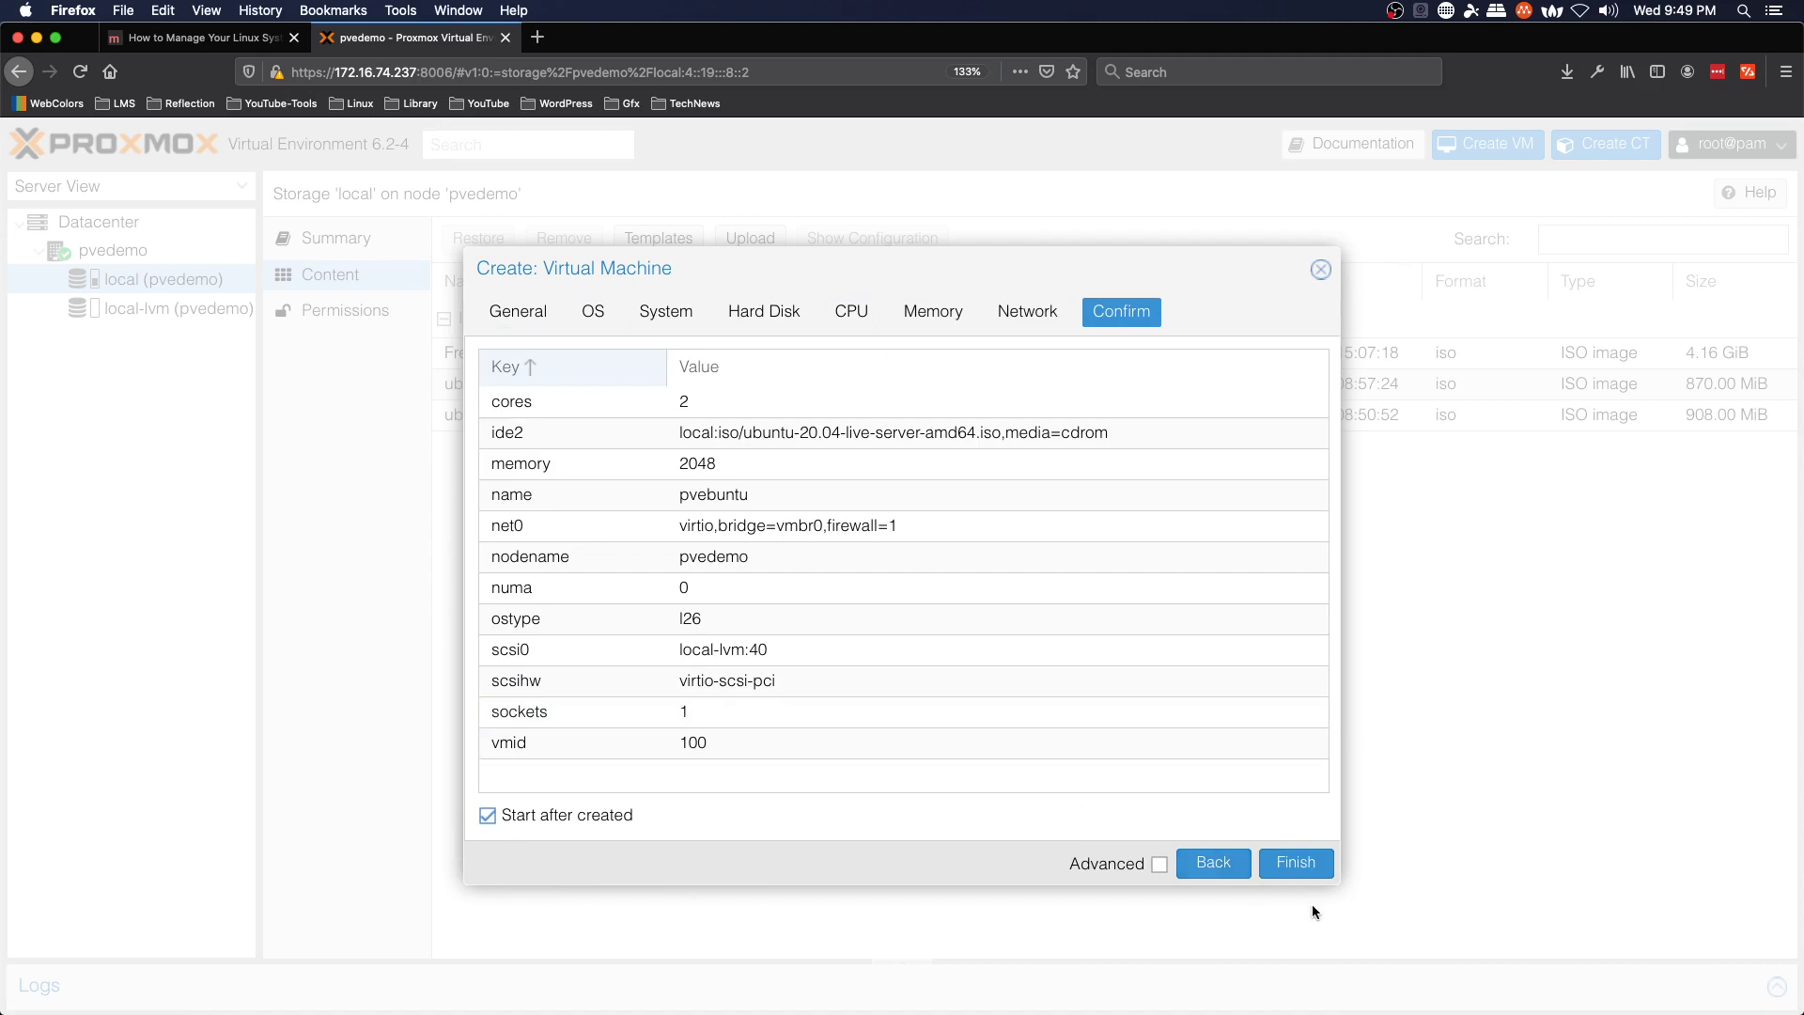
pyautogui.click(1295, 863)
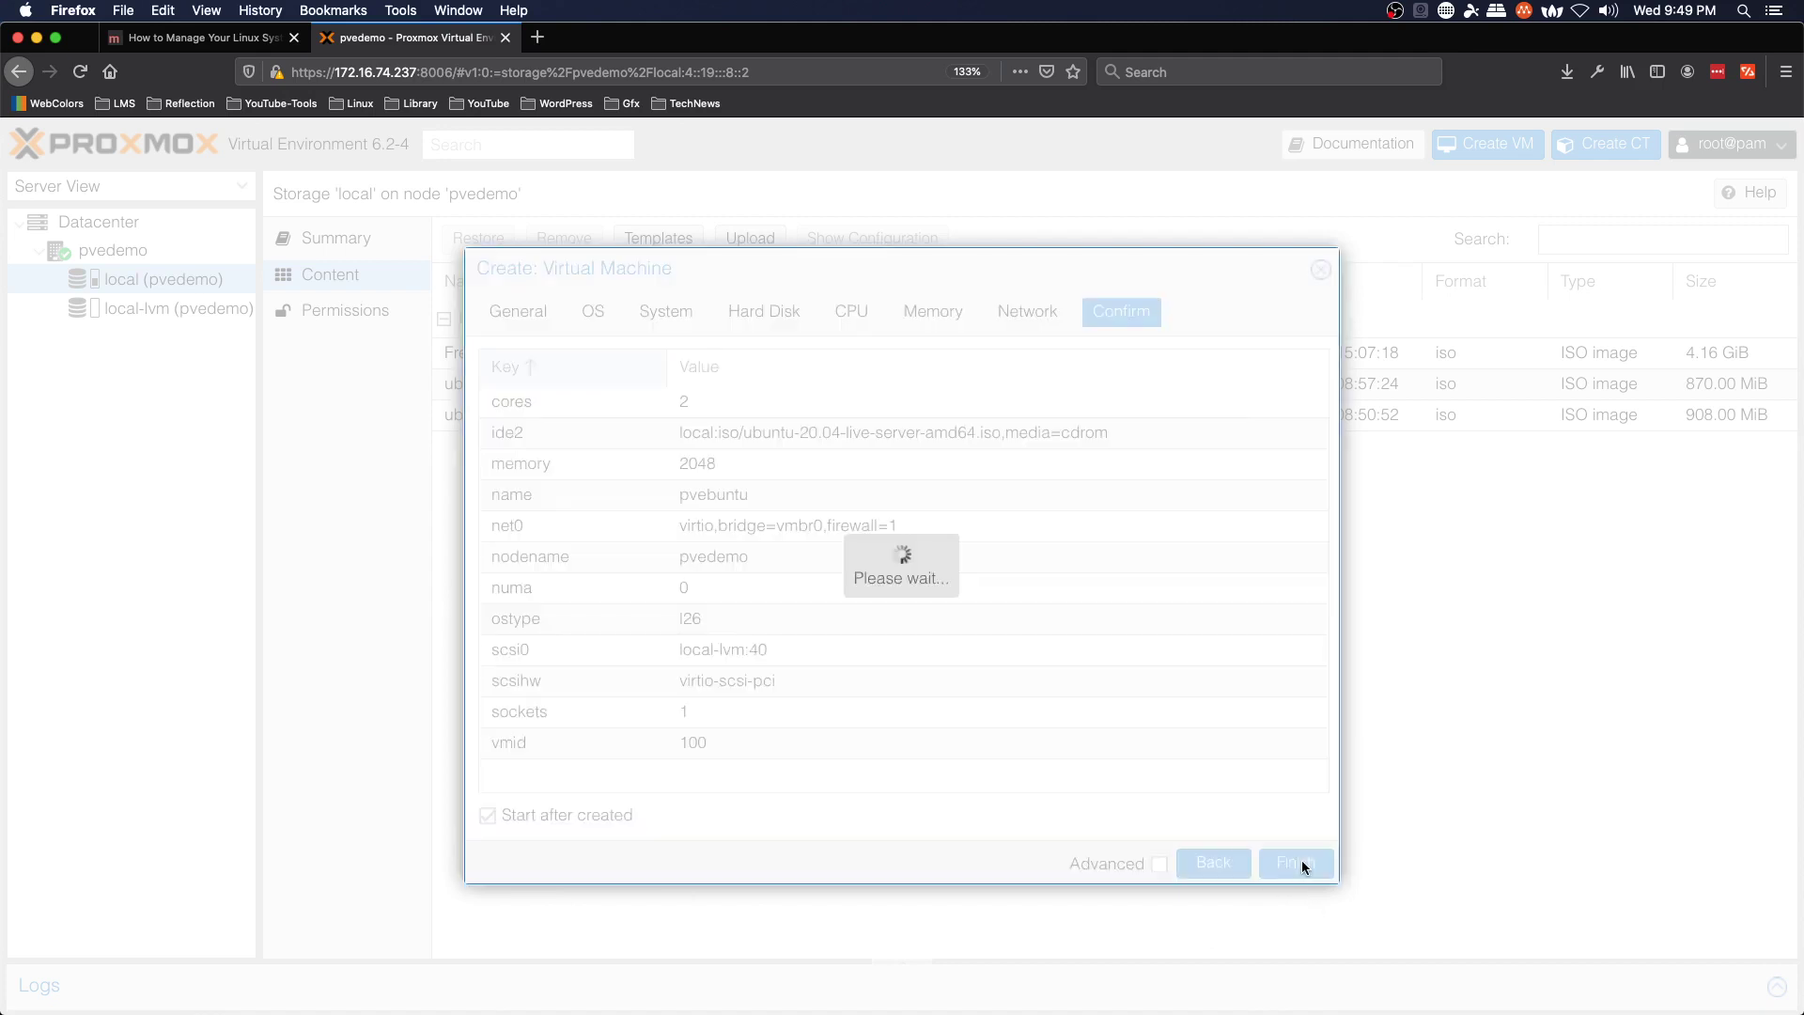
# - Select VM 100 (pvebuntu), open its noVNC console, and expand the side toolbar
pyautogui.click(1296, 863)
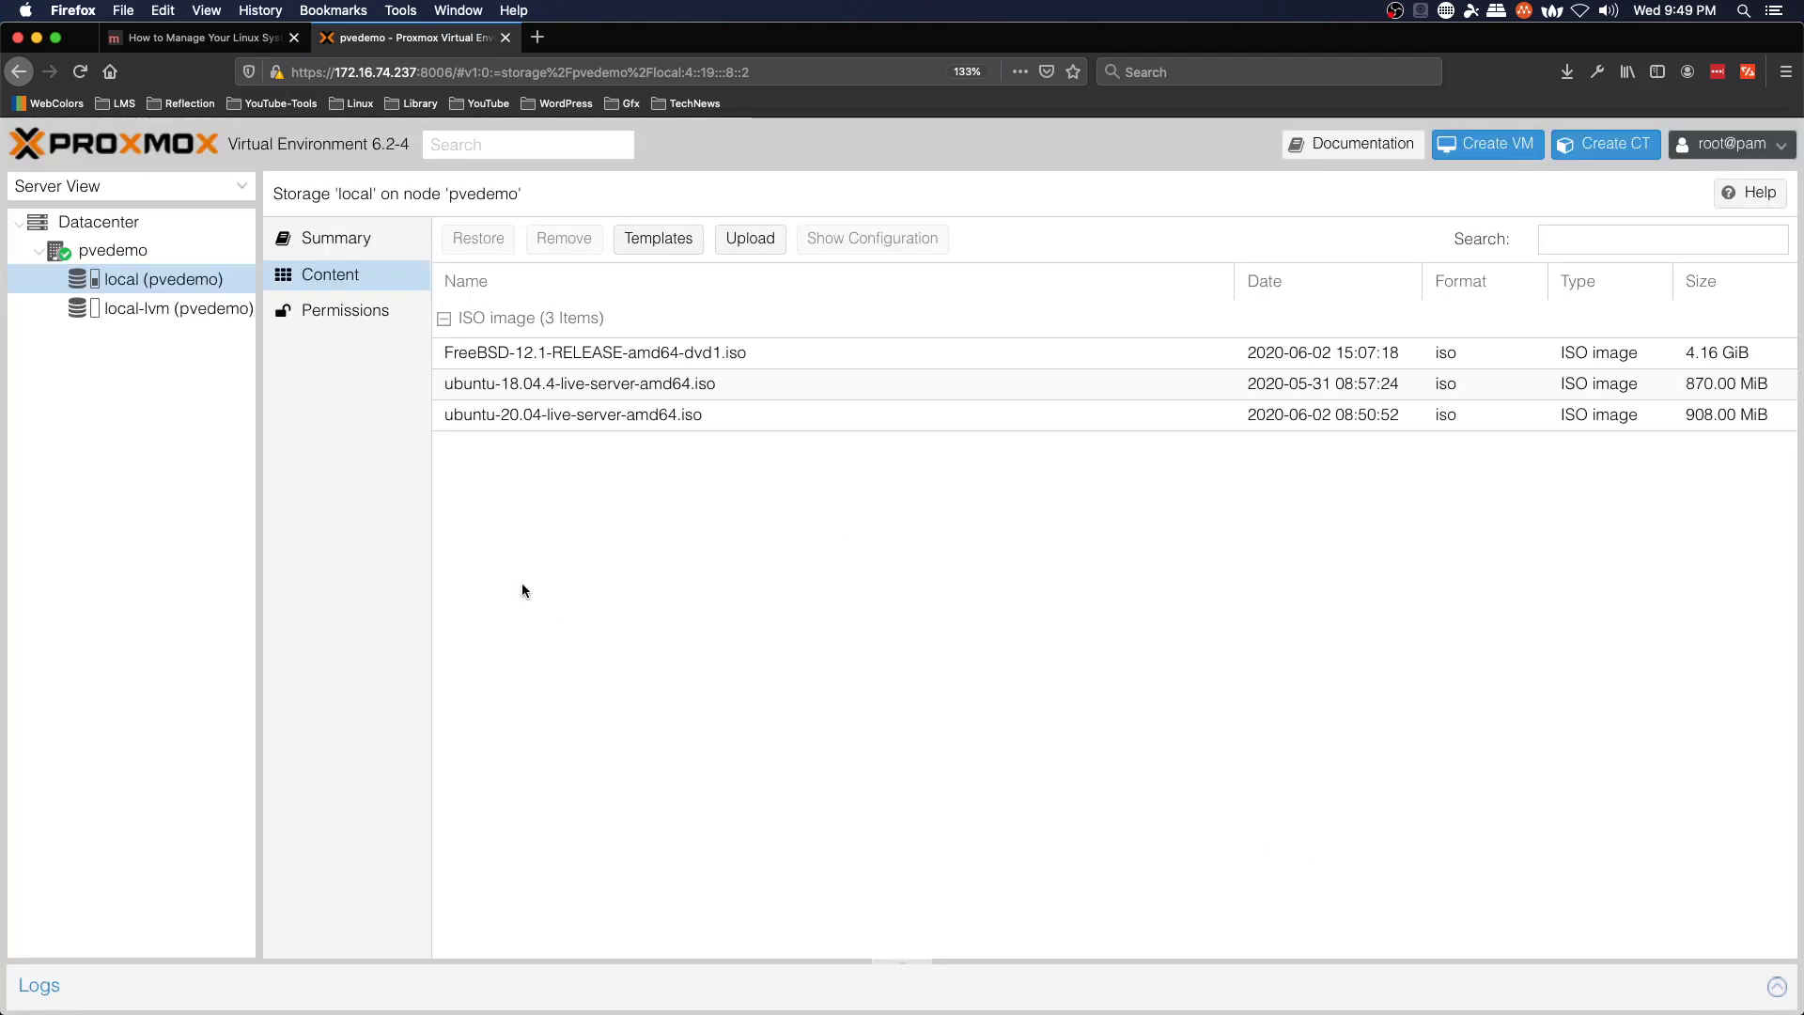
pyautogui.click(39, 250)
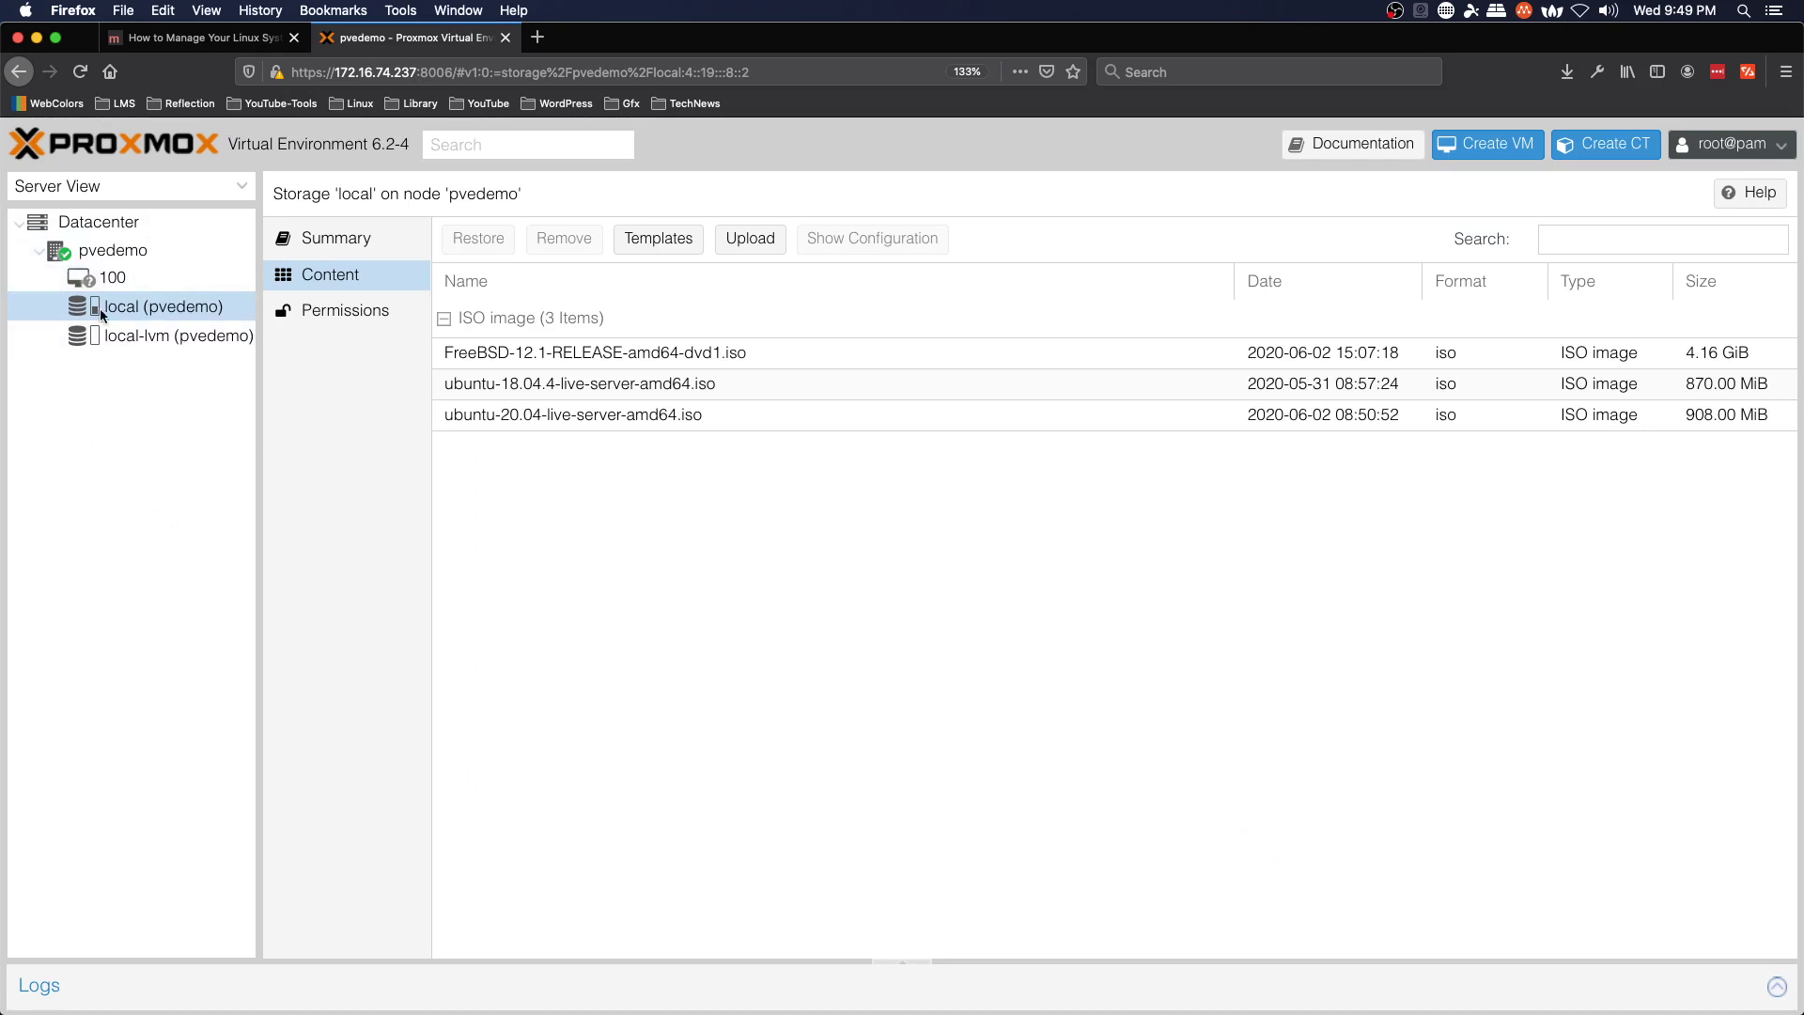
pyautogui.moveTo(114, 277)
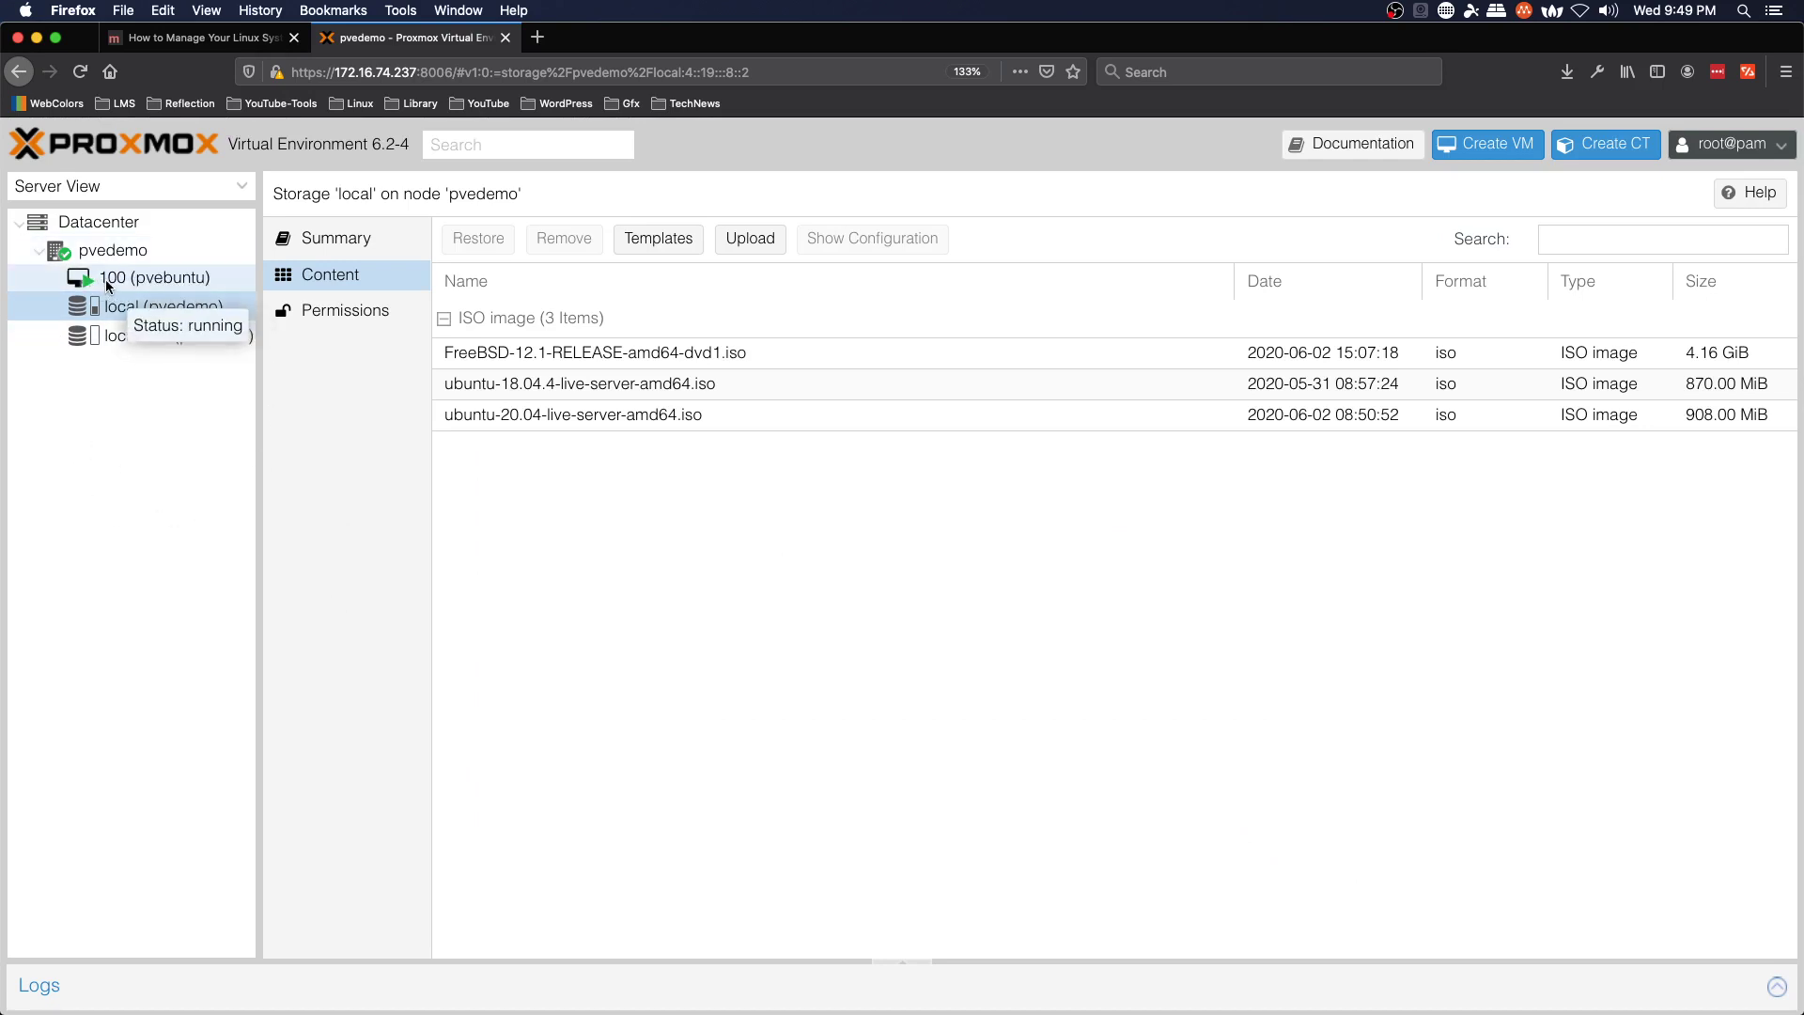
pyautogui.click(155, 278)
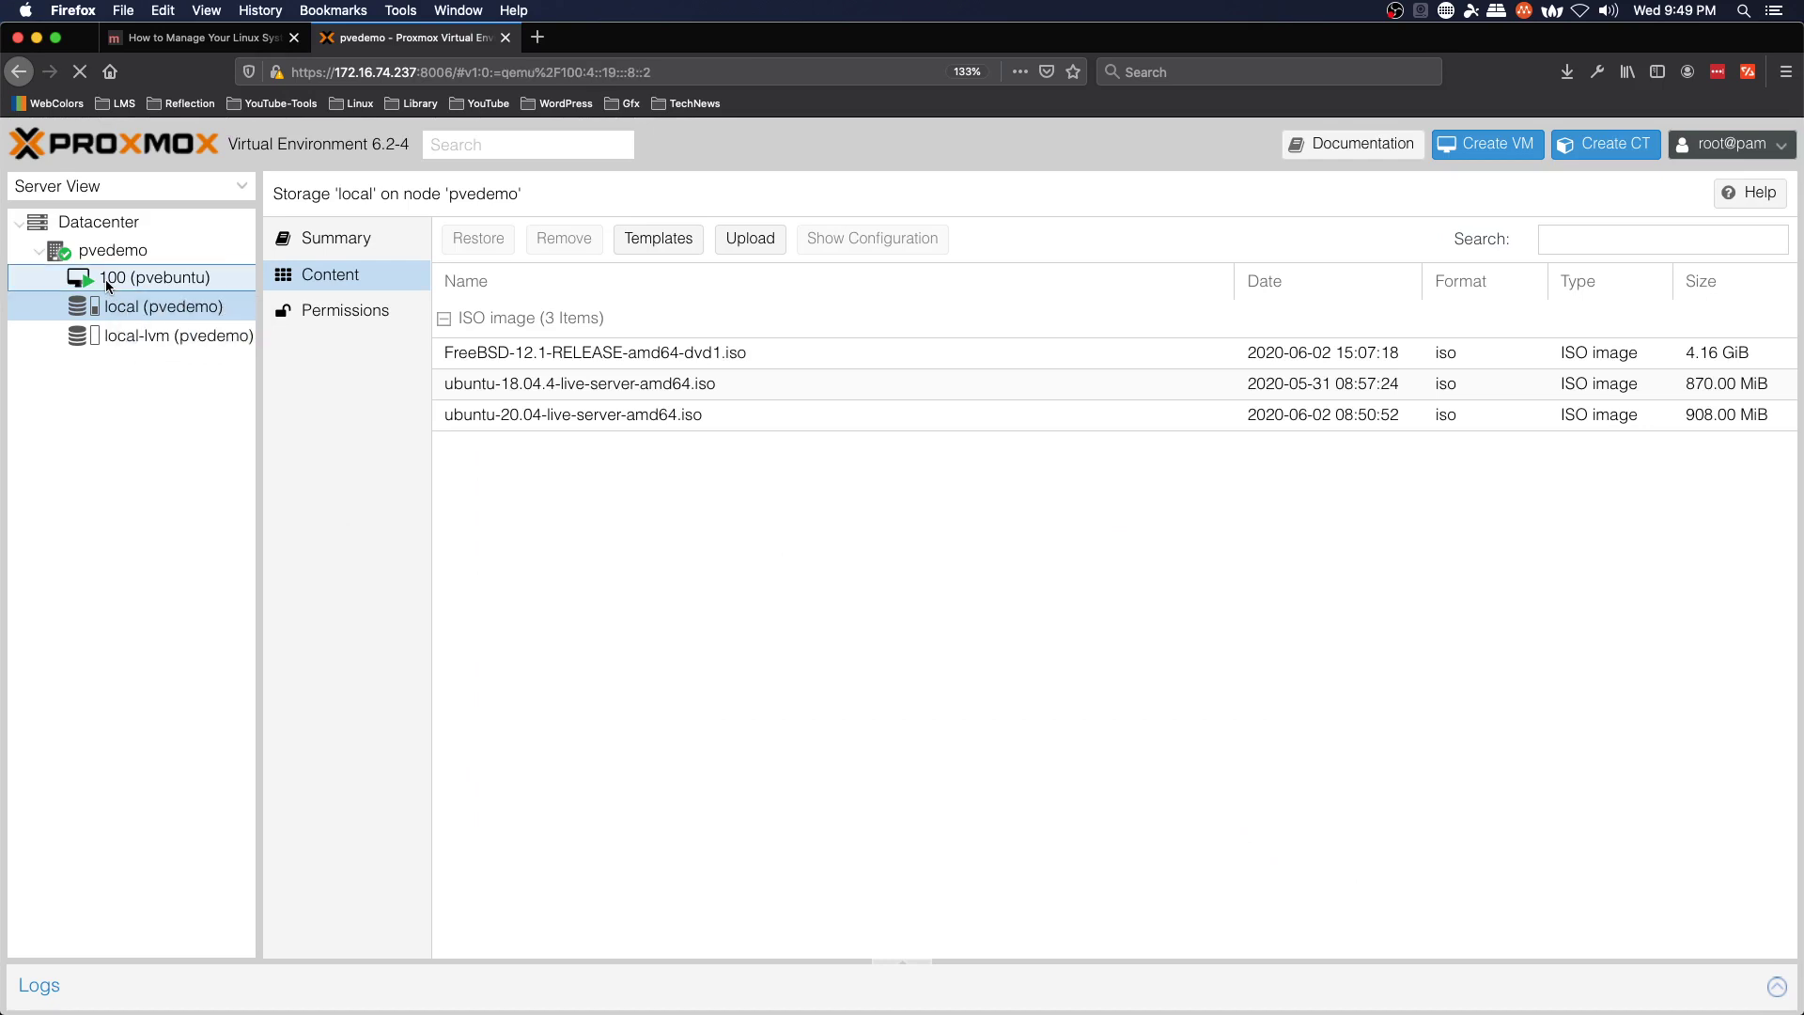
pyautogui.click(153, 277)
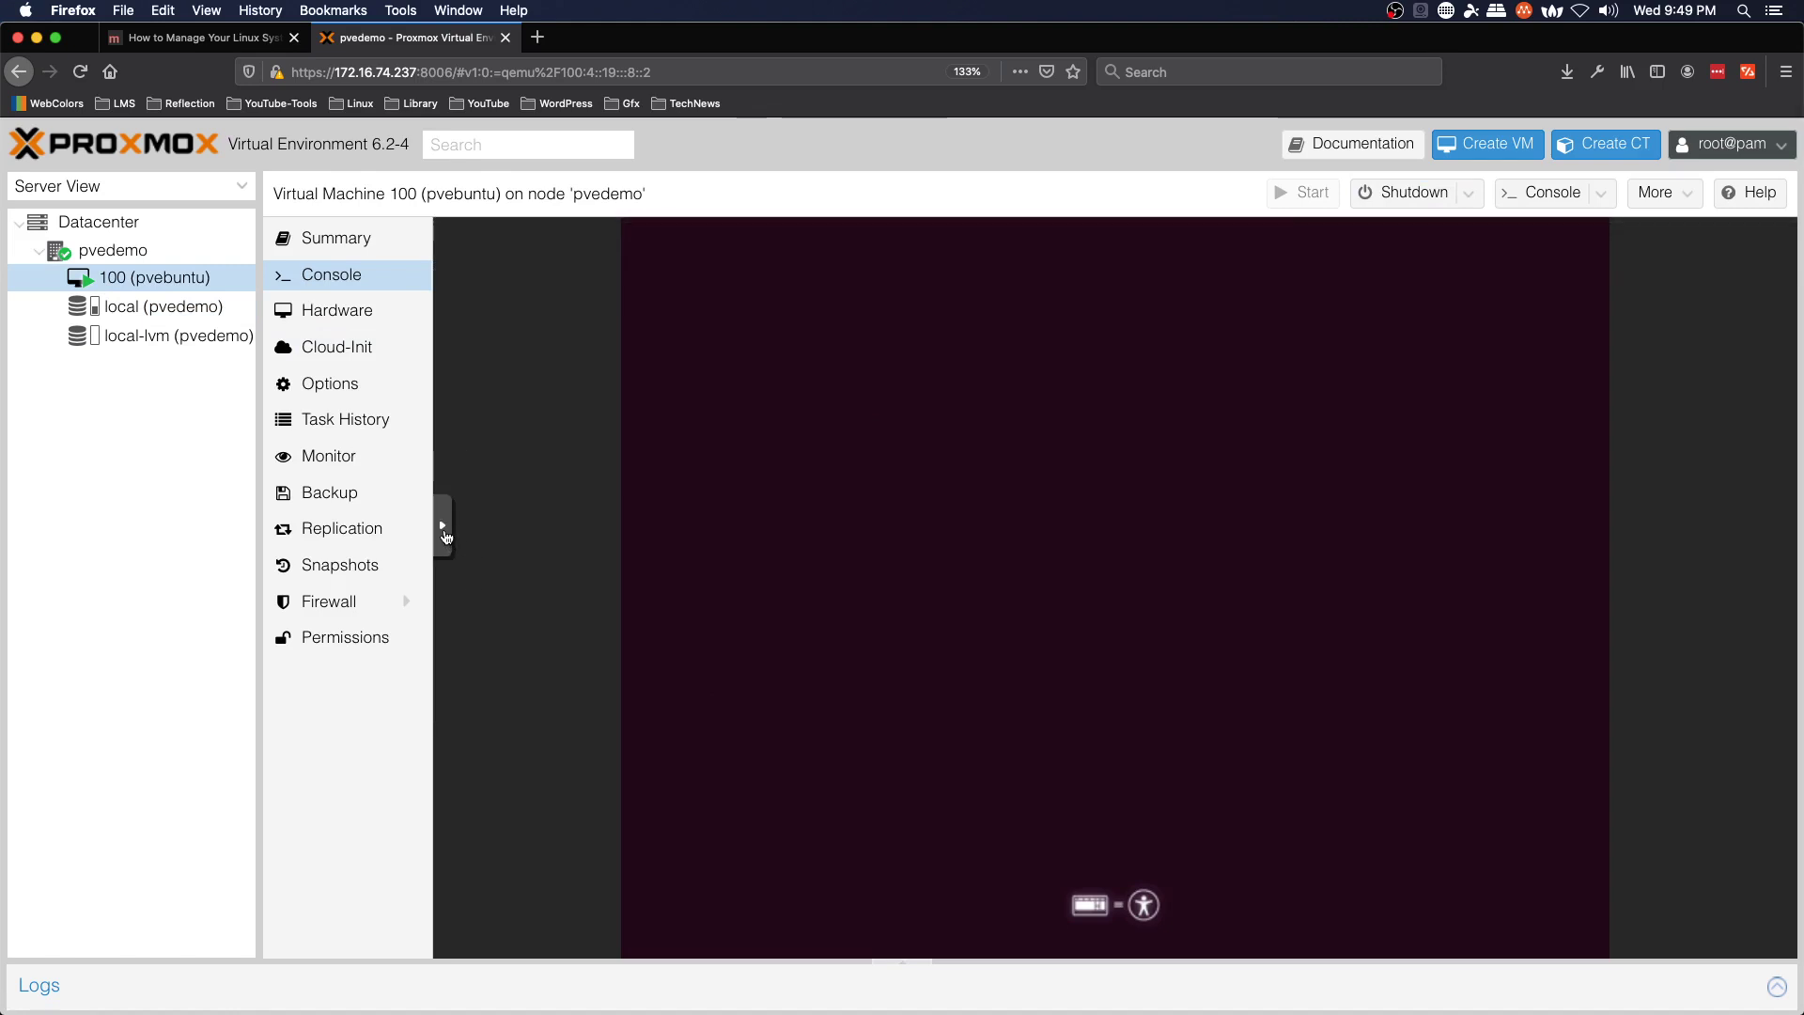
pyautogui.click(442, 526)
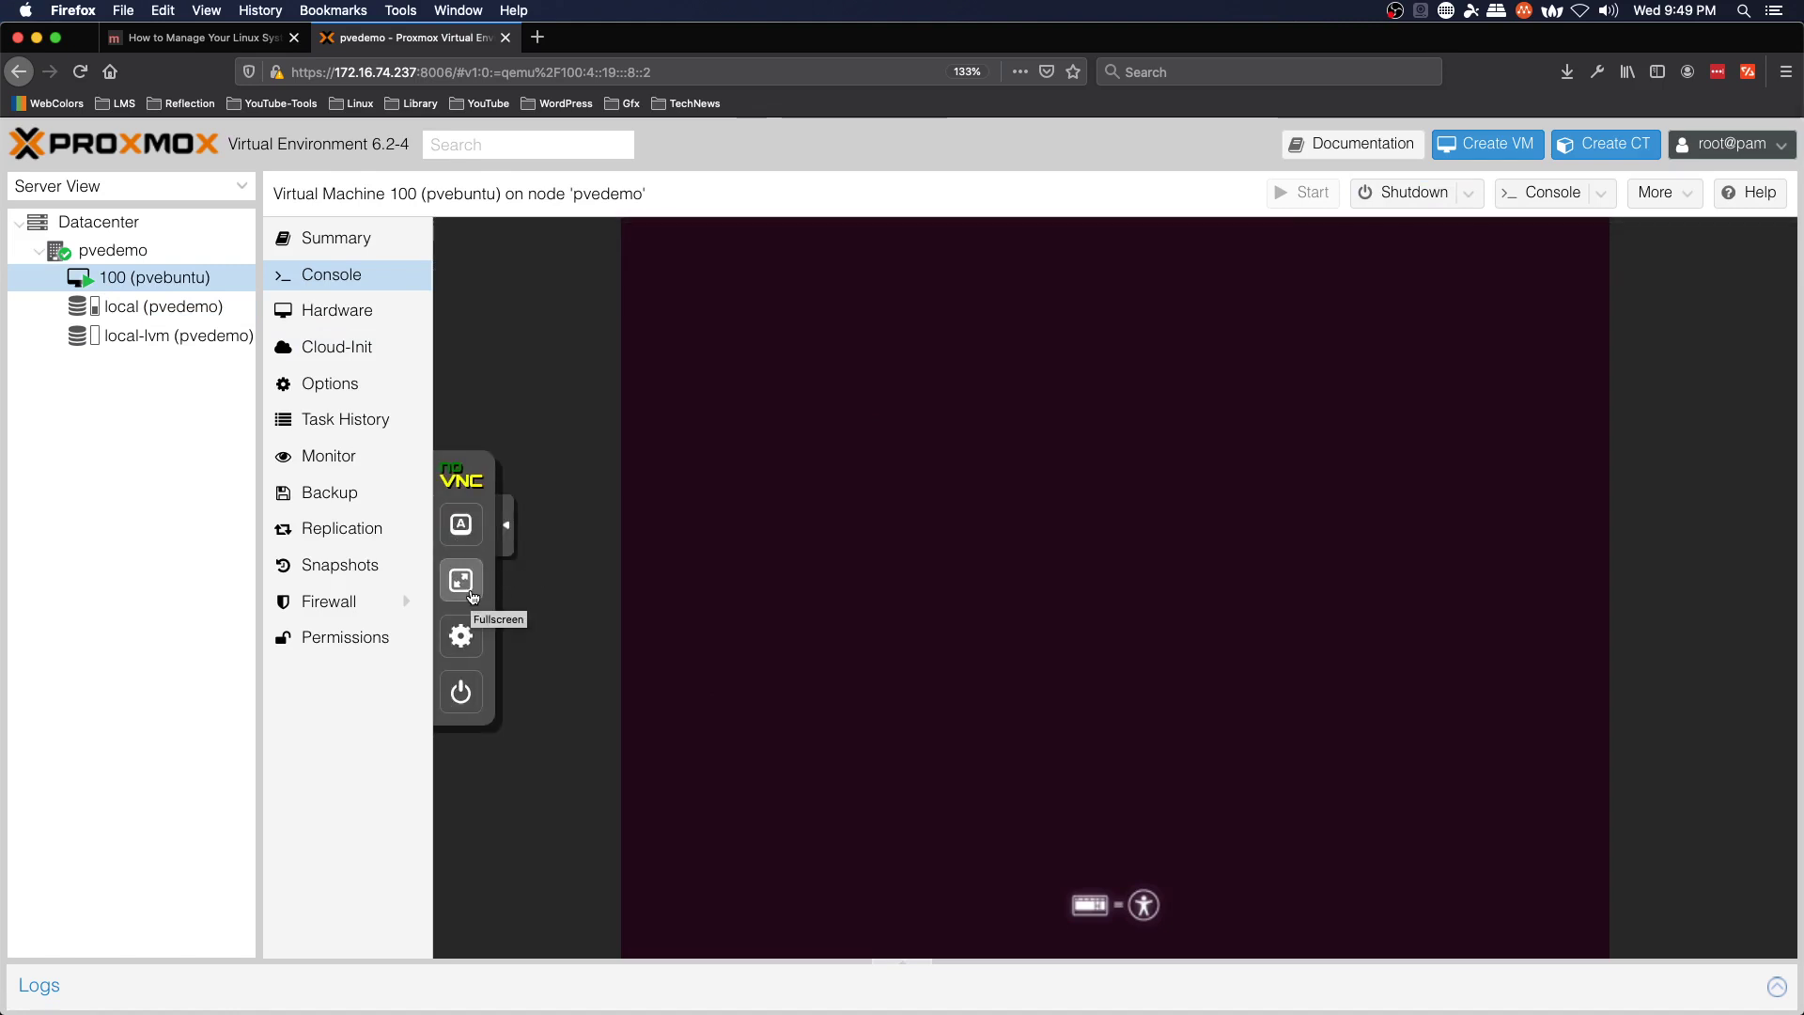
# - Switch the pvebuntu console to fullscreen while the Ubuntu installer boots
pyautogui.click(460, 579)
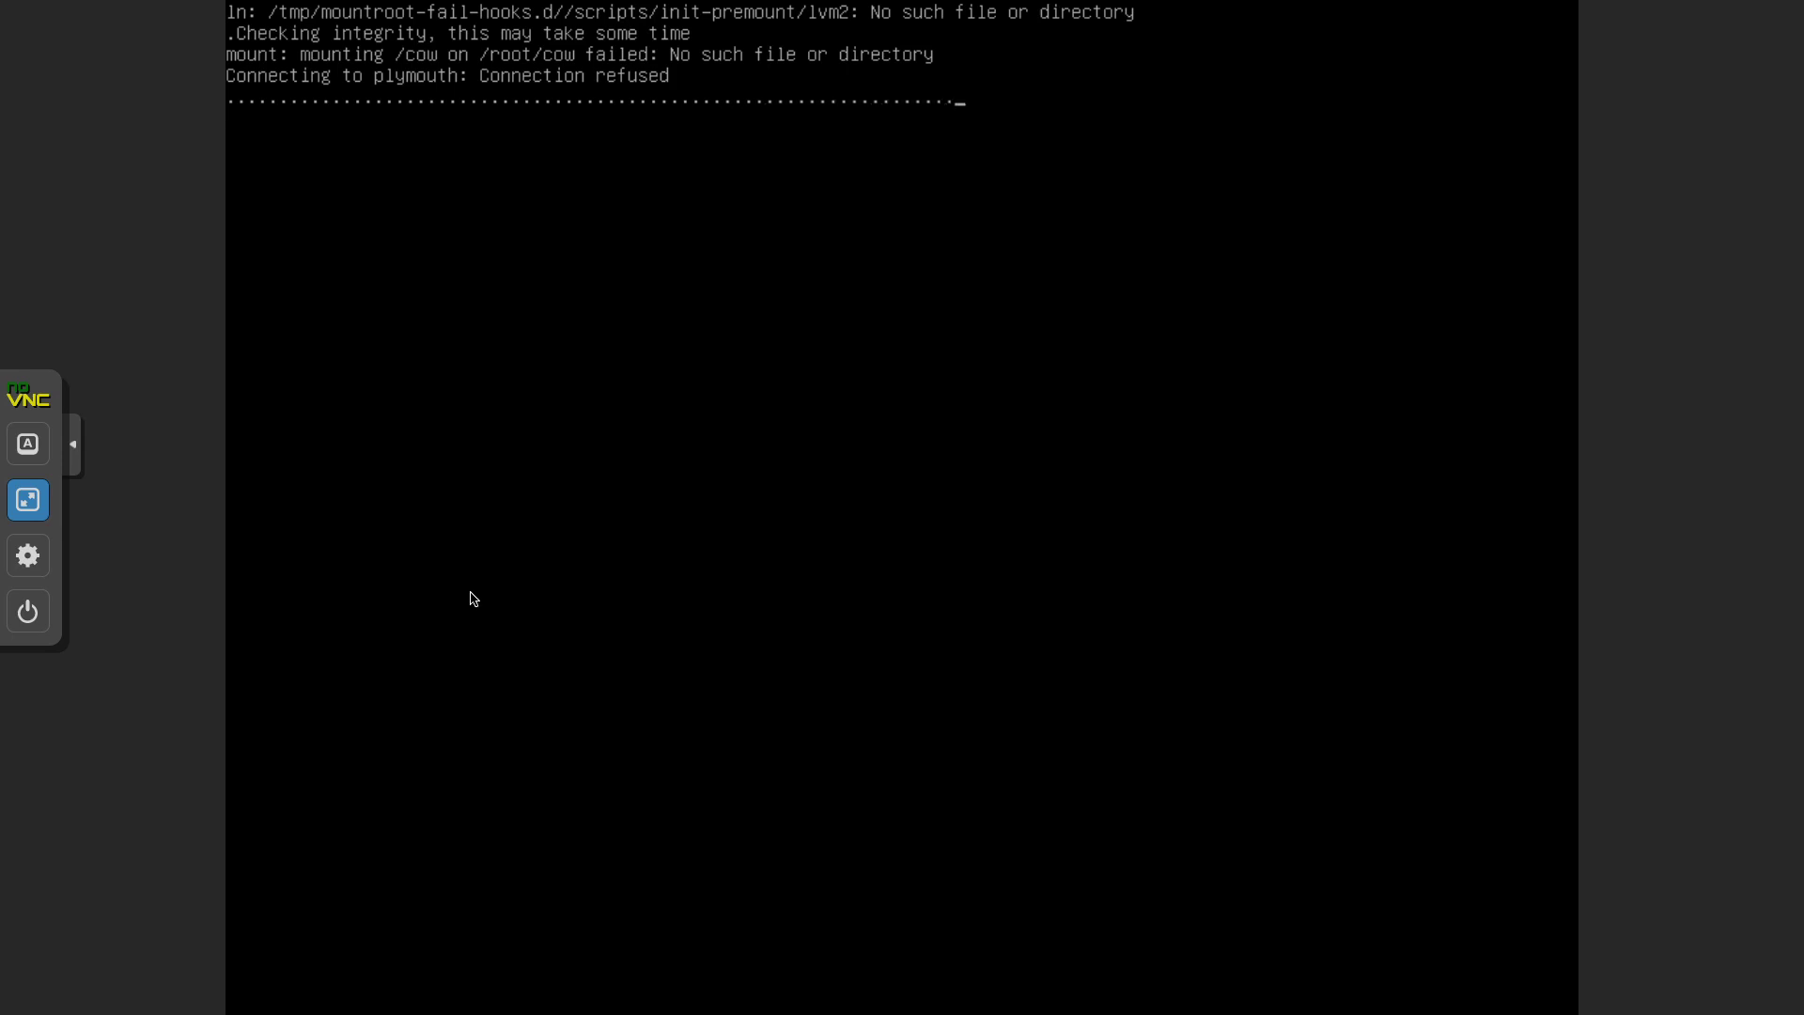
pyautogui.moveTo(28, 498)
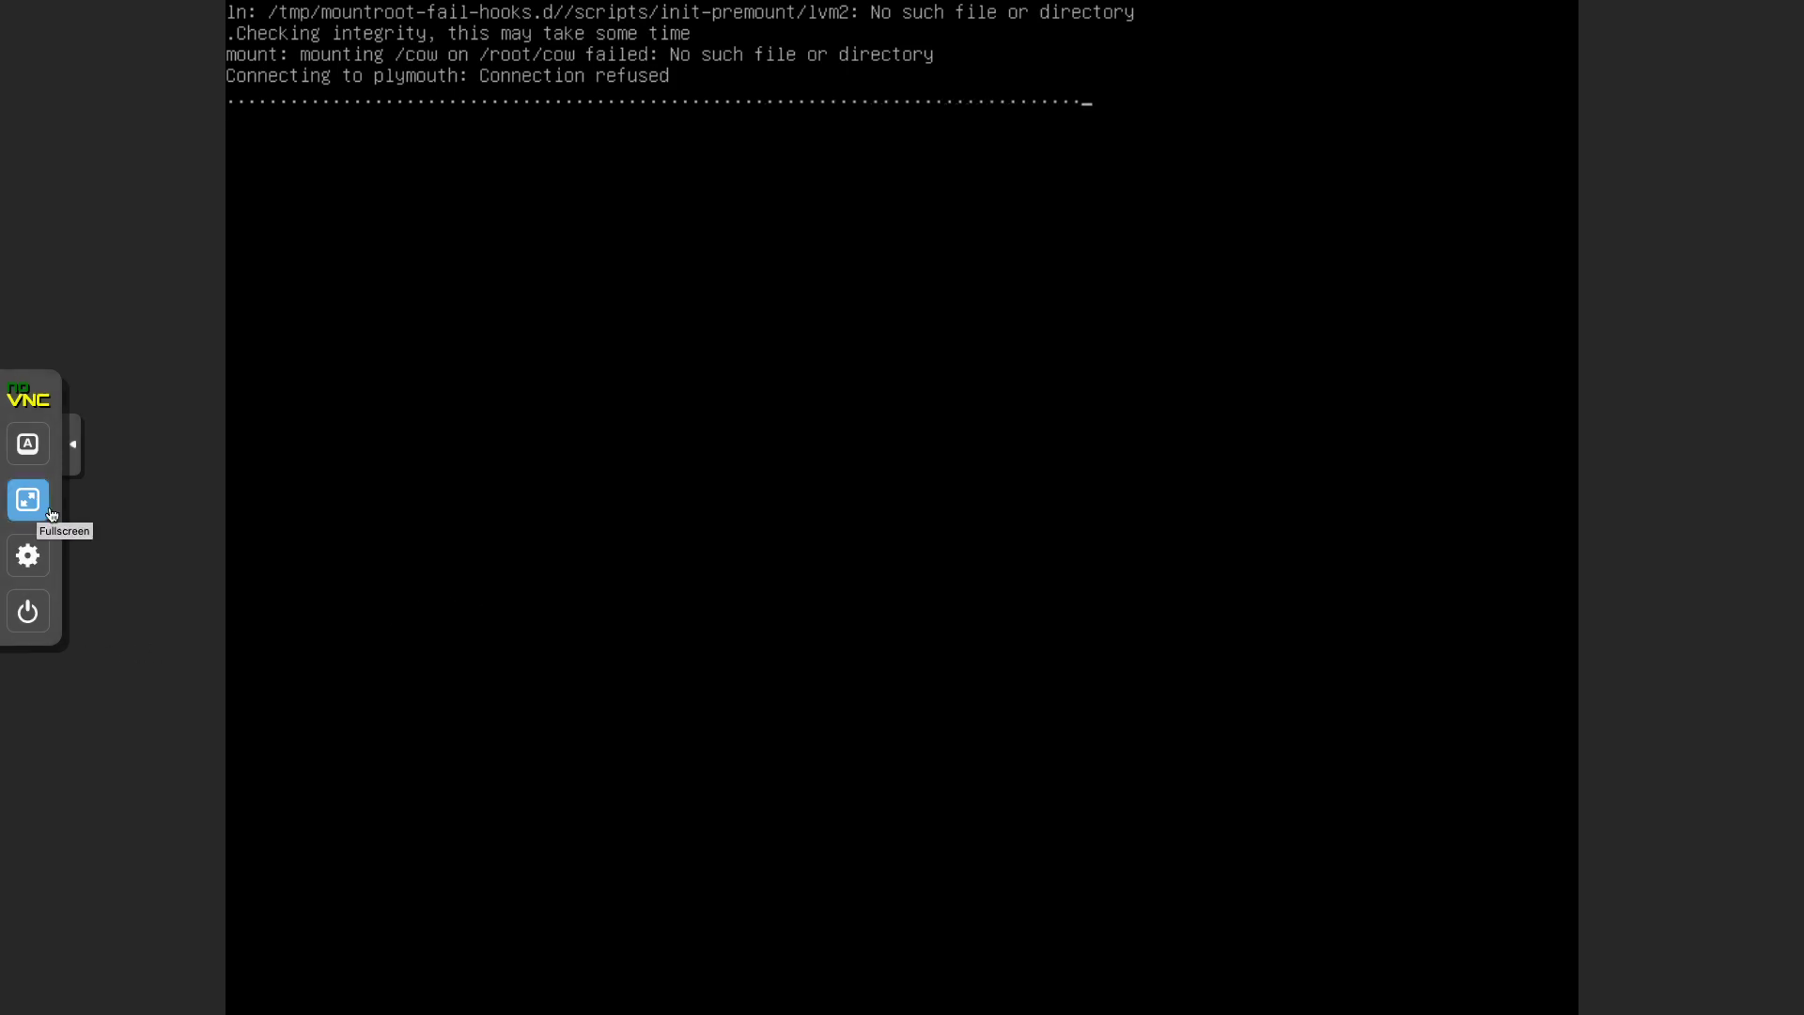
pyautogui.moveTo(437, 636)
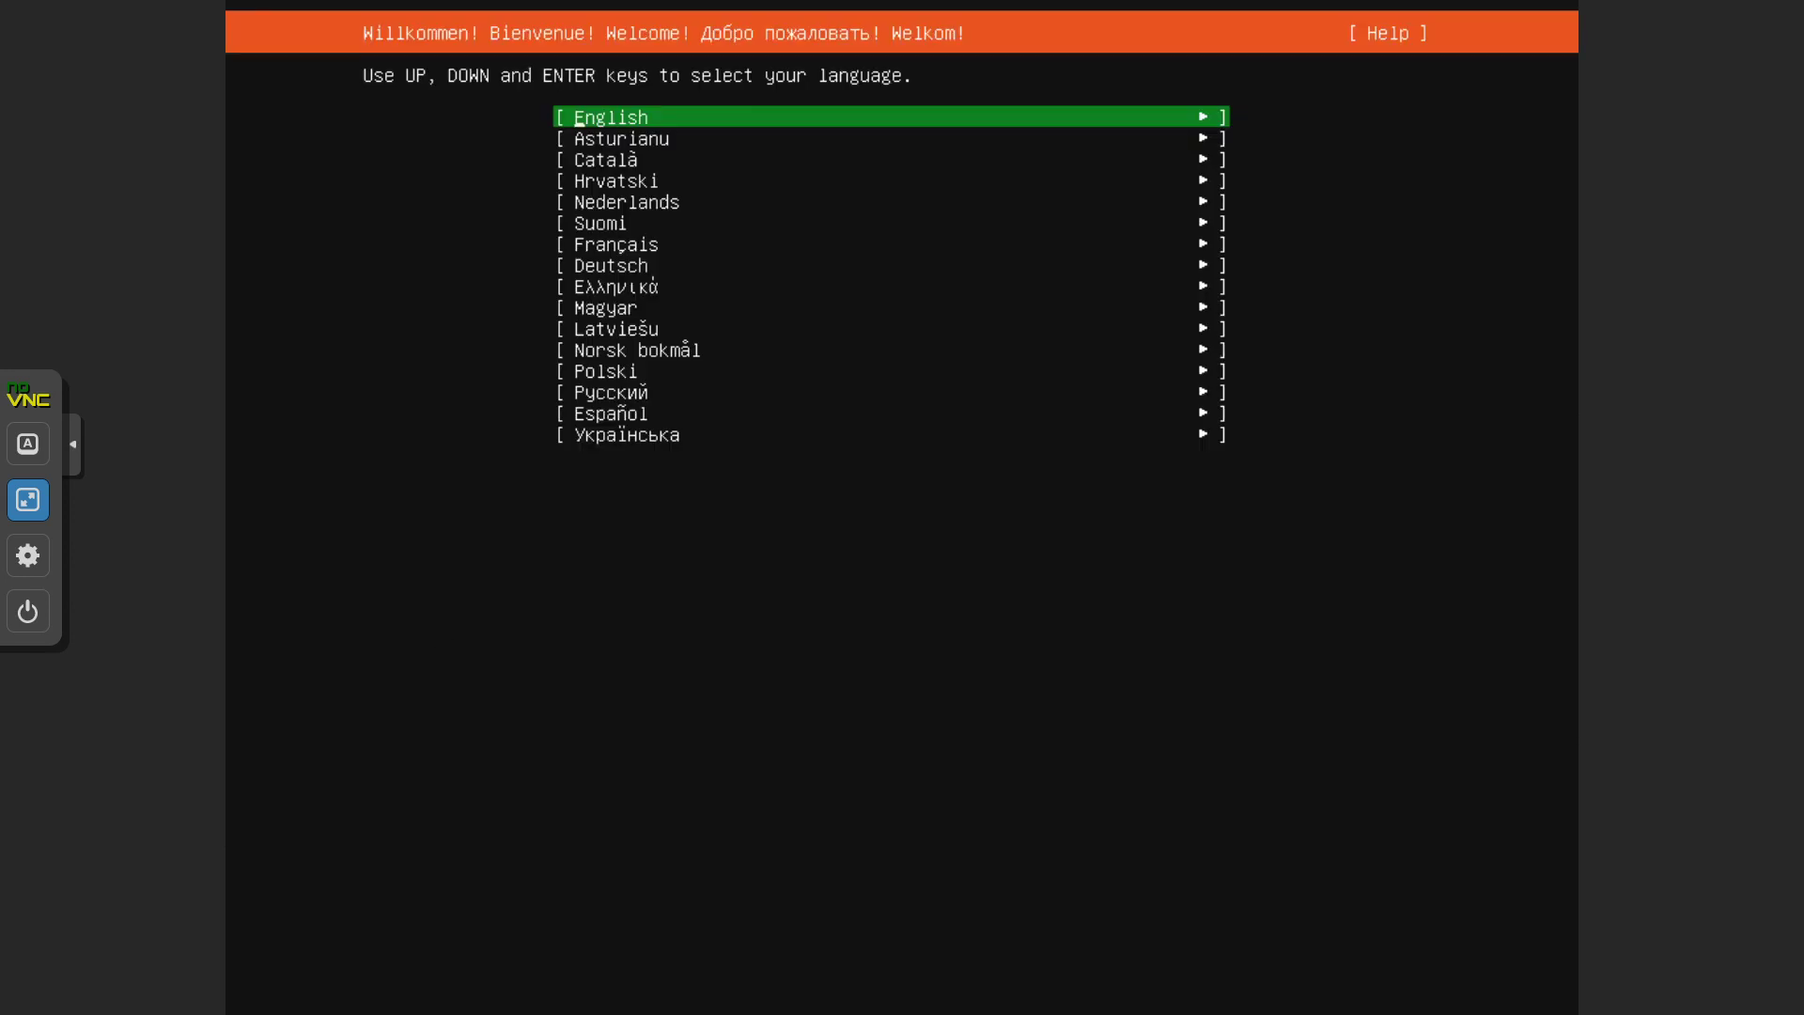
pyautogui.moveTo(541, 526)
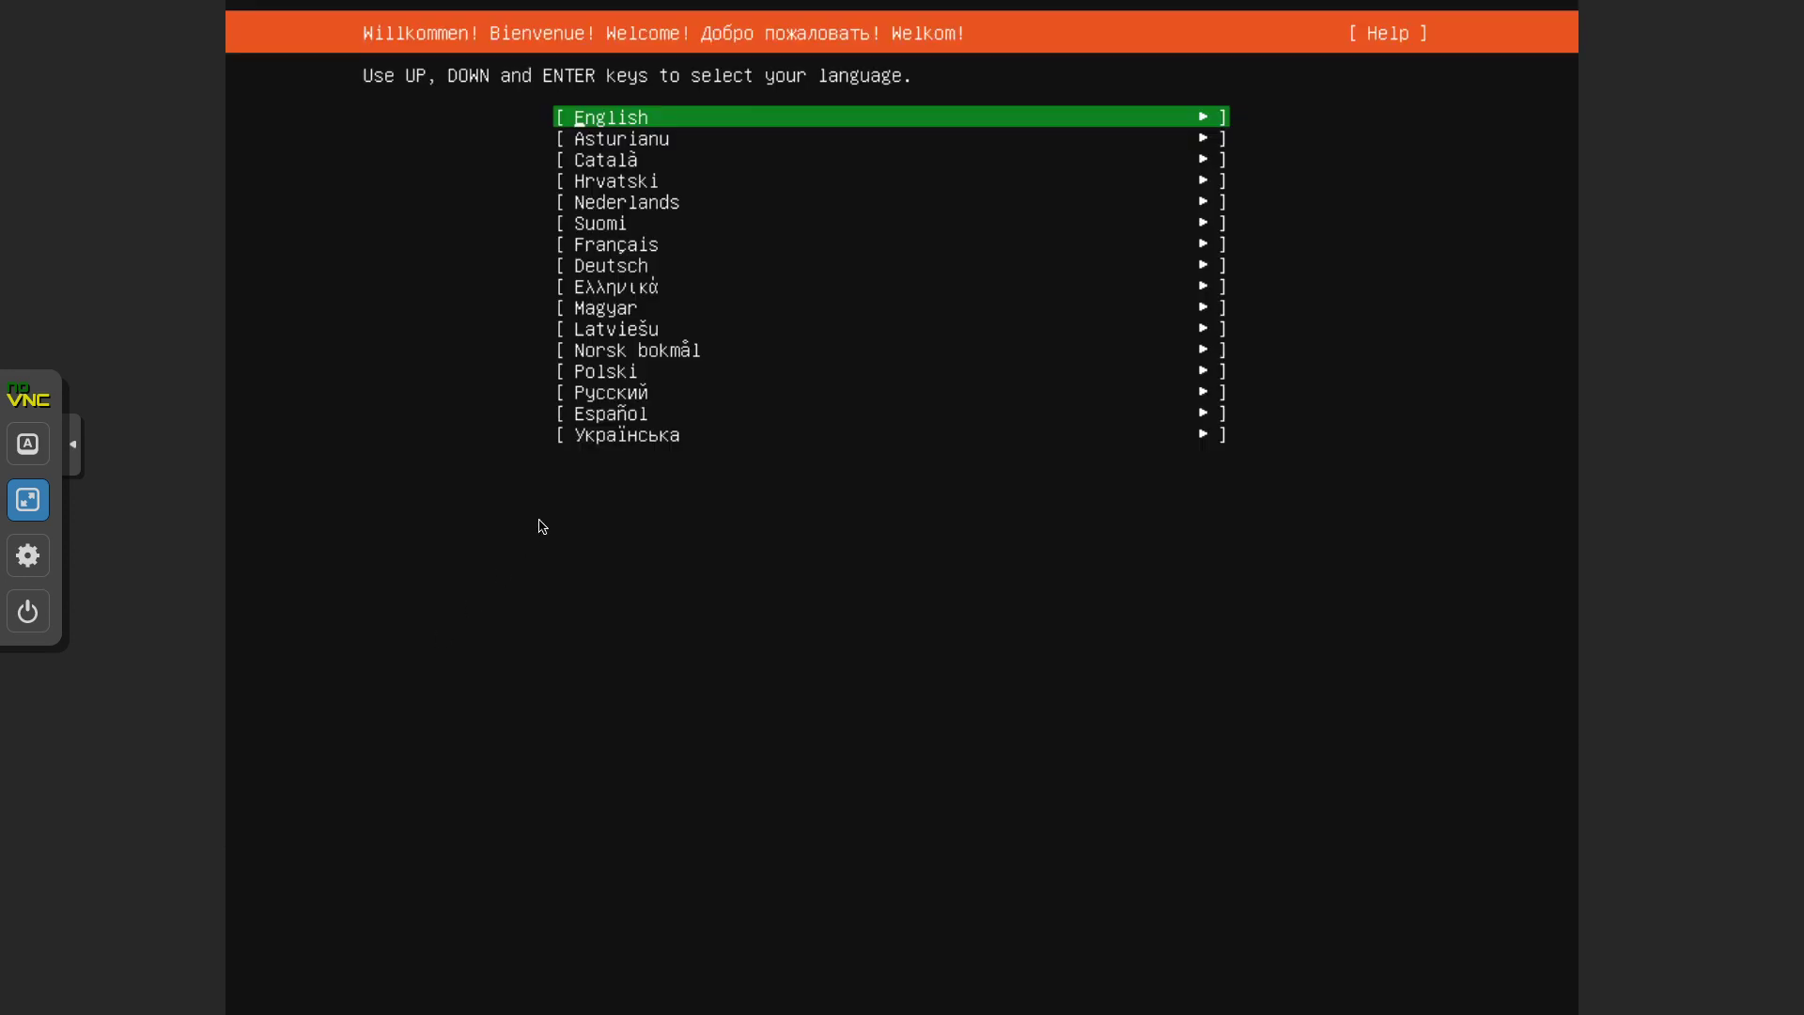
# - Choose English, skip the installer update, and accept default keyboard, DHCP network, proxy and mirror
pyautogui.press('Return')
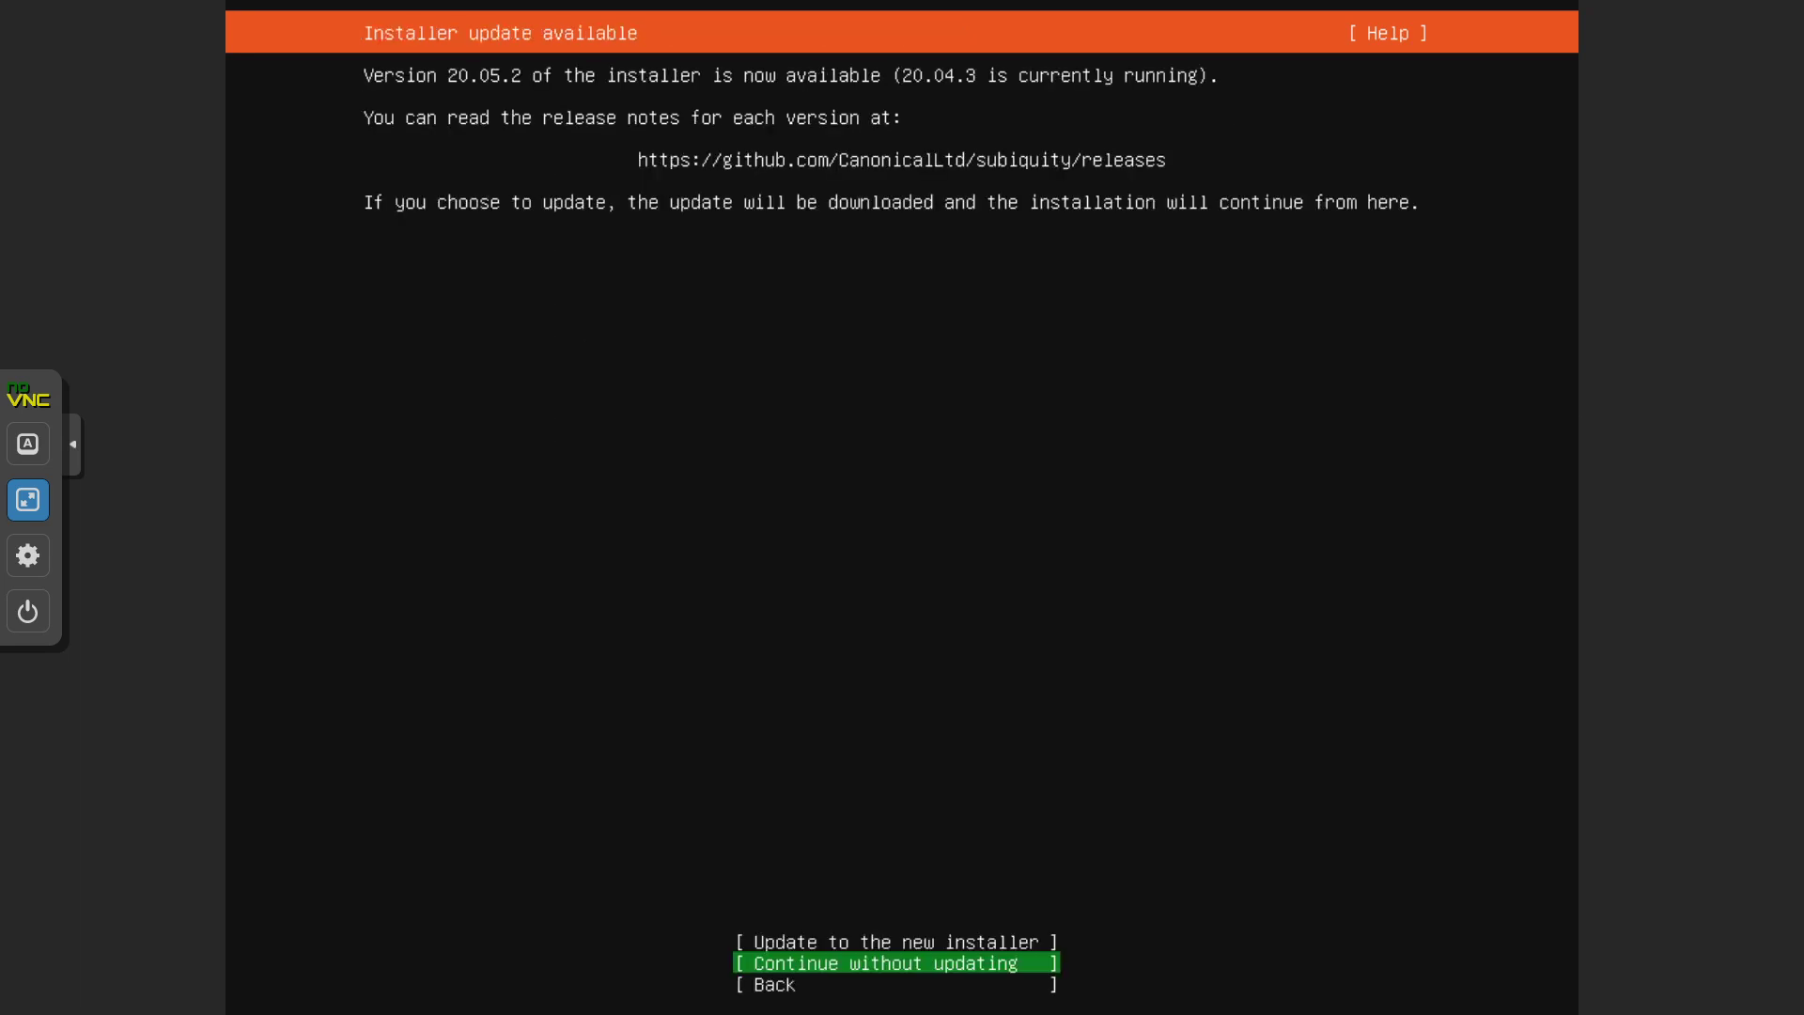
pyautogui.press('Up')
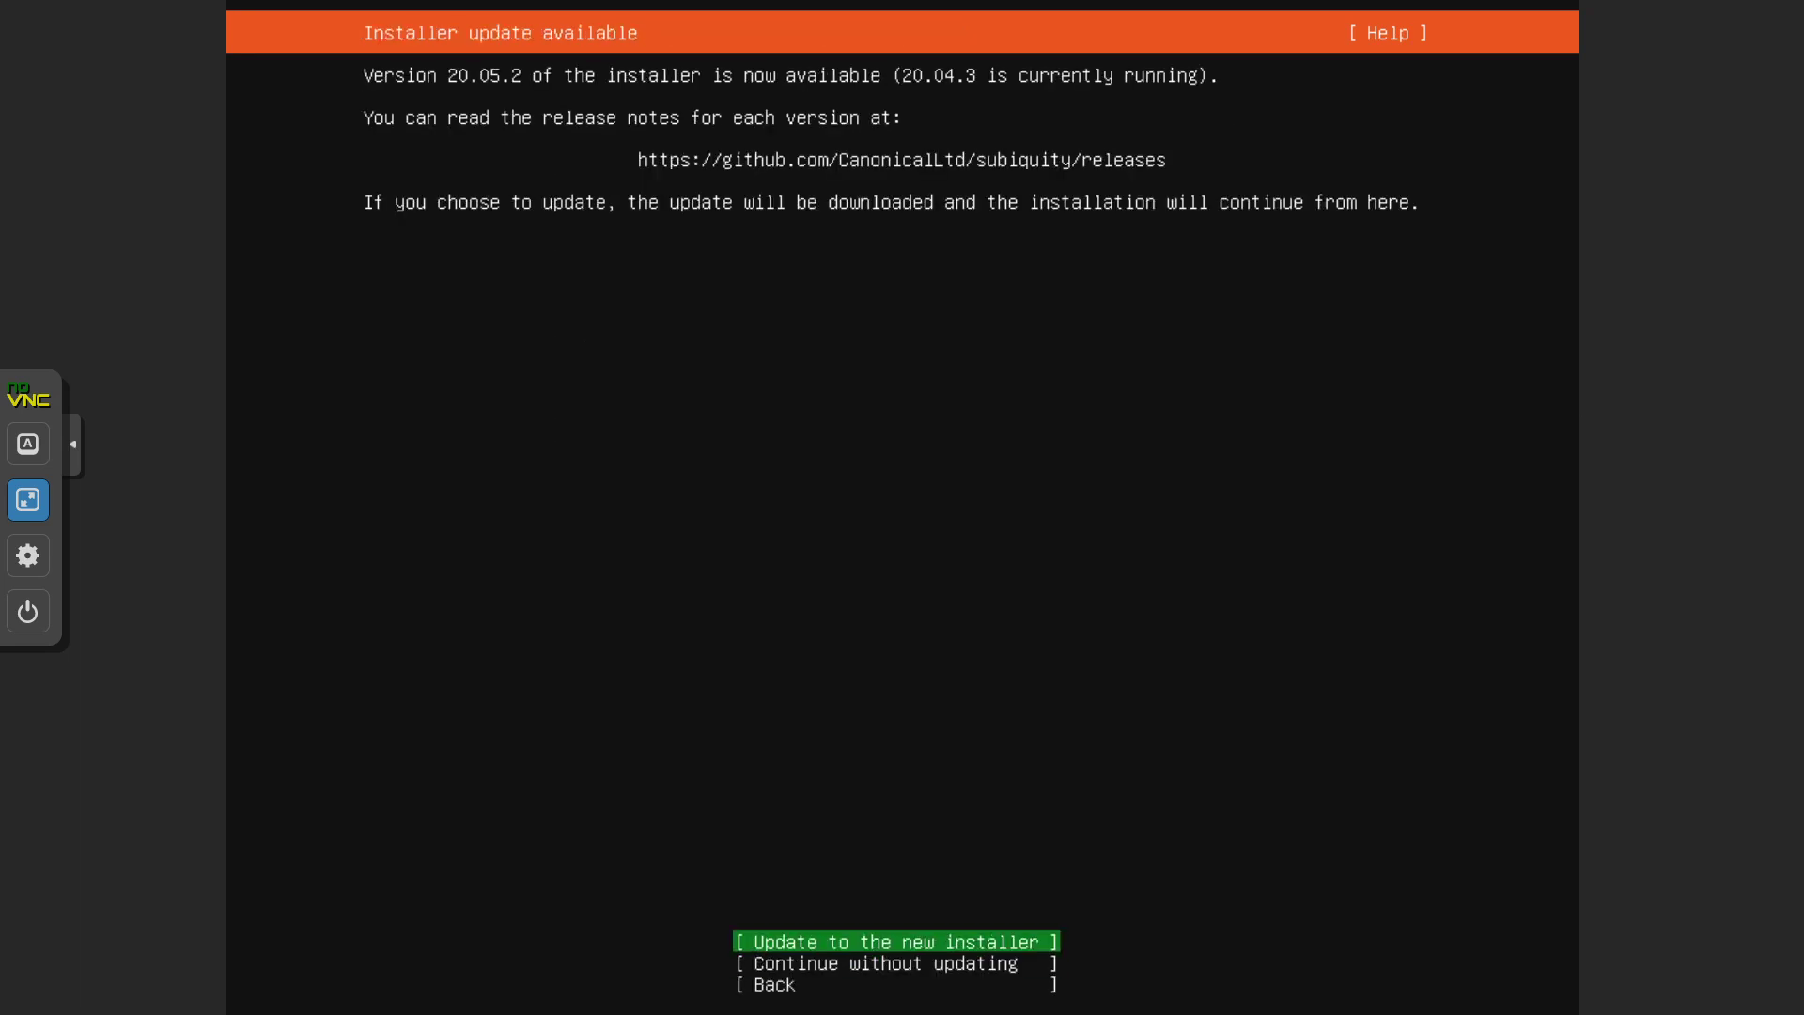
pyautogui.click(897, 941)
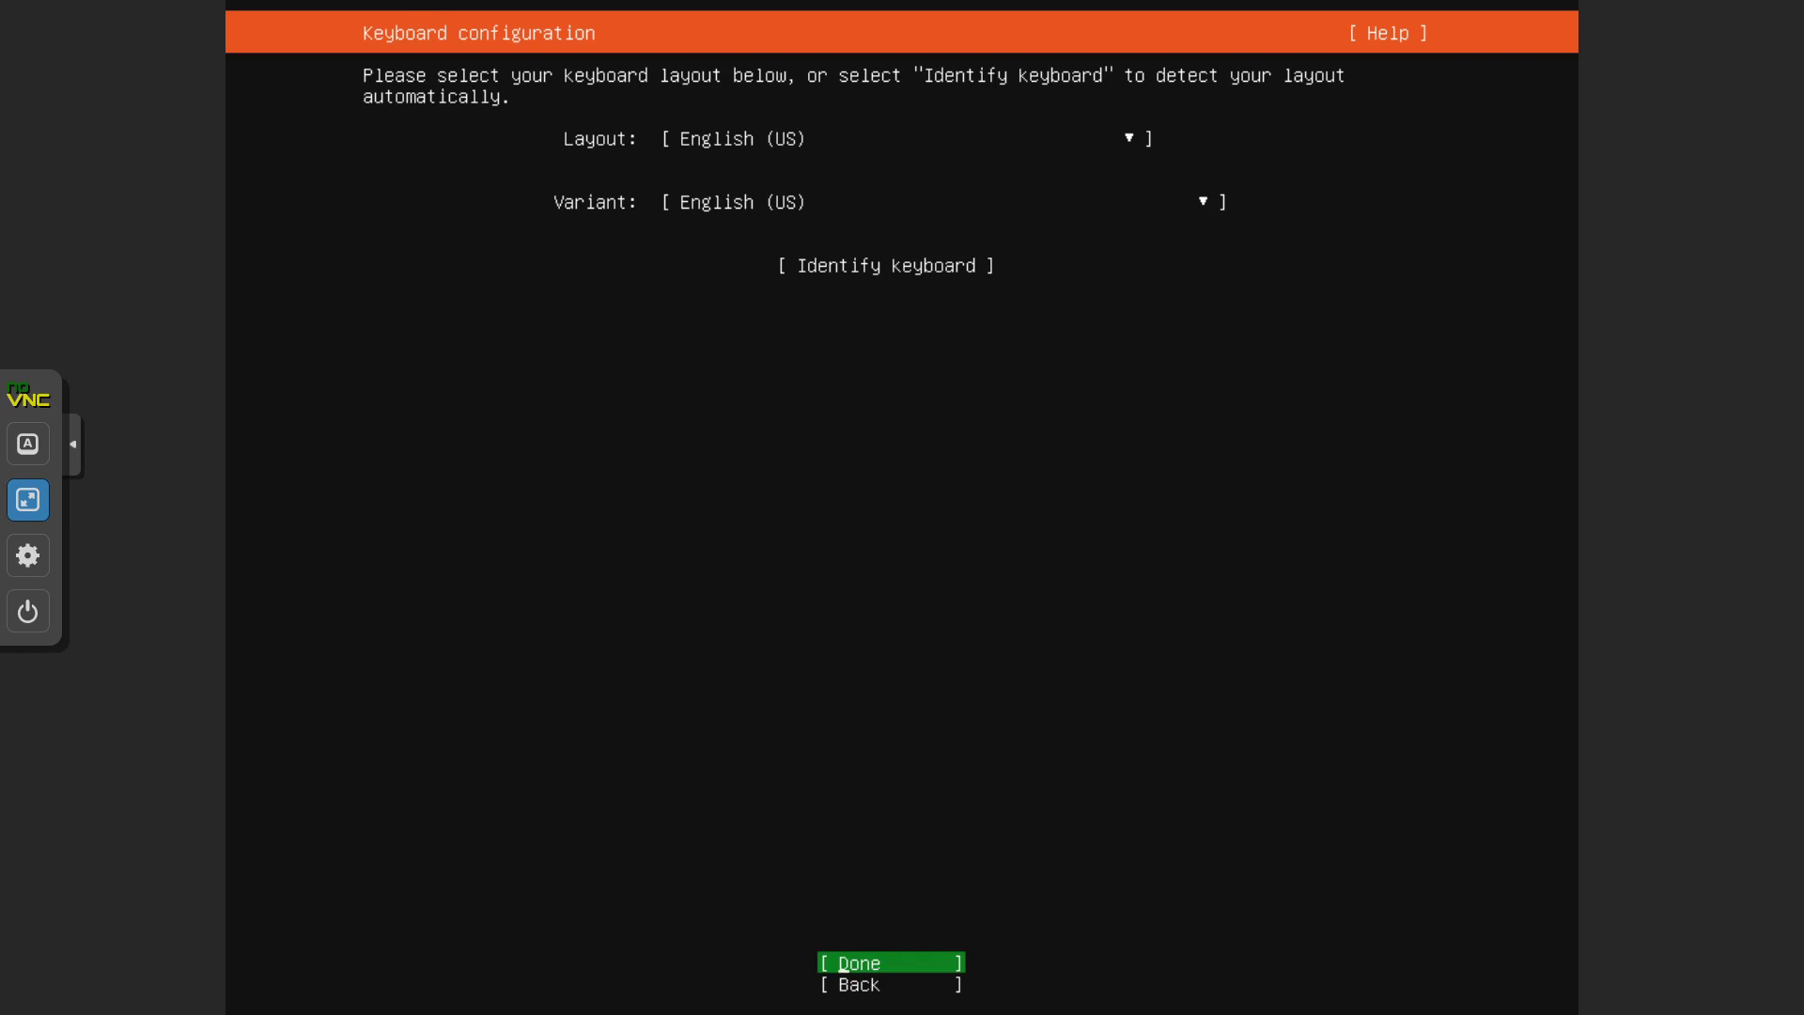
pyautogui.click(887, 963)
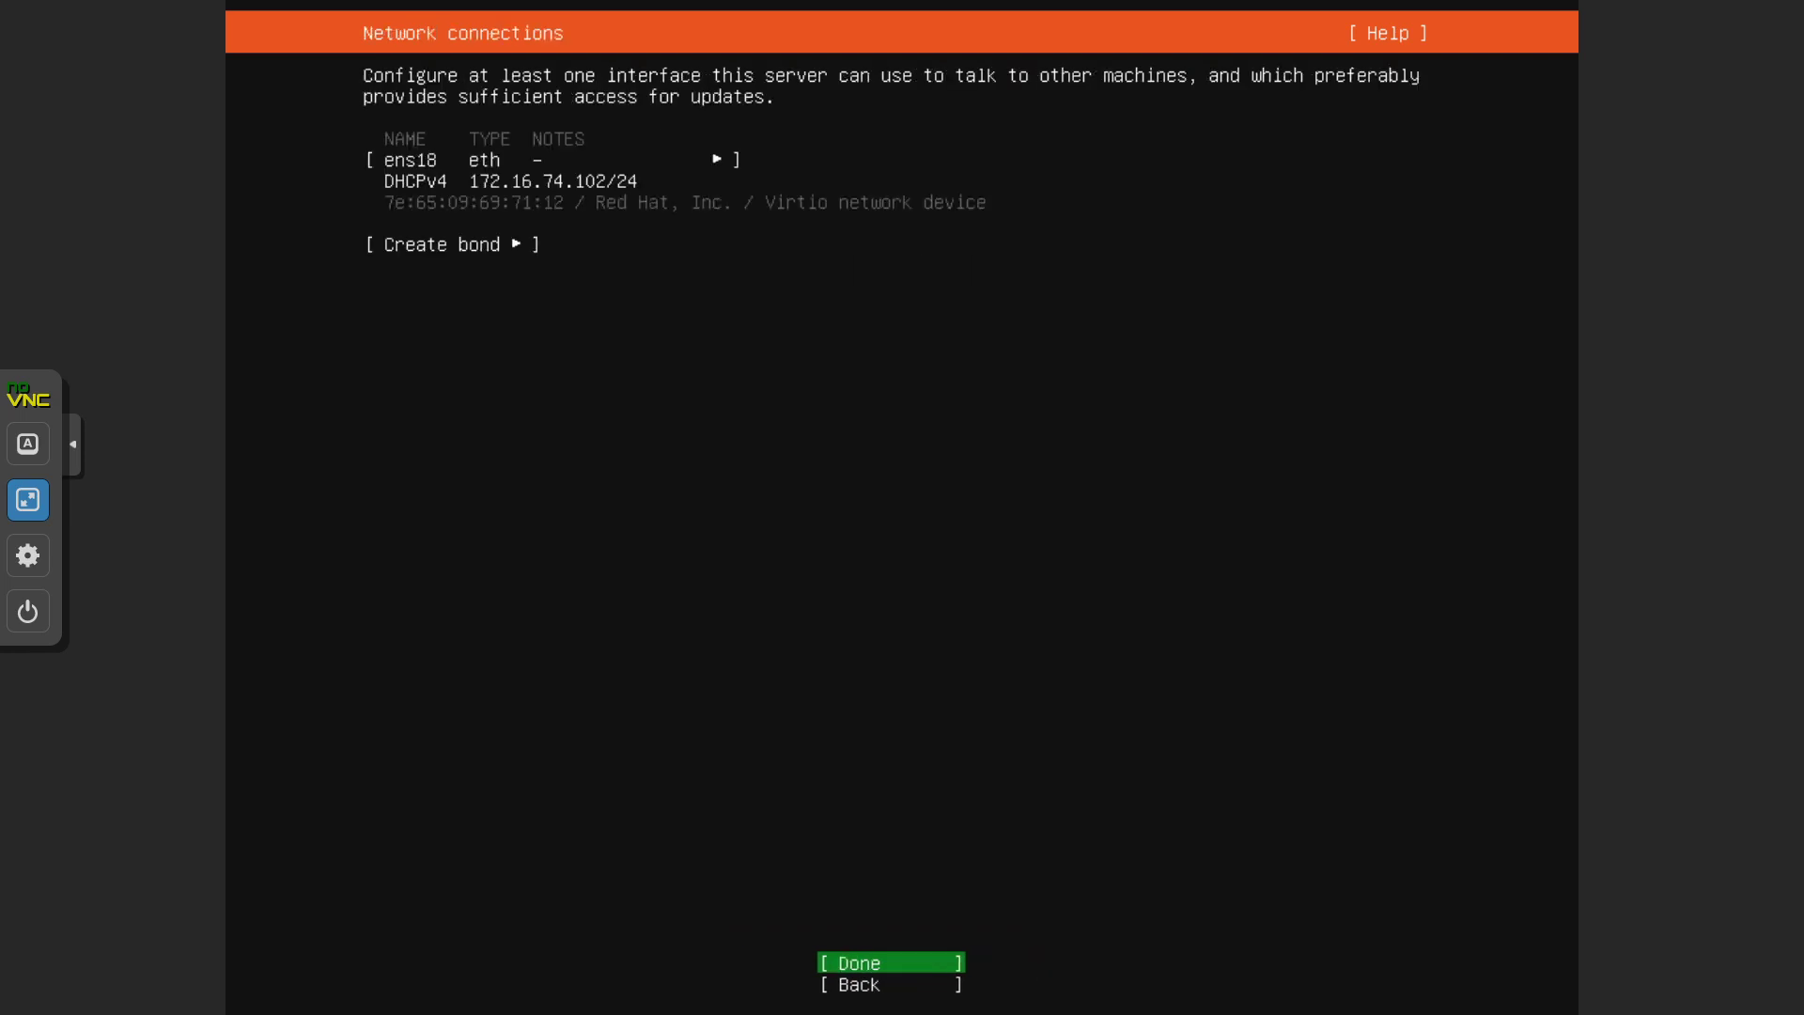
pyautogui.click(855, 963)
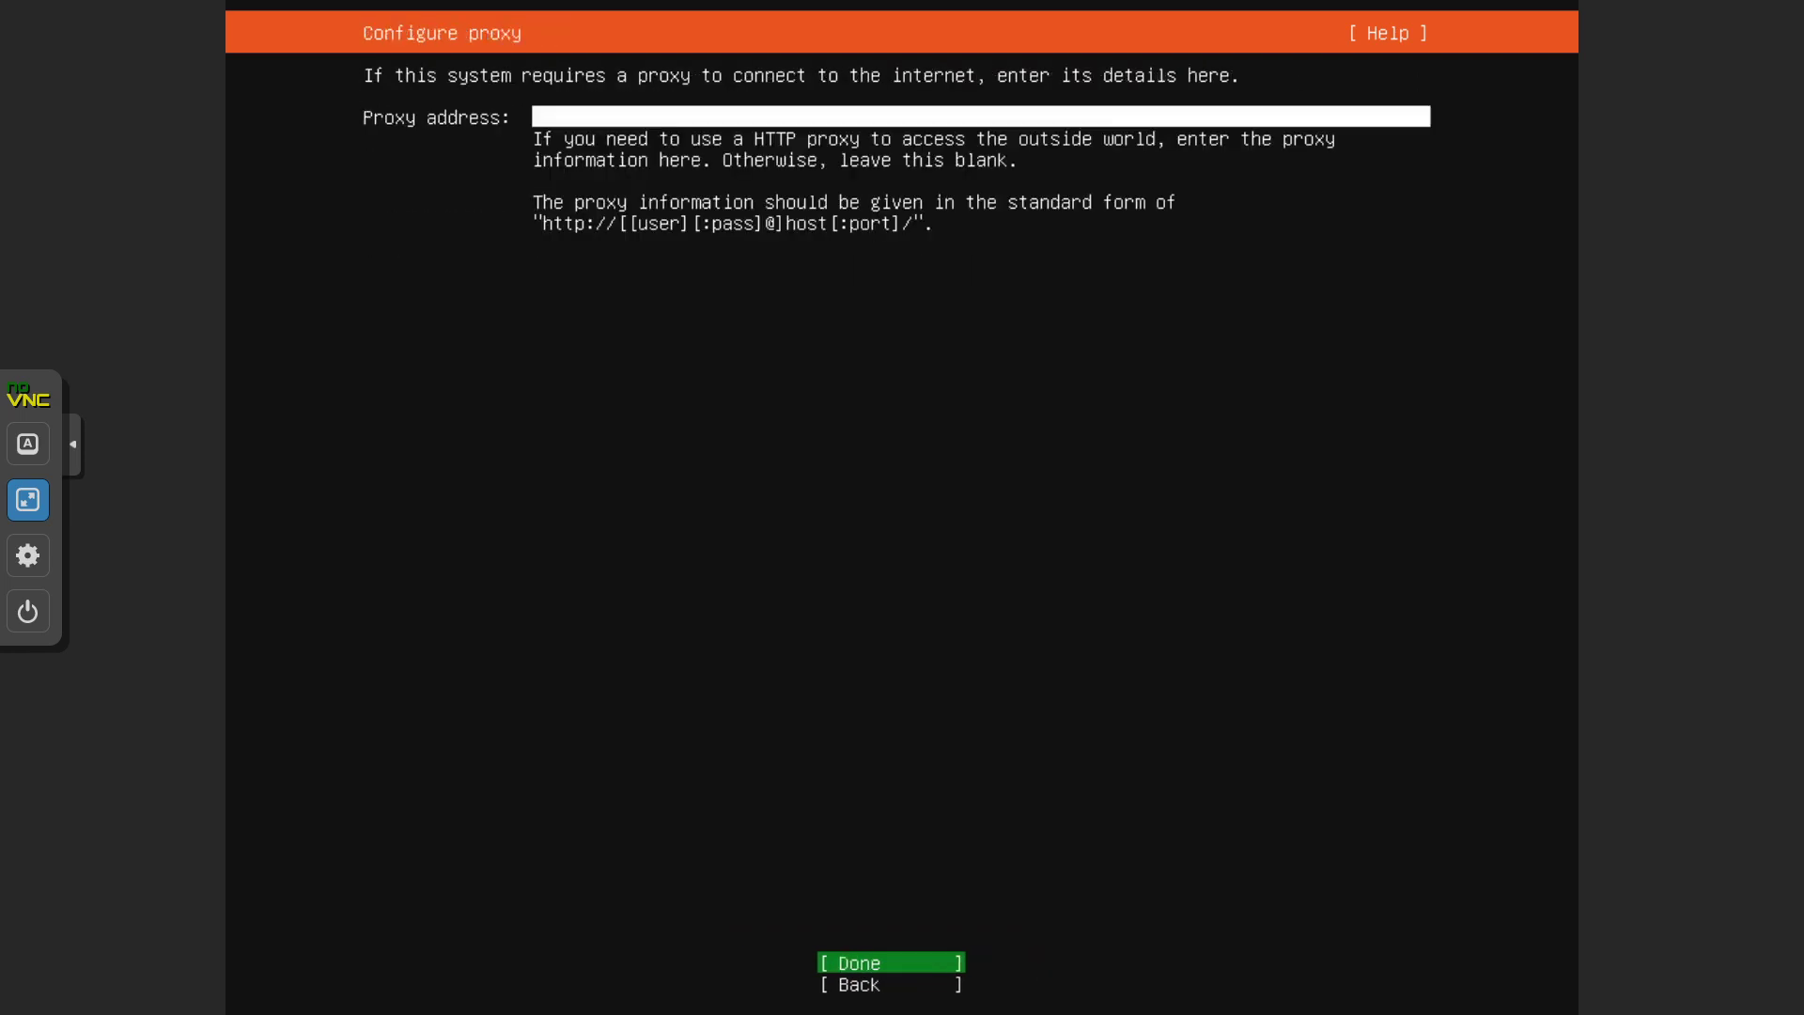
pyautogui.click(856, 963)
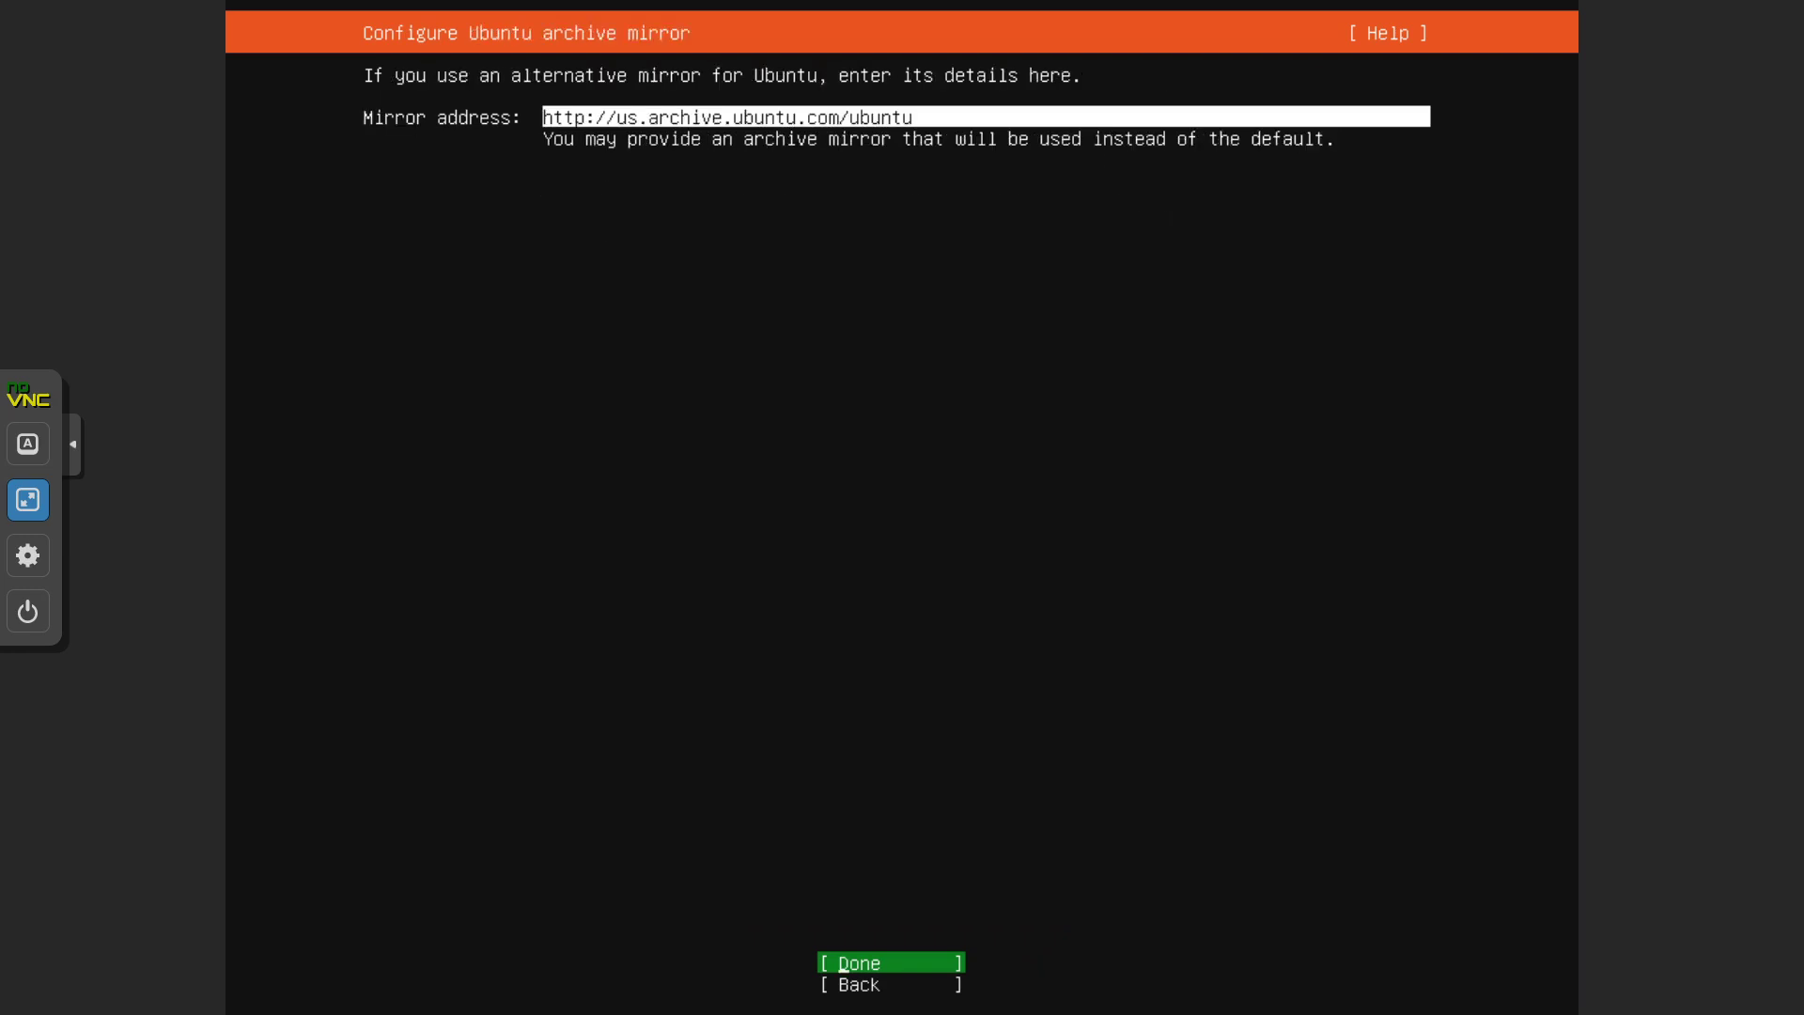
pyautogui.click(857, 963)
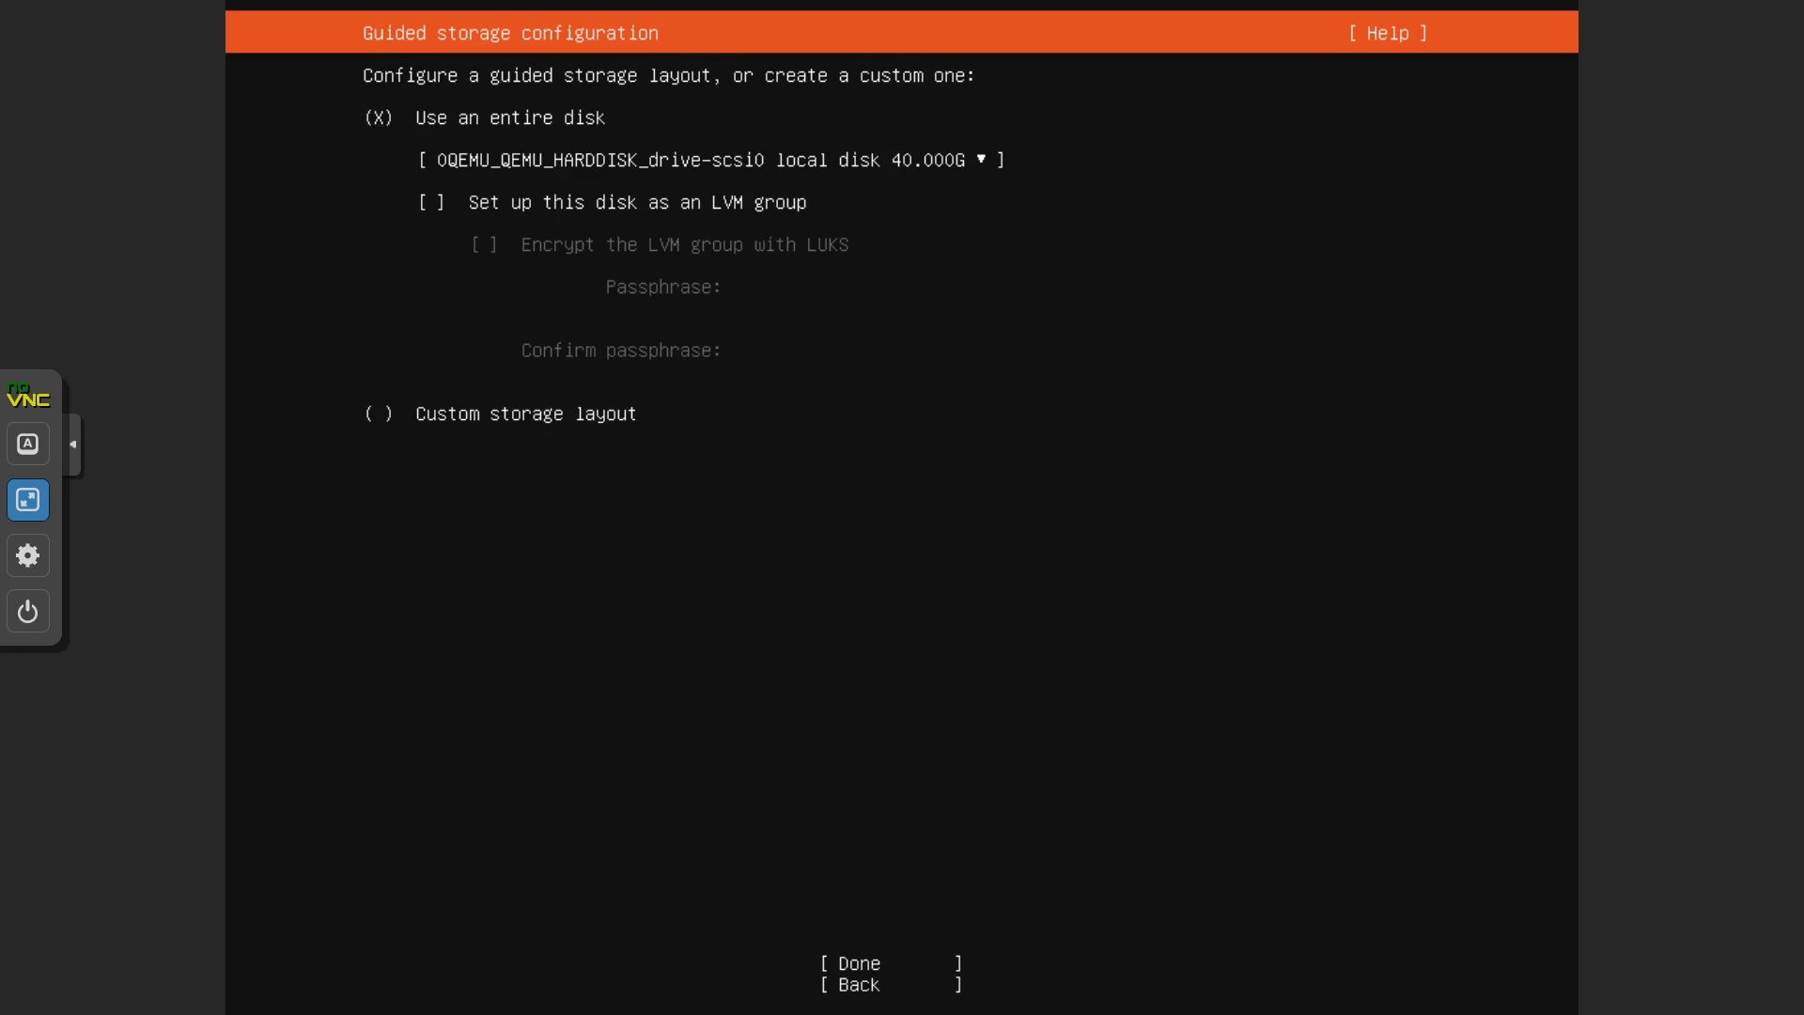
# - Use the entire 40 GB disk as ext4 root and accept the storage summary
pyautogui.click(710, 159)
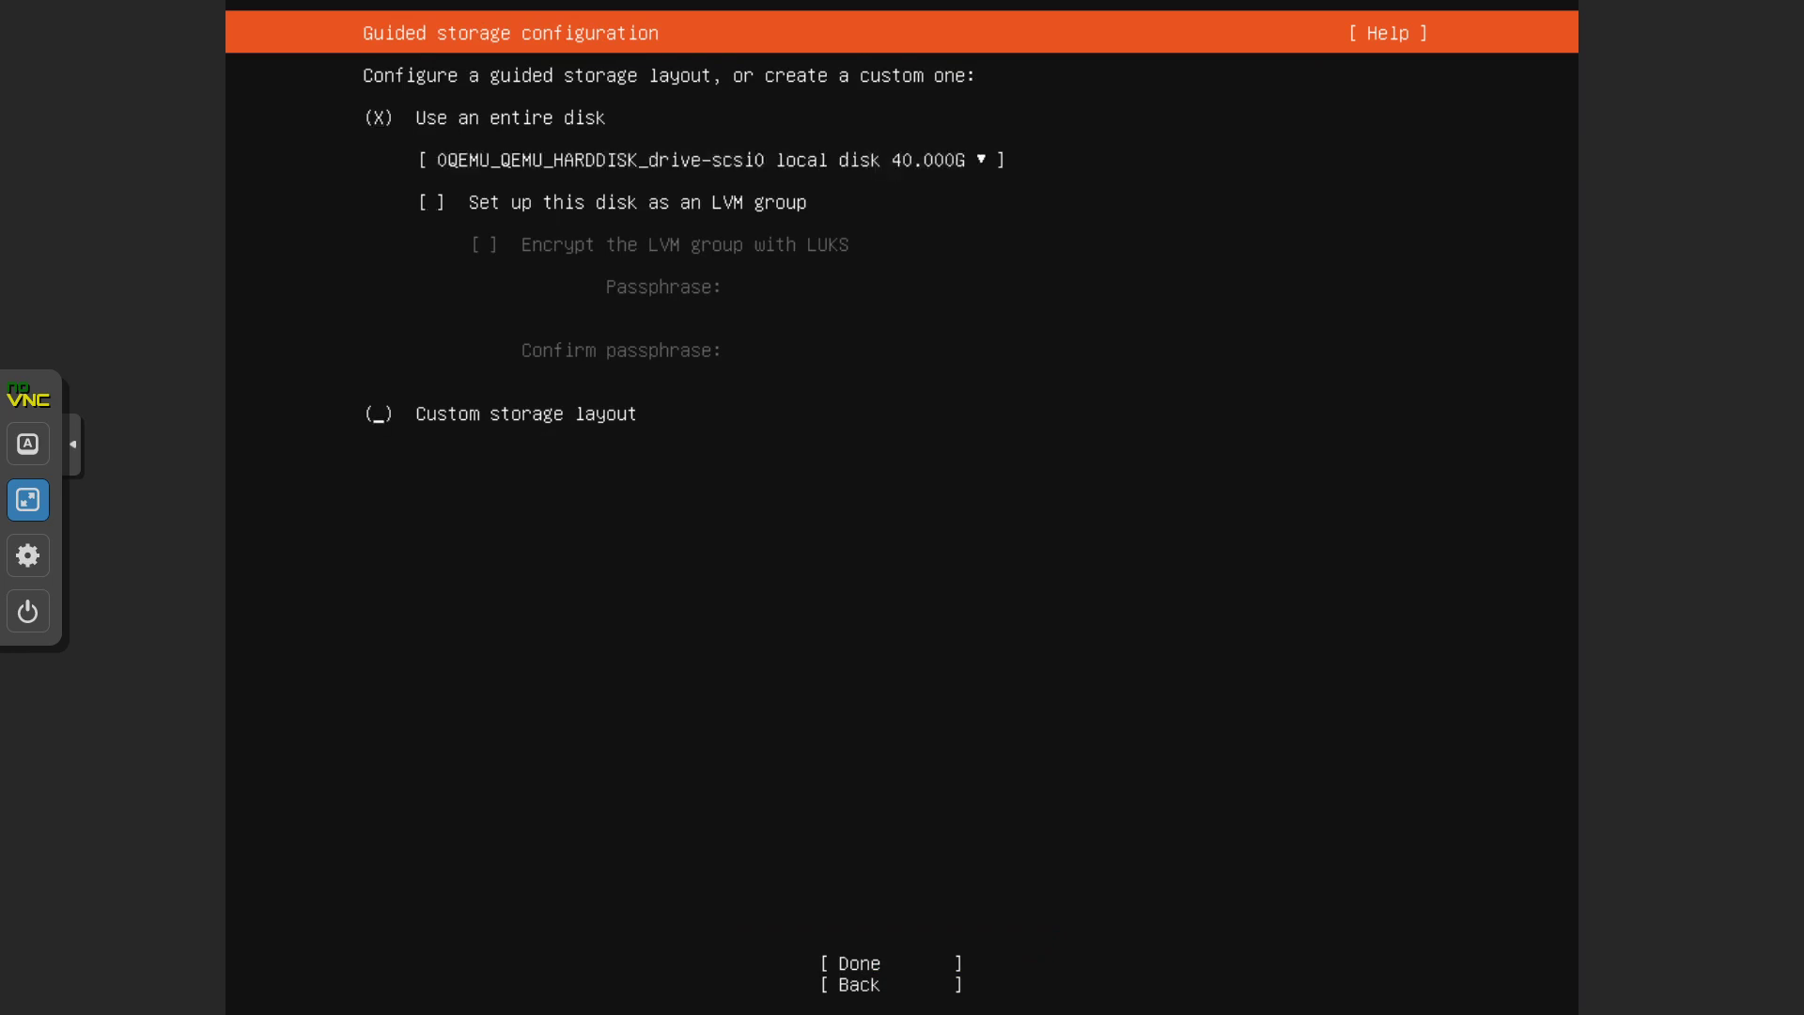
pyautogui.click(852, 963)
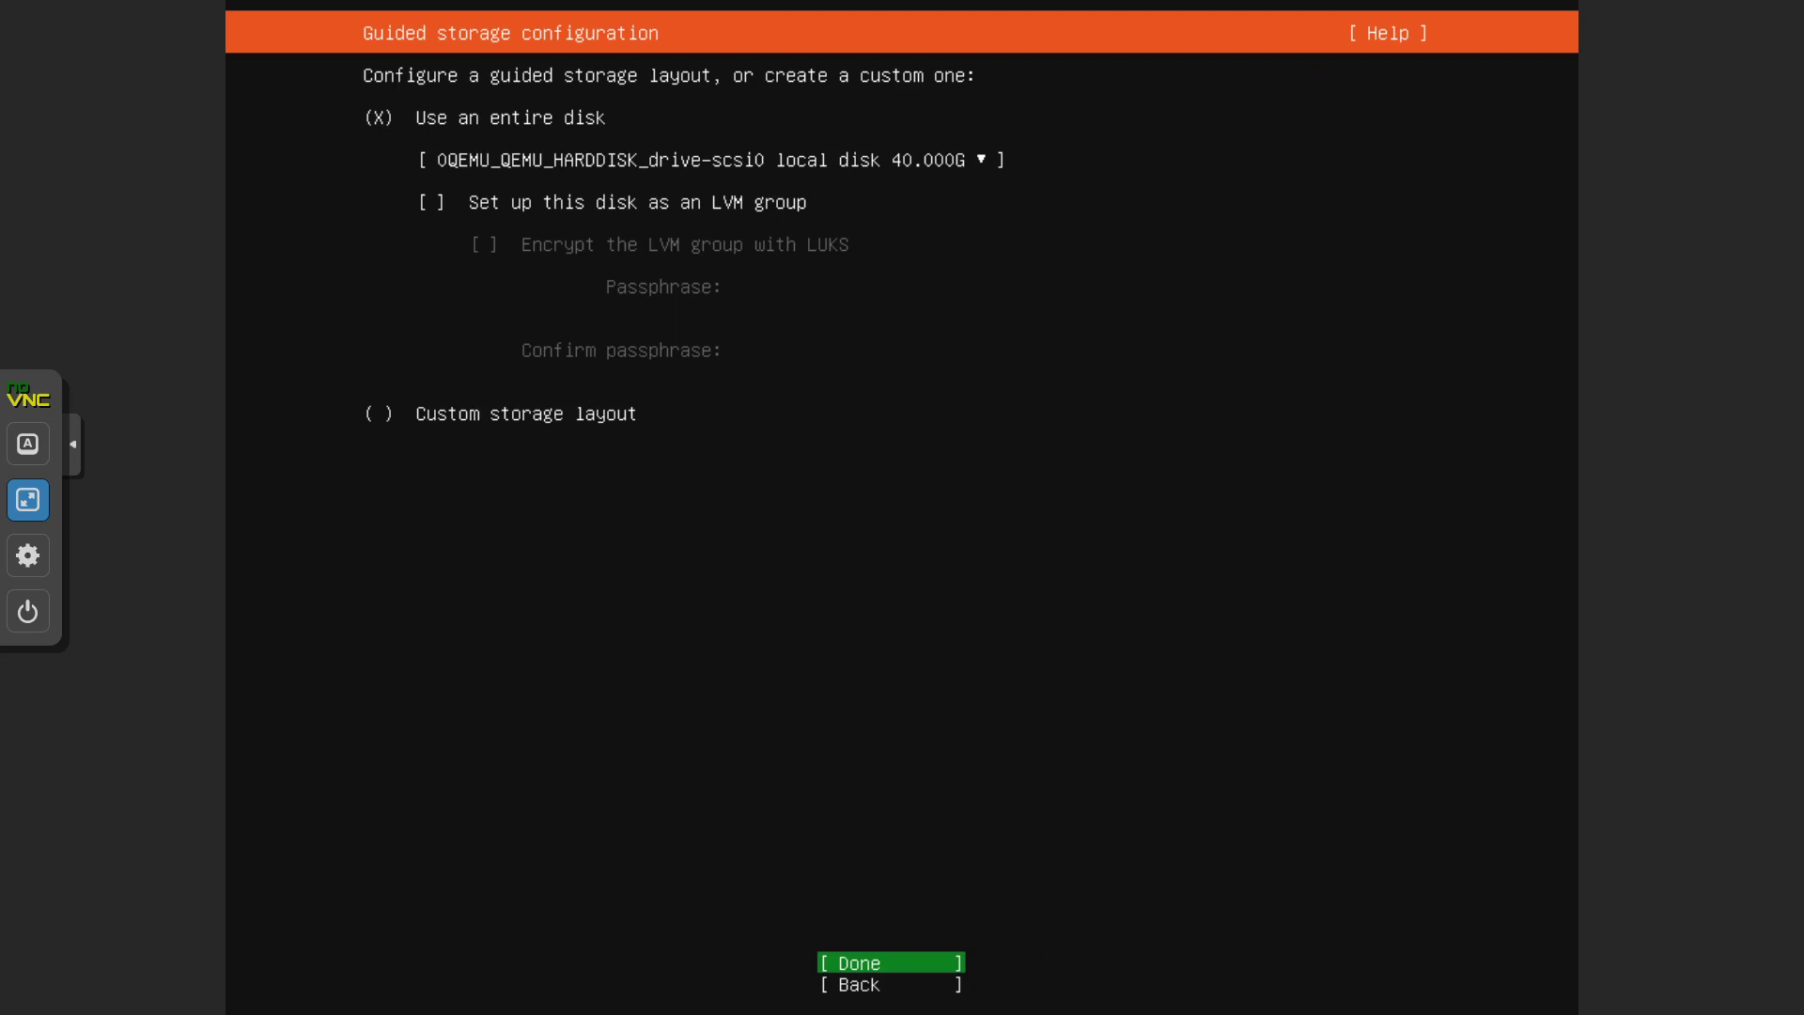
pyautogui.moveTo(1147, 481)
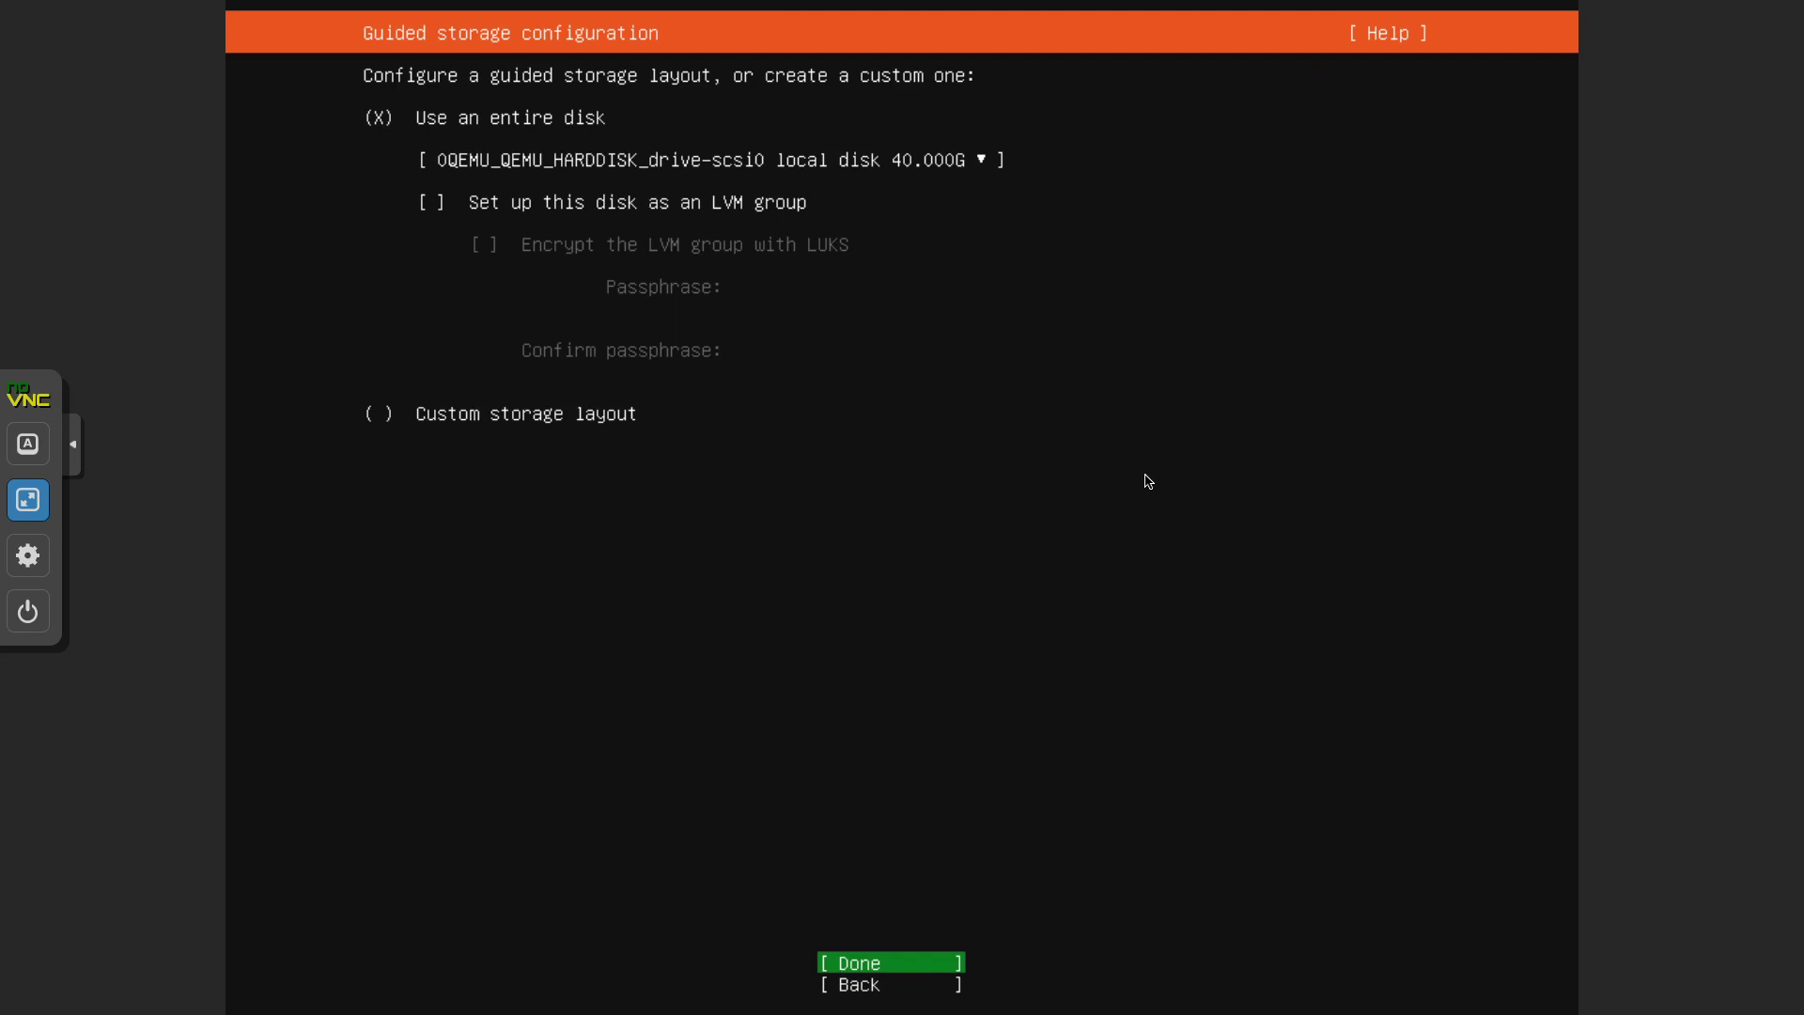
pyautogui.moveTo(1112, 538)
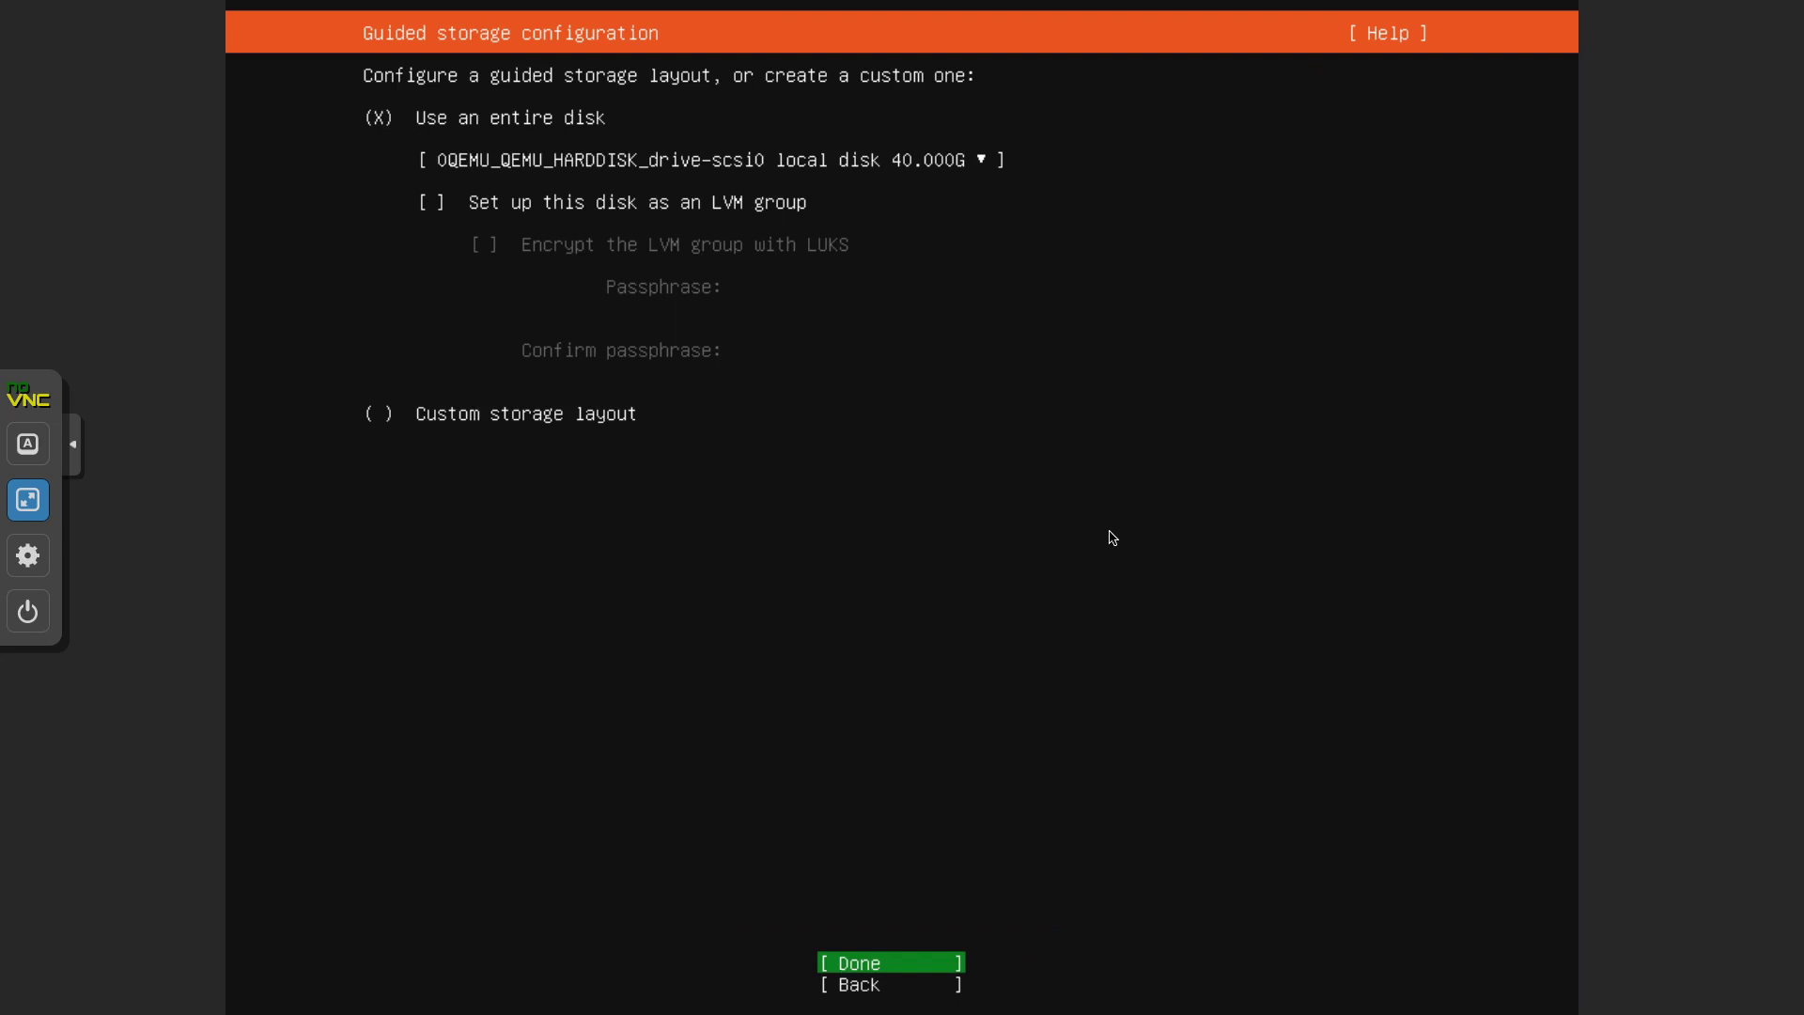
pyautogui.moveTo(952, 641)
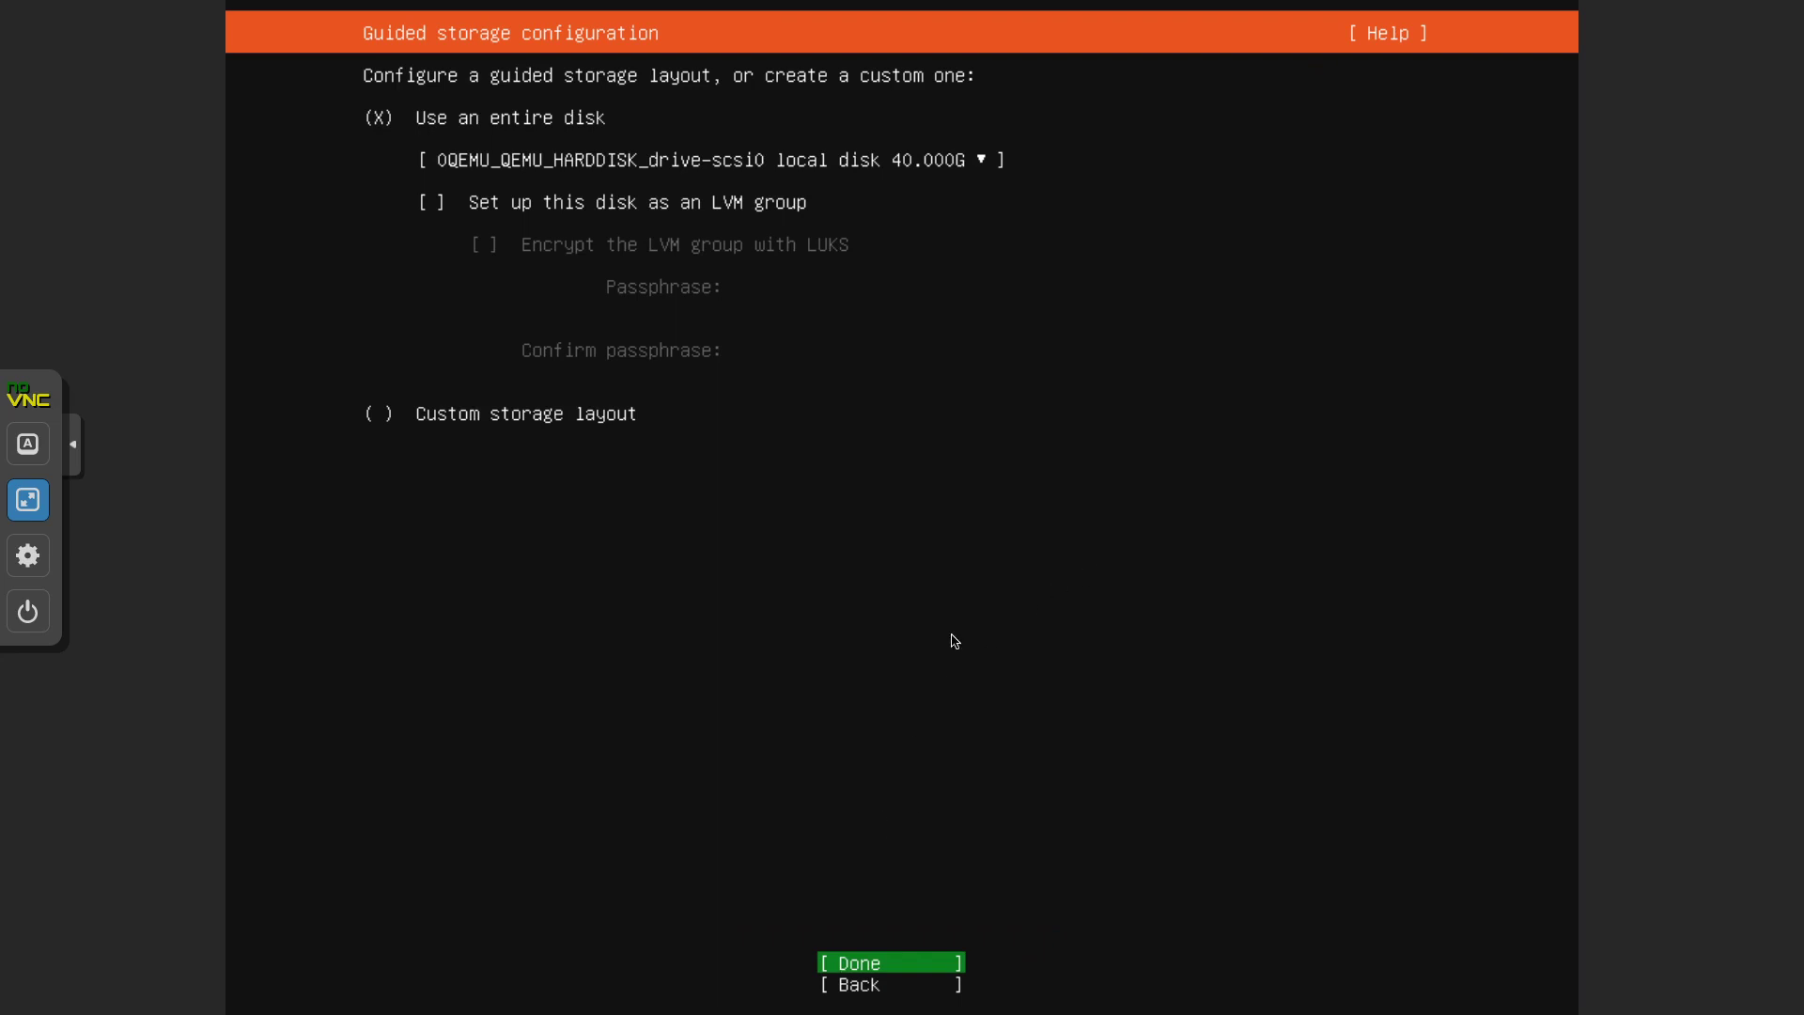
pyautogui.click(888, 962)
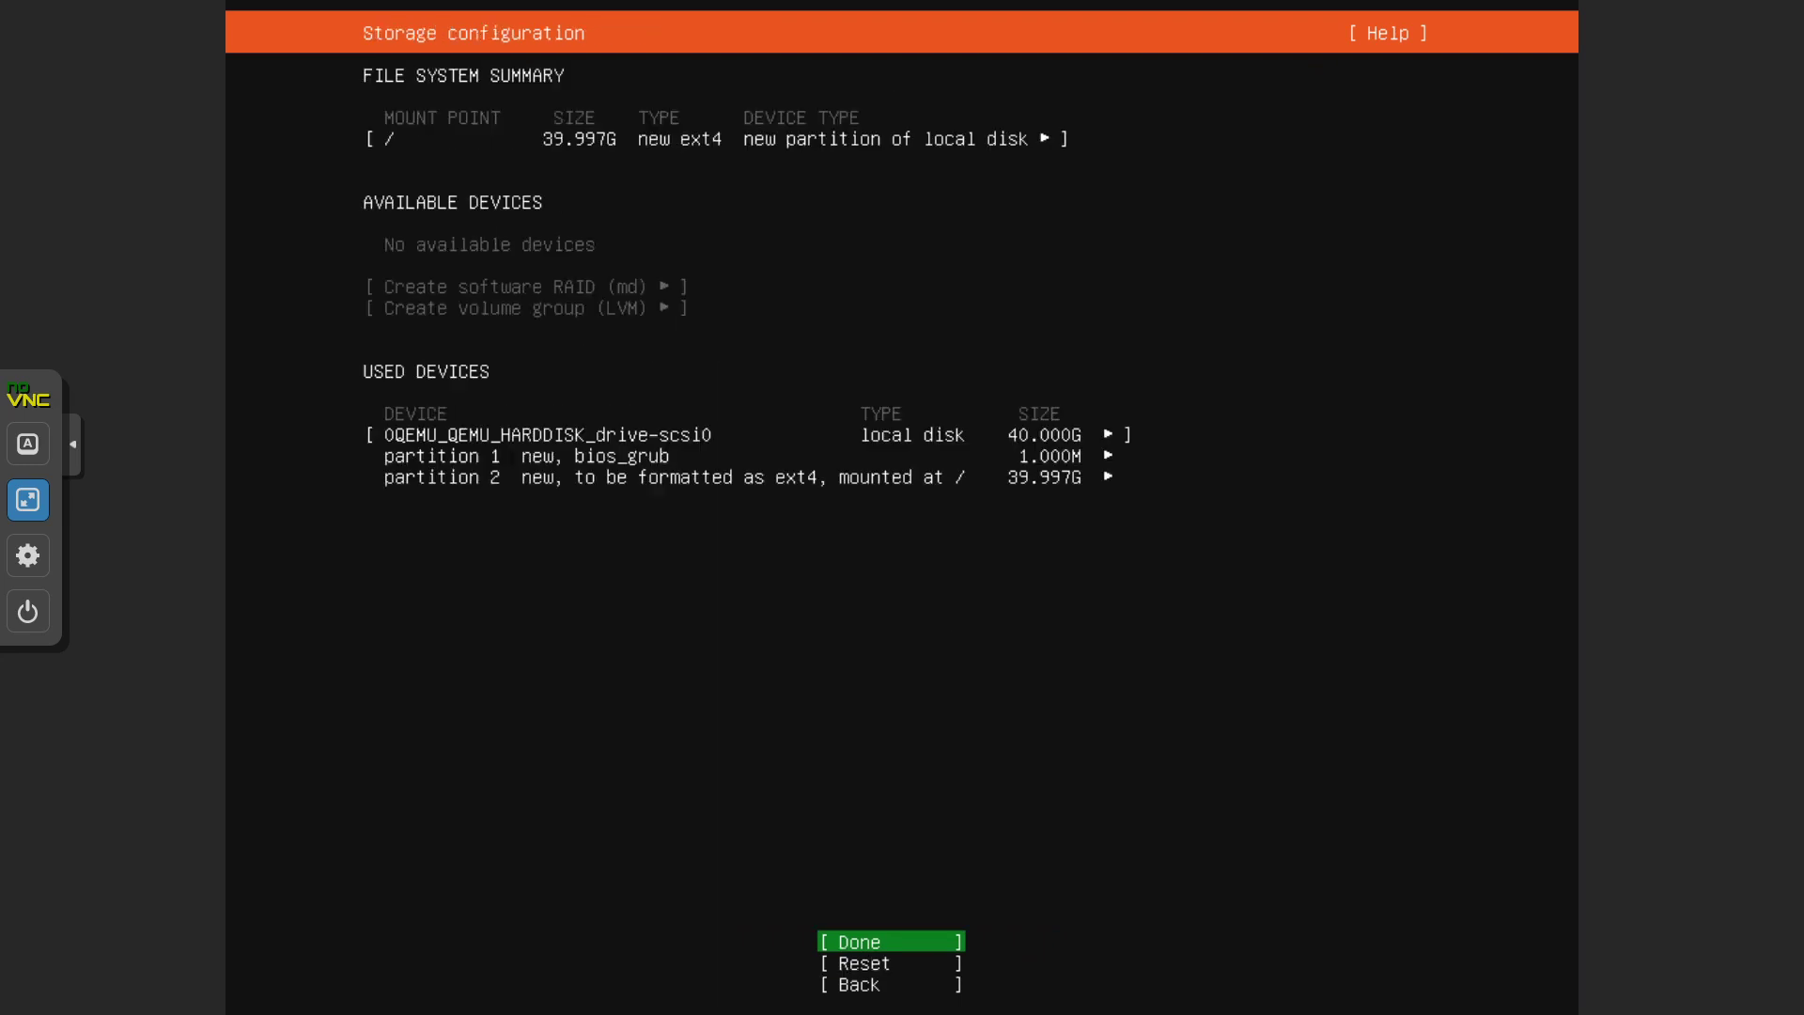
pyautogui.click(854, 941)
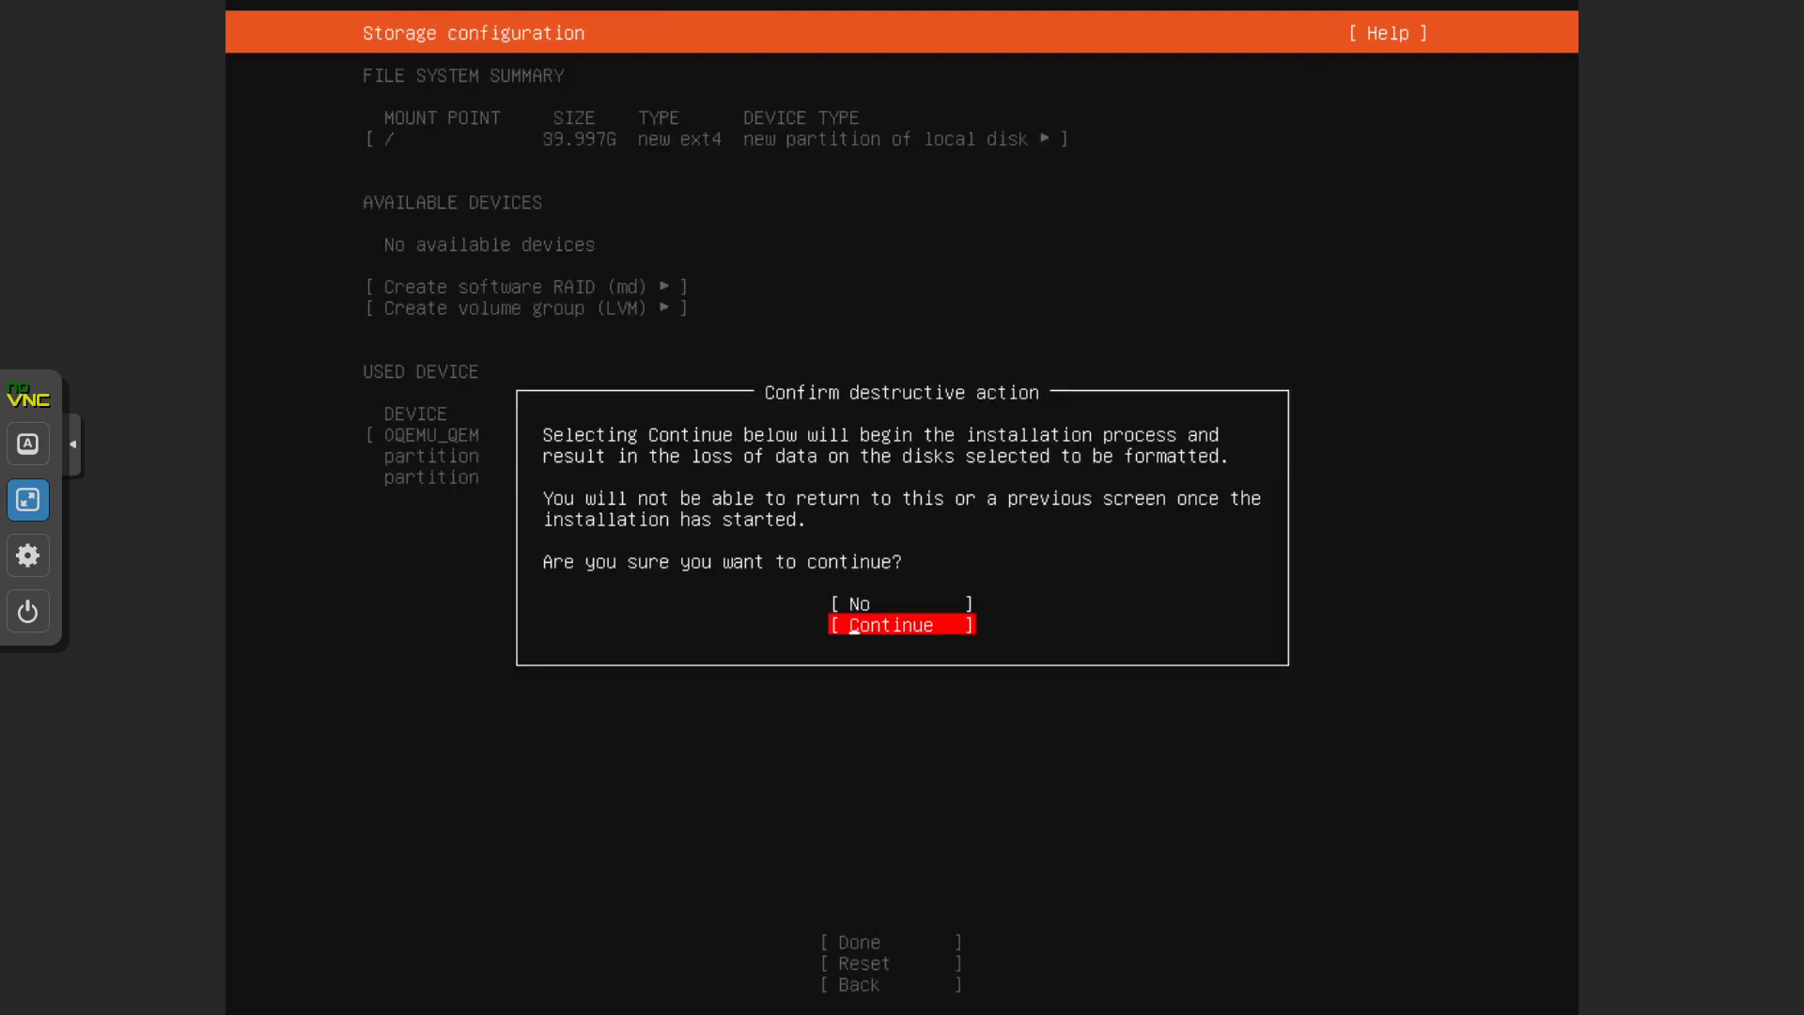
pyautogui.click(901, 624)
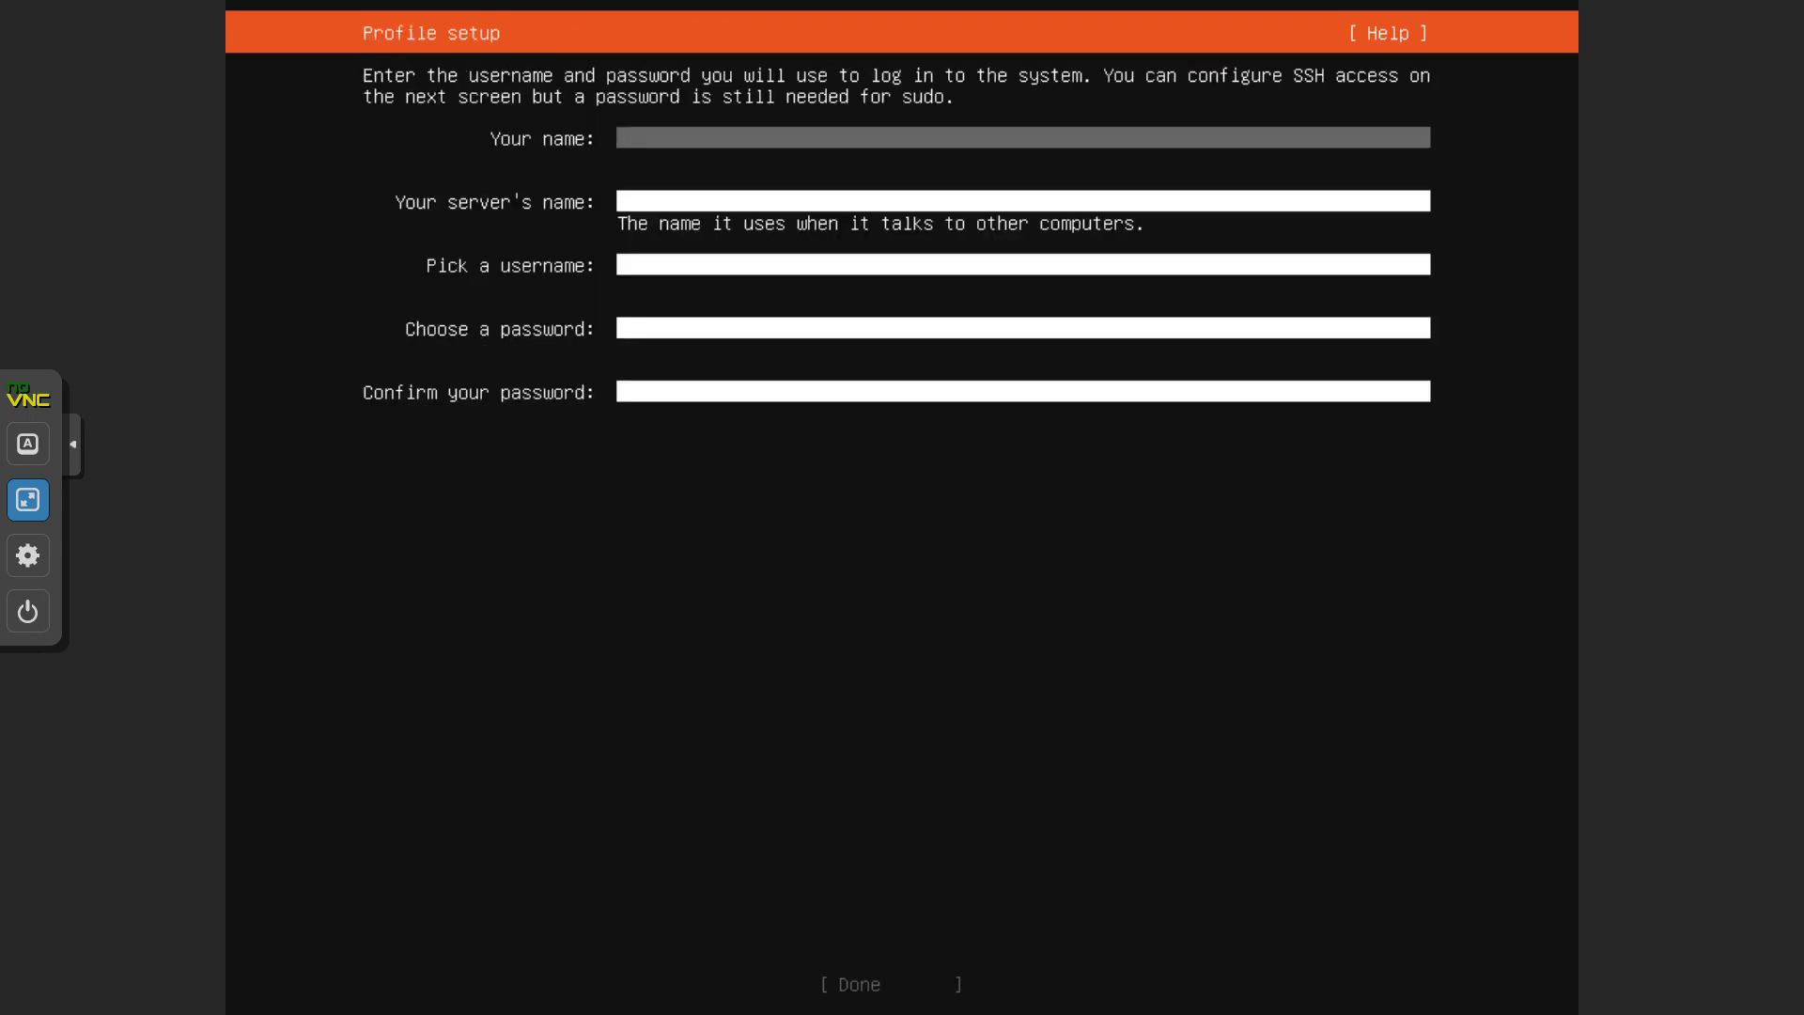
pyautogui.write('Jeremy')
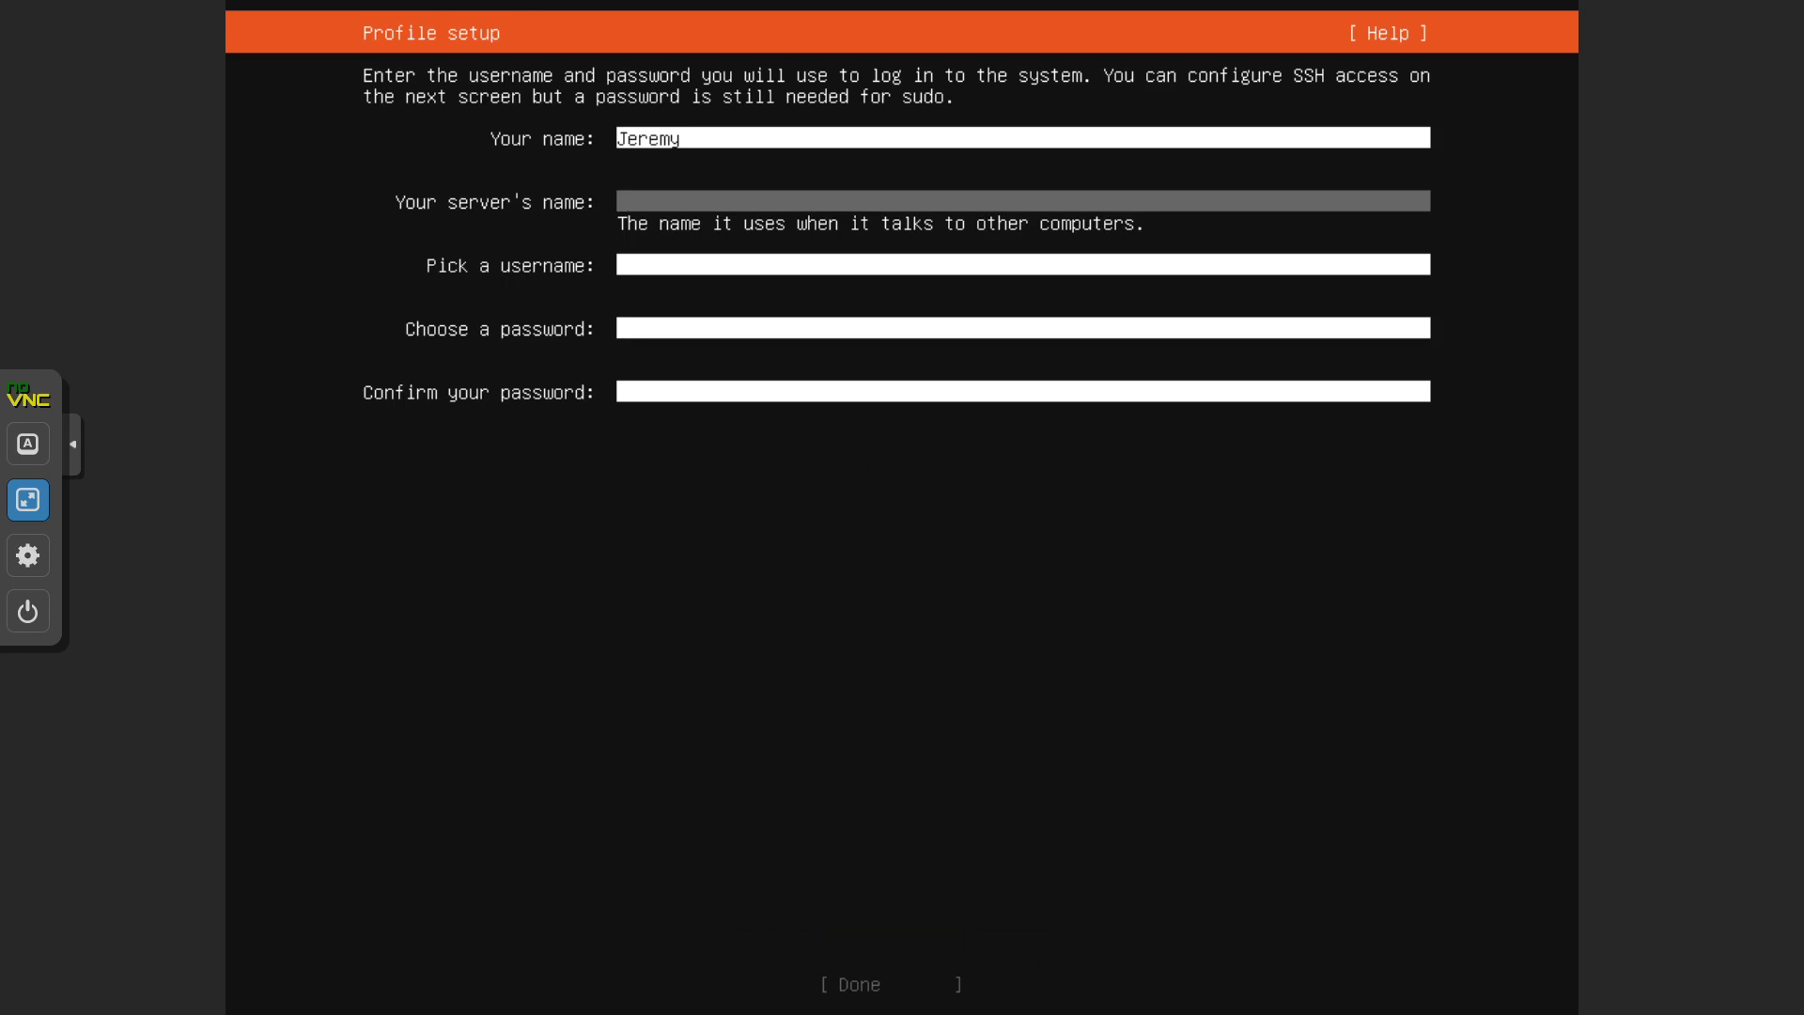
pyautogui.write('pvebuntu')
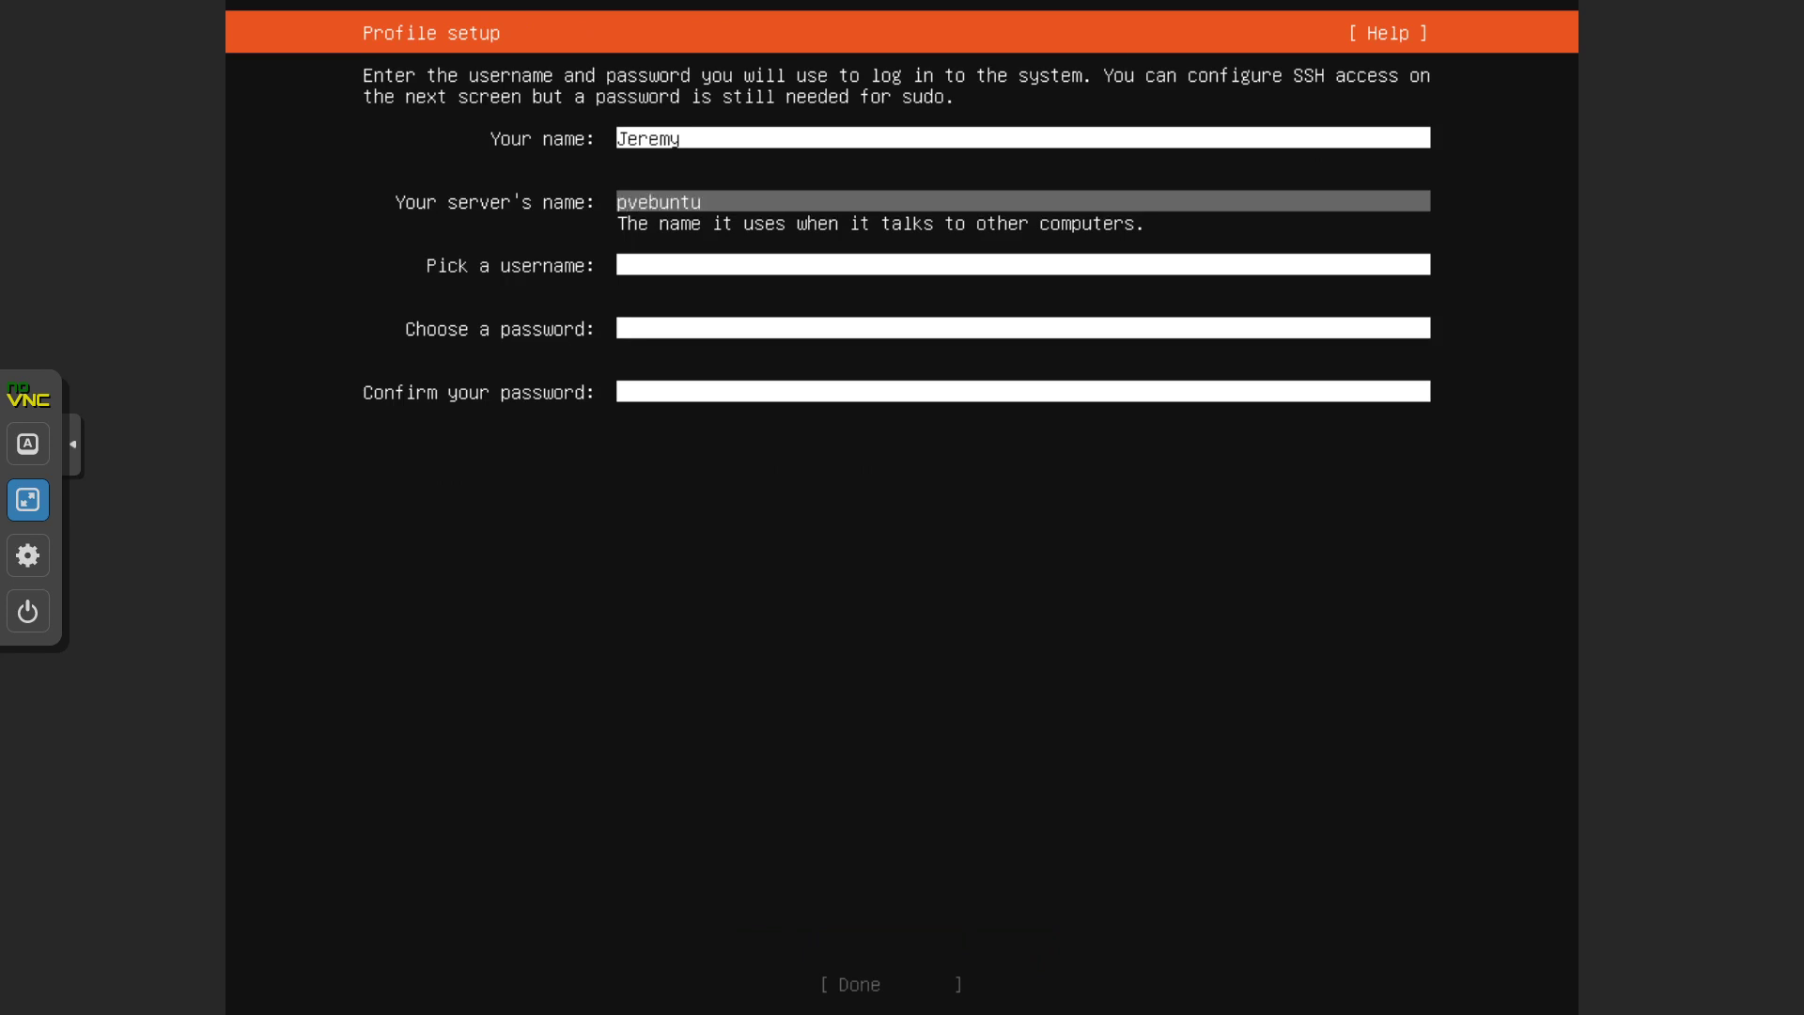
pyautogui.write('2004')
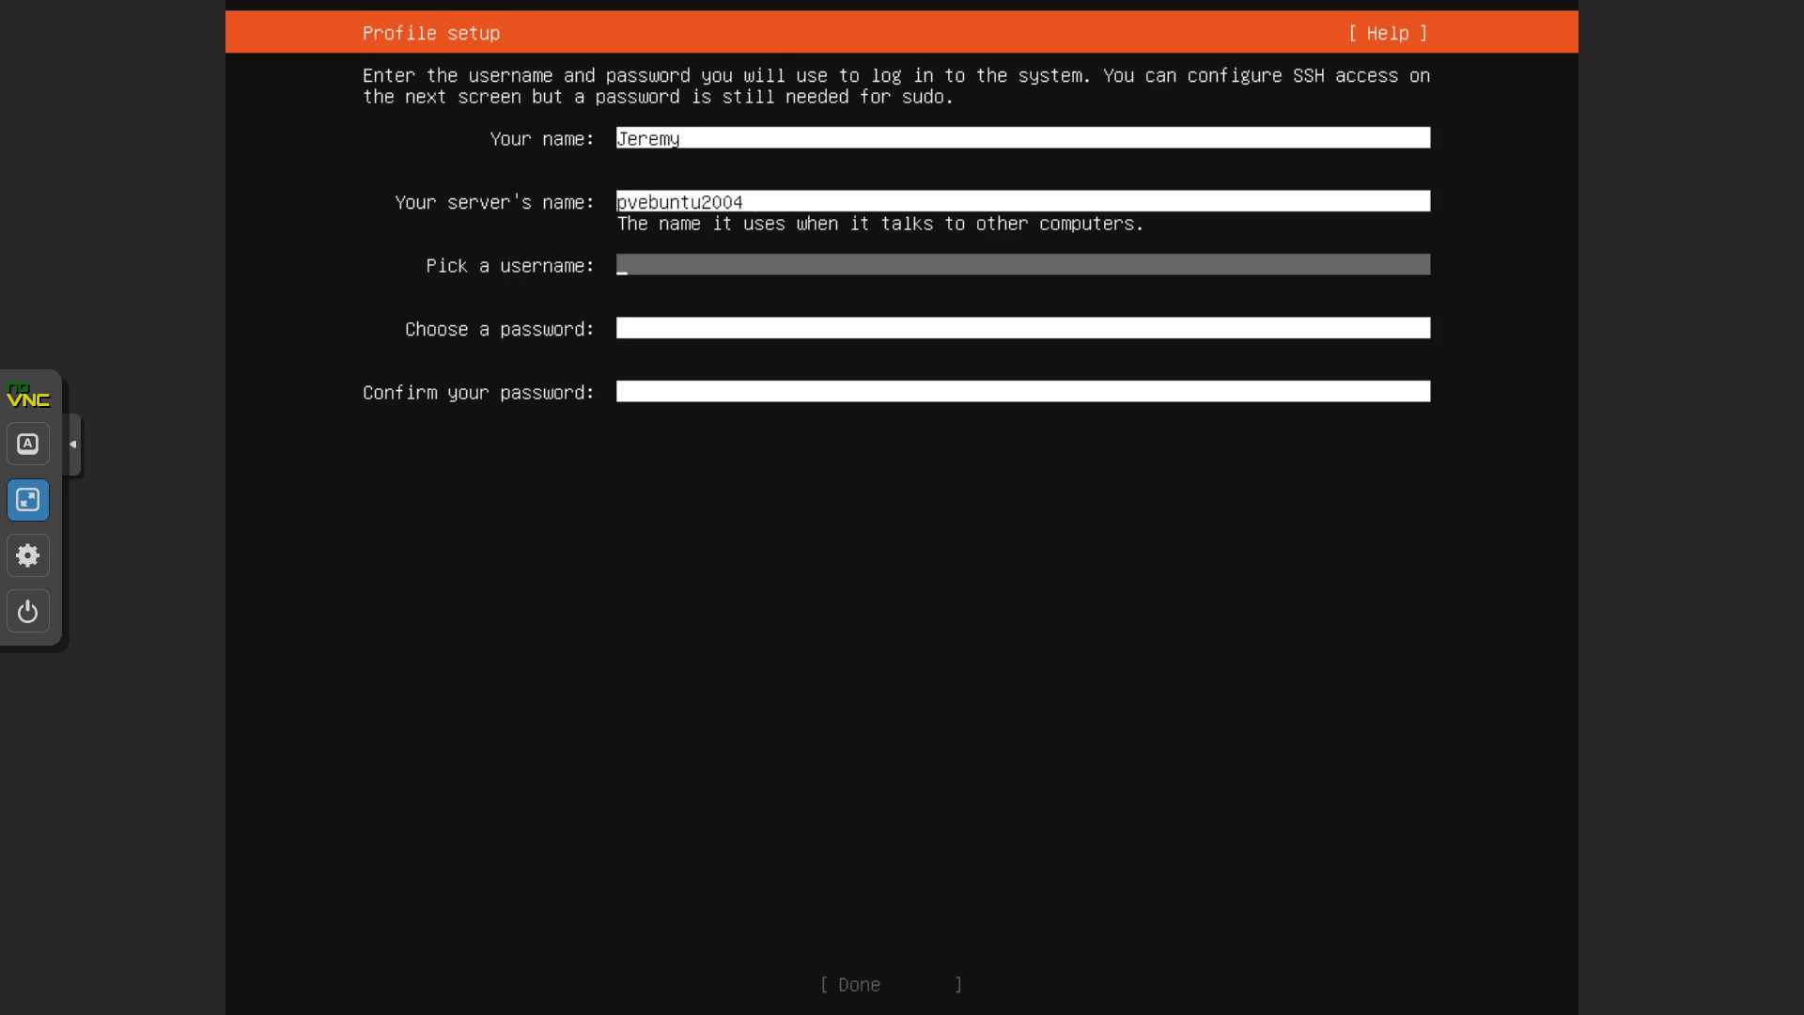
pyautogui.write('leik1jd')
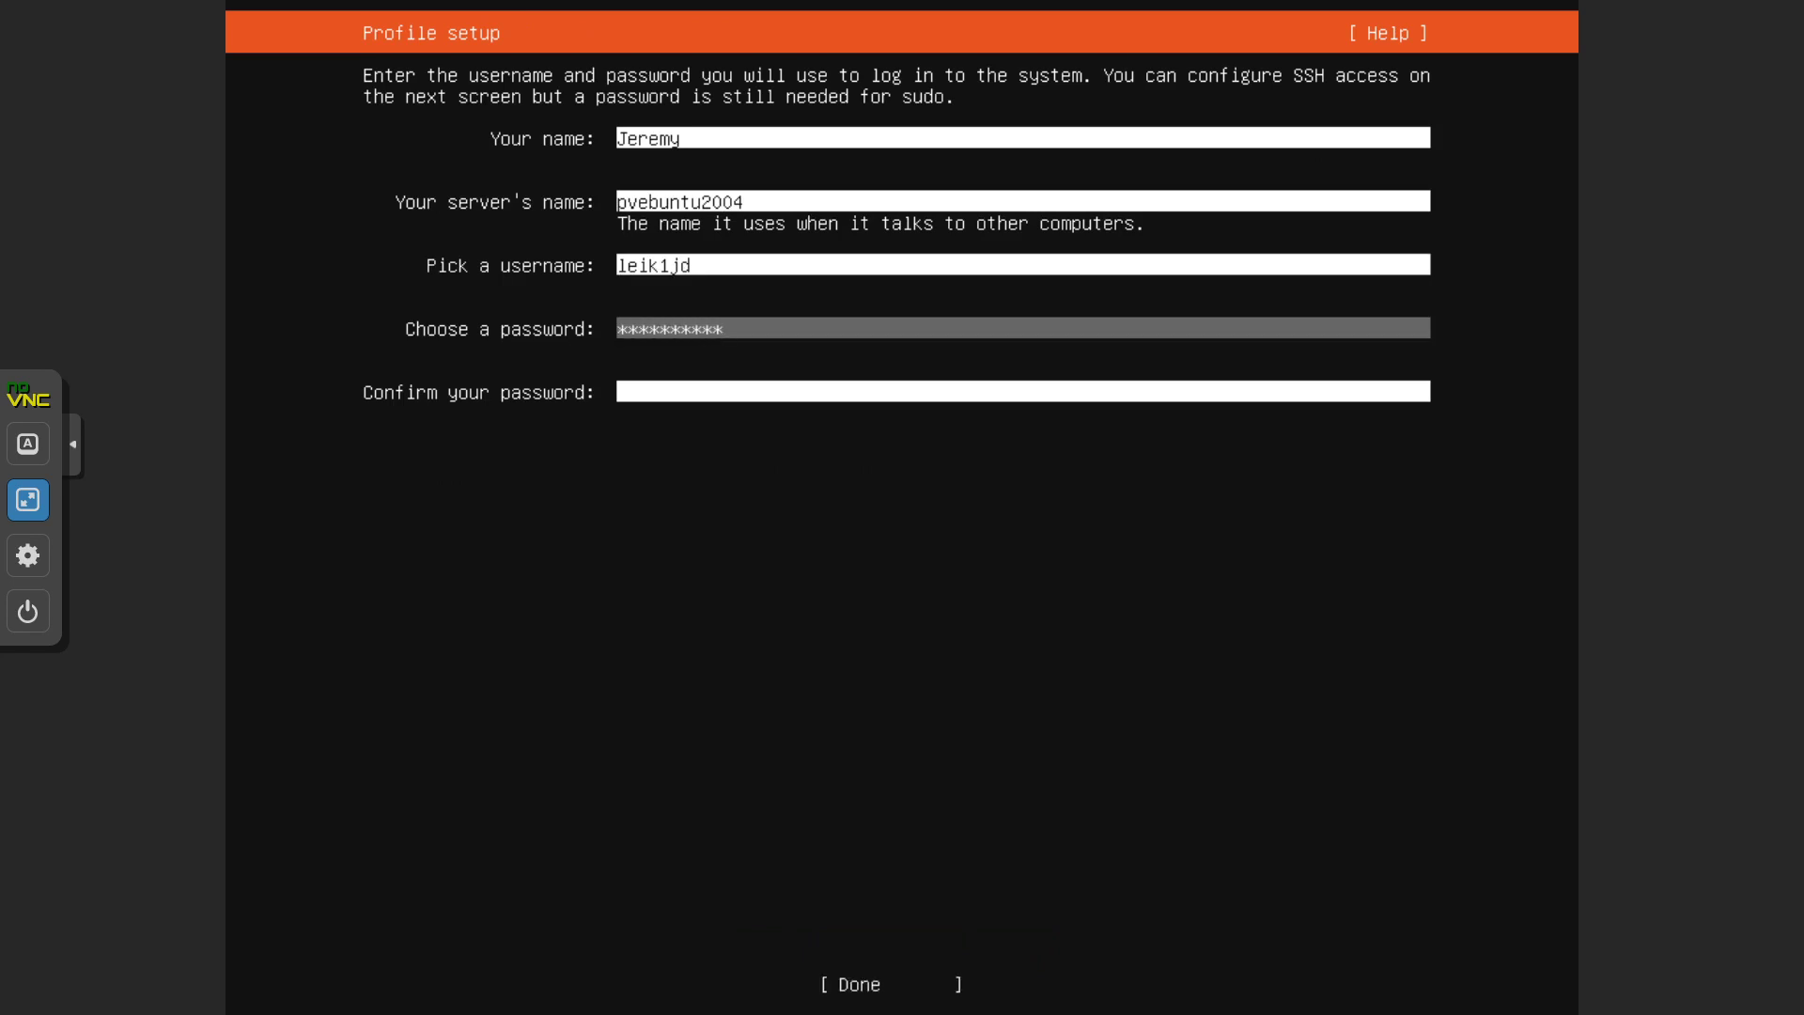
pyautogui.write('*******')
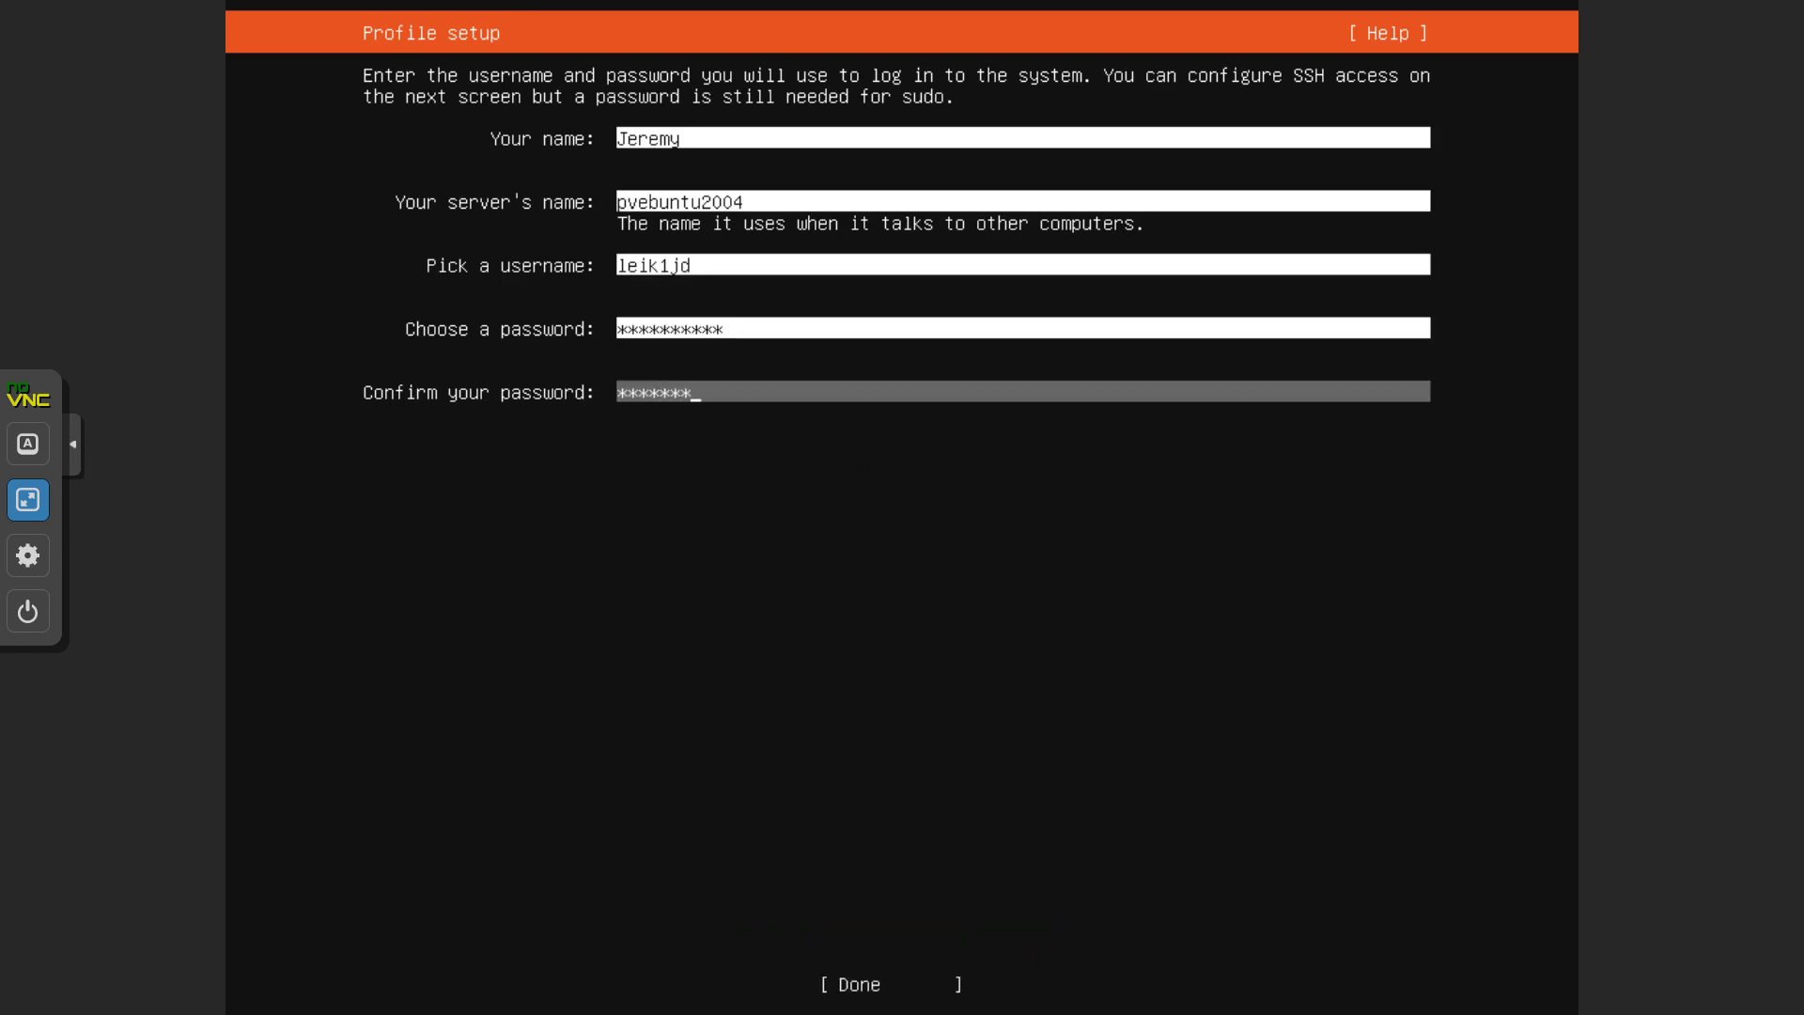
pyautogui.write('***')
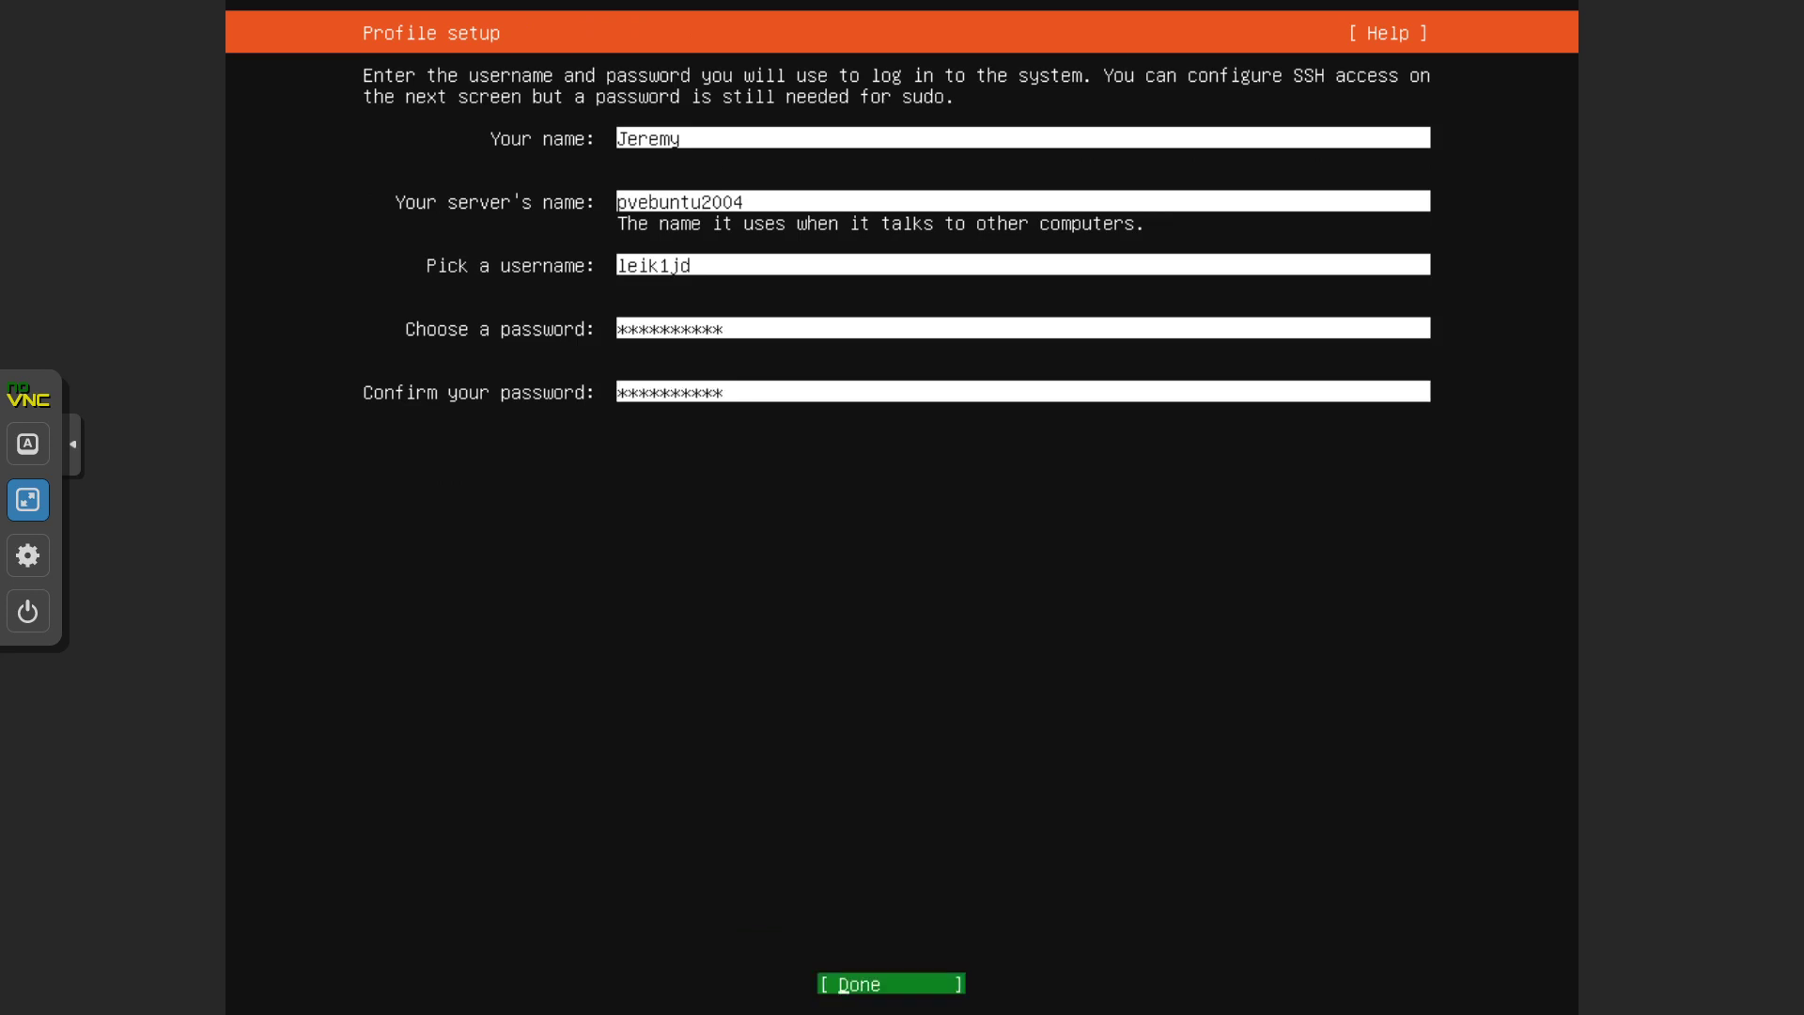
# - Submit the profile, keep OpenSSH server installation, and skip featured server snaps
pyautogui.click(890, 984)
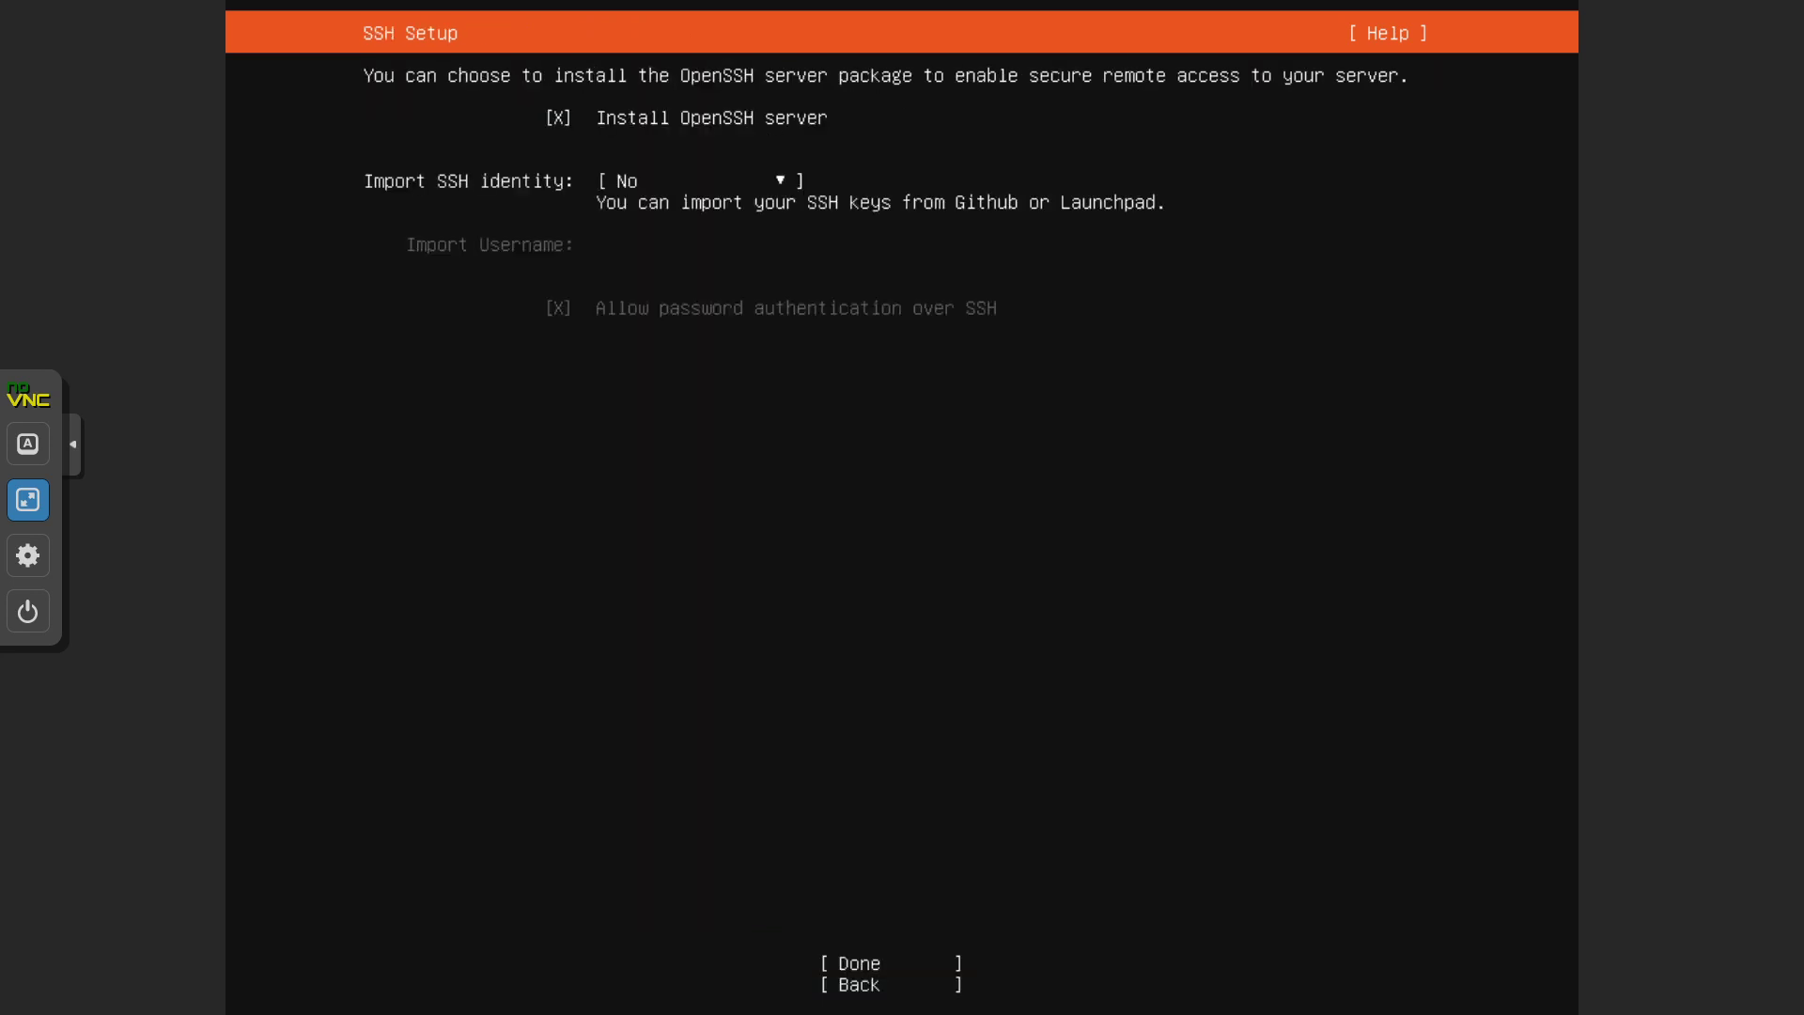
pyautogui.click(851, 963)
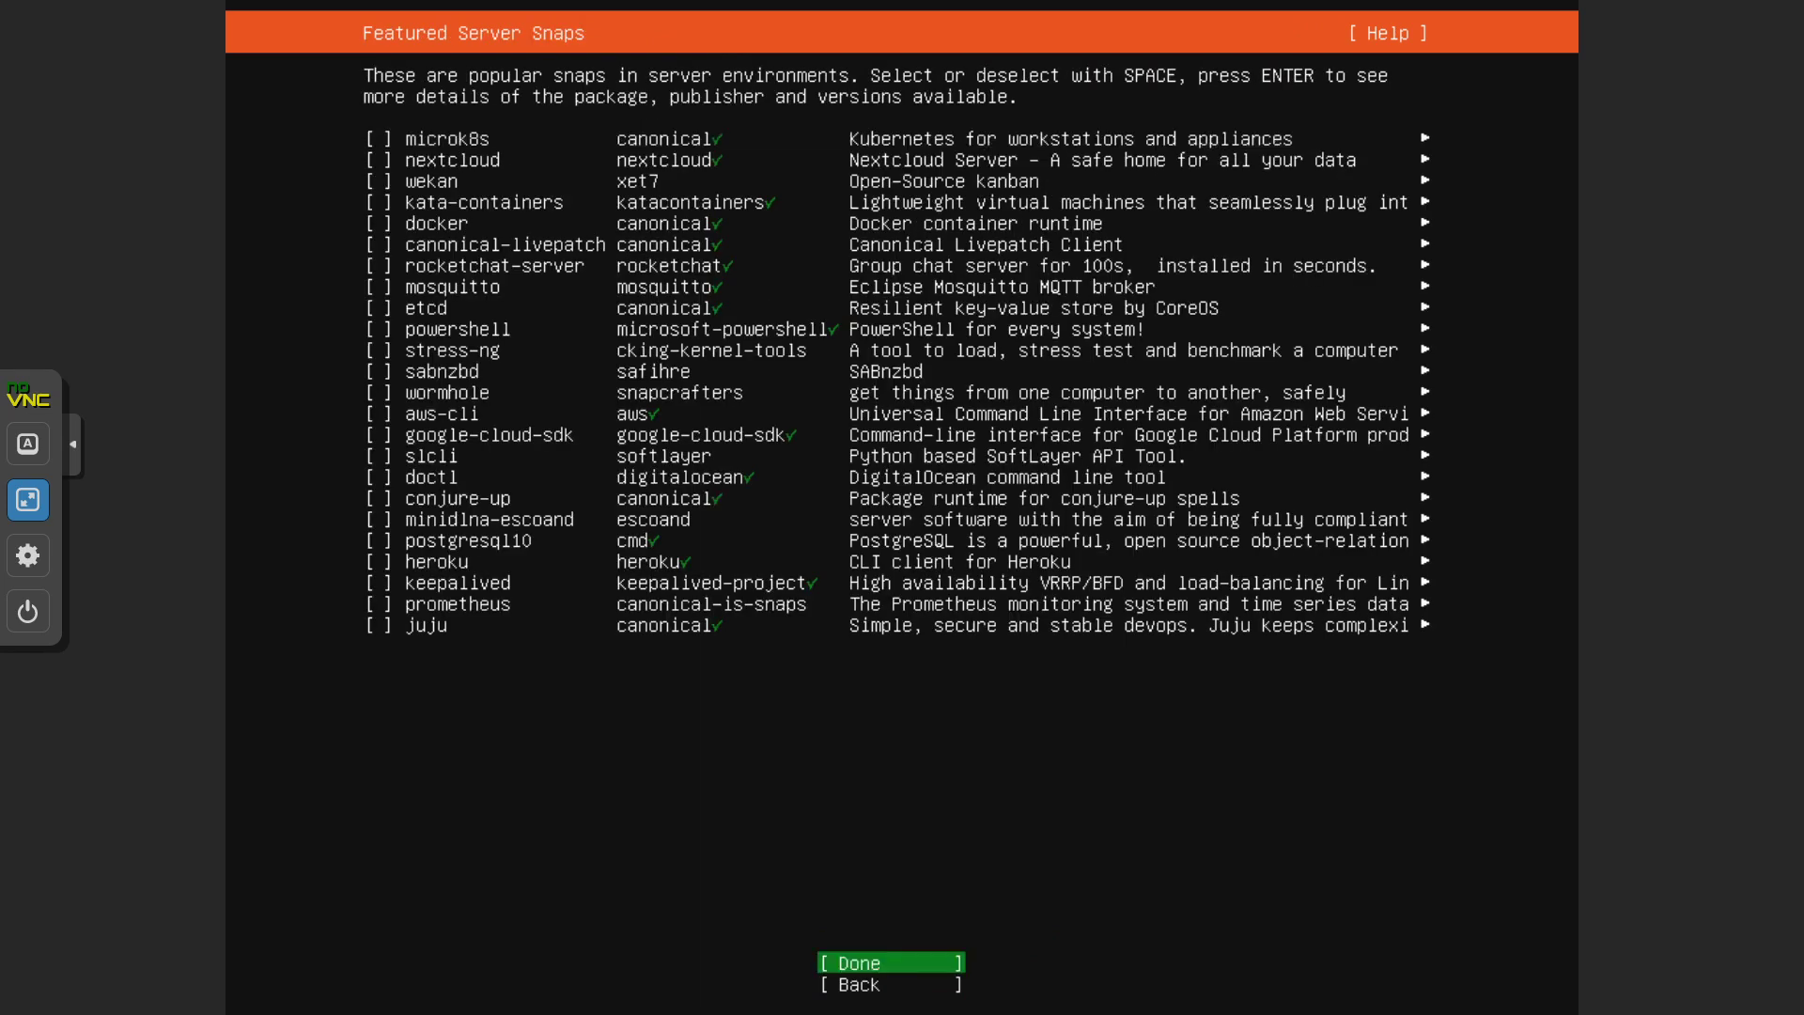
pyautogui.click(890, 963)
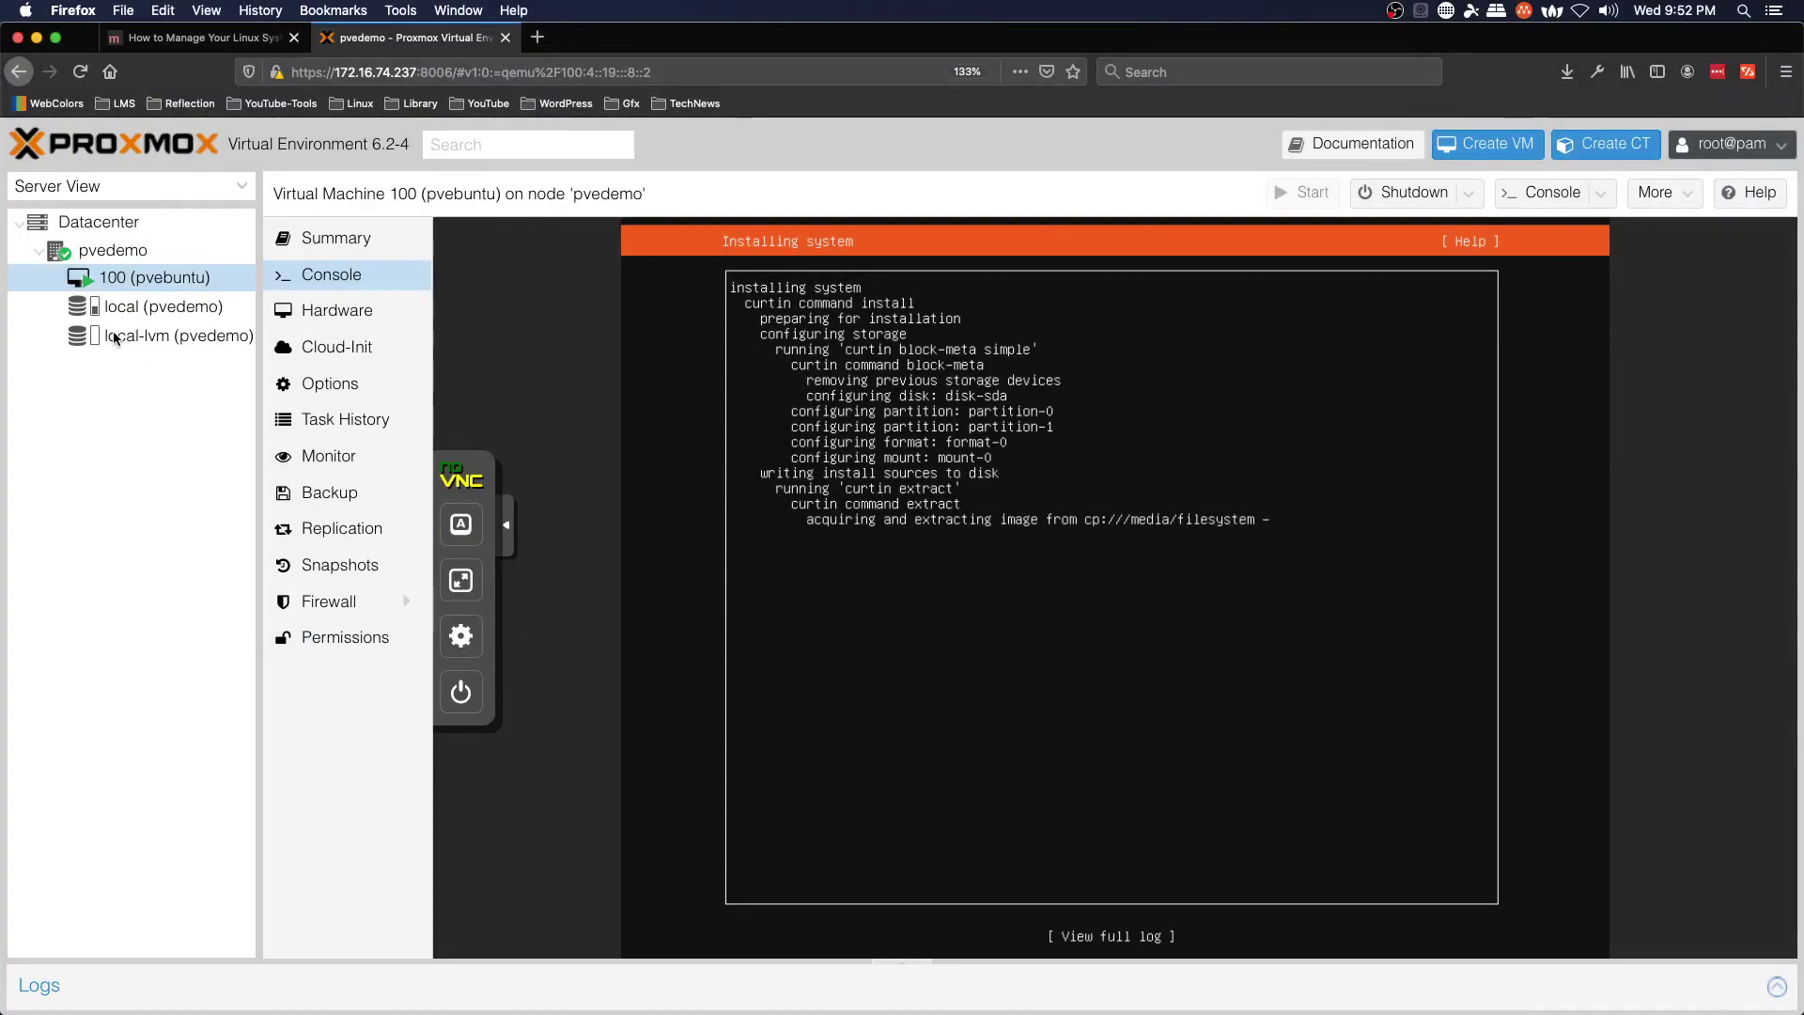
# - Choose Create VM from the pvedemo node's context menu for VM 101
pyautogui.rightClick(113, 250)
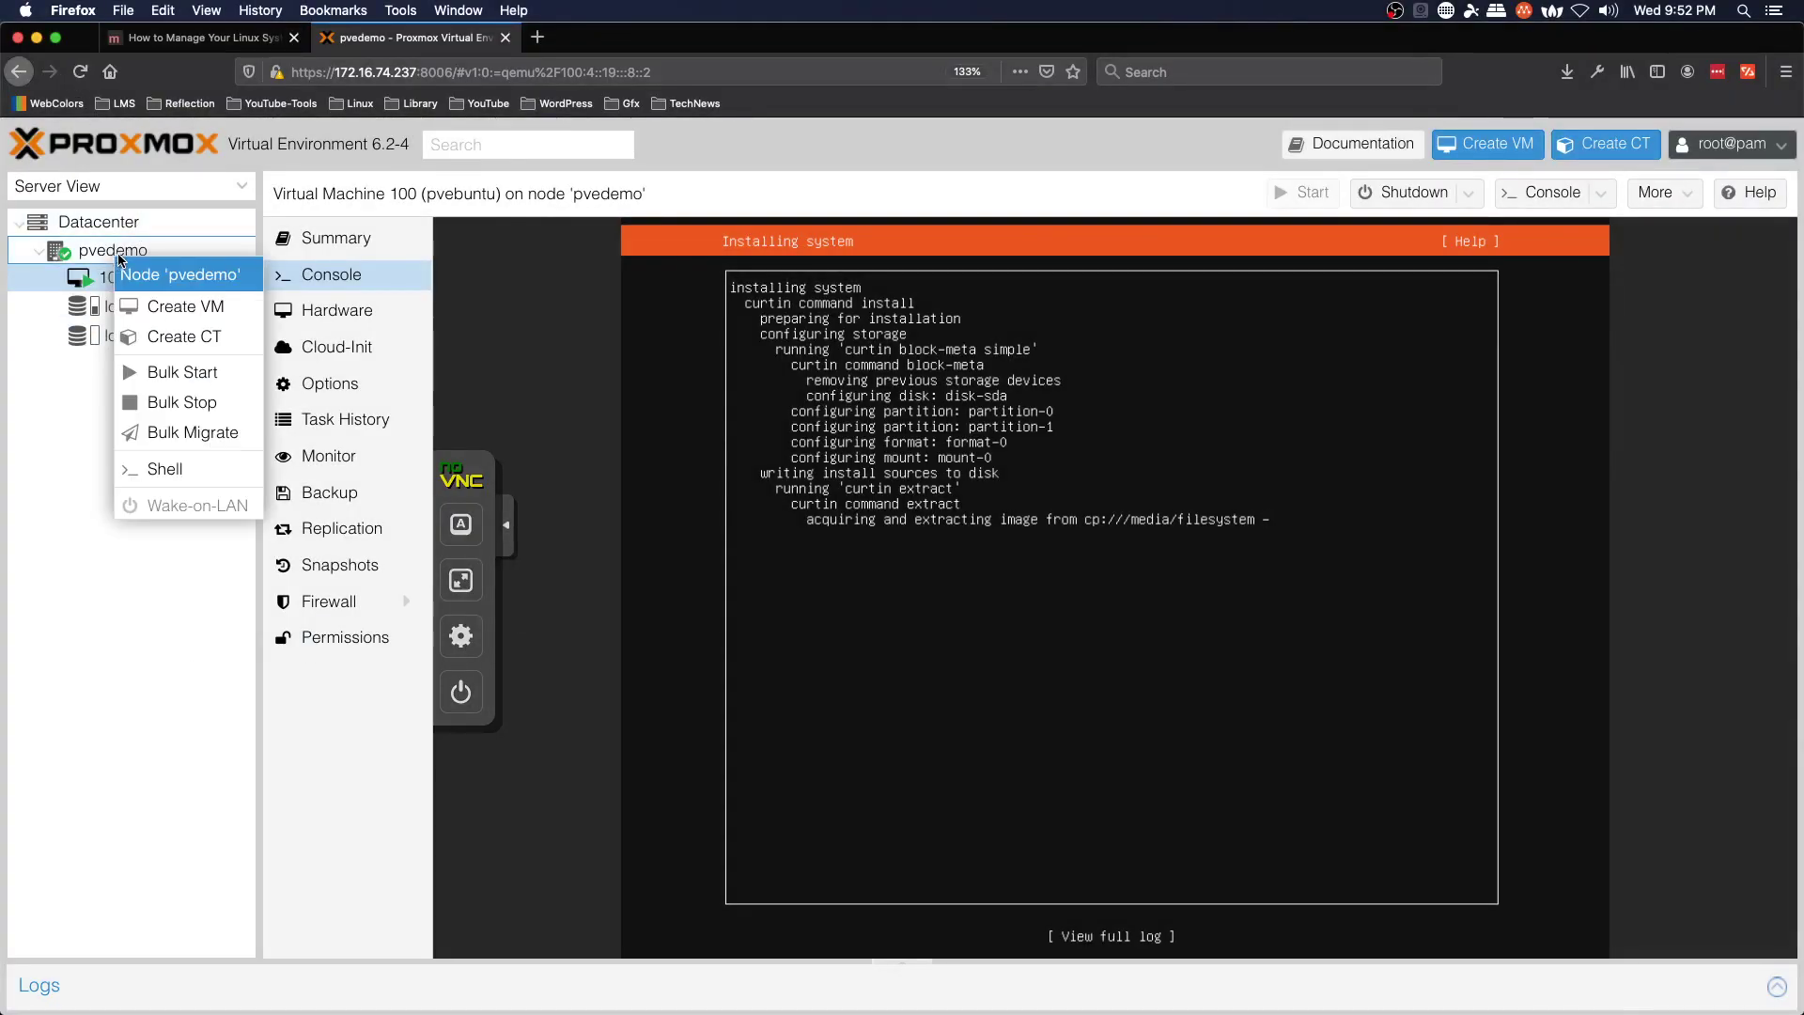
pyautogui.moveTo(186, 306)
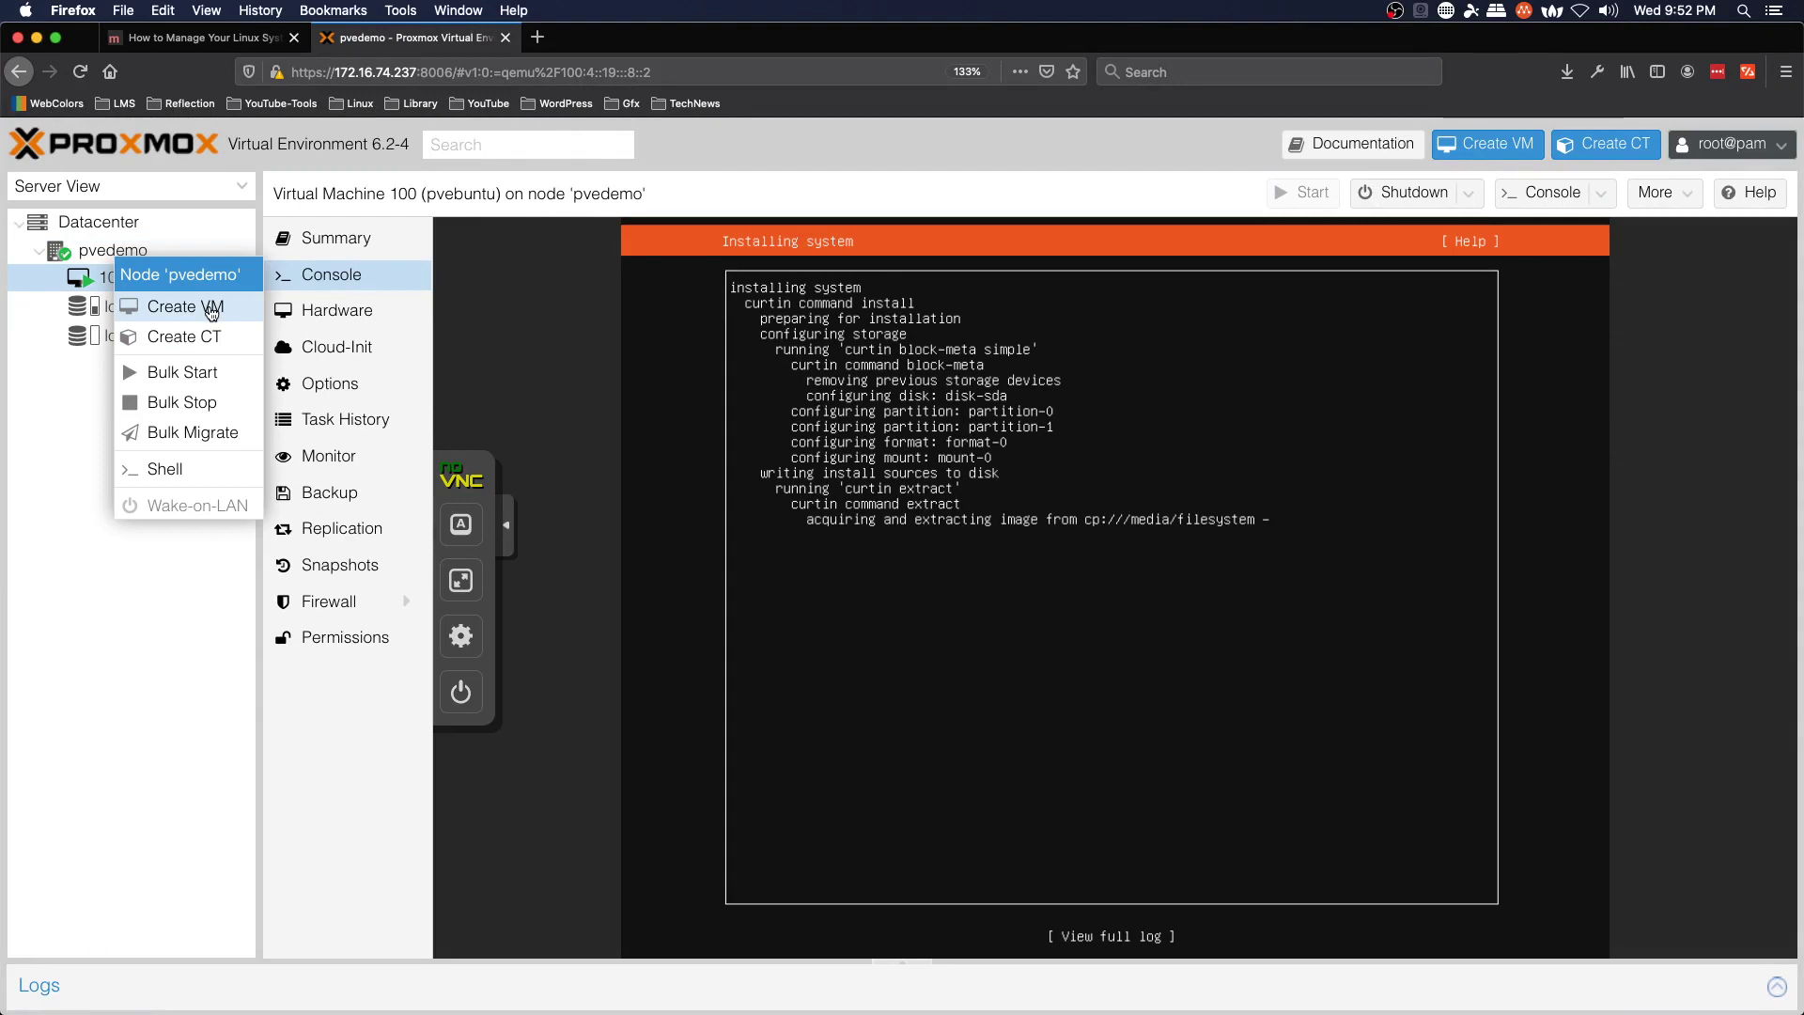
pyautogui.click(181, 307)
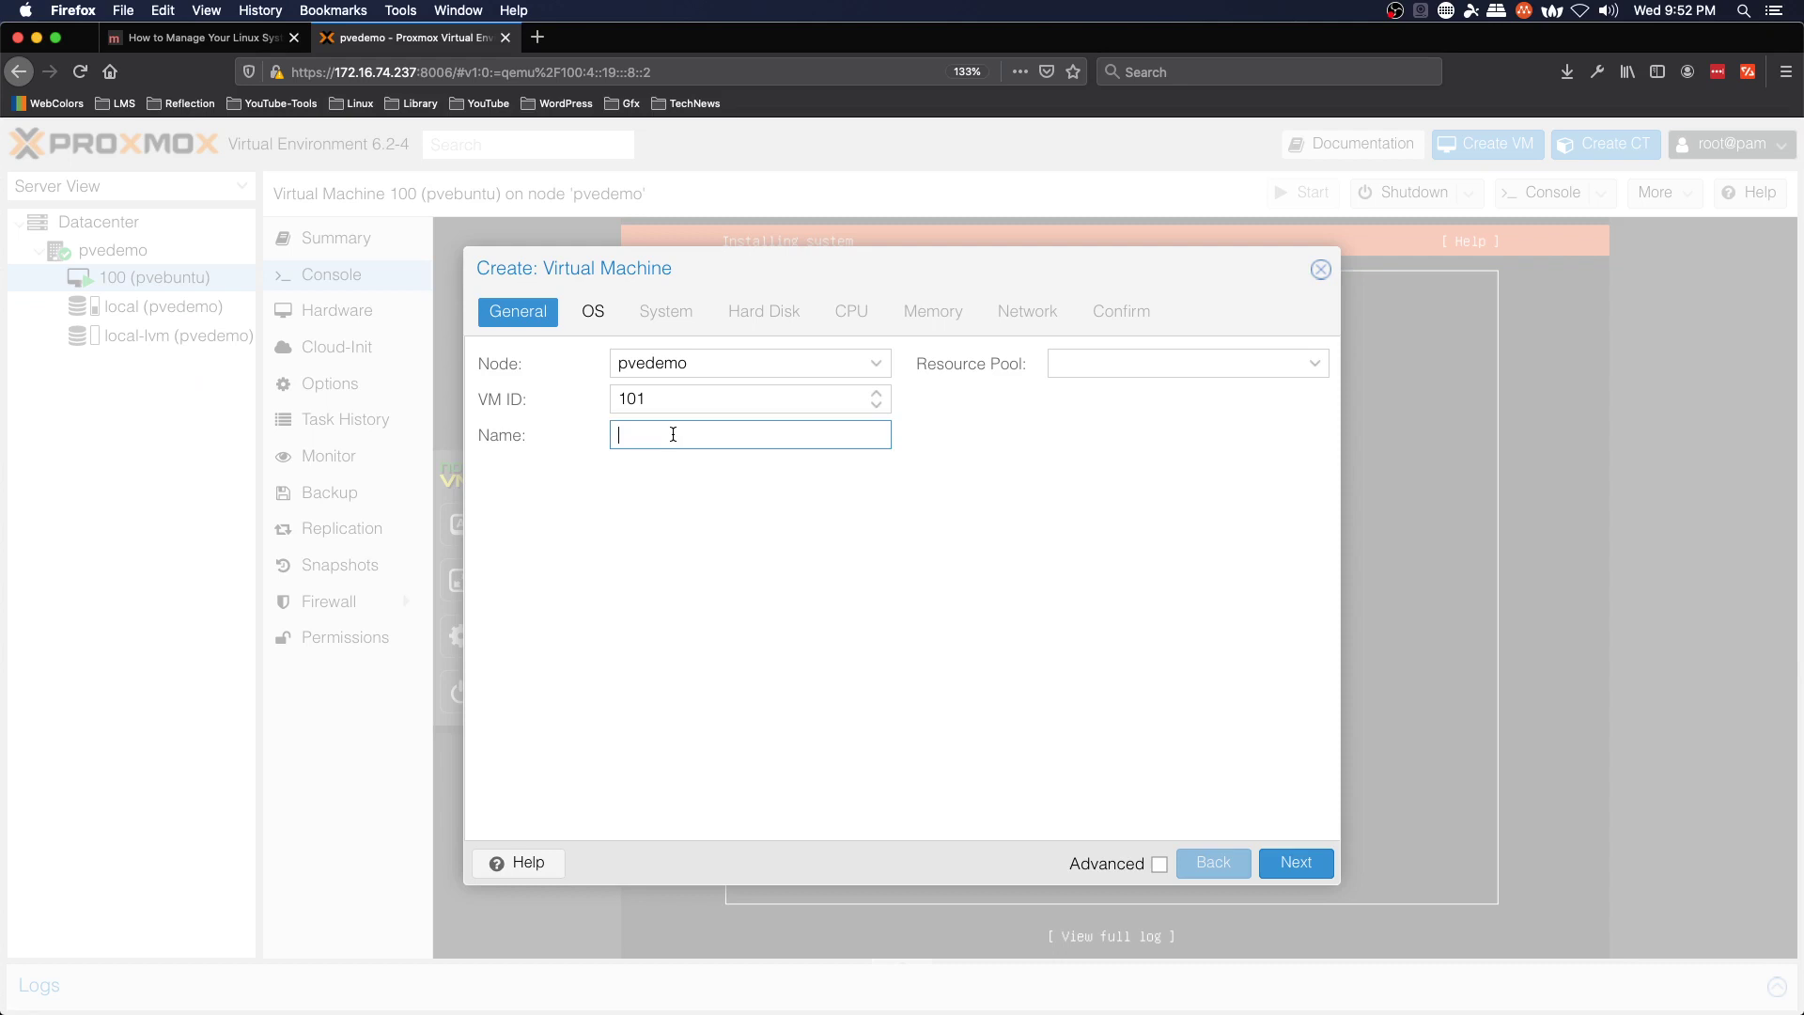
# - Name VM 101 pvefreebsd and advance past the FreeBSD ISO to the 40 GiB disk
pyautogui.write('pve')
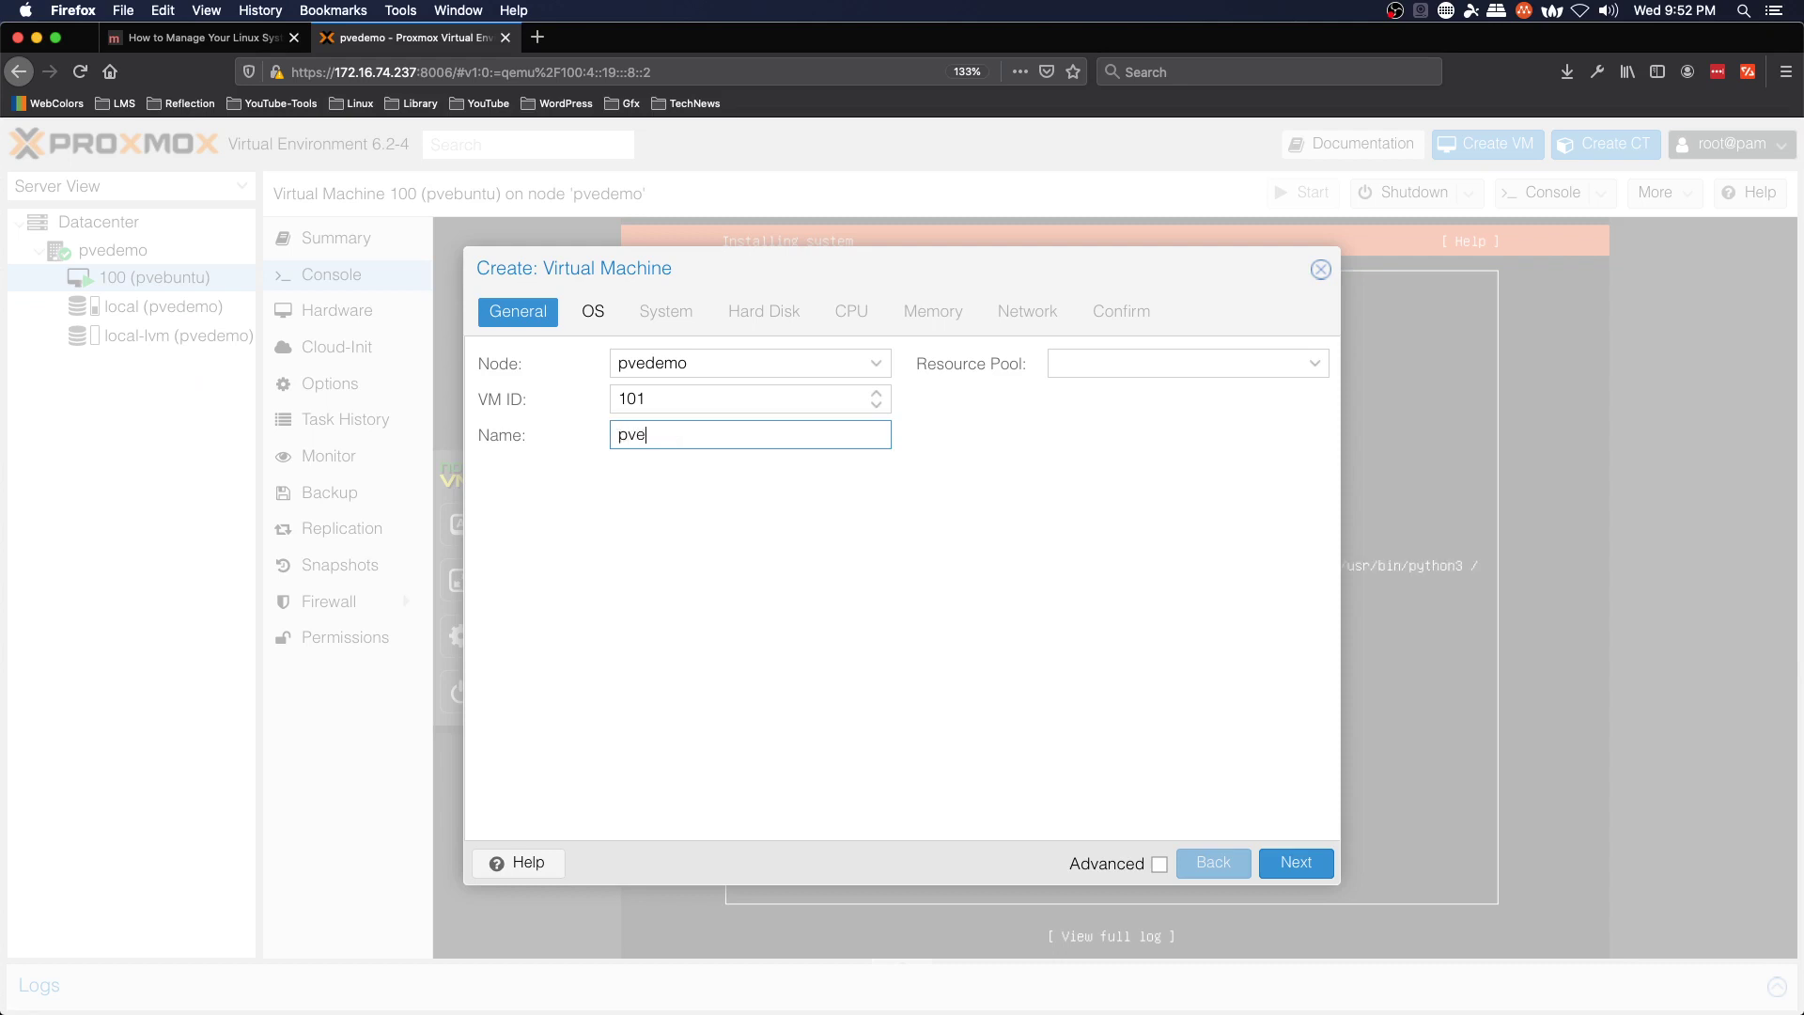
pyautogui.write('freebsd')
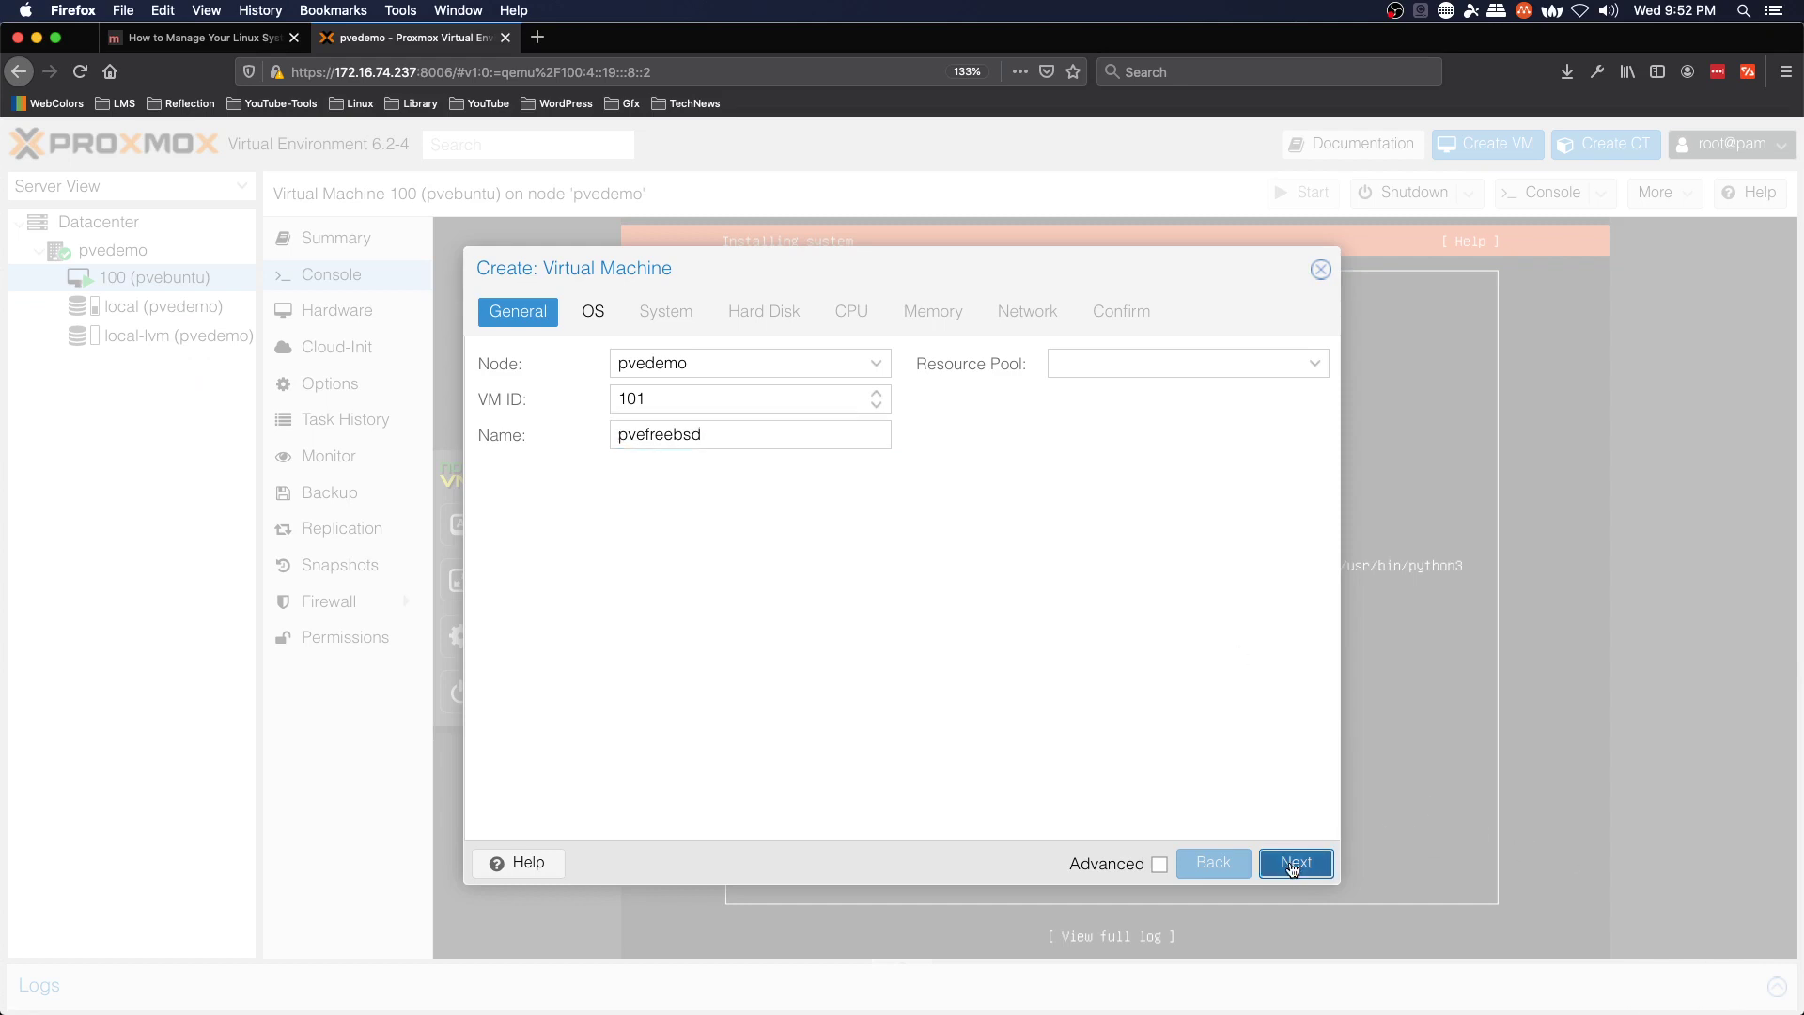
pyautogui.click(1295, 863)
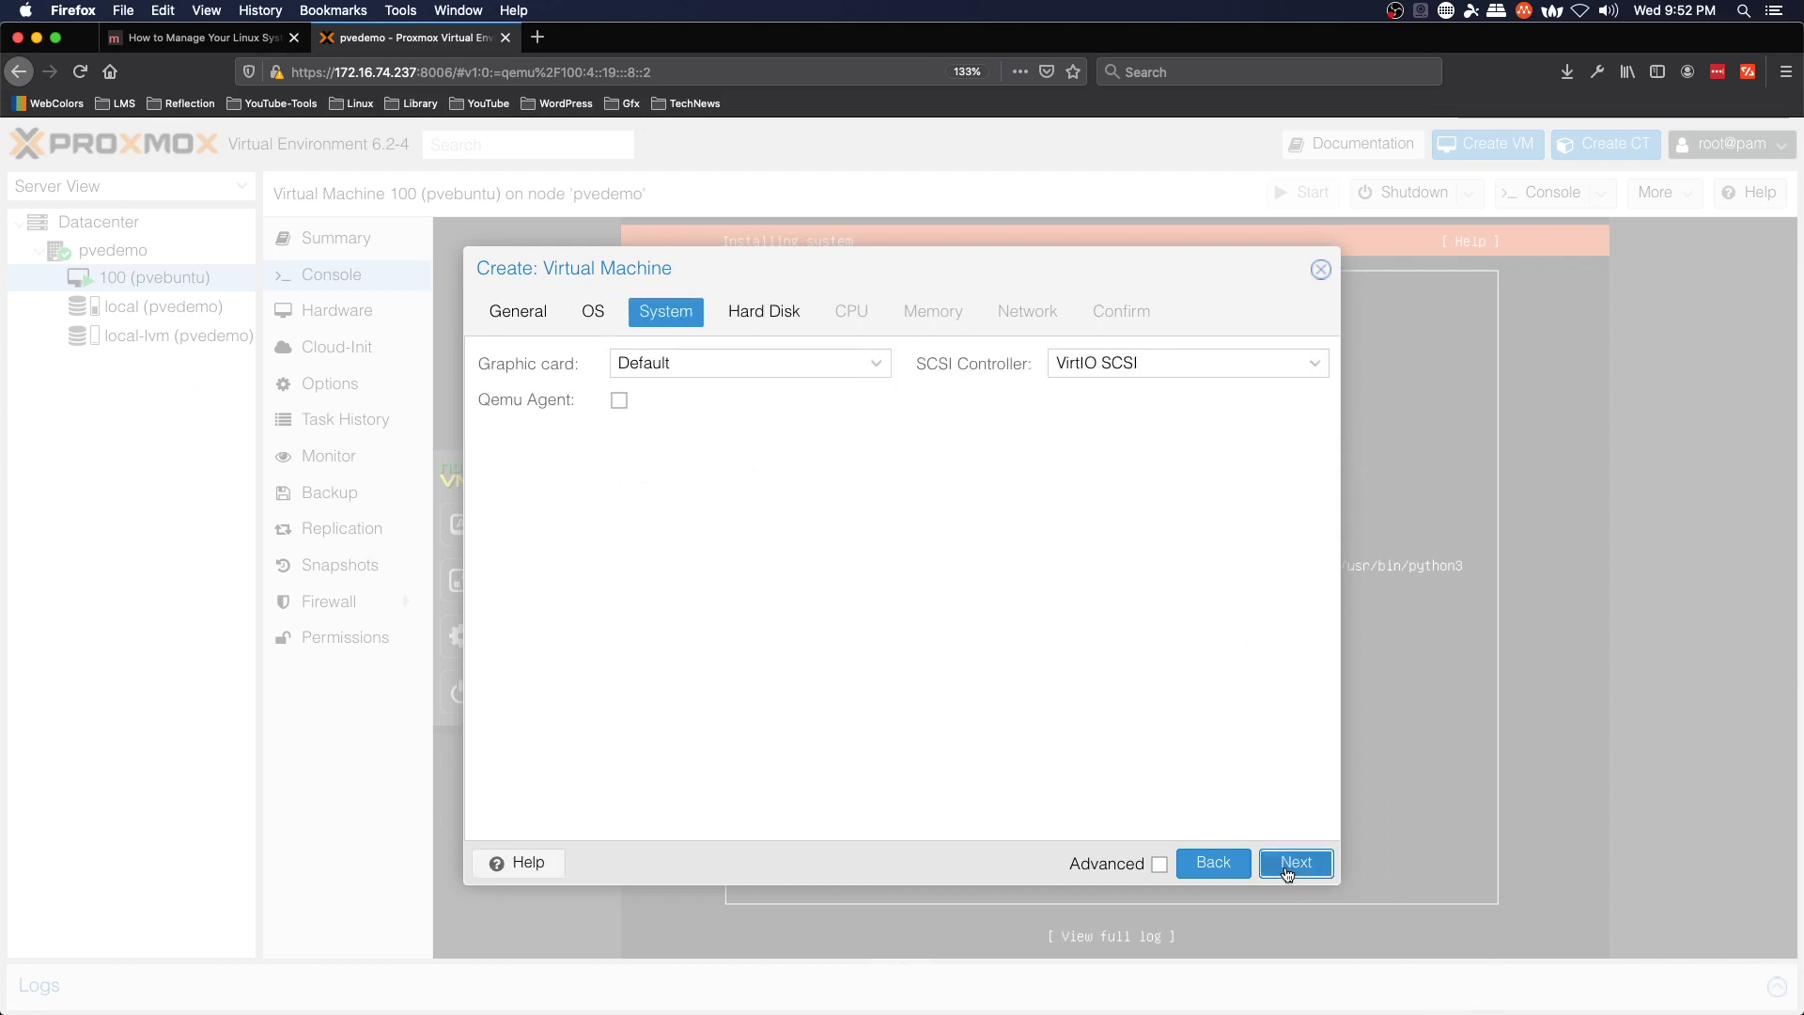
pyautogui.click(1295, 862)
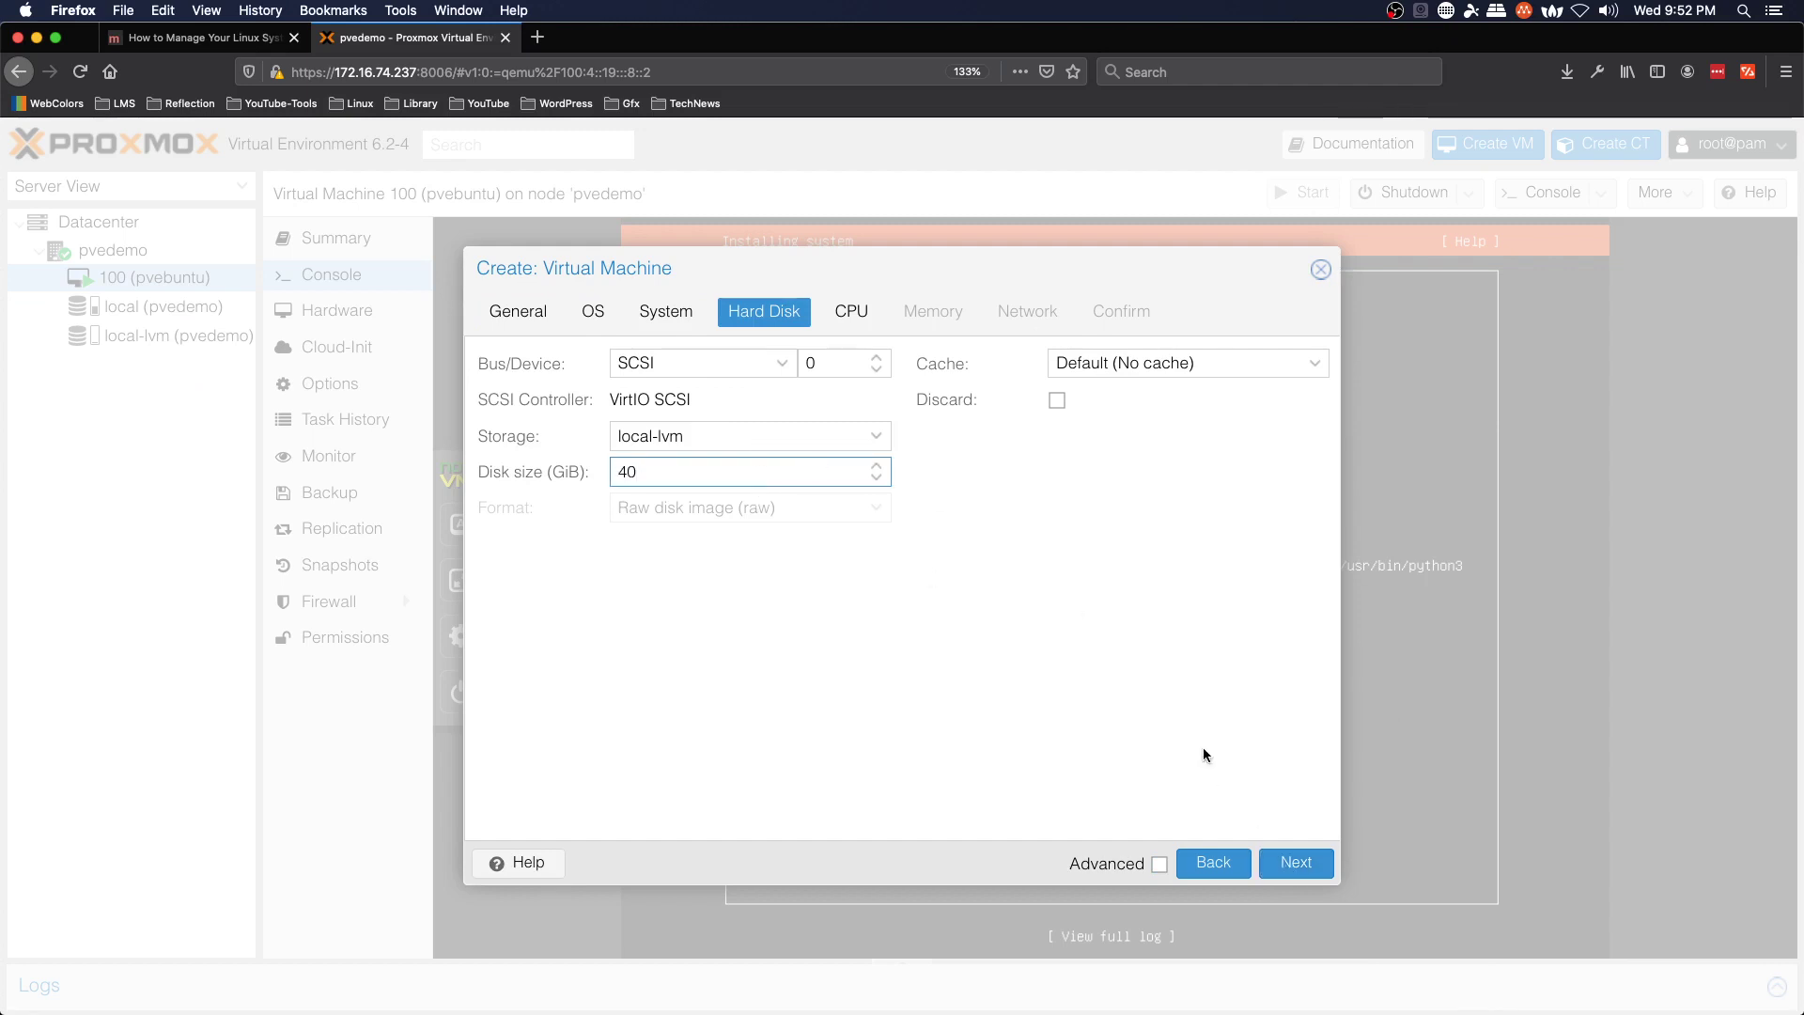
# - Set 2 cores, keep 2048 MiB memory, and create pvefreebsd with auto-start
pyautogui.click(1296, 863)
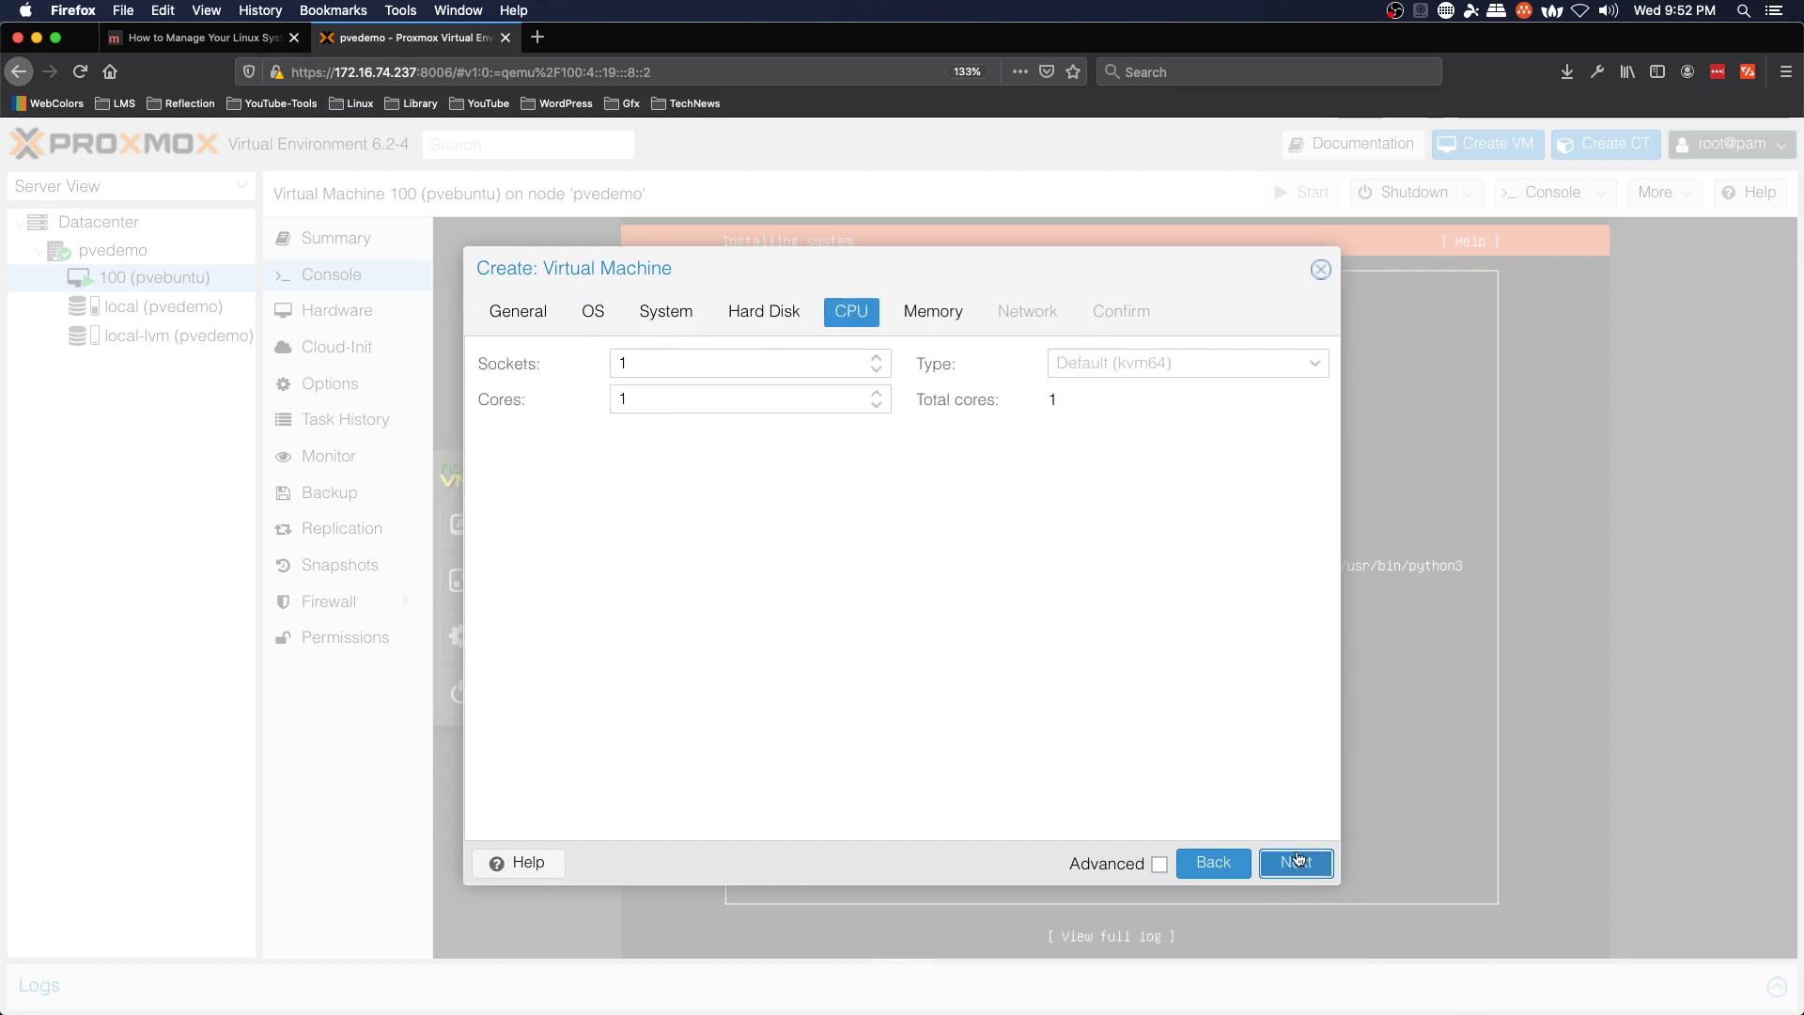
pyautogui.moveTo(882, 400)
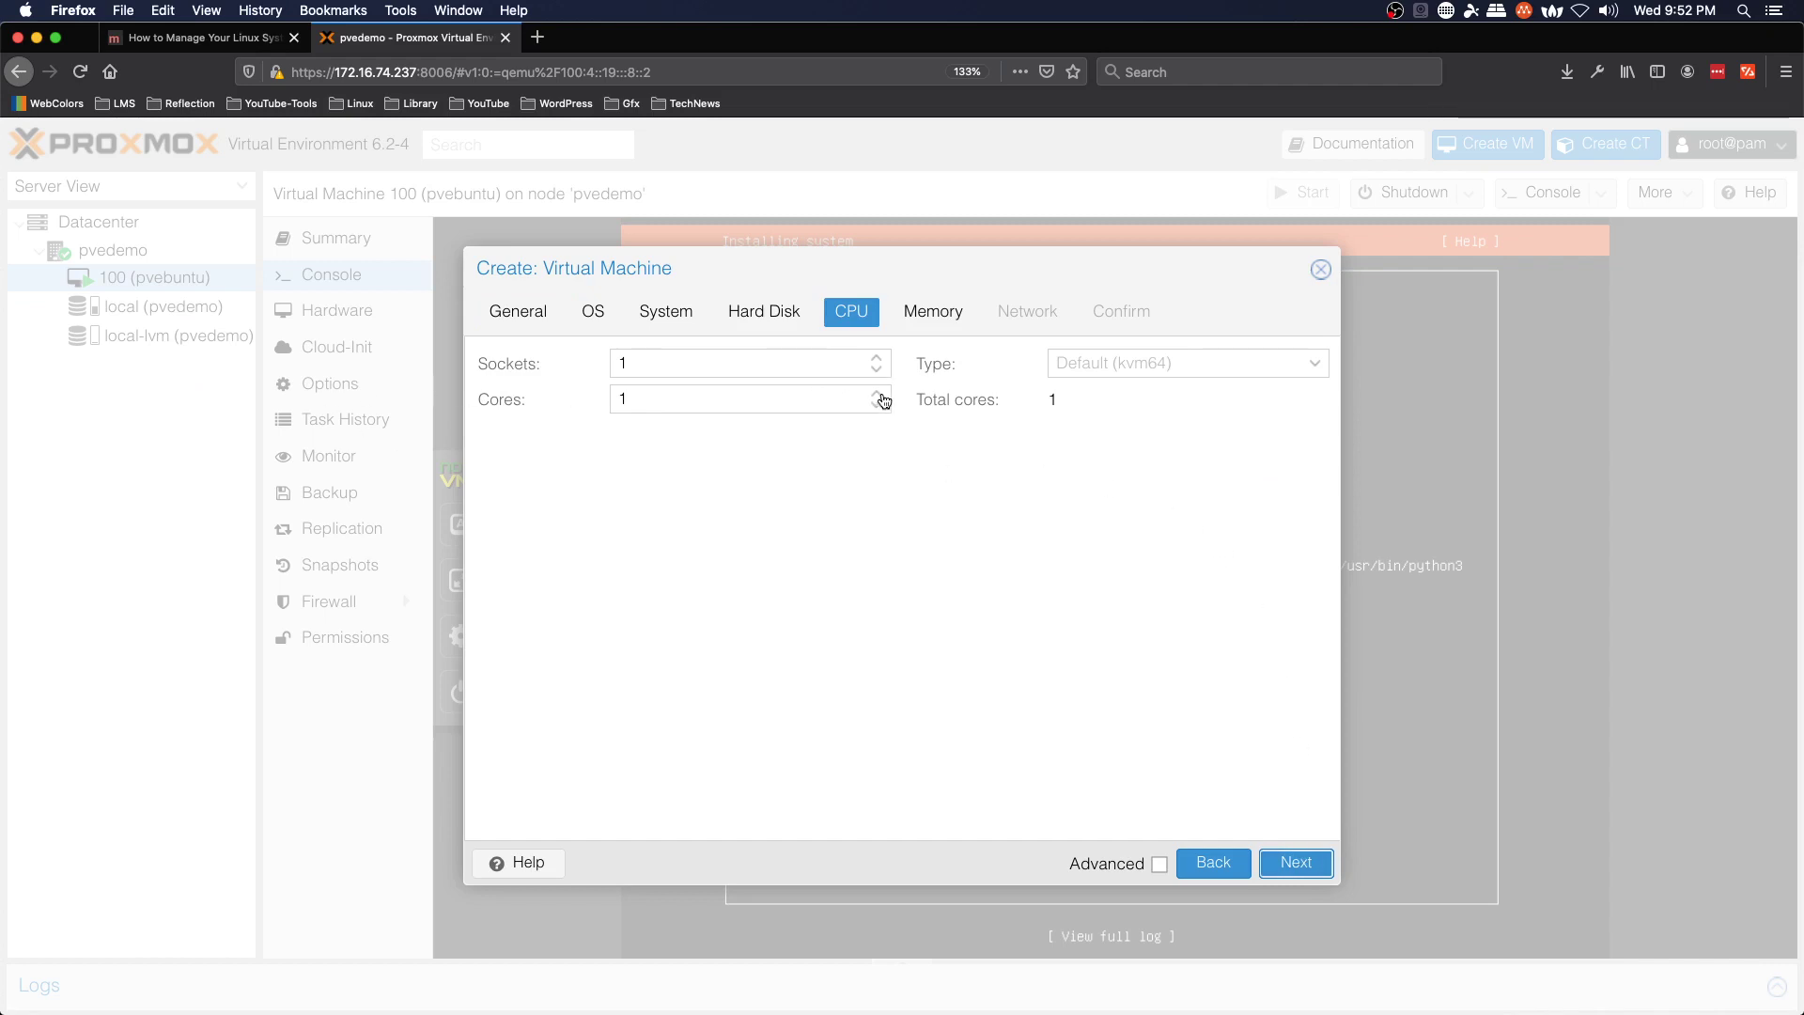
pyautogui.click(881, 394)
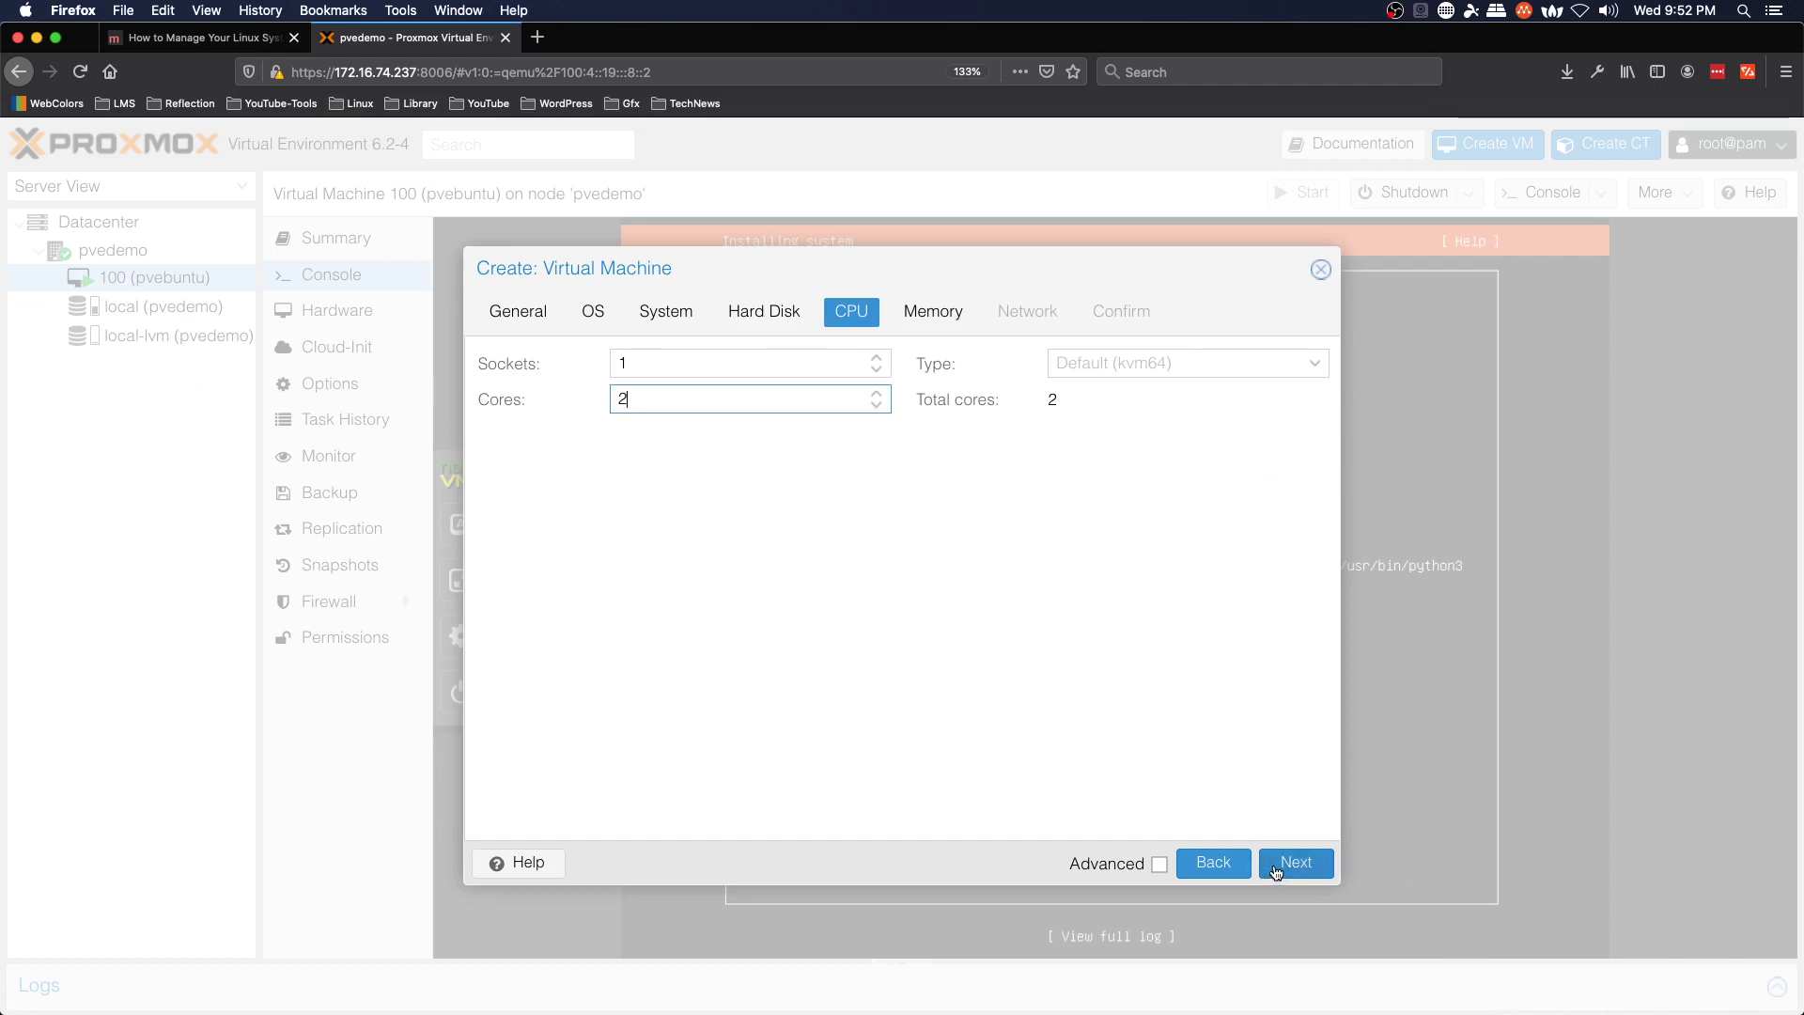
pyautogui.click(1296, 862)
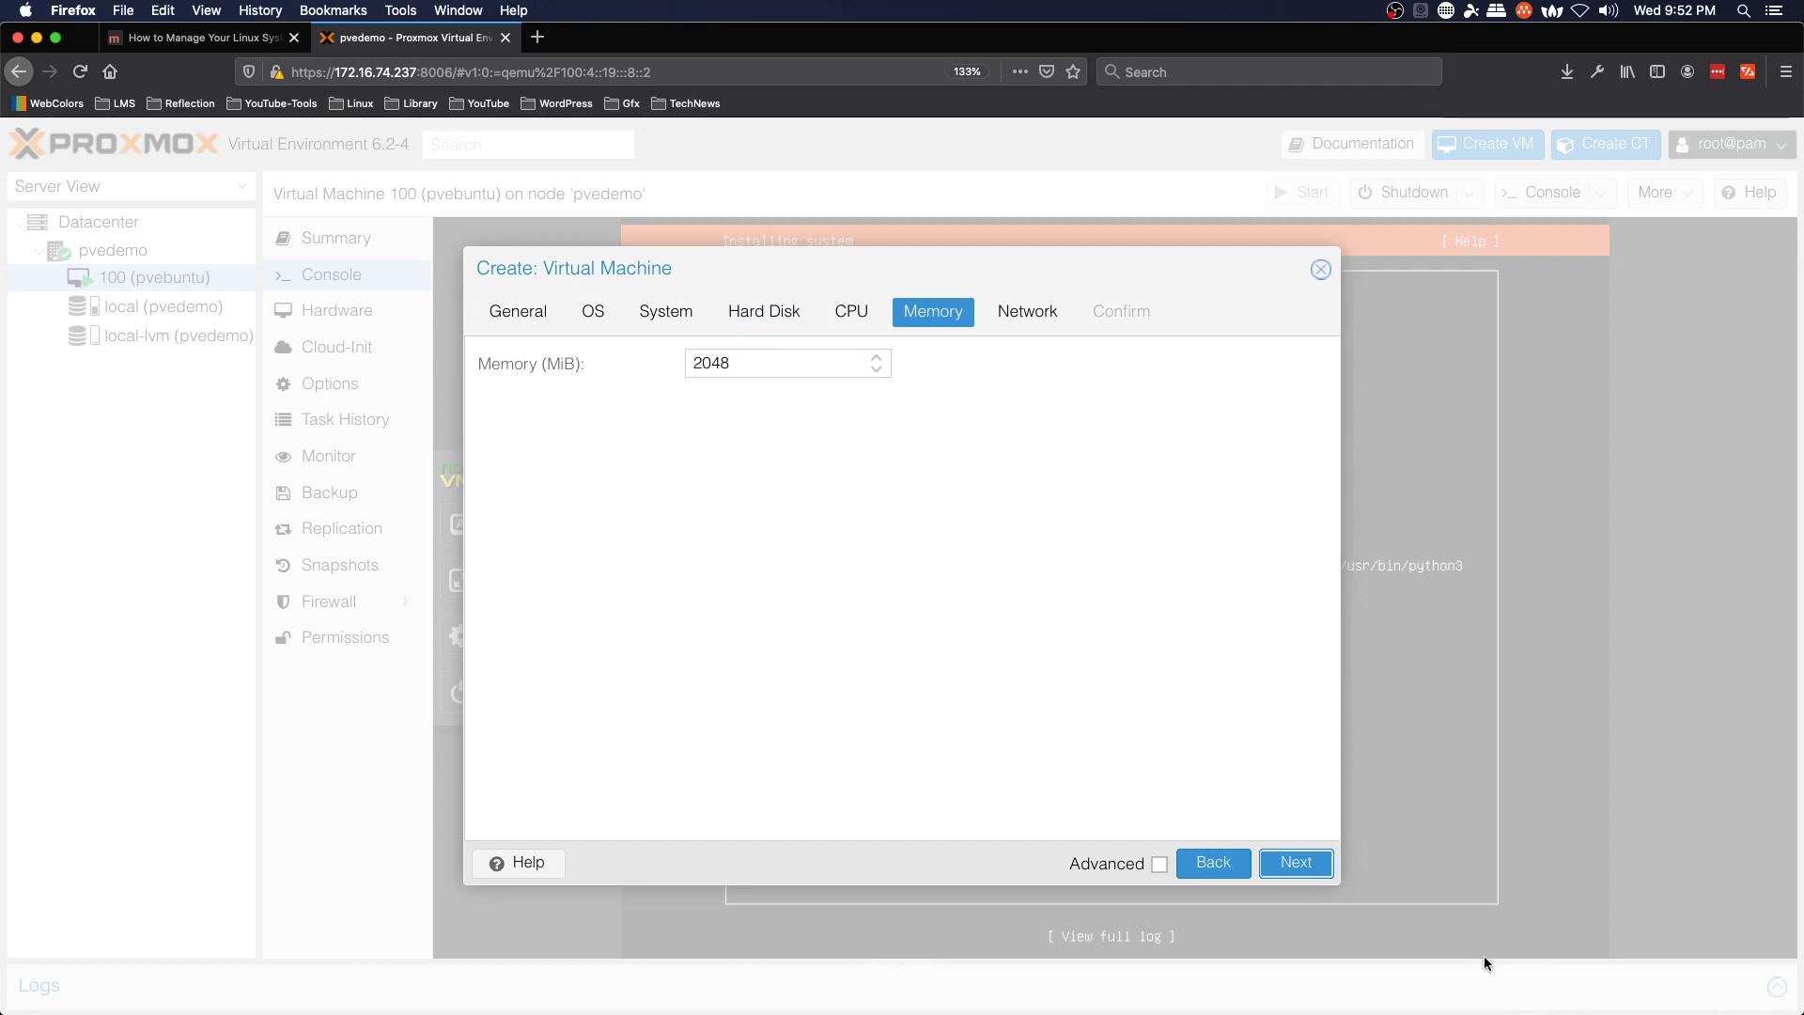
pyautogui.click(1295, 862)
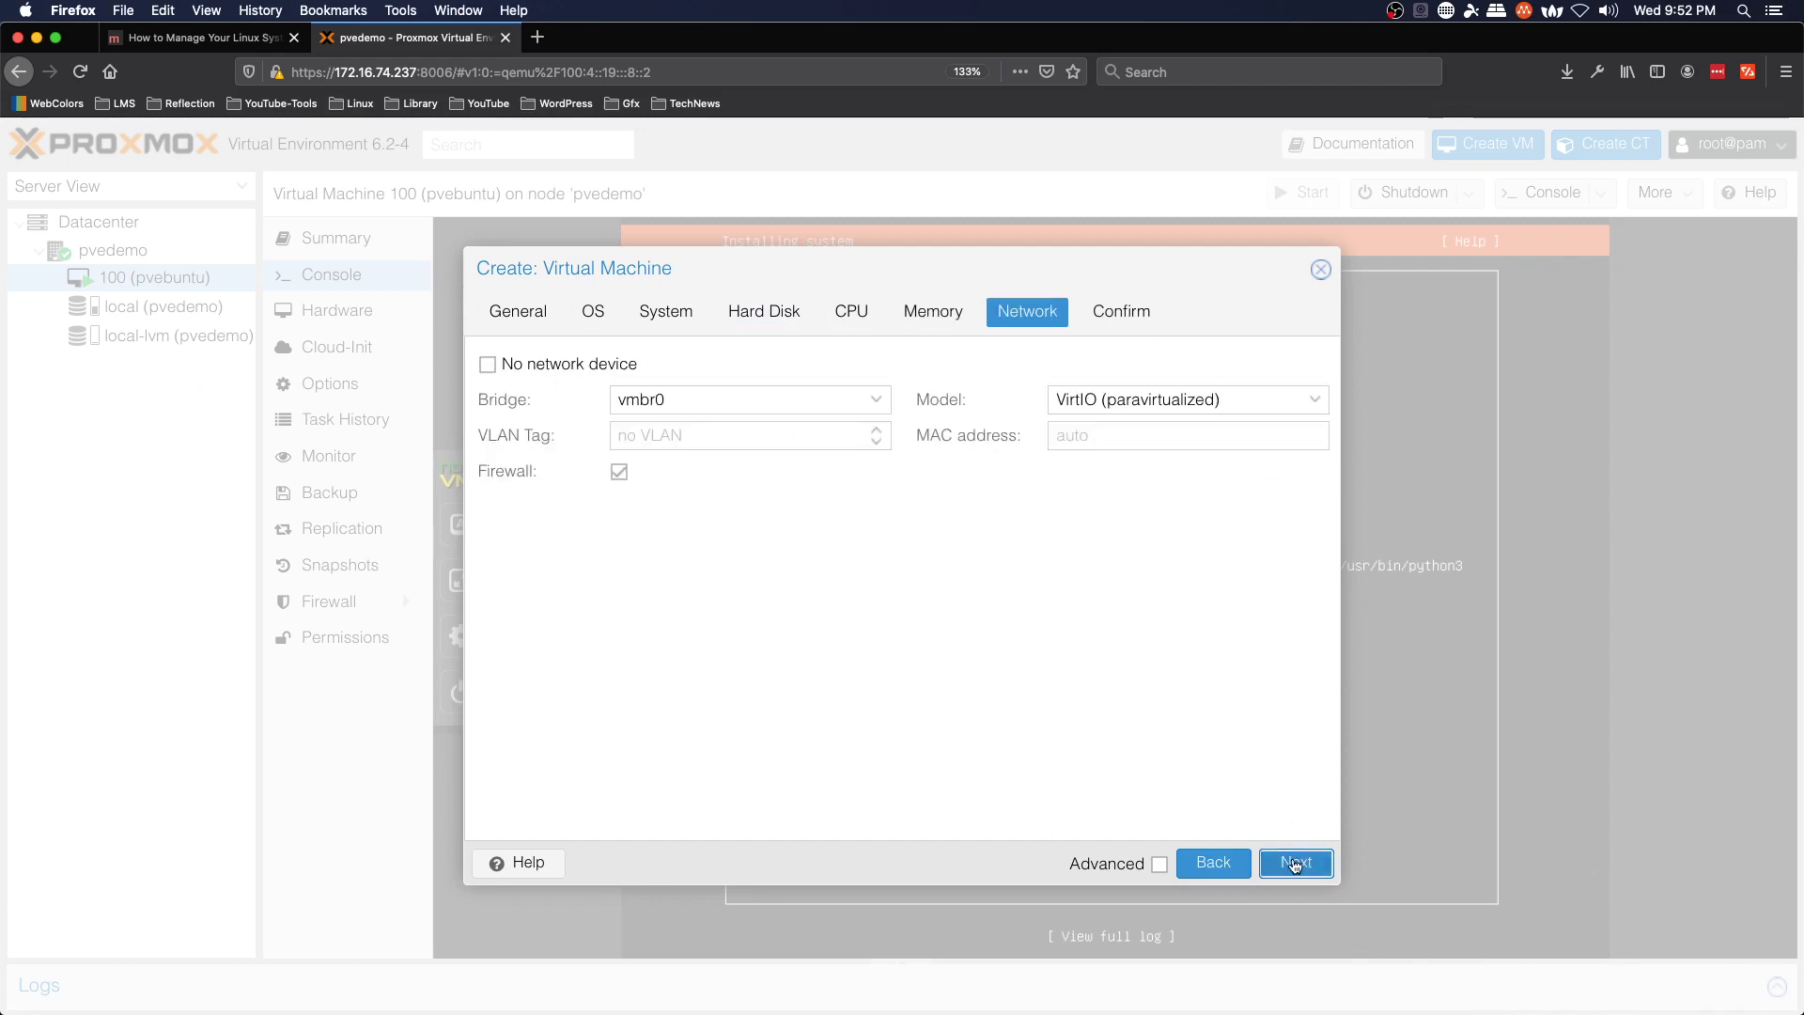
pyautogui.click(1294, 863)
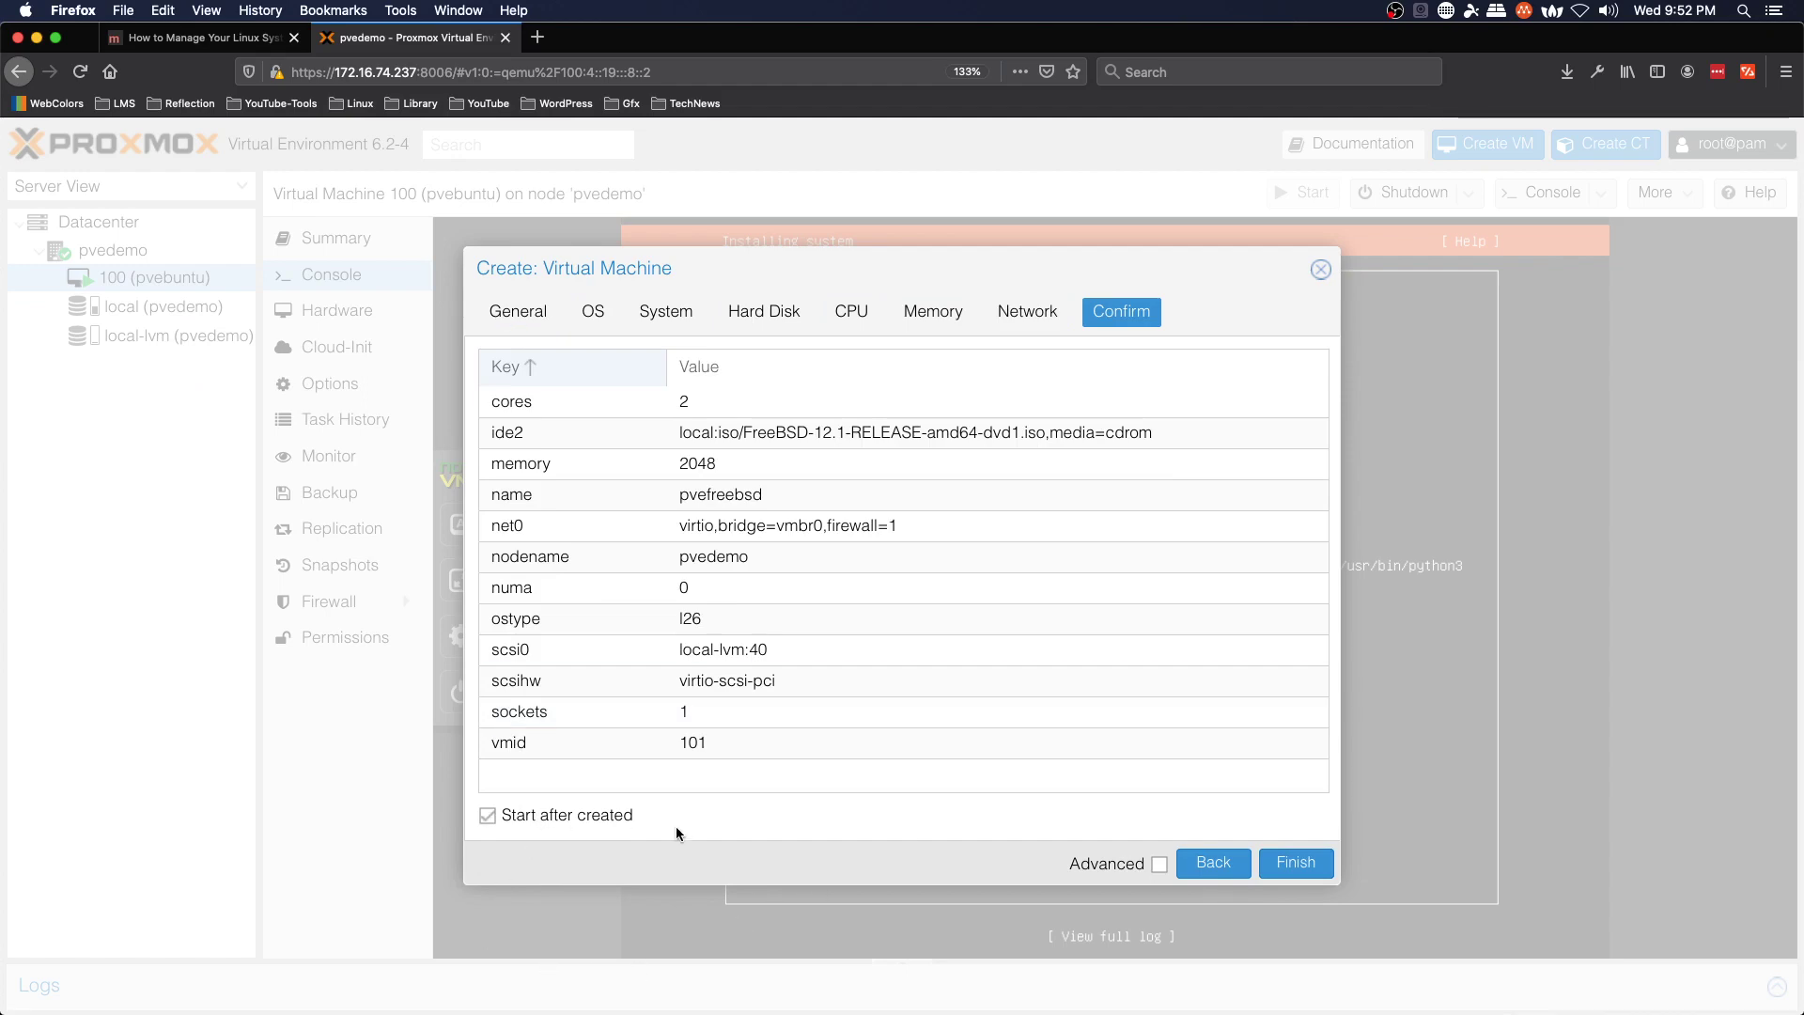
pyautogui.click(1295, 862)
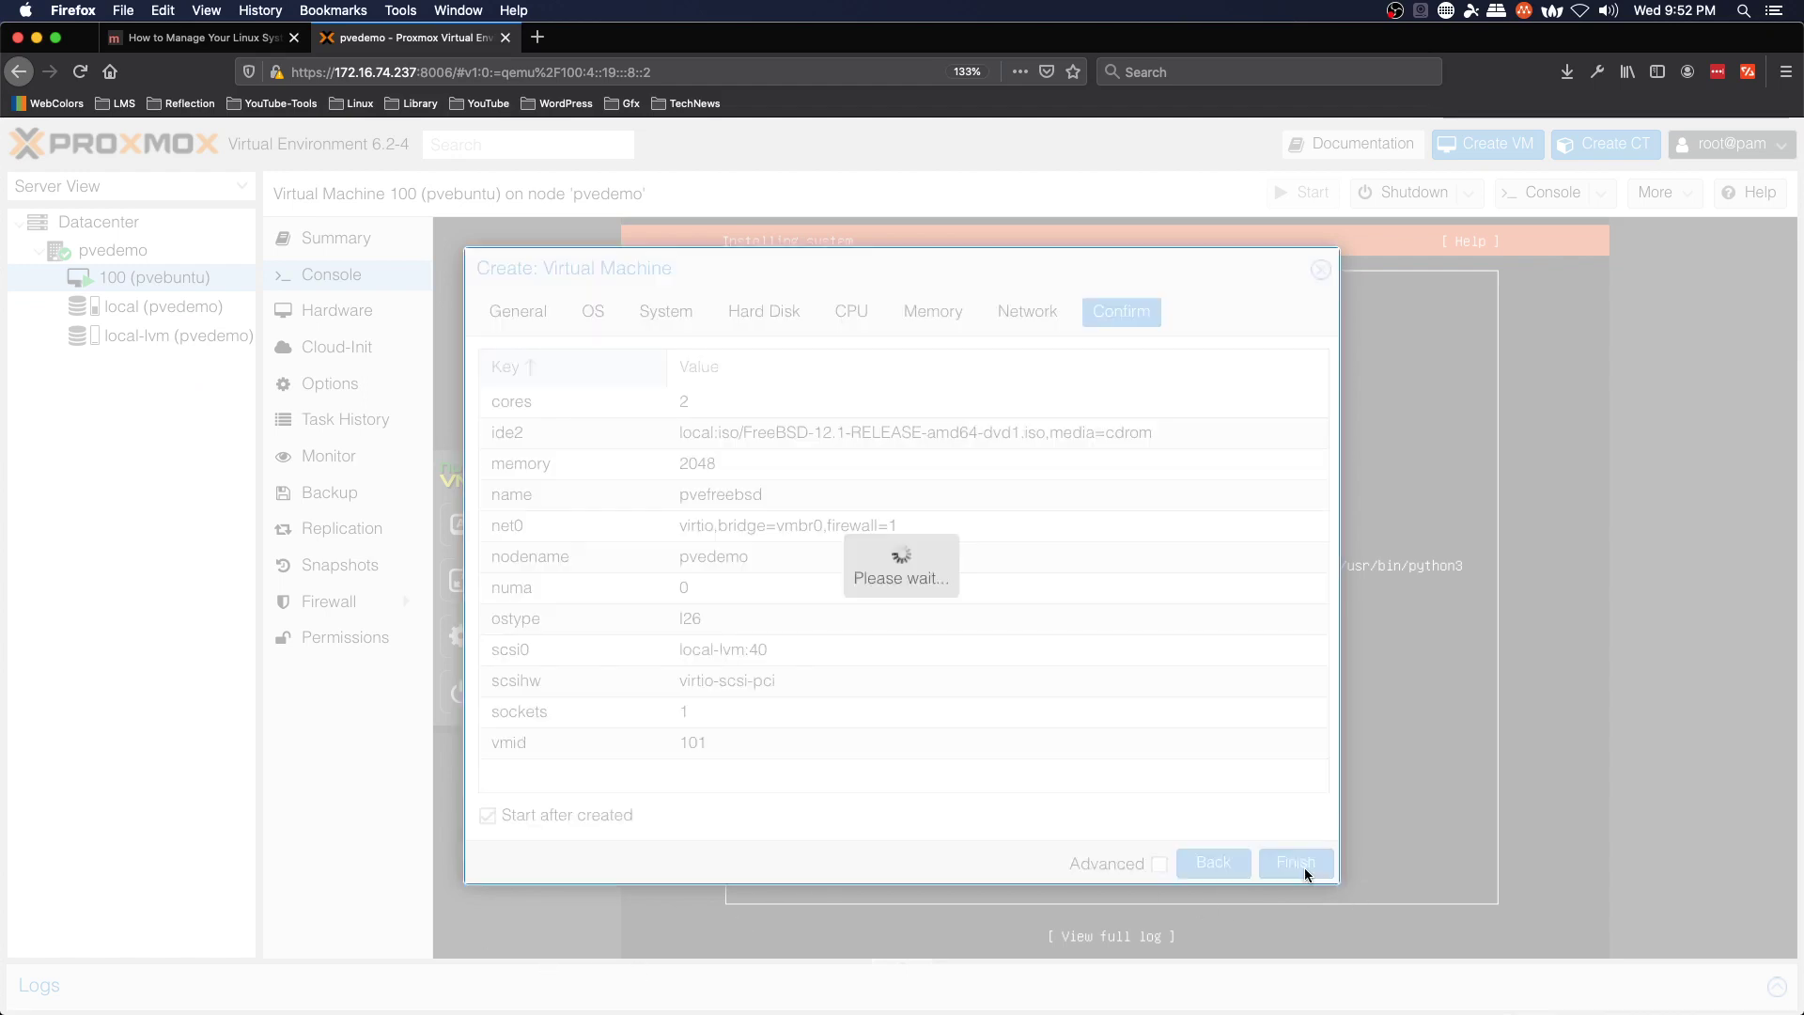
pyautogui.click(1292, 862)
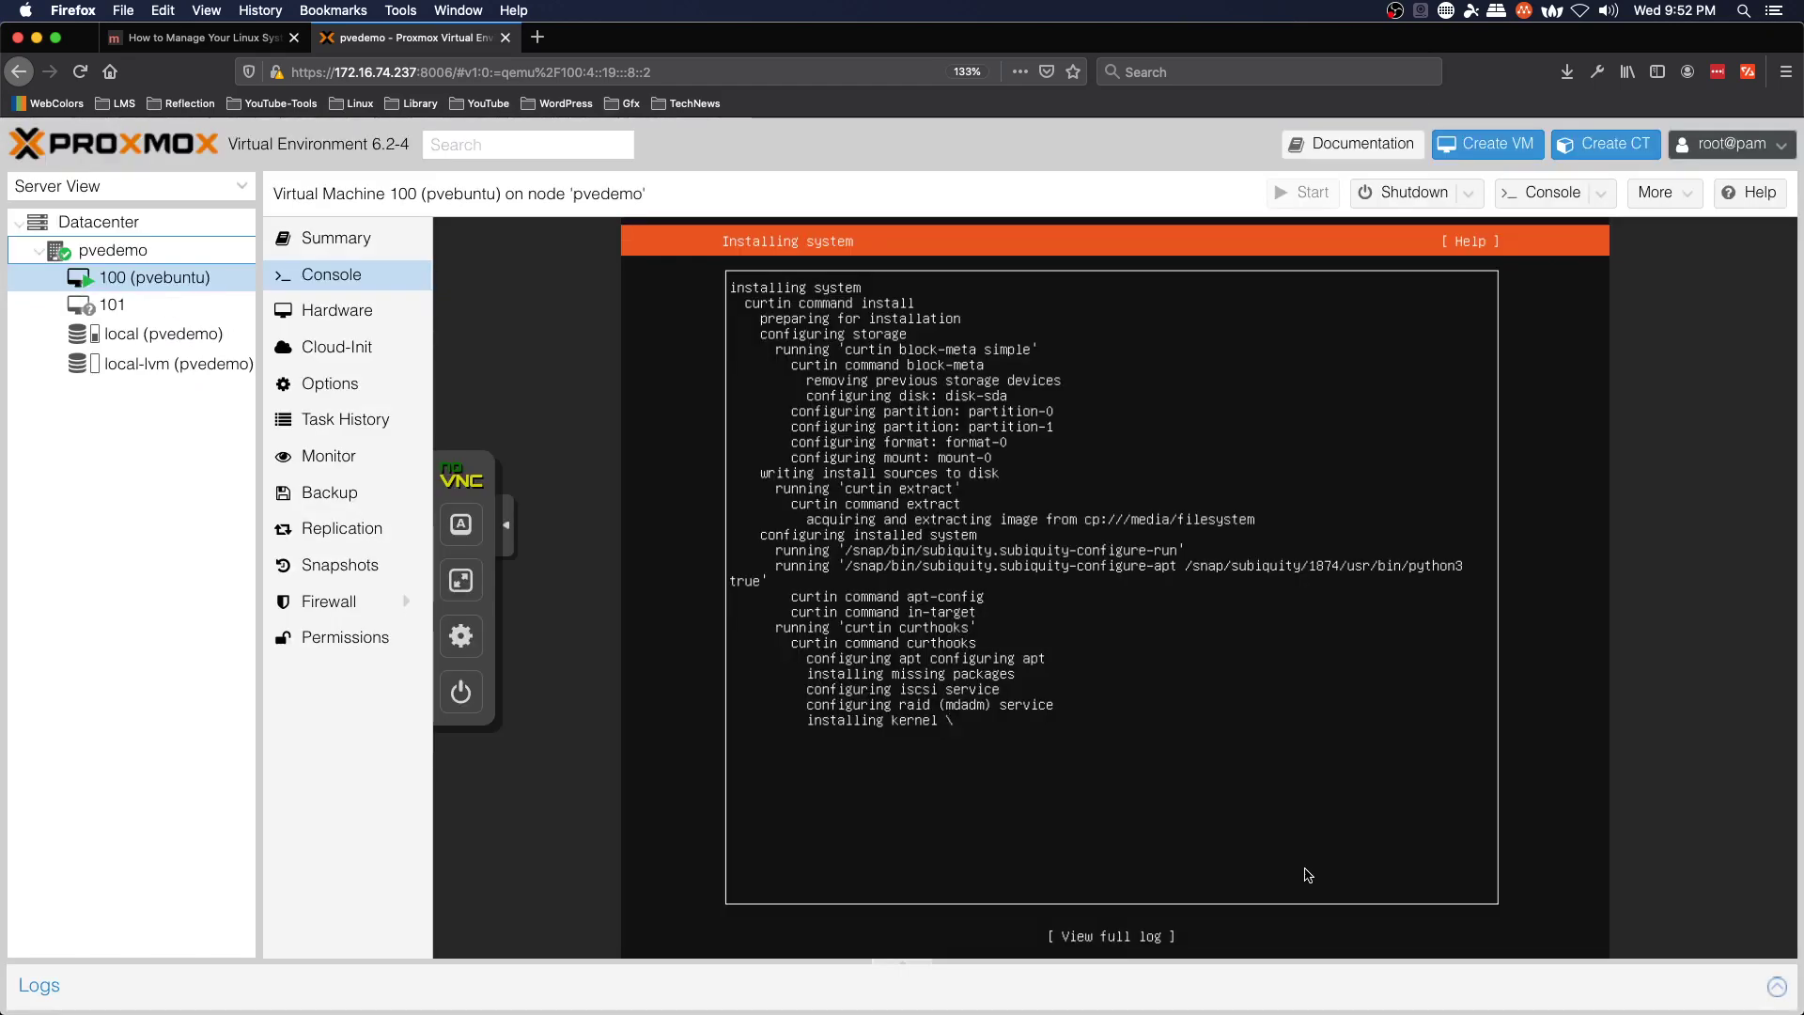
pyautogui.moveTo(1326, 858)
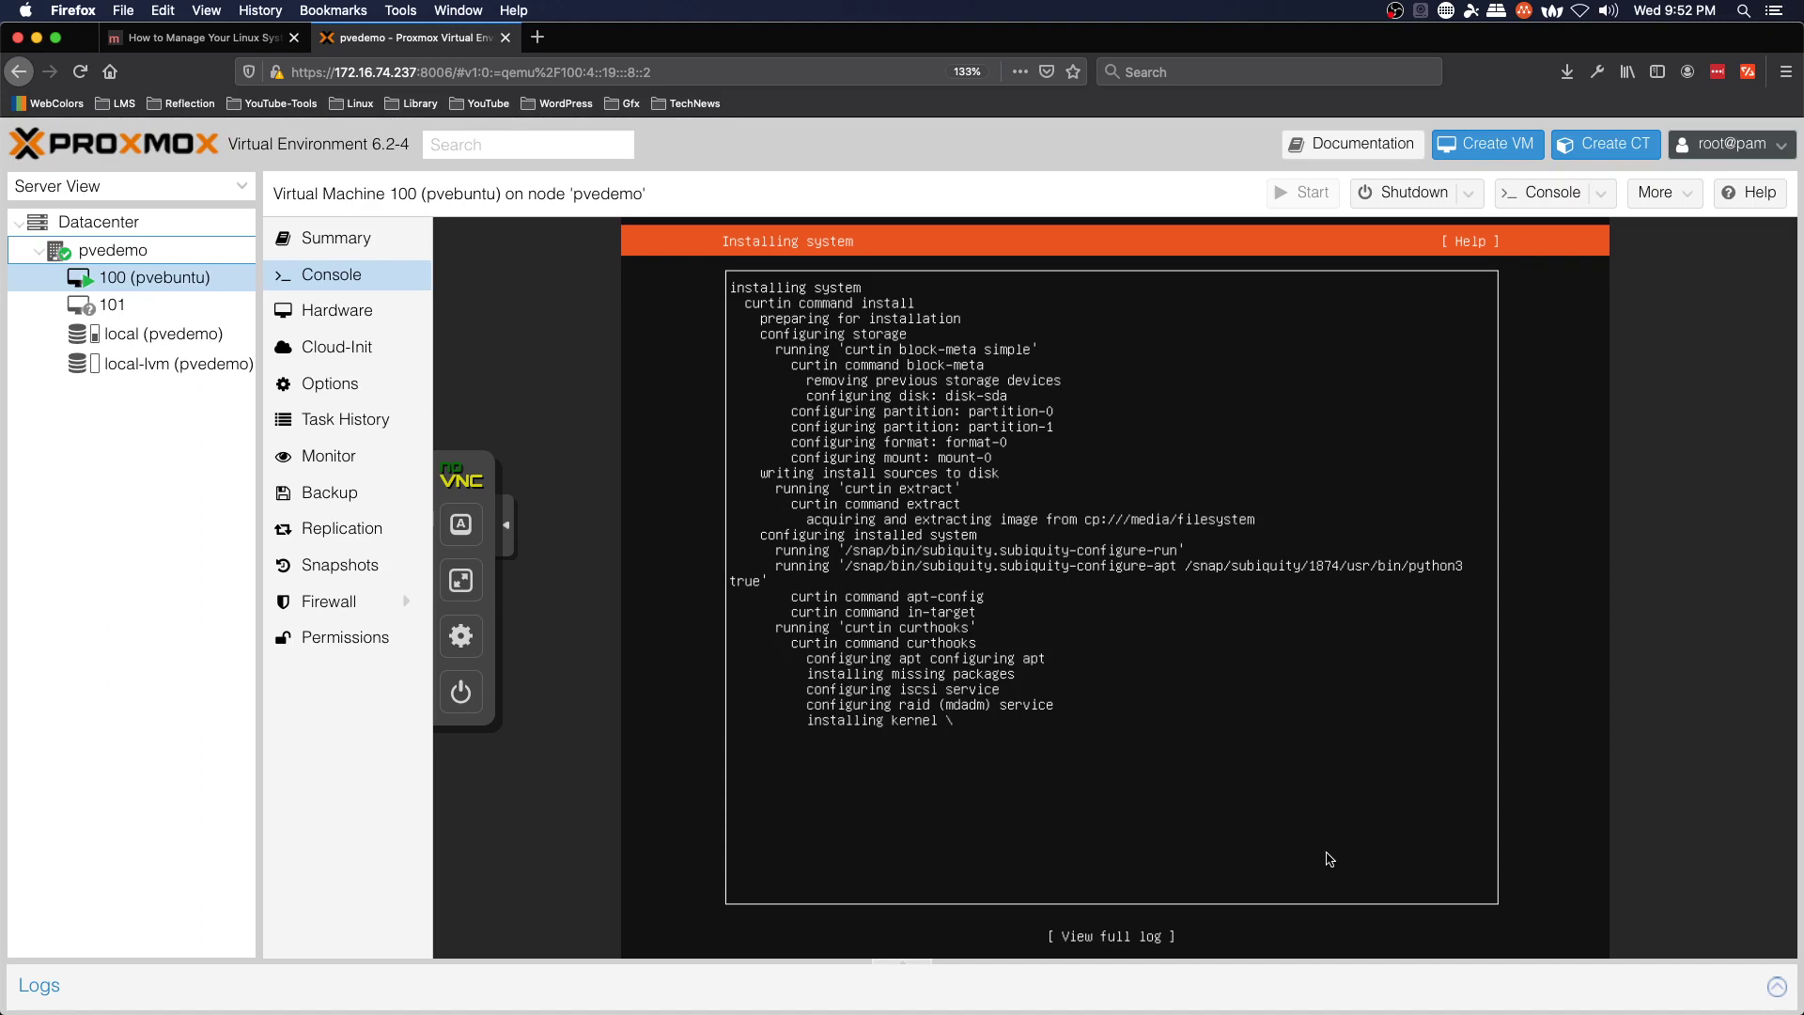
pyautogui.moveTo(604, 706)
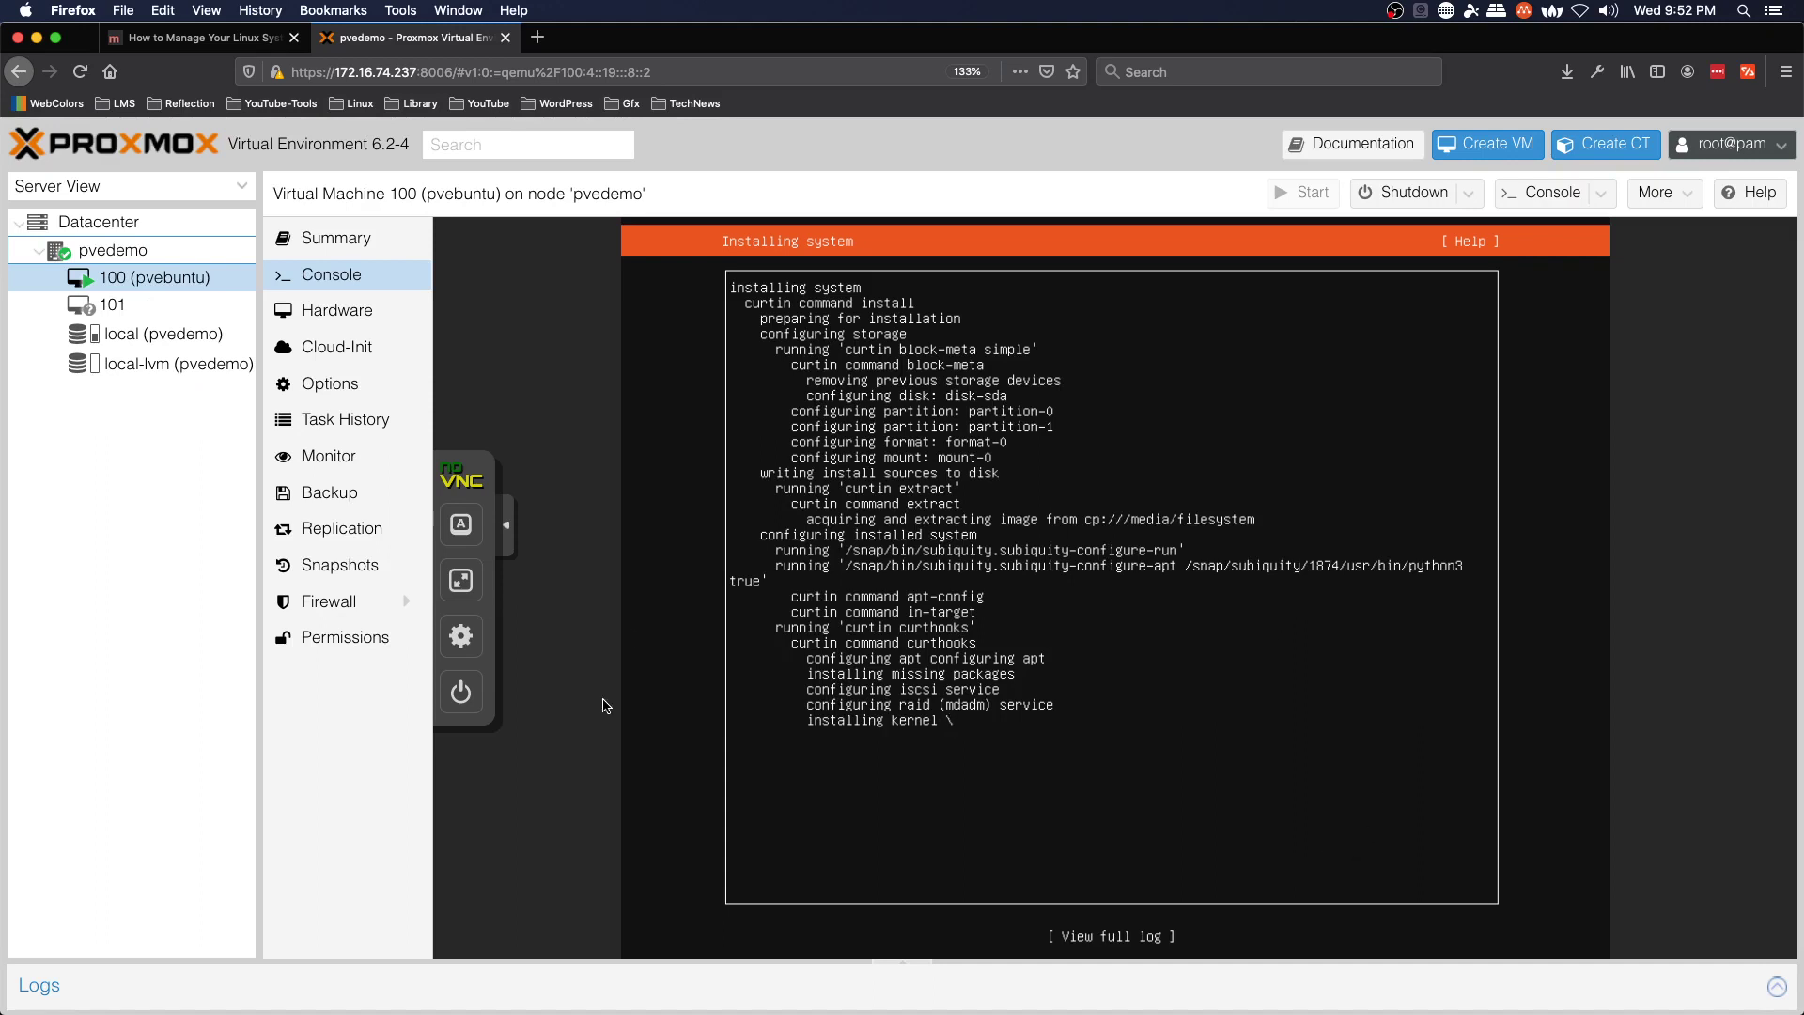
# - Open VM 101 (pvefreebsd)'s console in fullscreen noVNC as FreeBSD boots
pyautogui.click(161, 305)
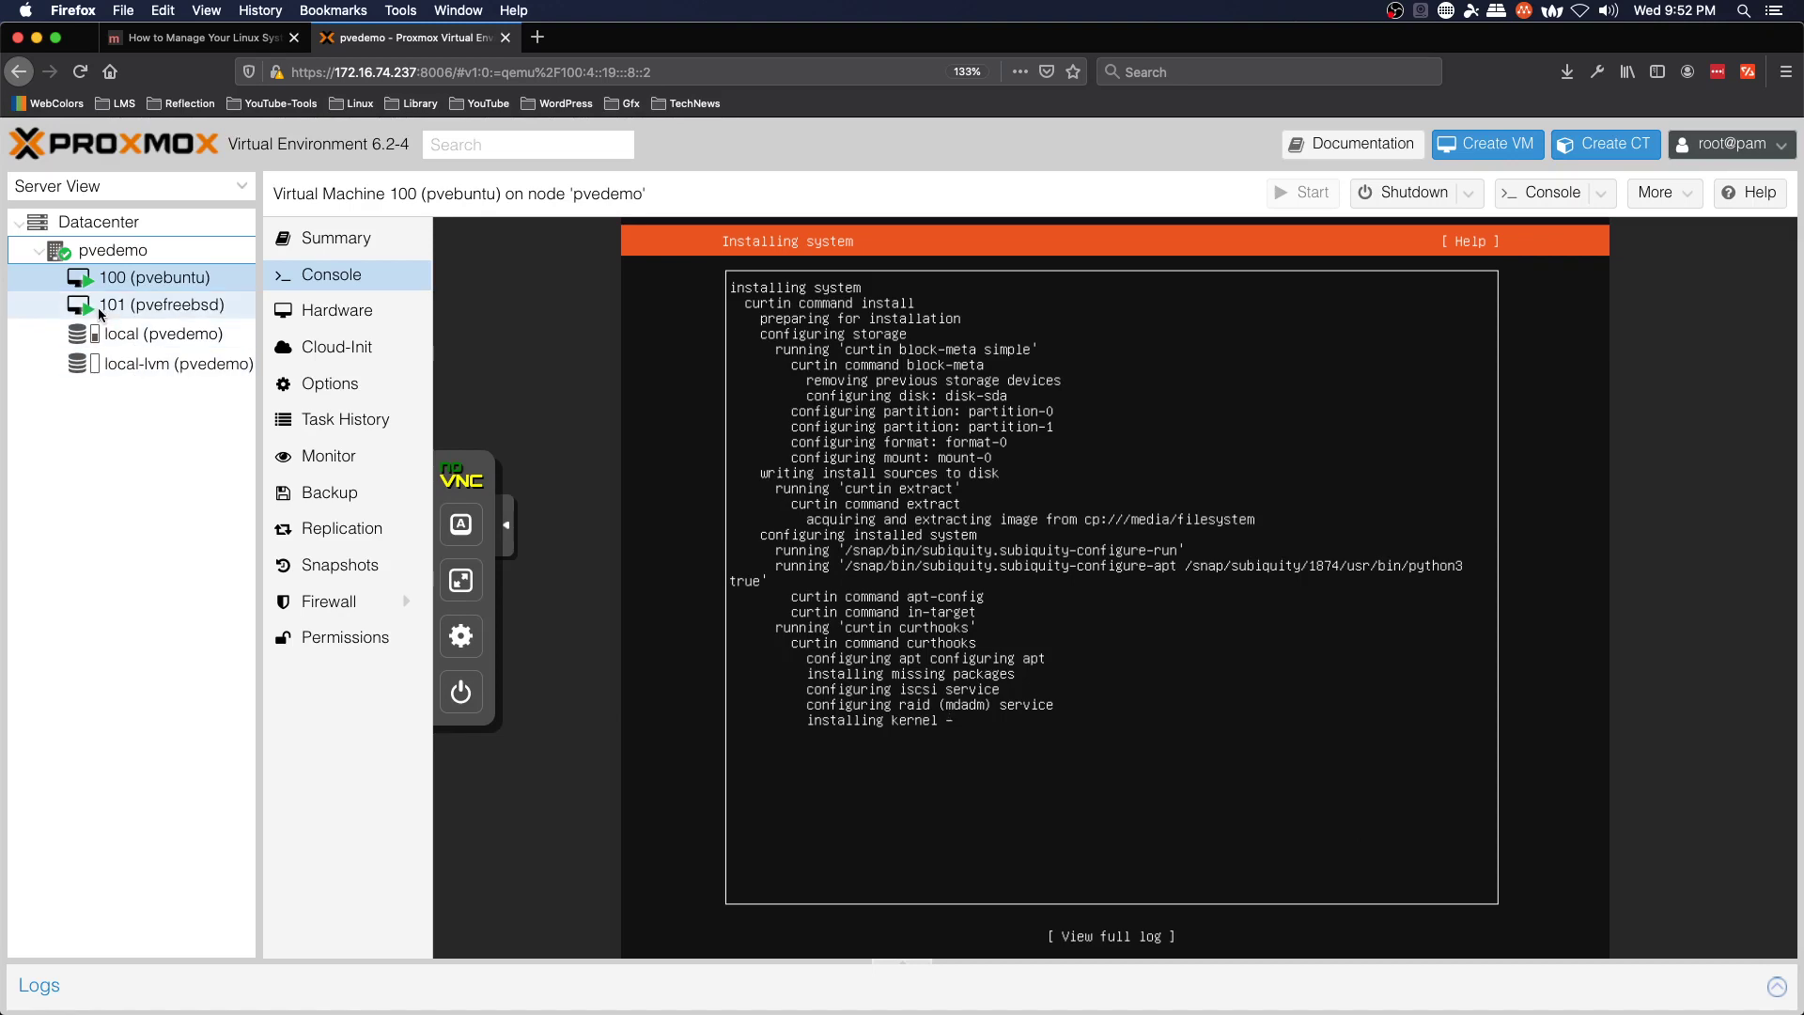
pyautogui.click(164, 303)
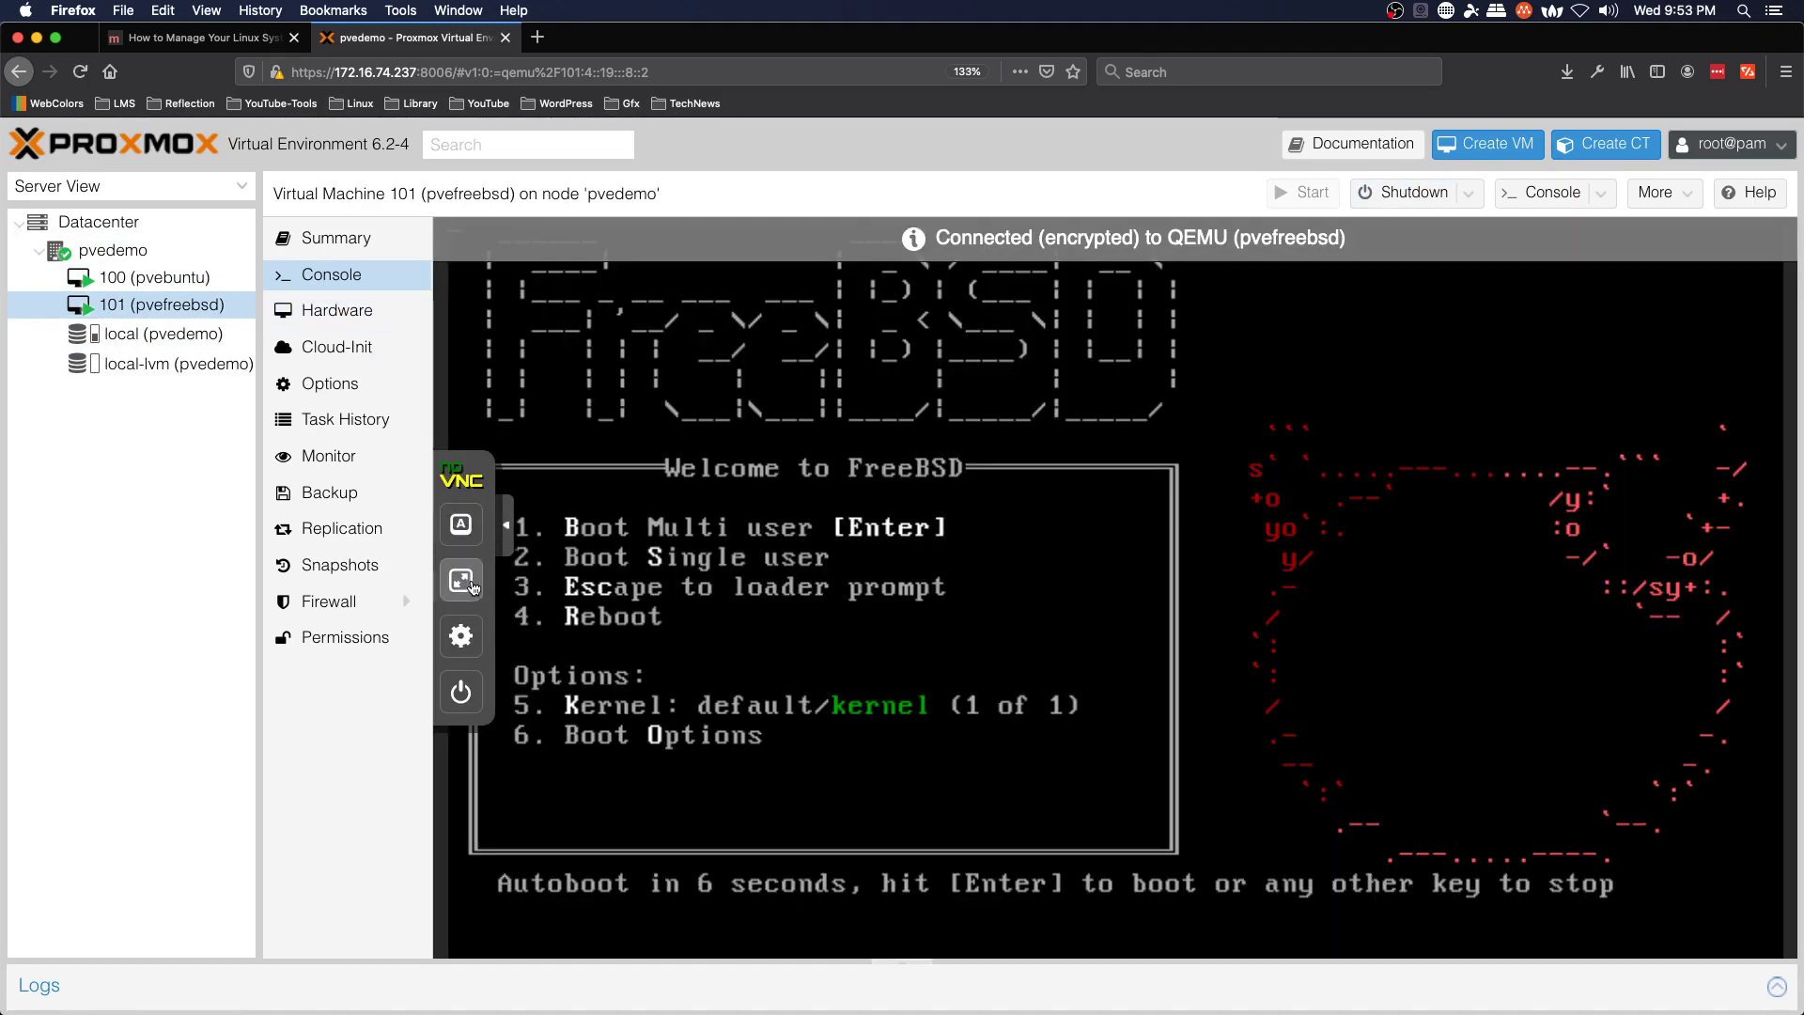
pyautogui.click(460, 579)
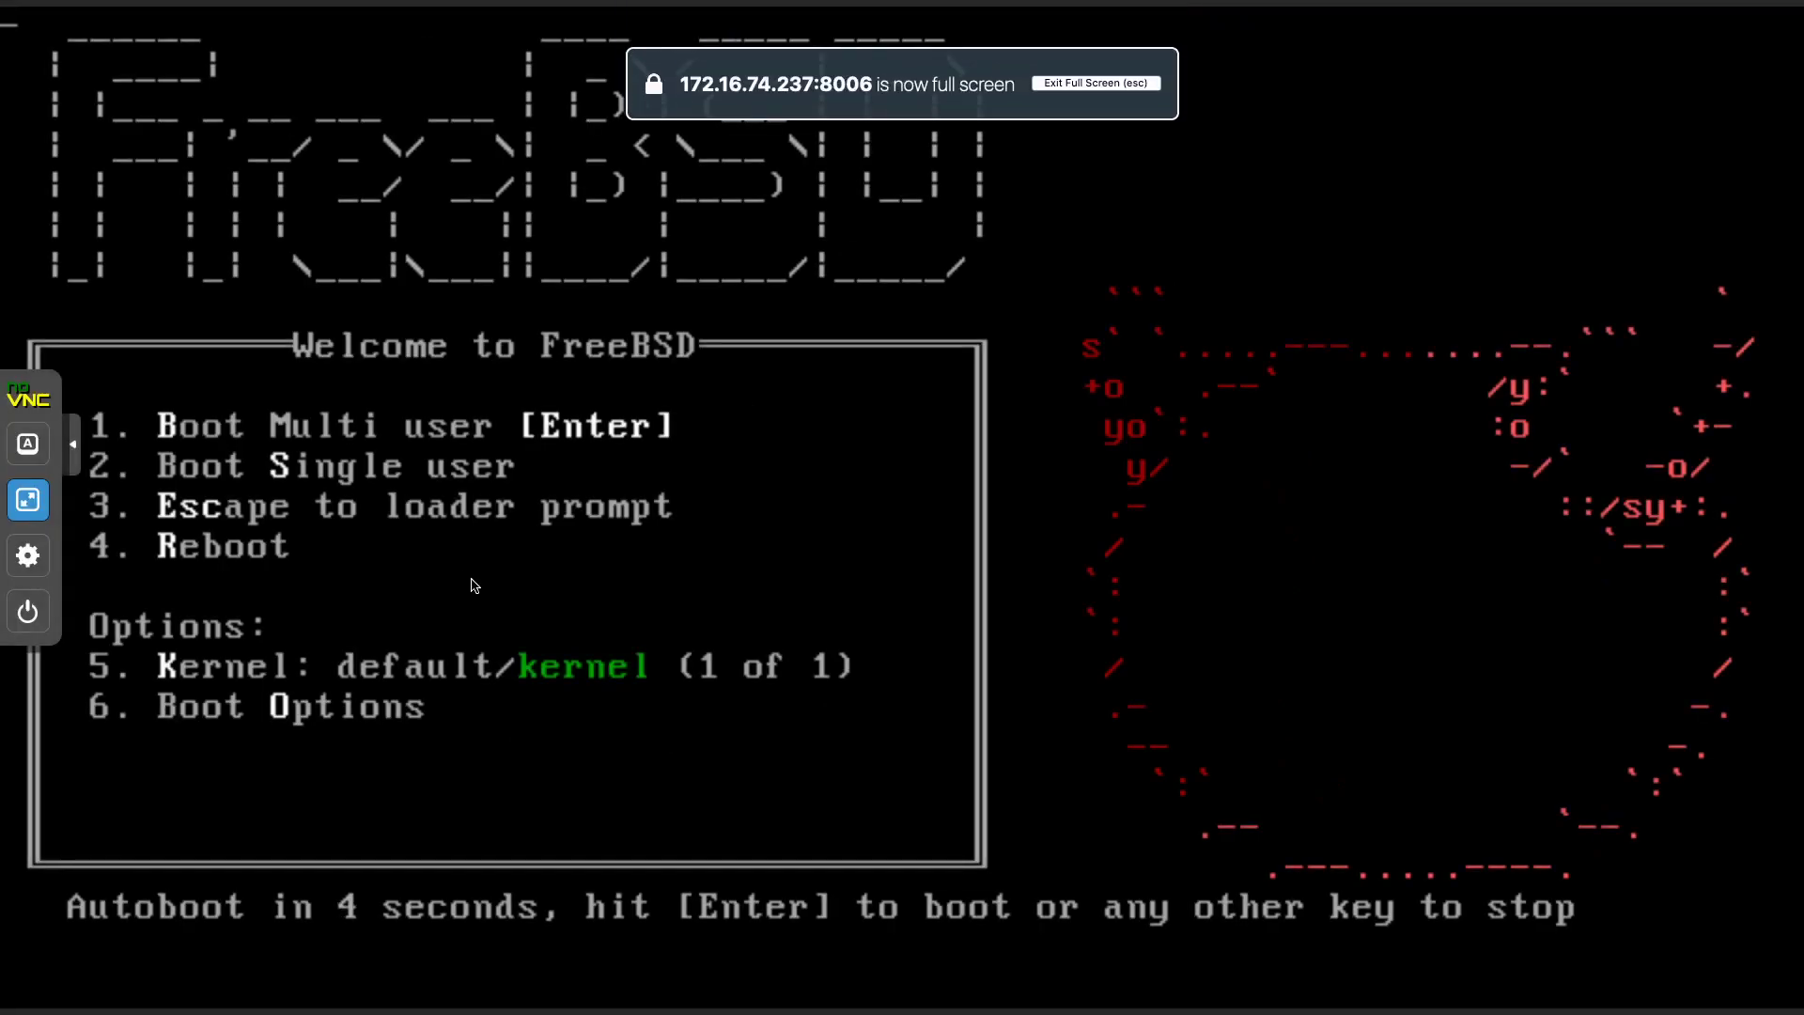
pyautogui.moveTo(522, 558)
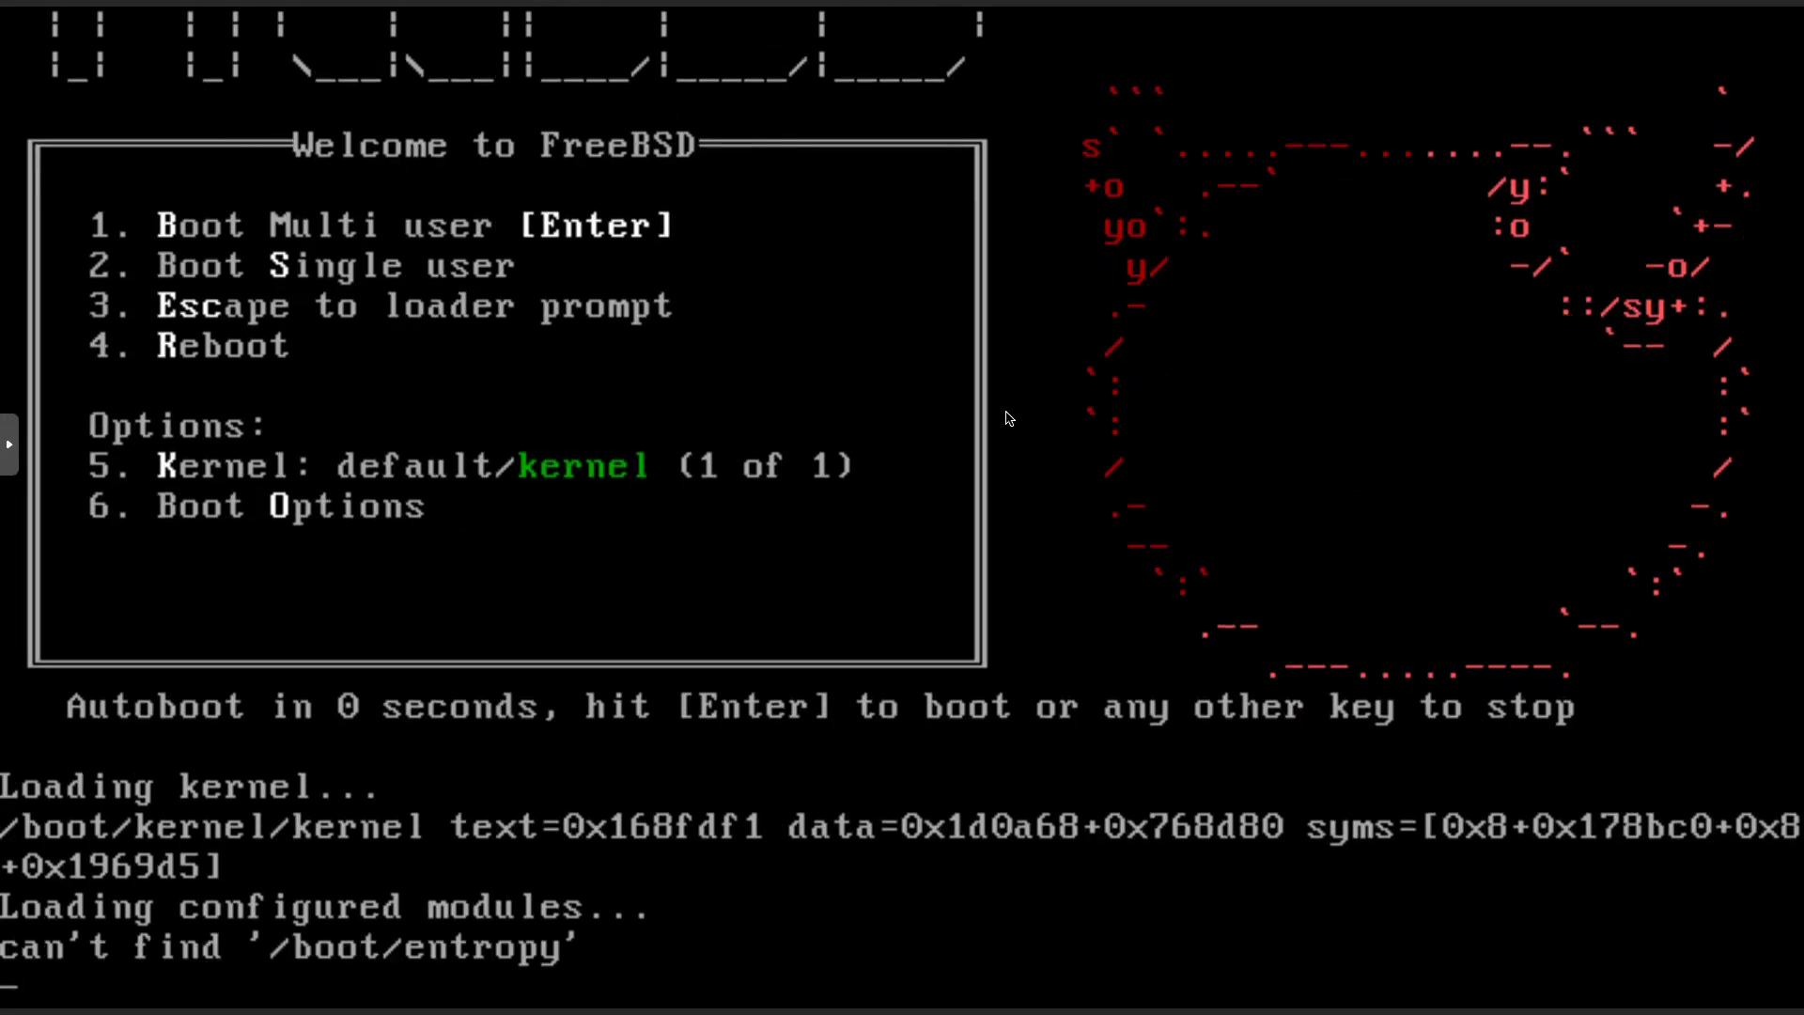
# - Name the FreeBSD machine 'pvefr' and keep the default optional system components
pyautogui.press('Return')
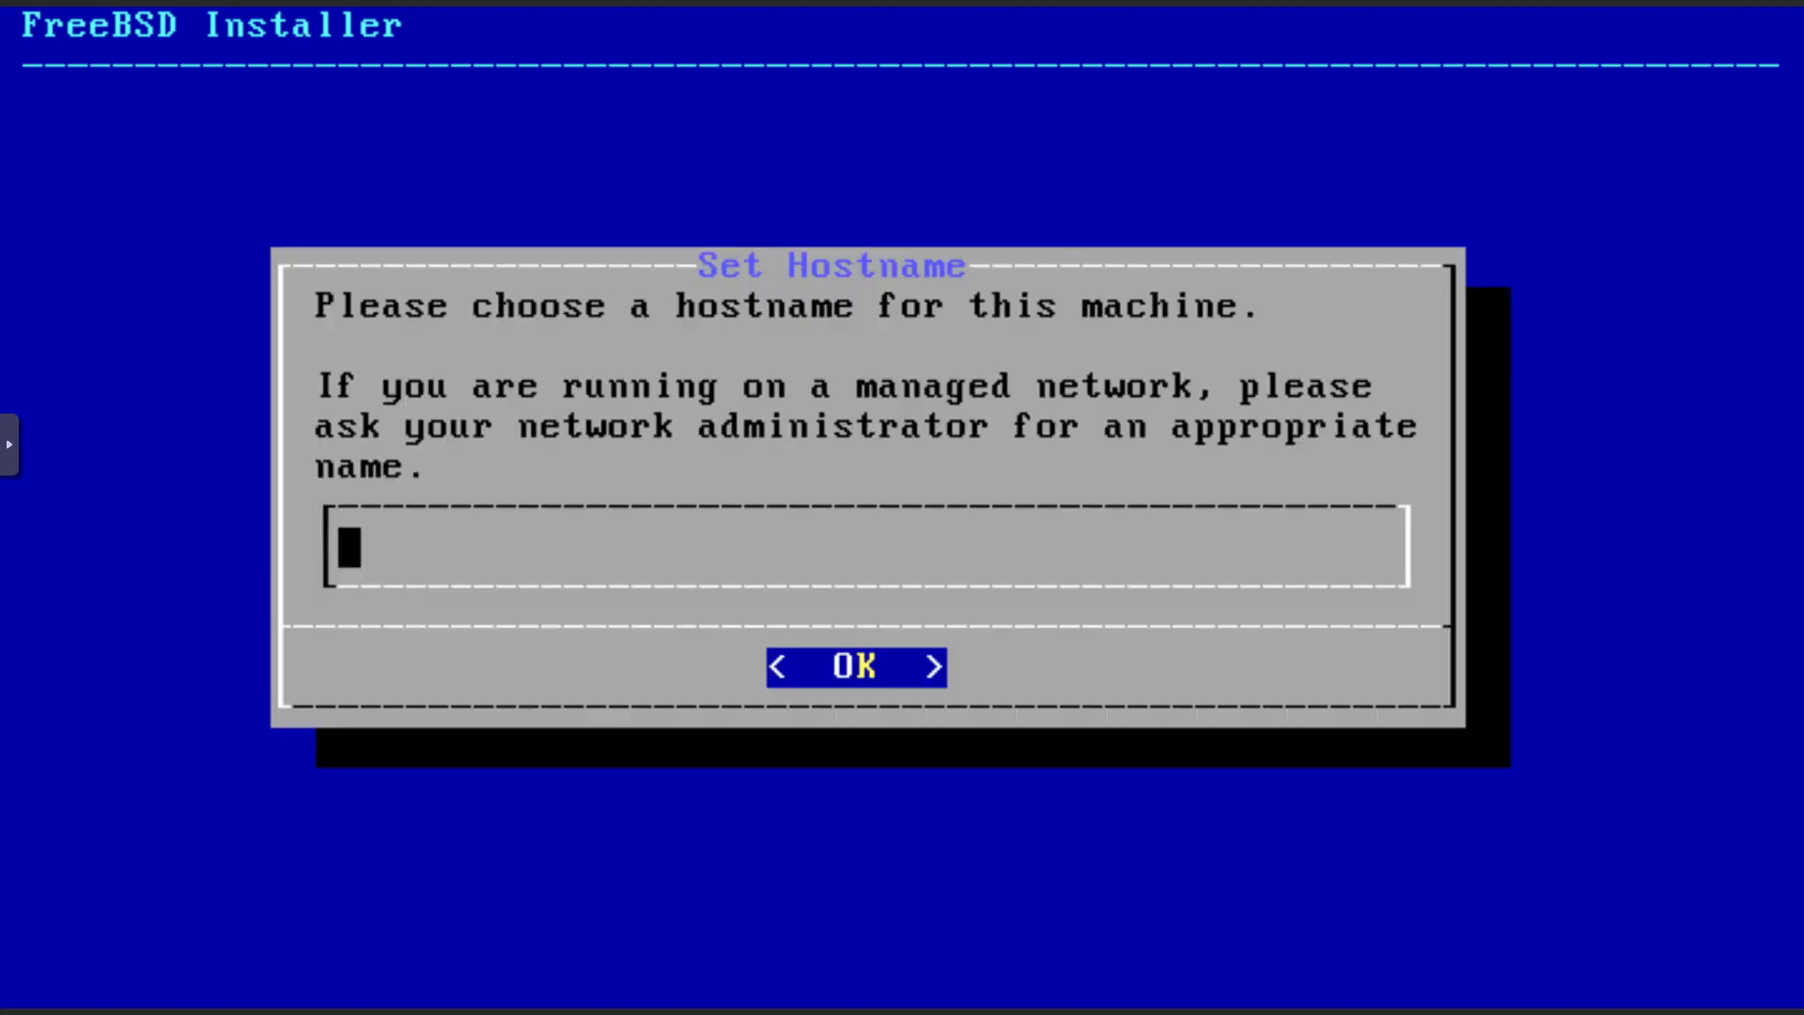
pyautogui.write('pvefr')
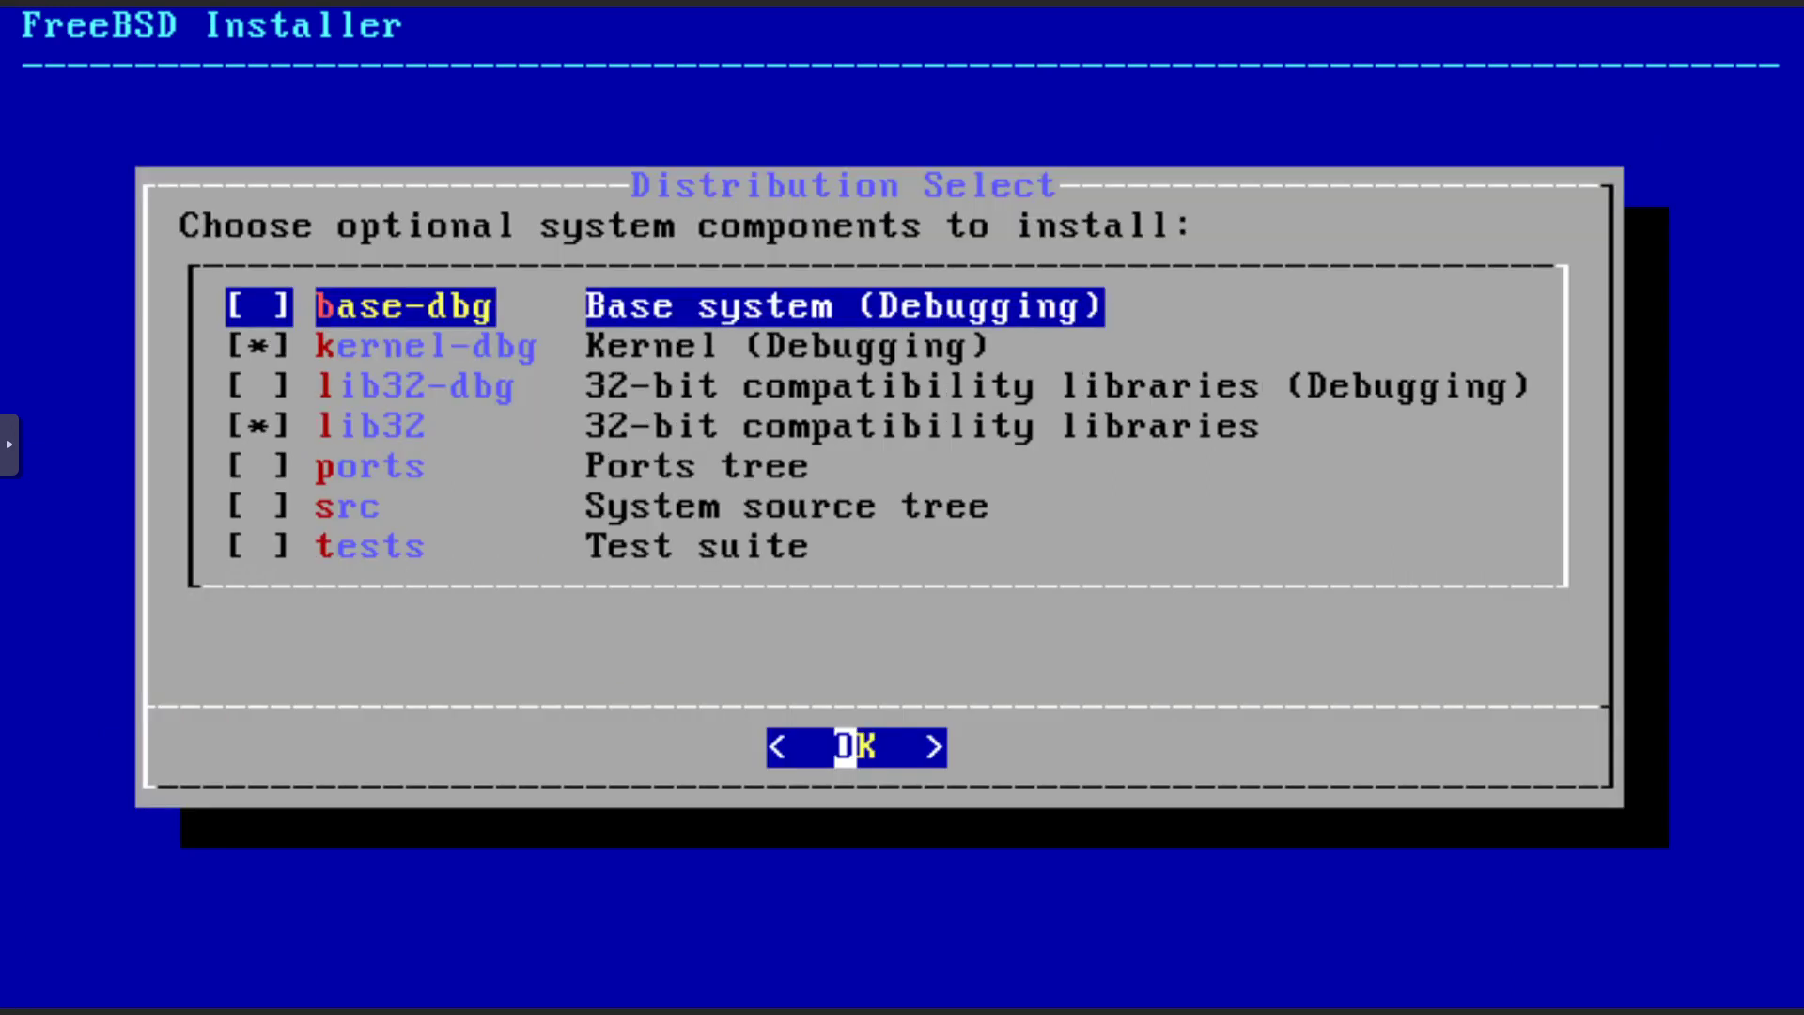
pyautogui.click(855, 746)
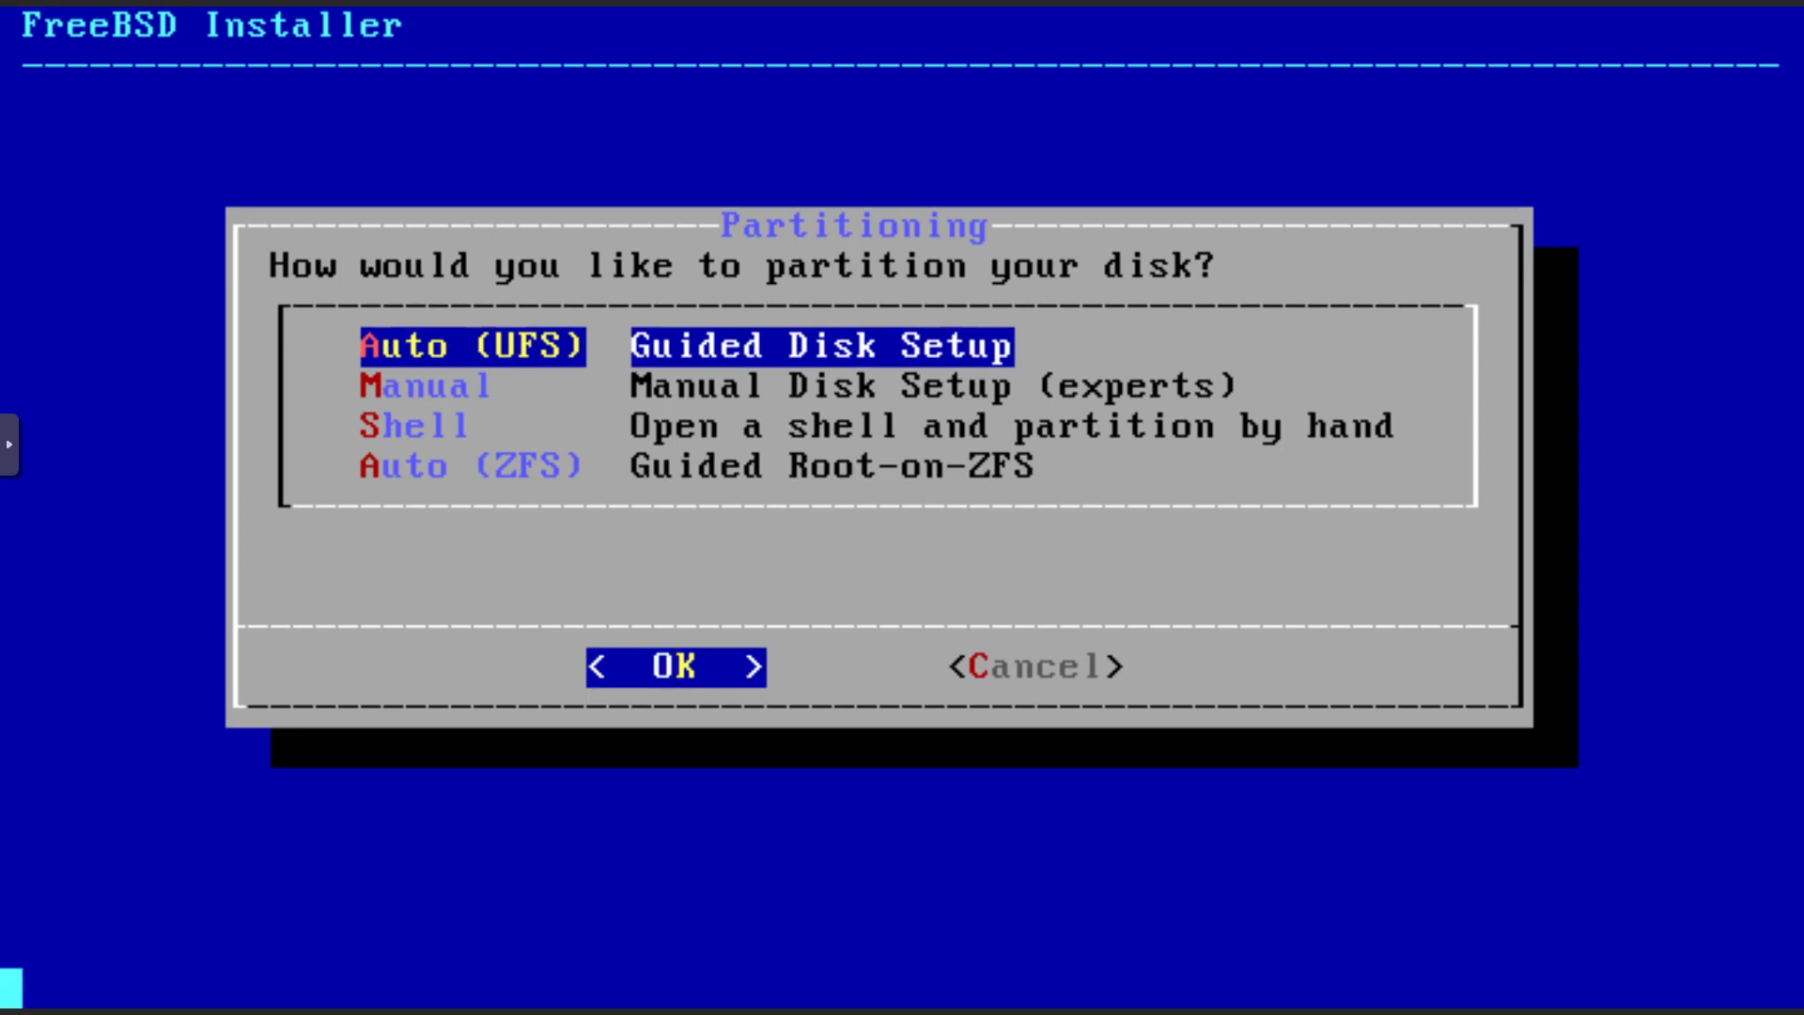
# - Use Auto (UFS) on the entire disk with MBR, finish, and commit the layout
pyautogui.click(676, 666)
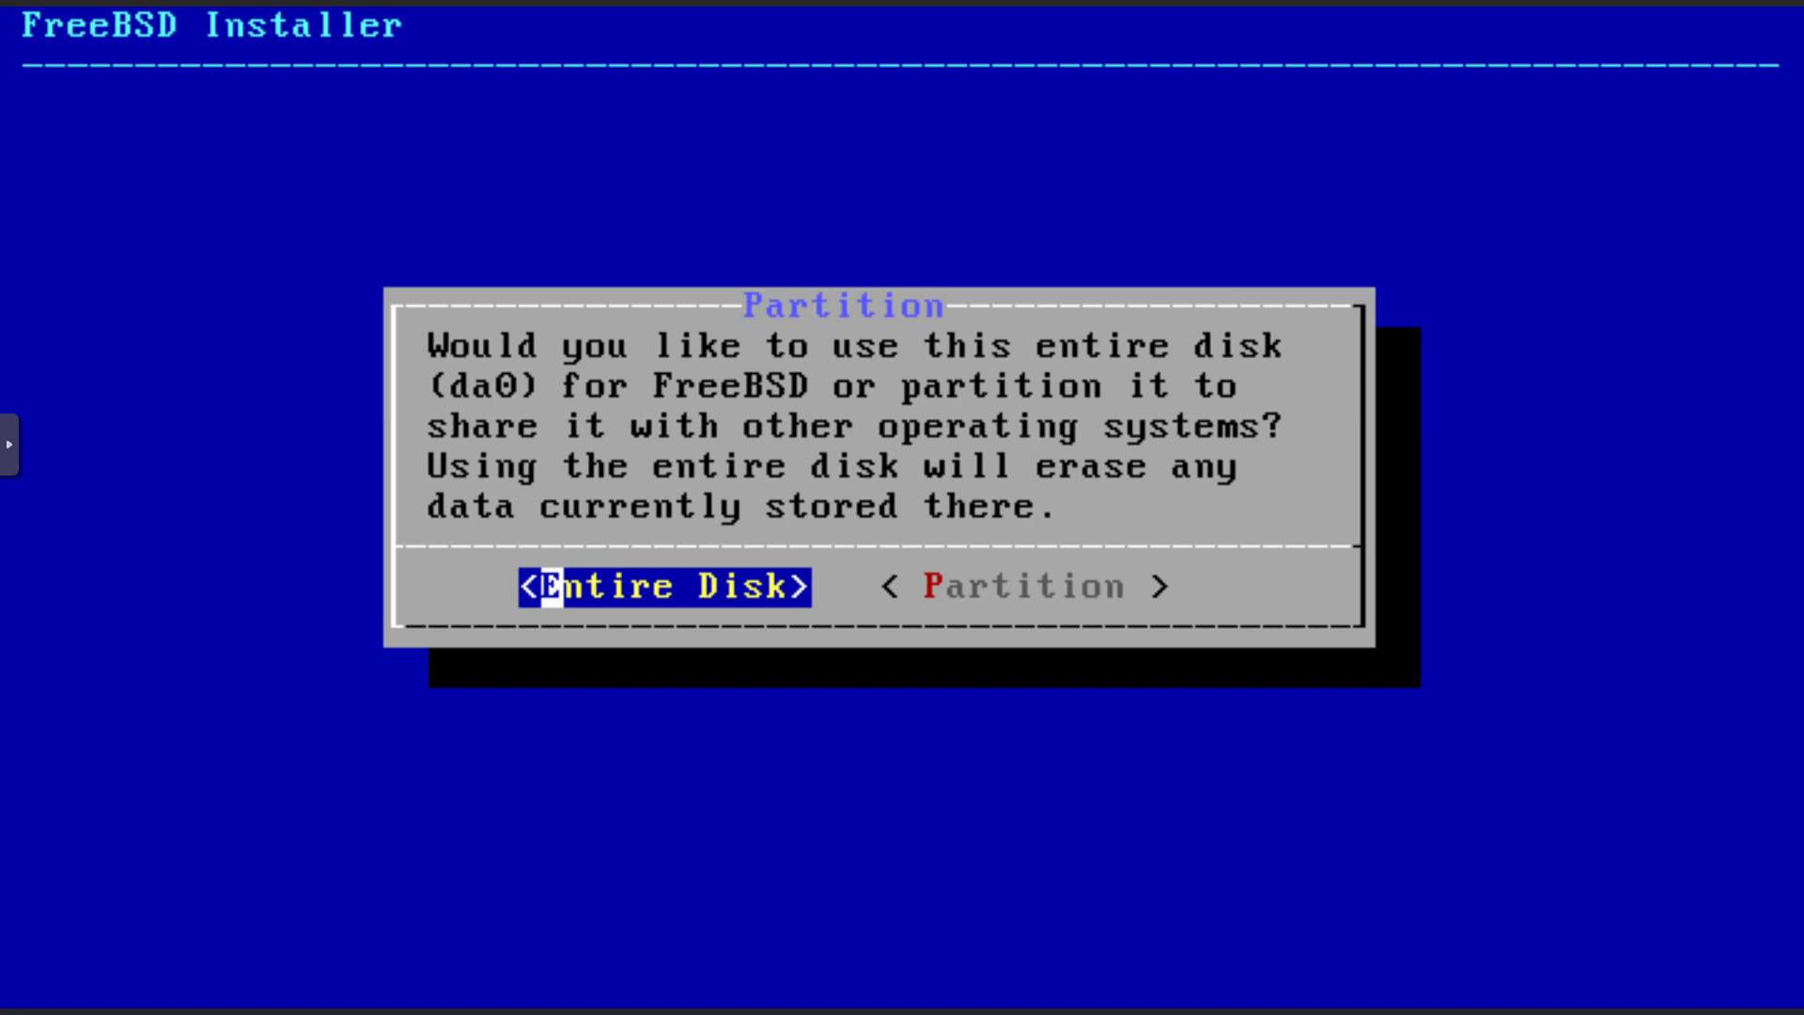
pyautogui.click(667, 585)
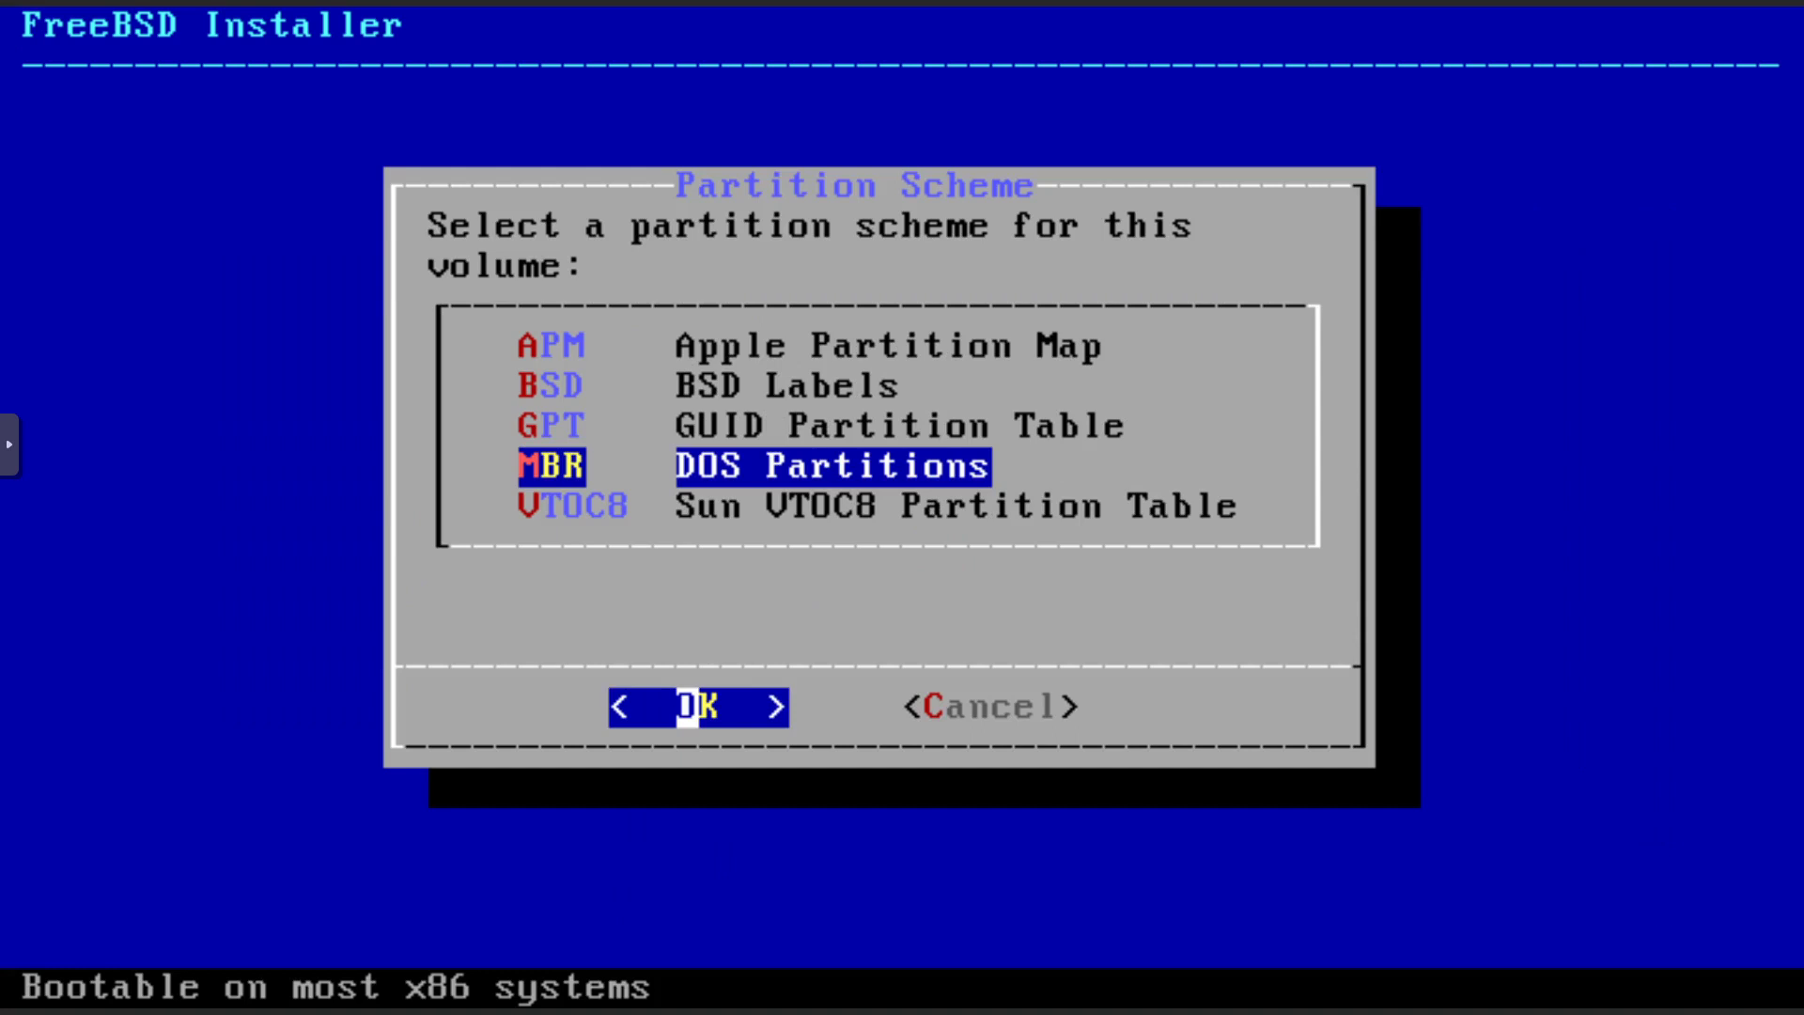
pyautogui.click(695, 706)
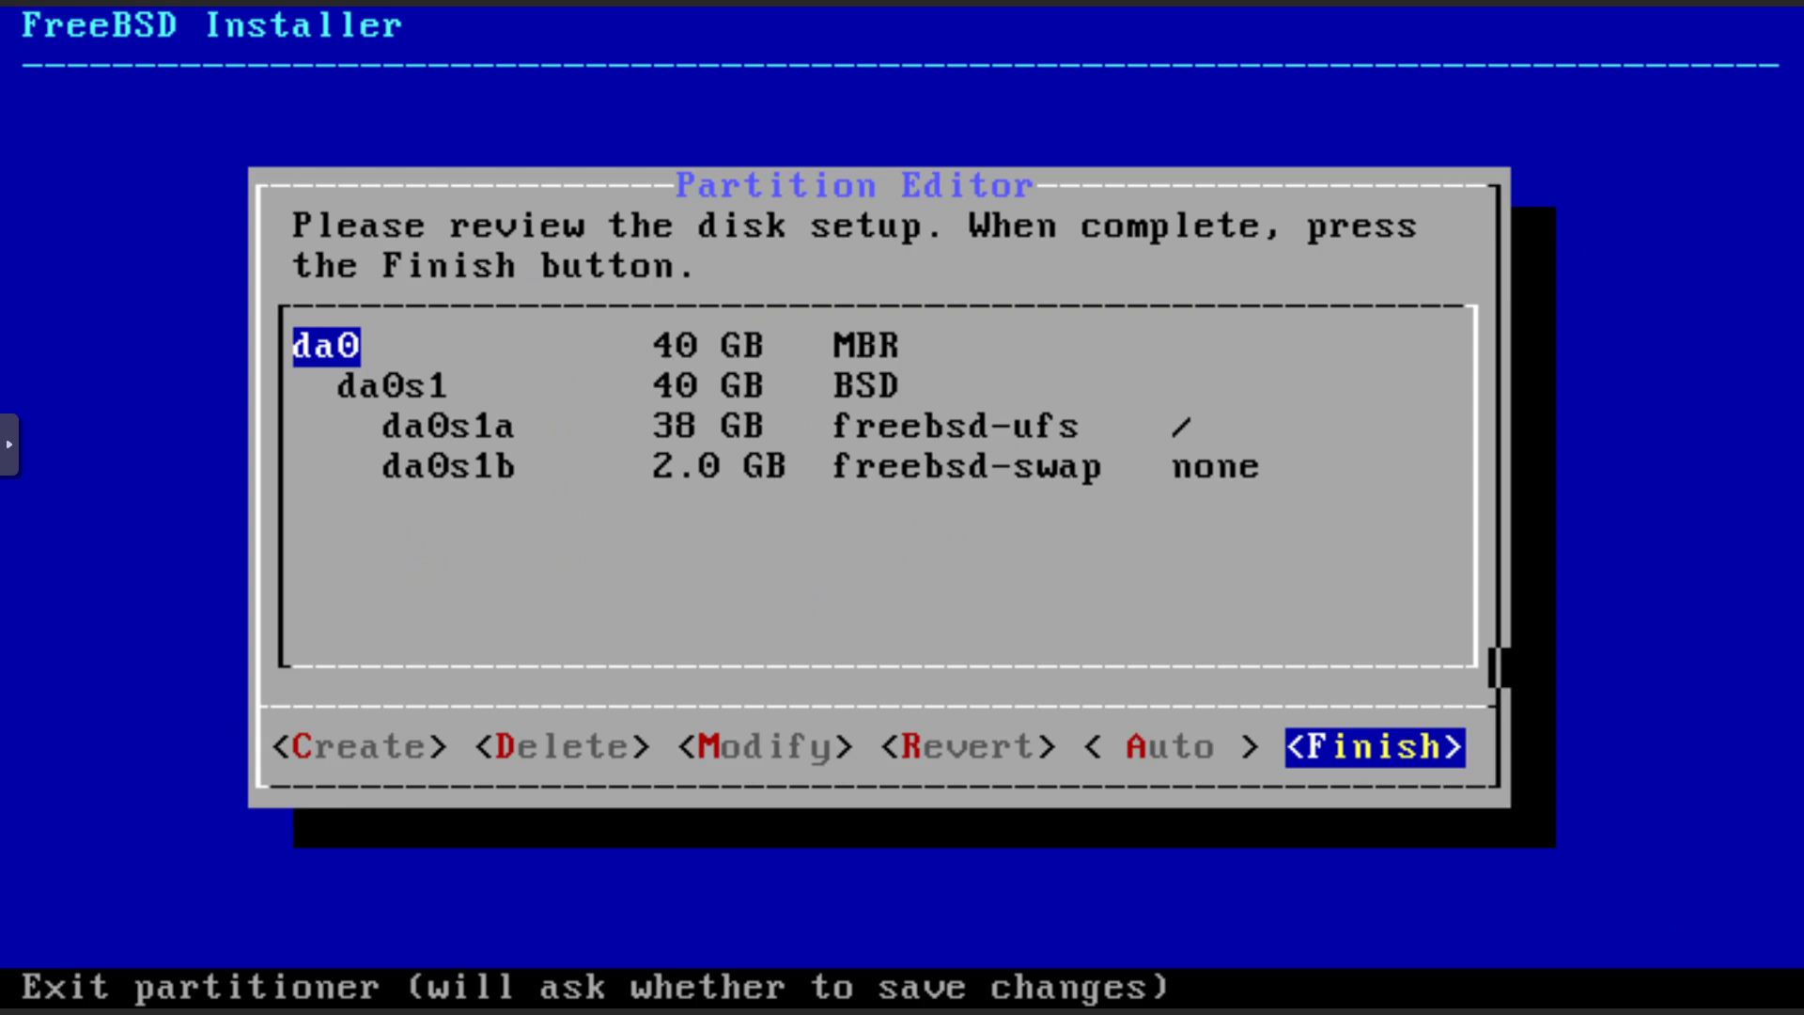
pyautogui.click(1403, 744)
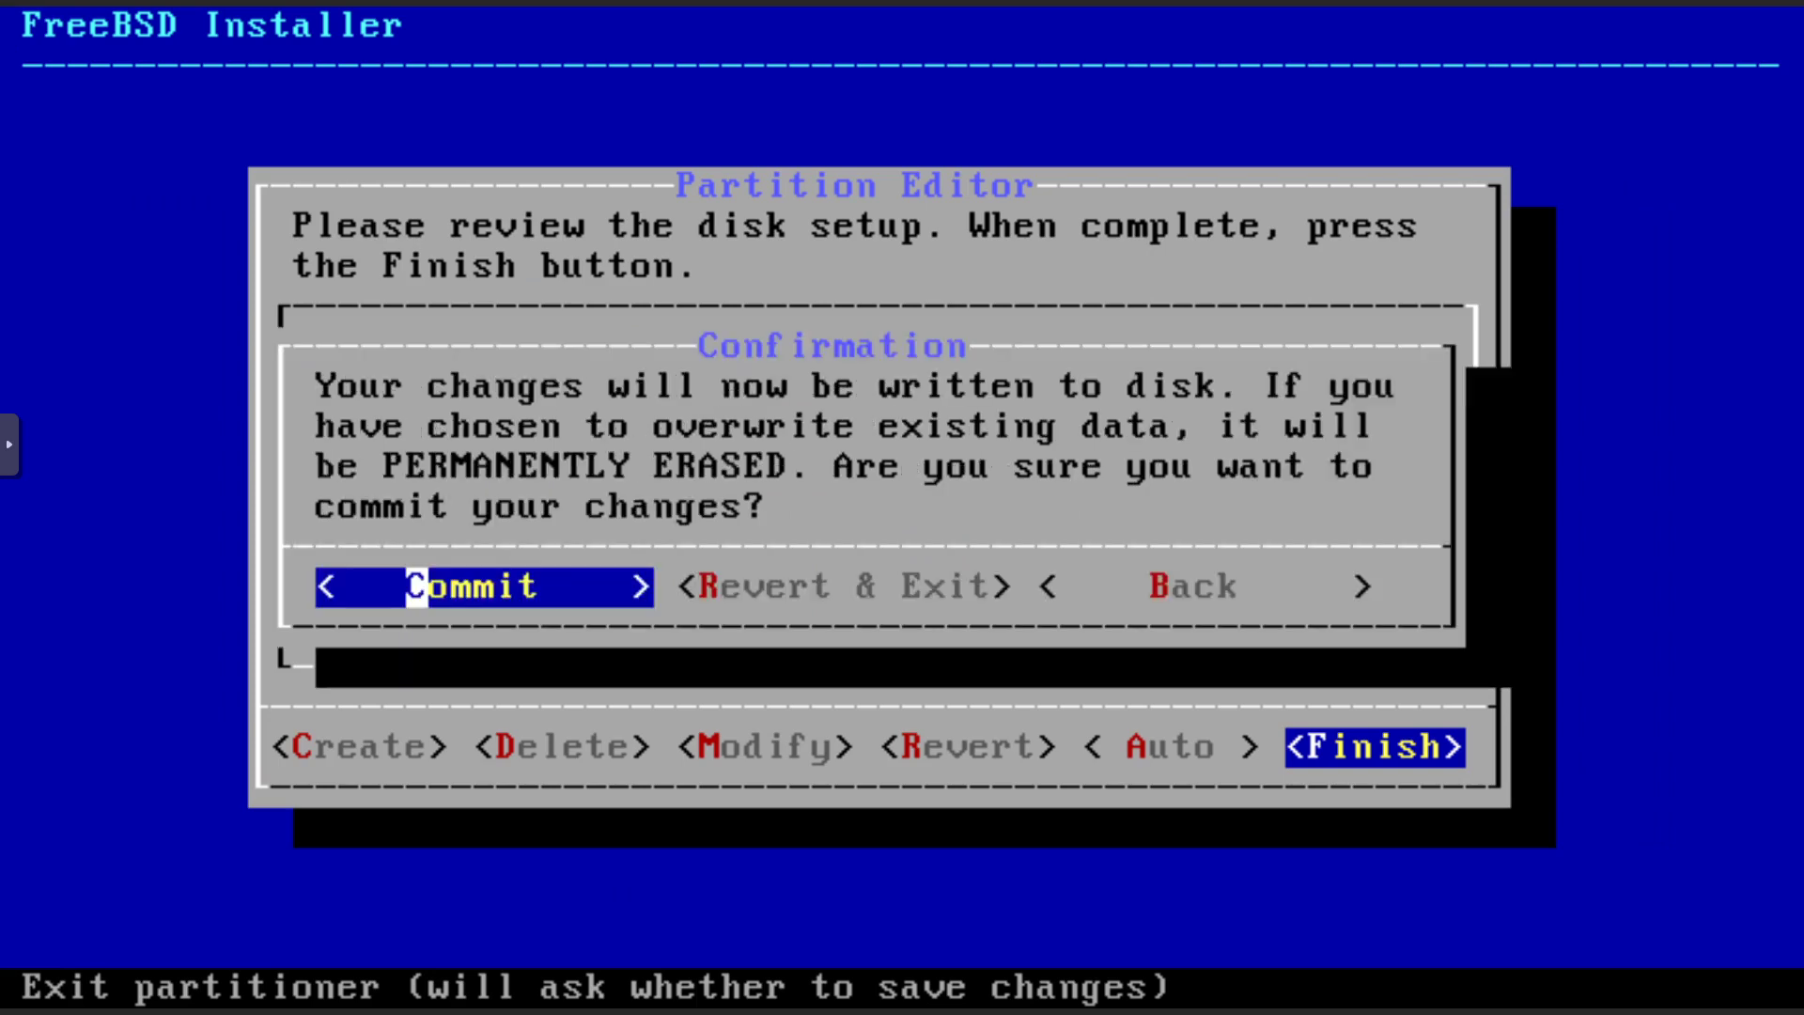
pyautogui.click(460, 586)
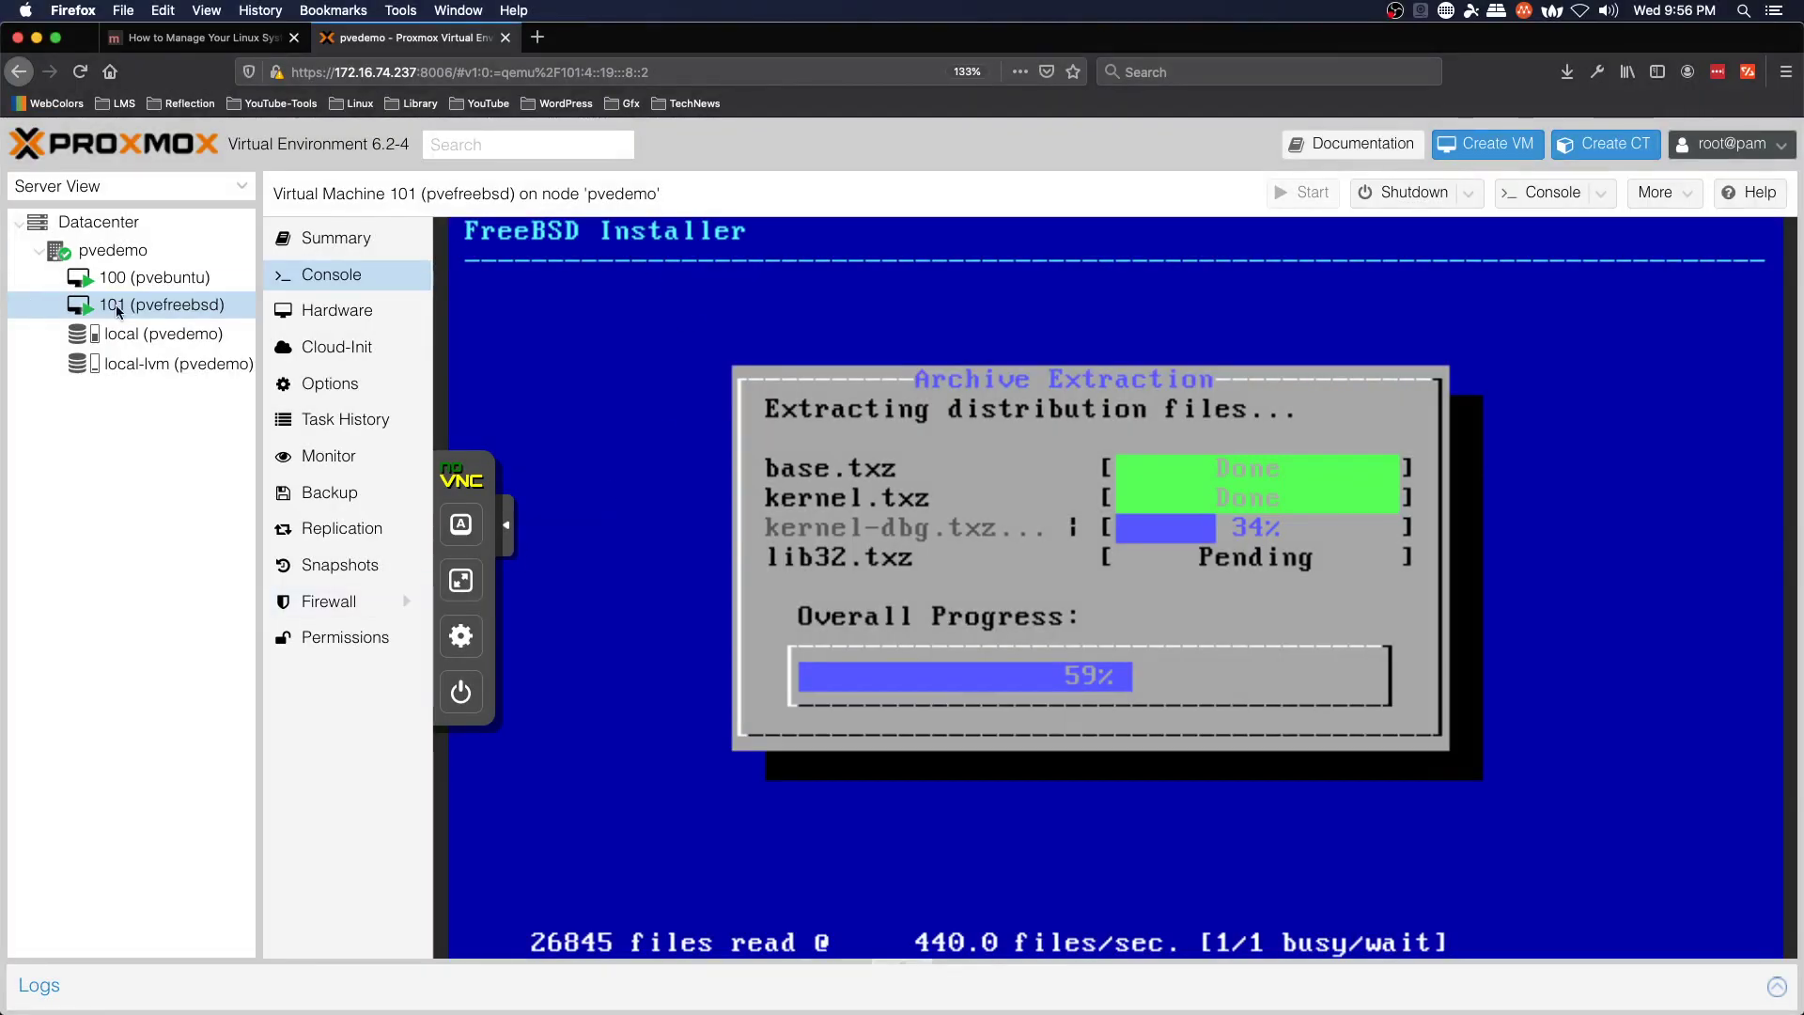
# - Show VM 100 (pvebuntu)'s console fullscreen while the Ubuntu installer runs
pyautogui.click(158, 277)
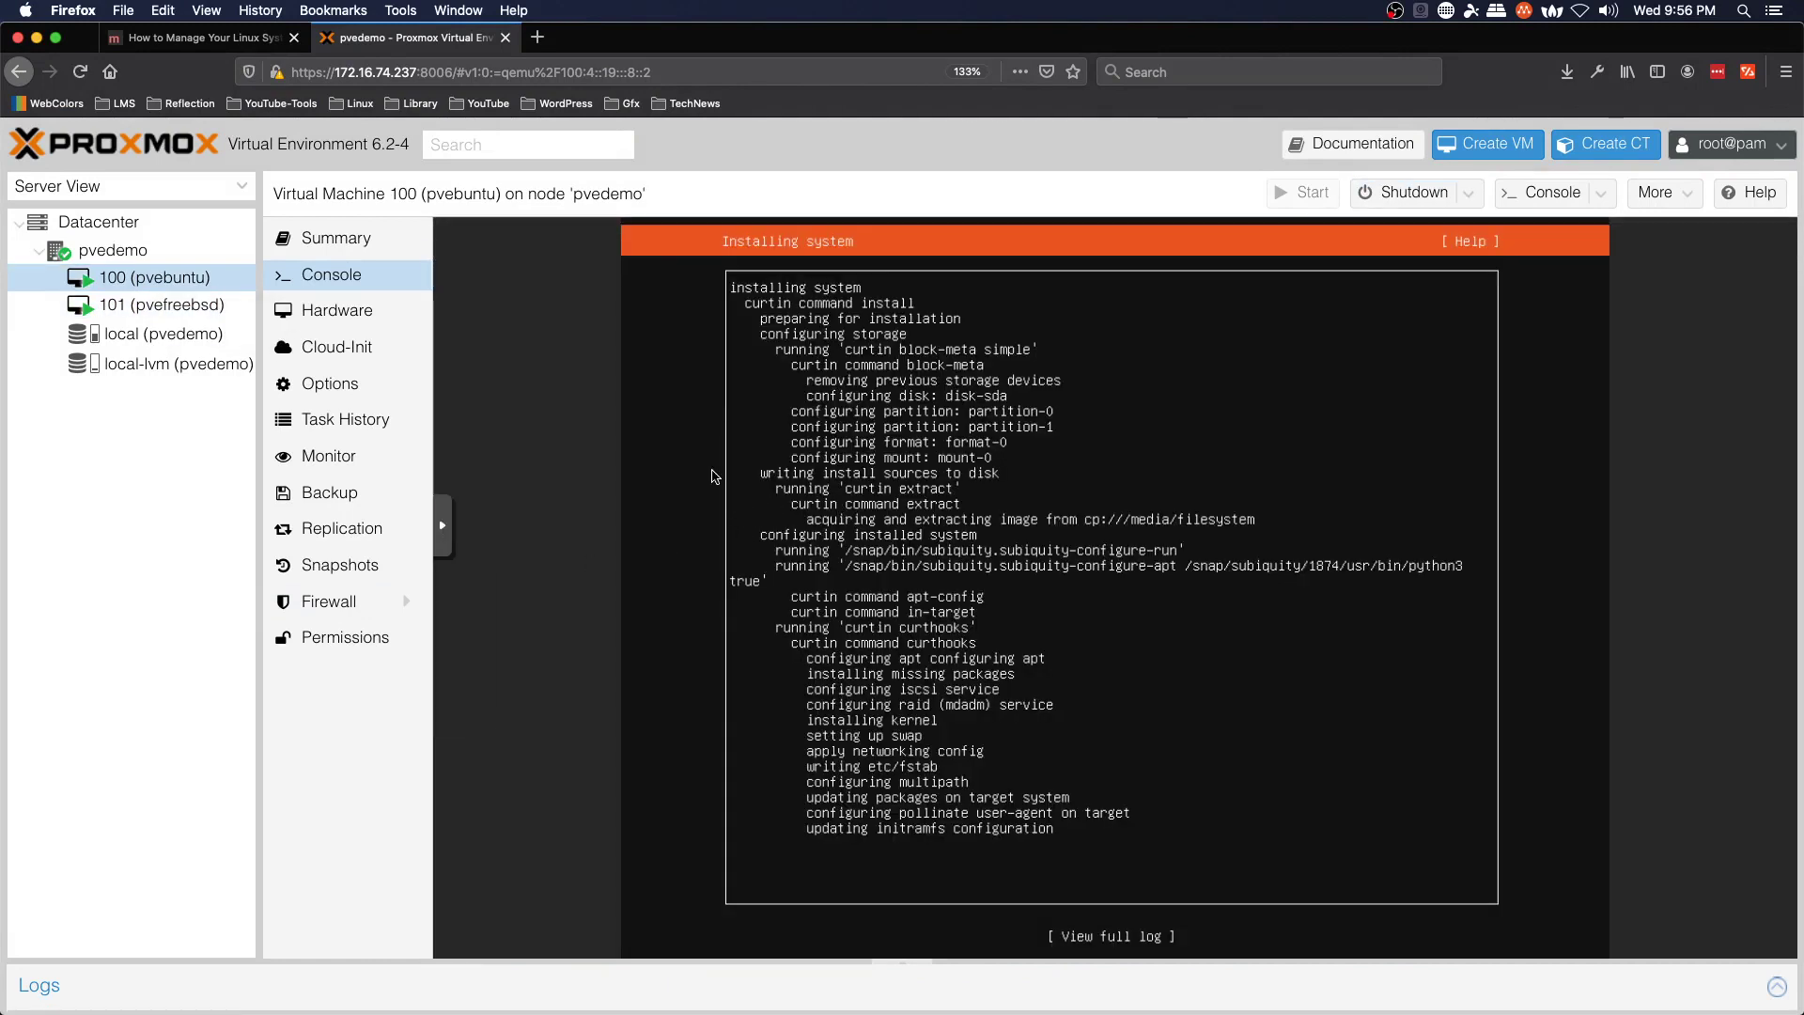
pyautogui.click(442, 526)
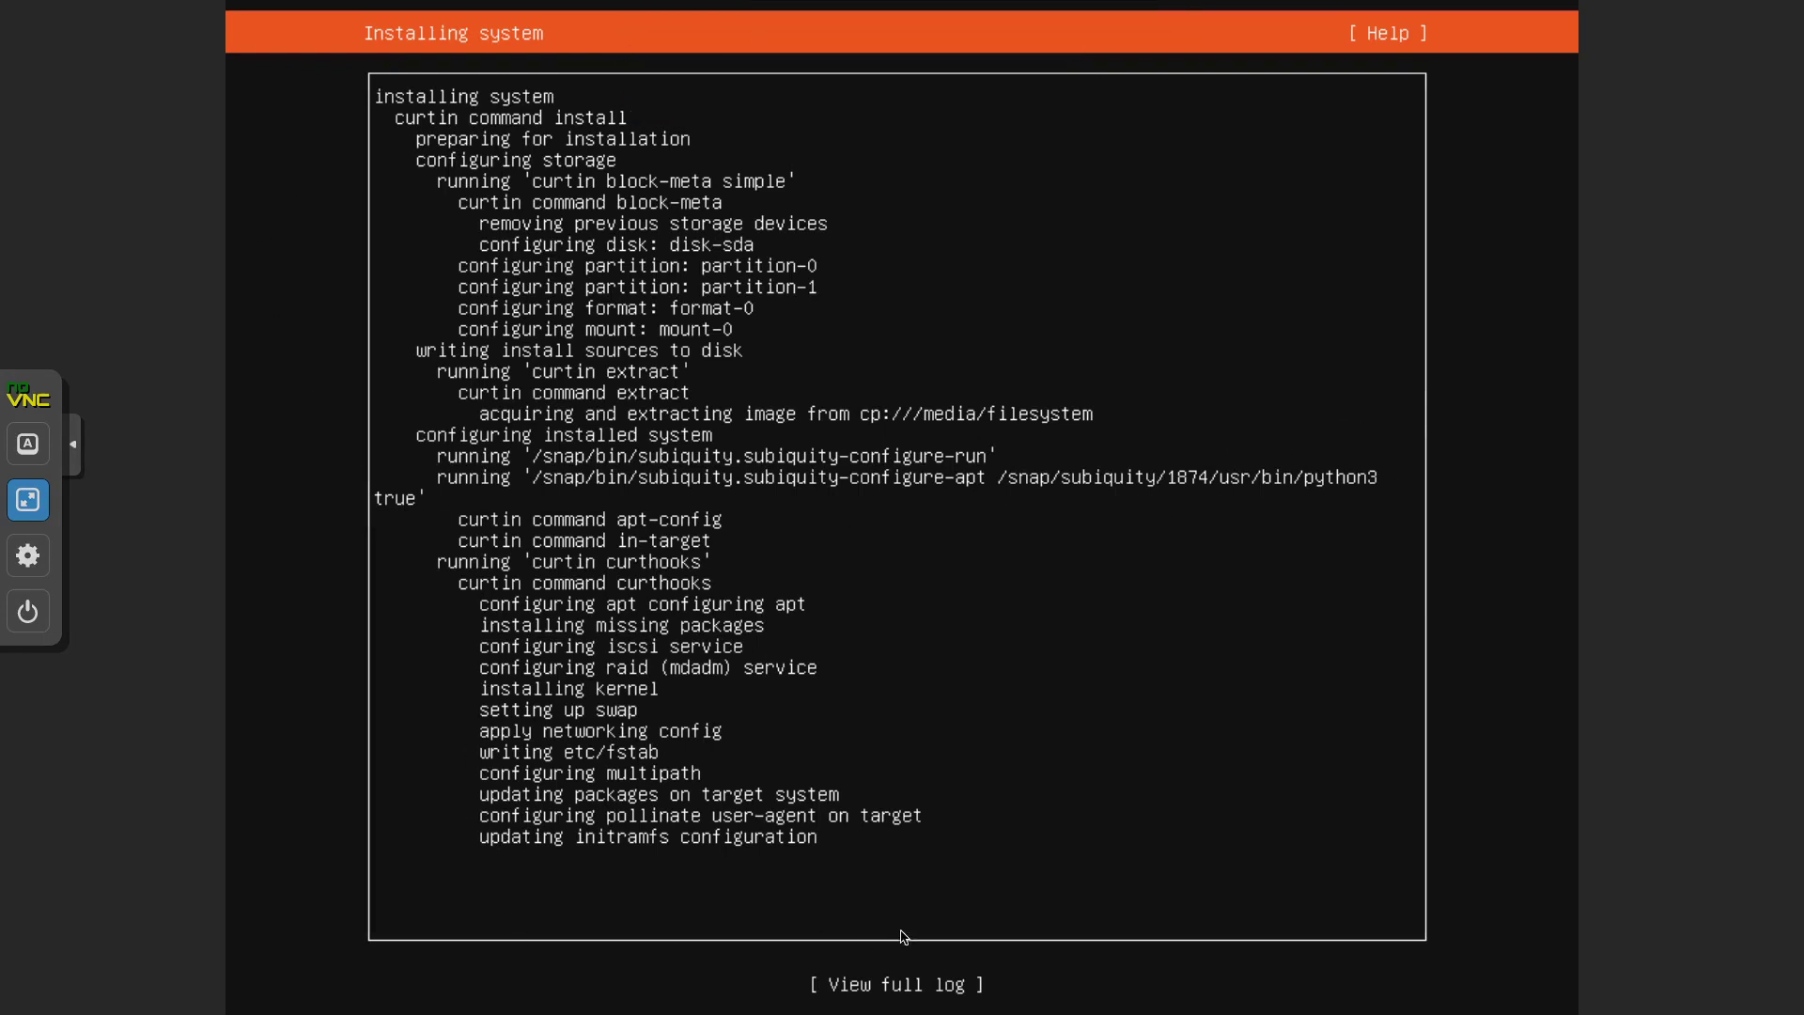
pyautogui.moveTo(435, 513)
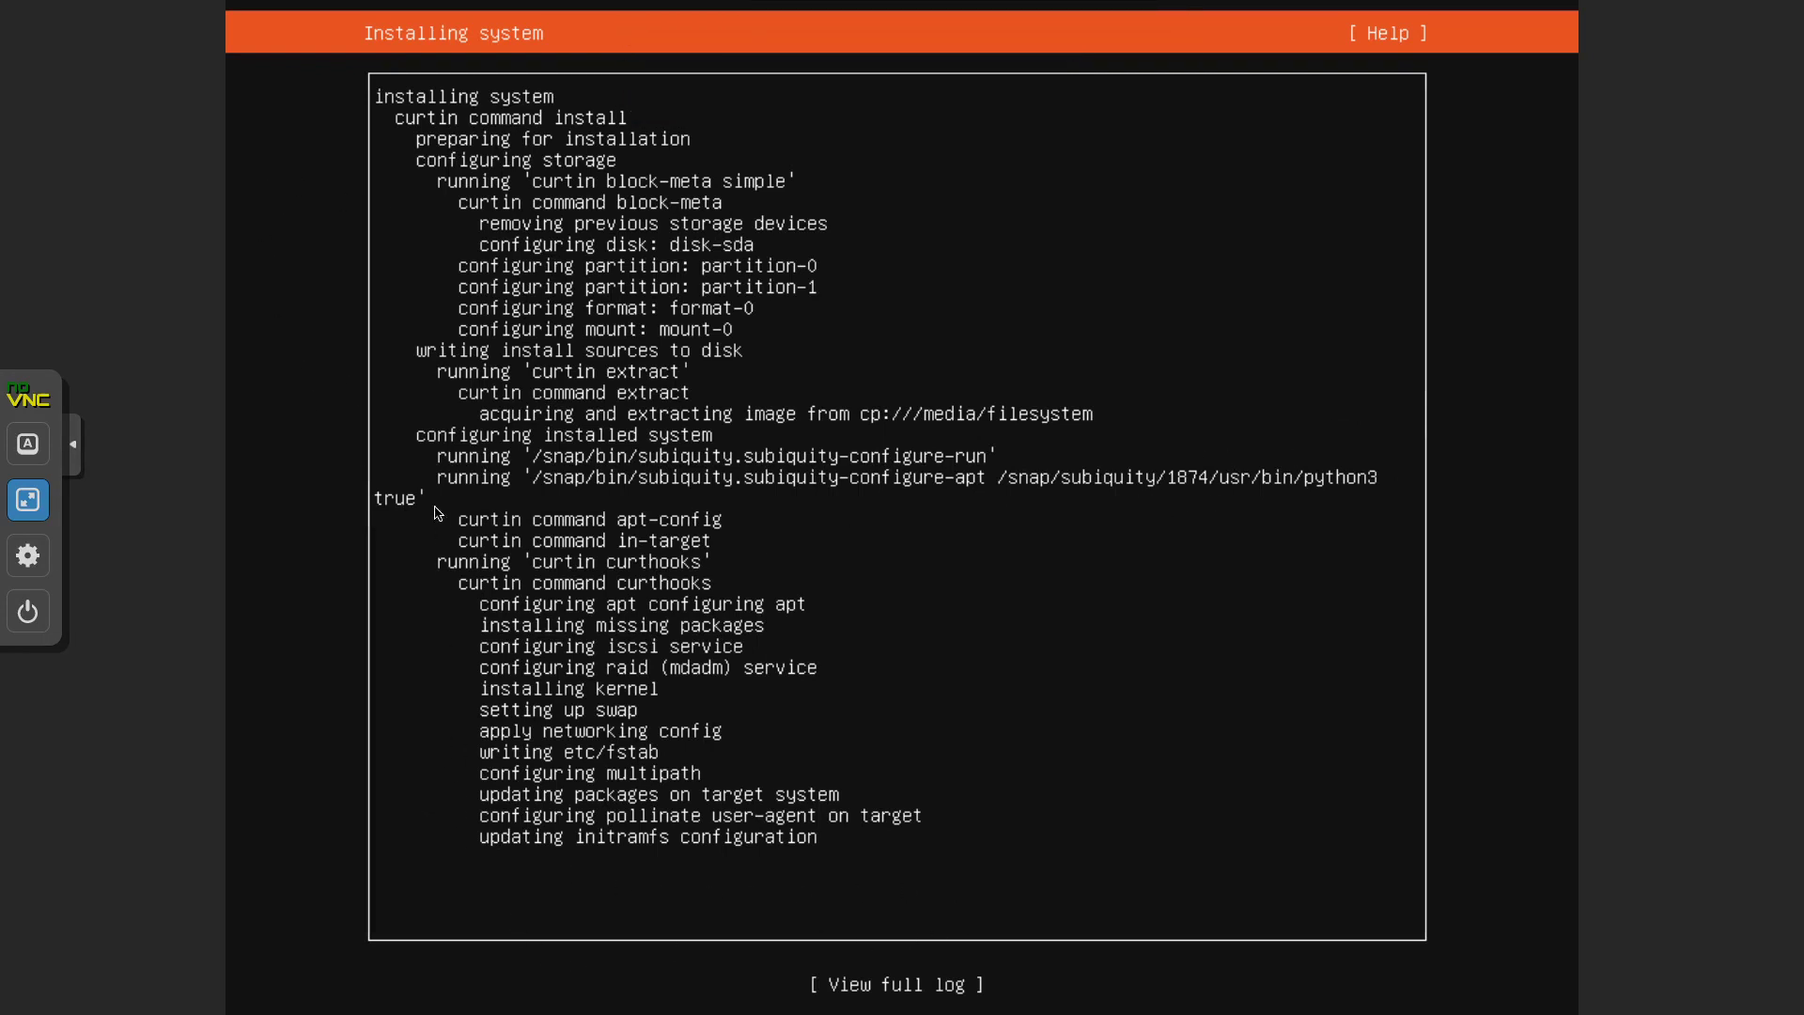
pyautogui.moveTo(944, 483)
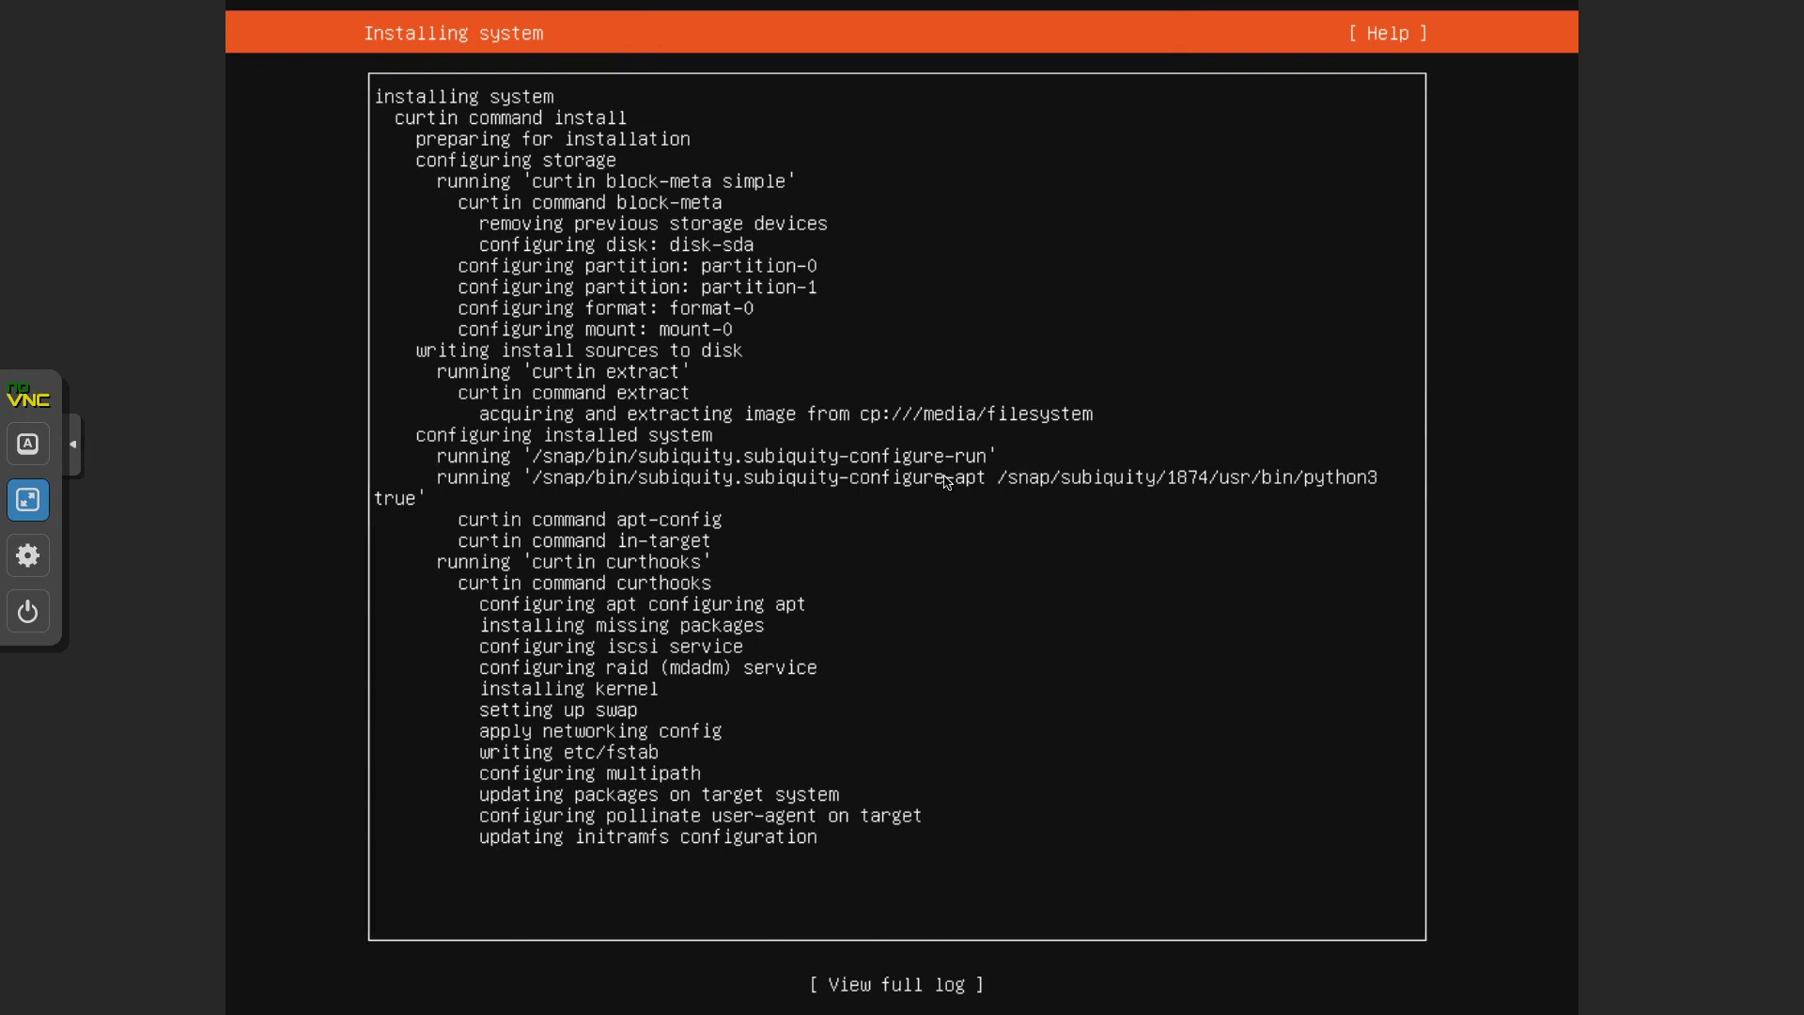
pyautogui.moveTo(938, 481)
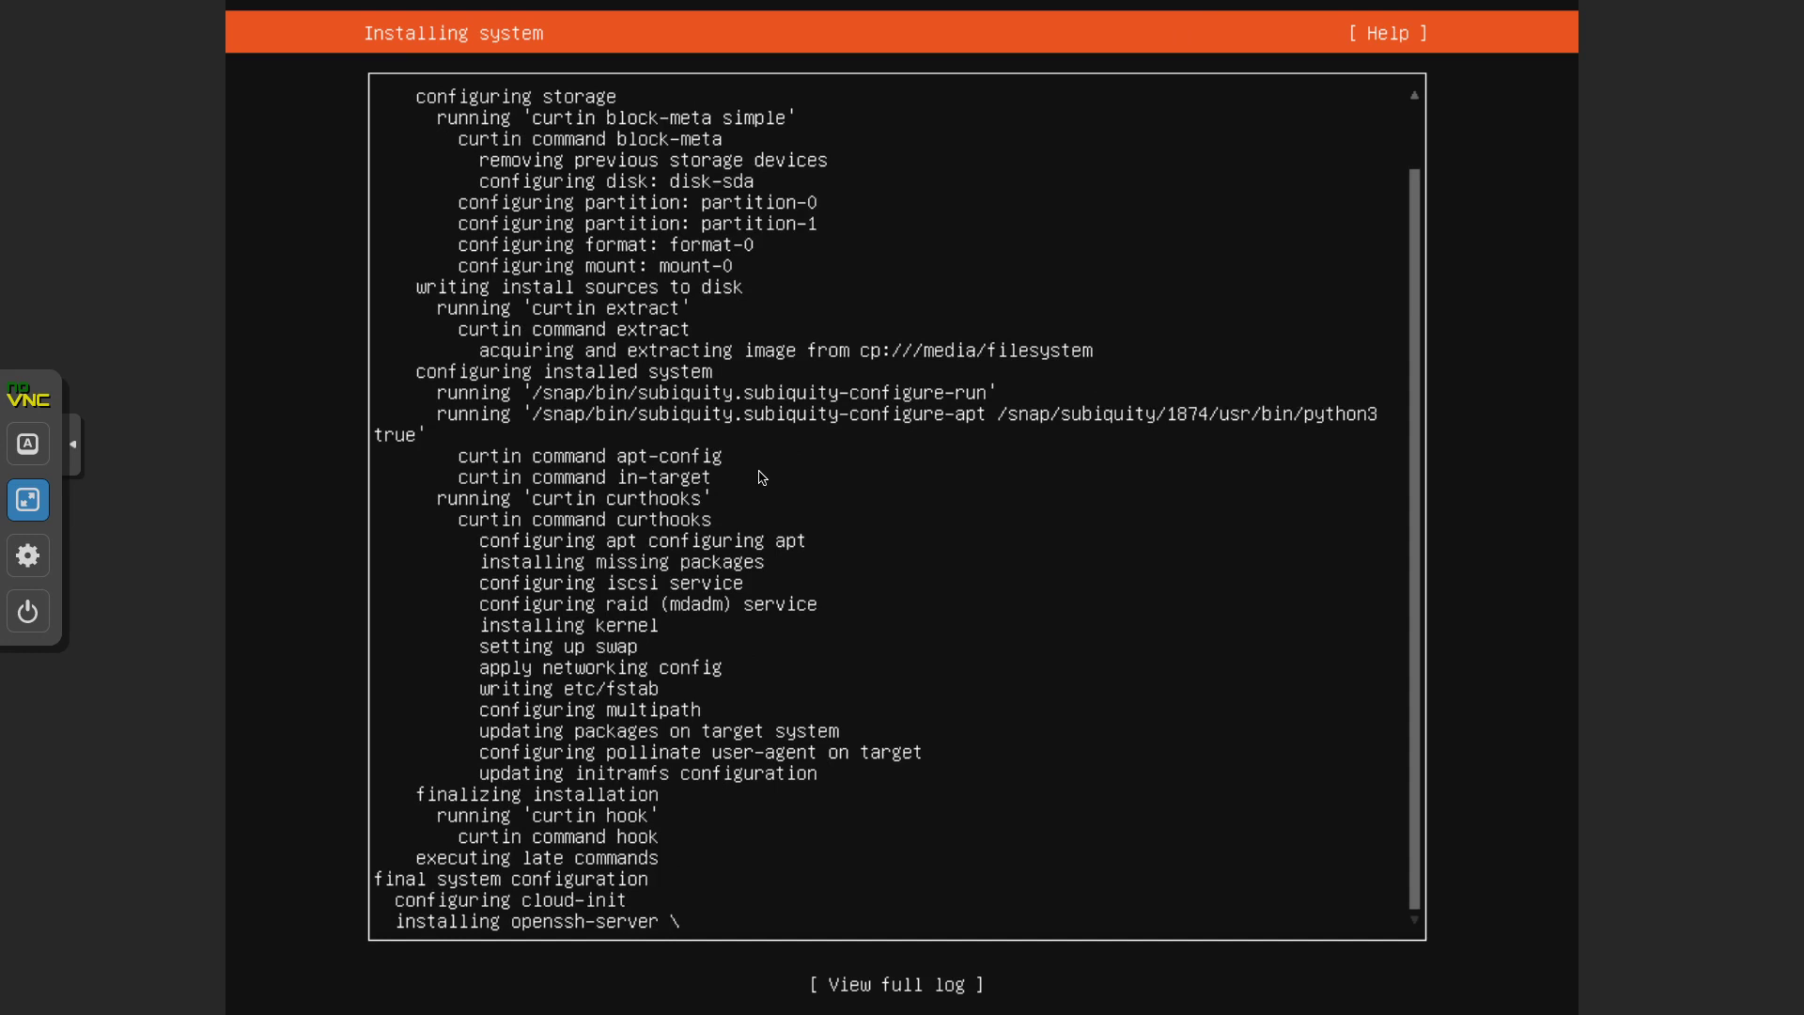
pyautogui.moveTo(1133, 585)
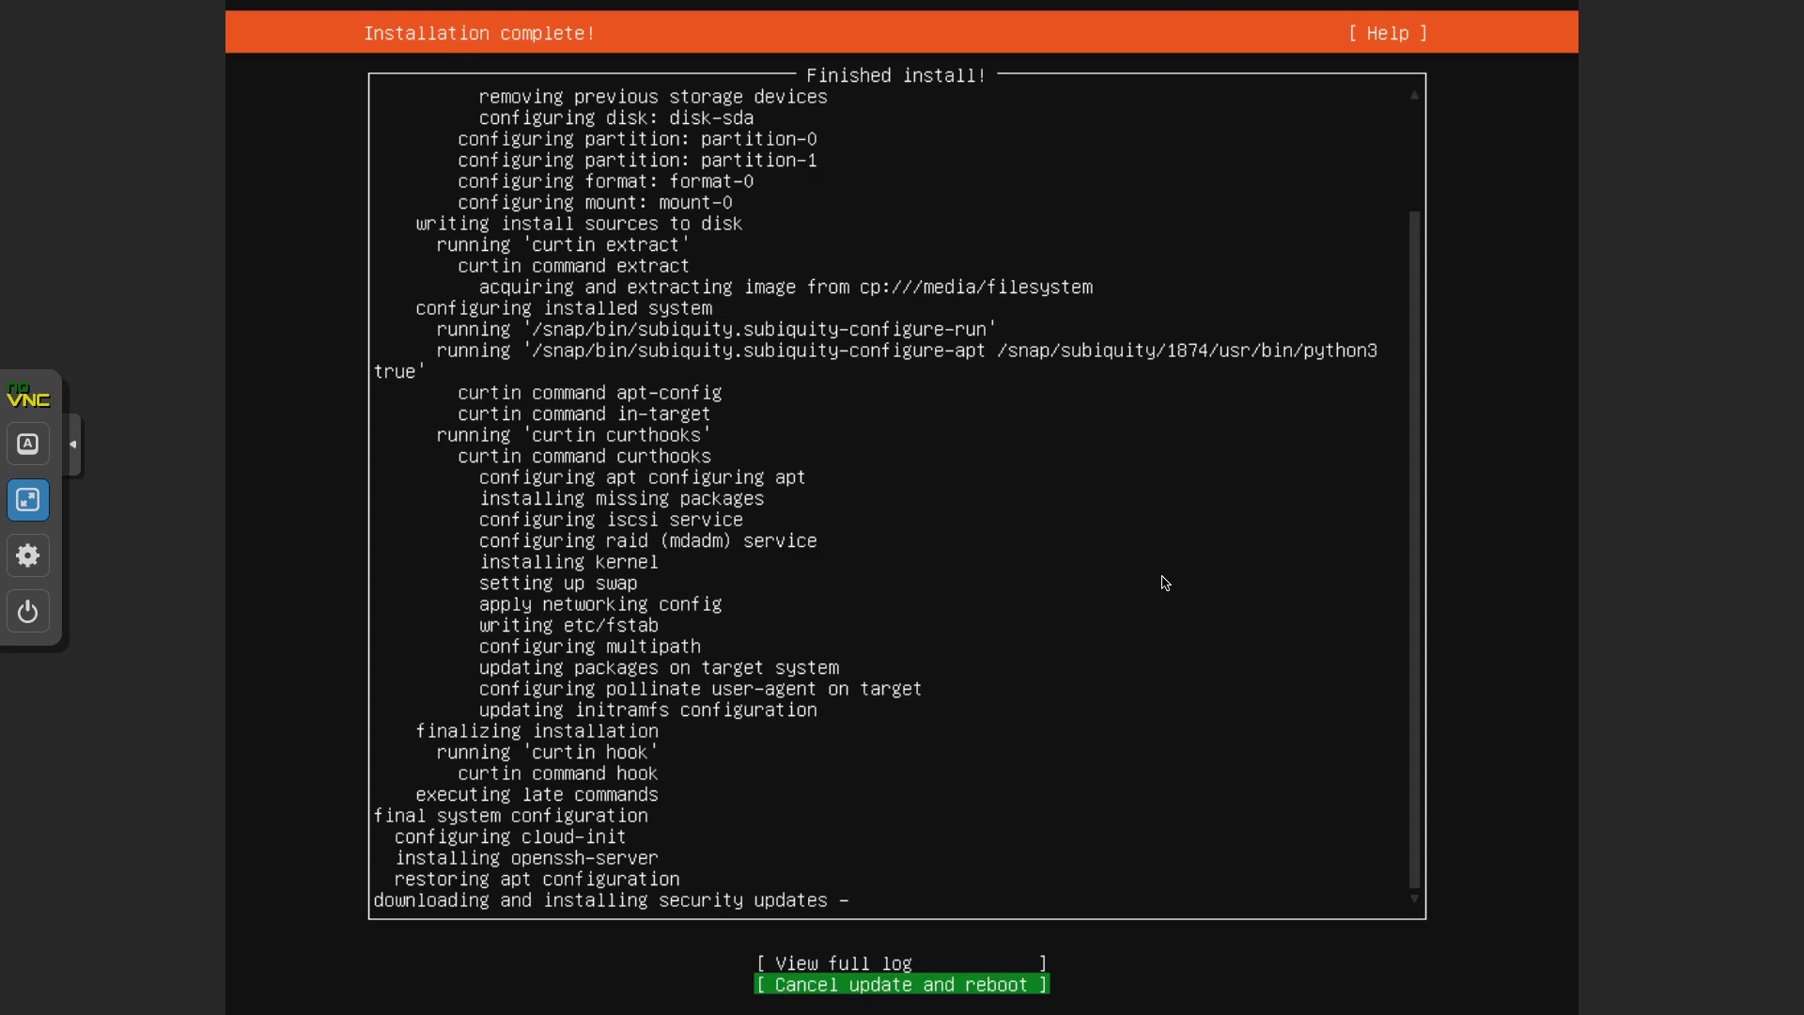
pyautogui.moveTo(89, 460)
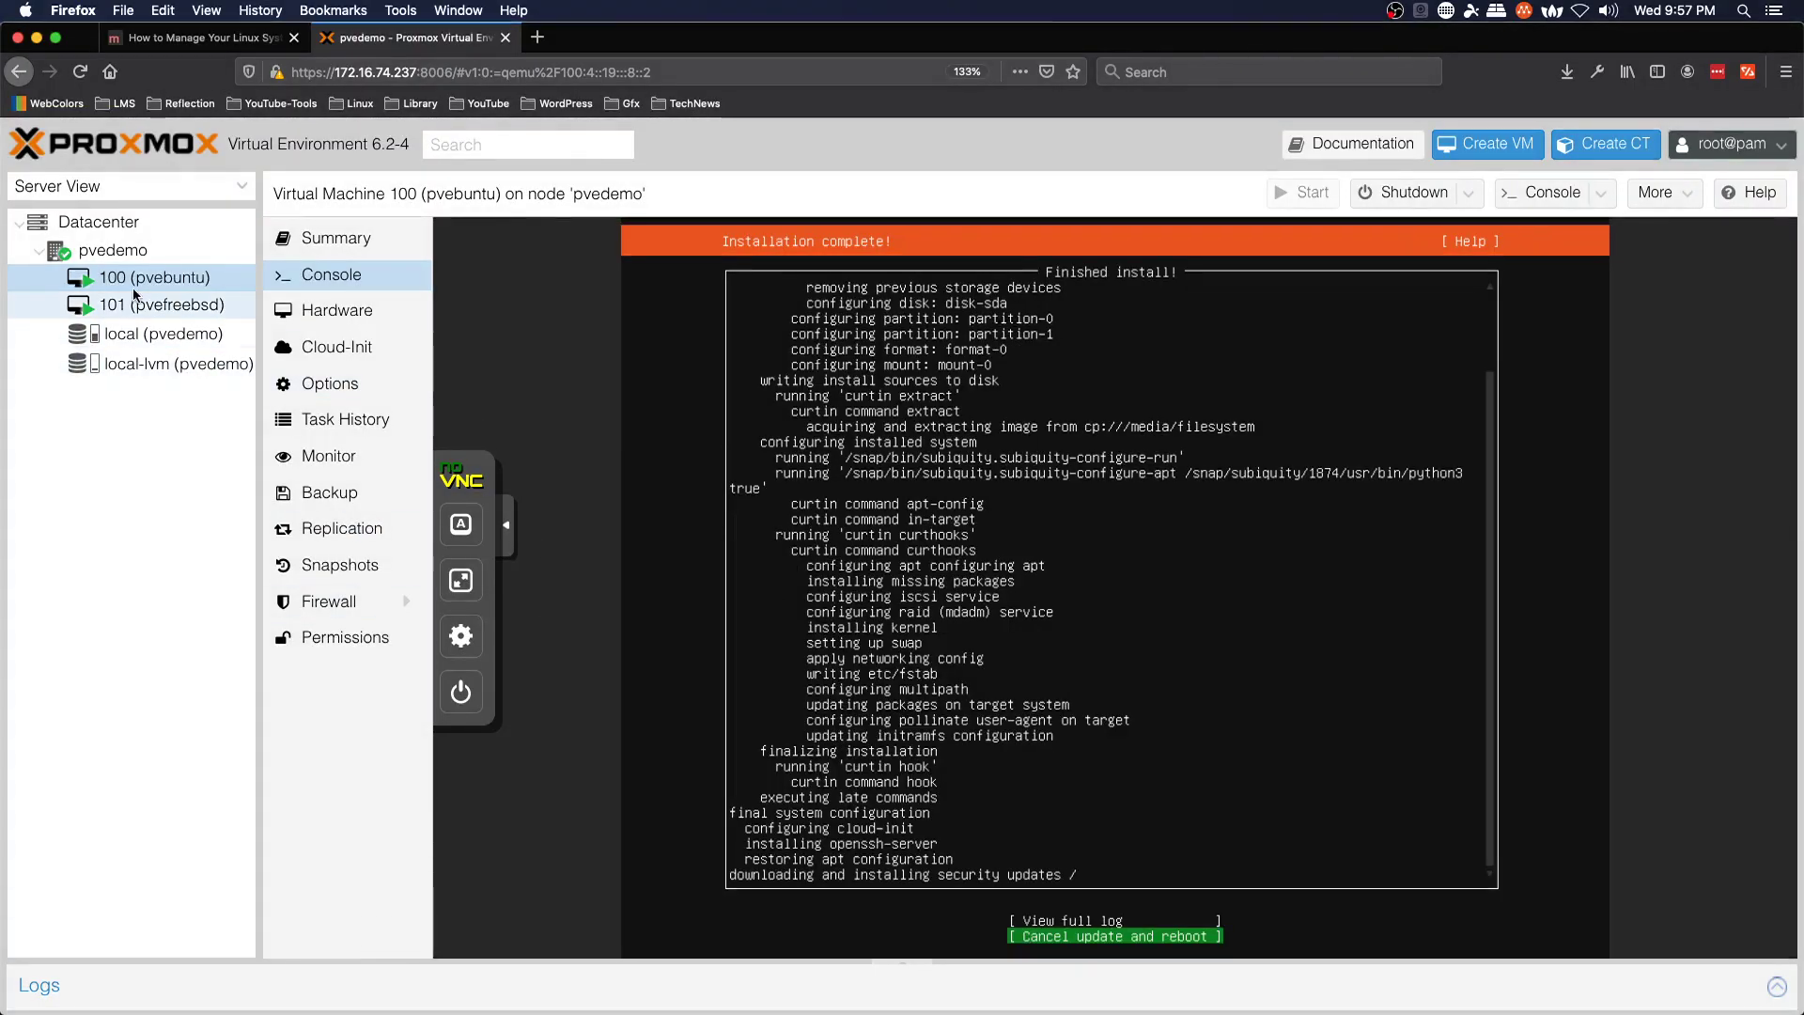
# - Select VM 101 (pvefreebsd) and focus its console at the root password prompt
pyautogui.click(159, 304)
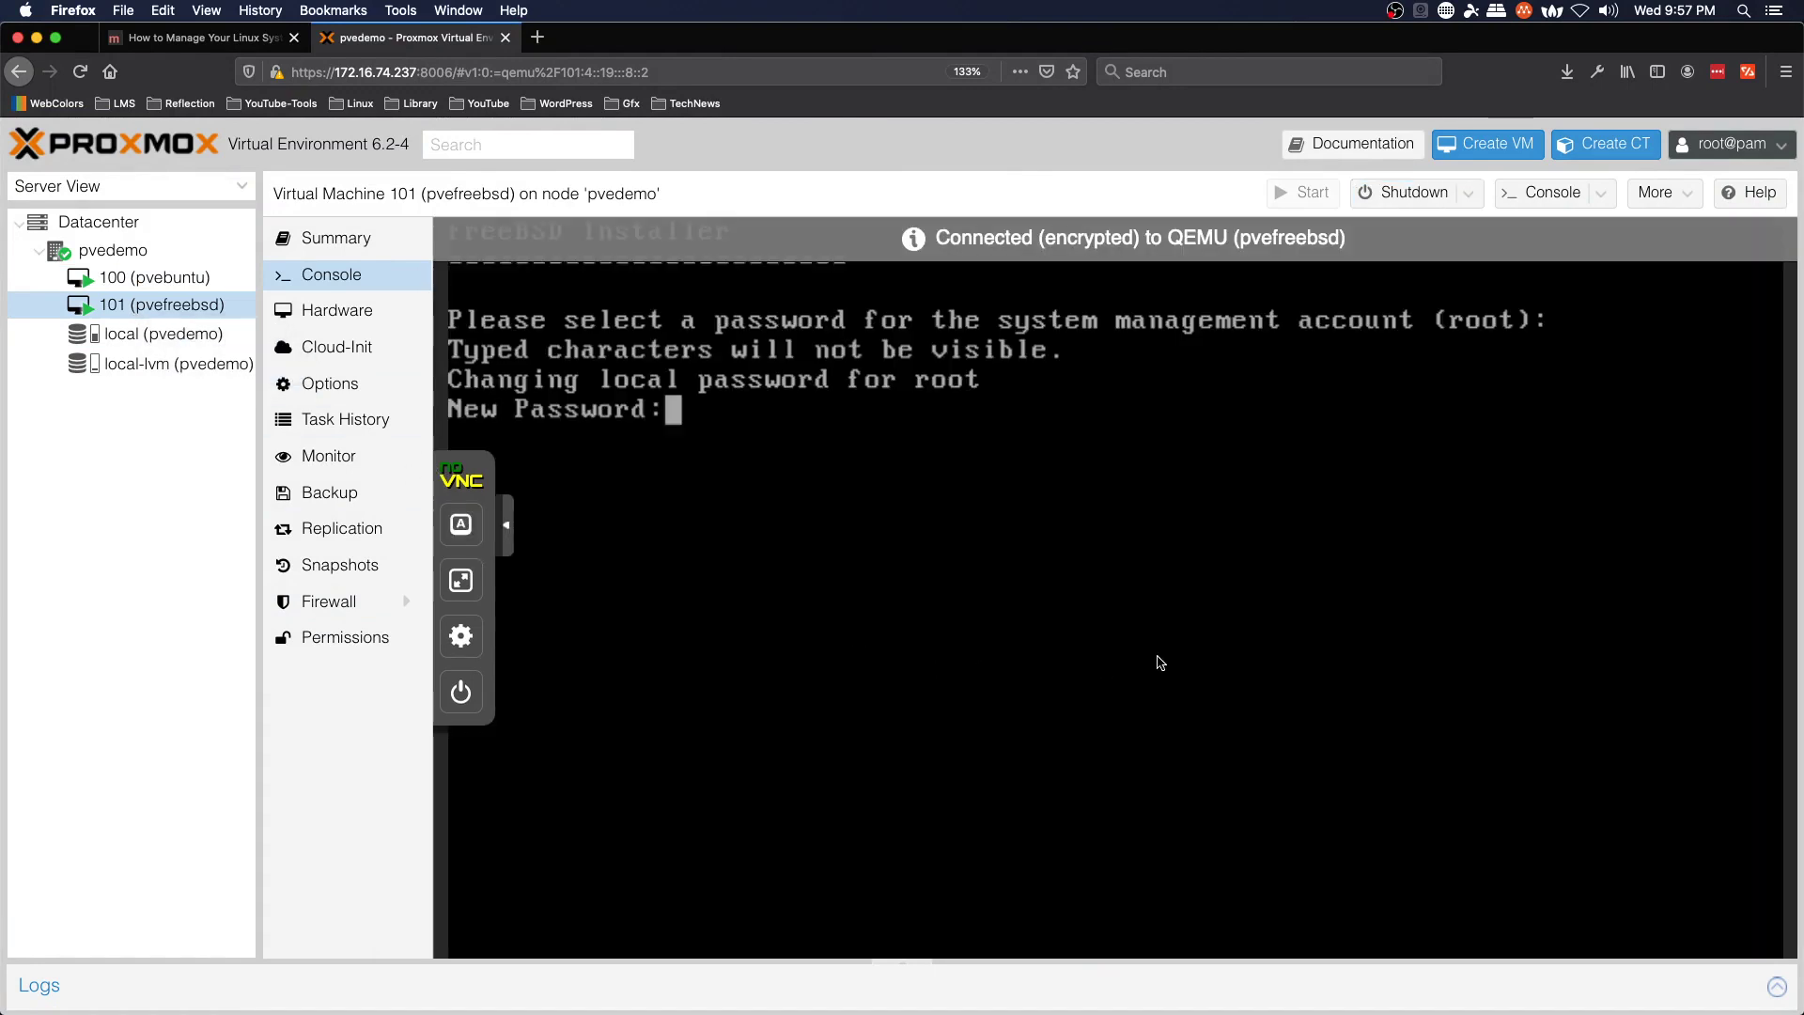
pyautogui.click(506, 525)
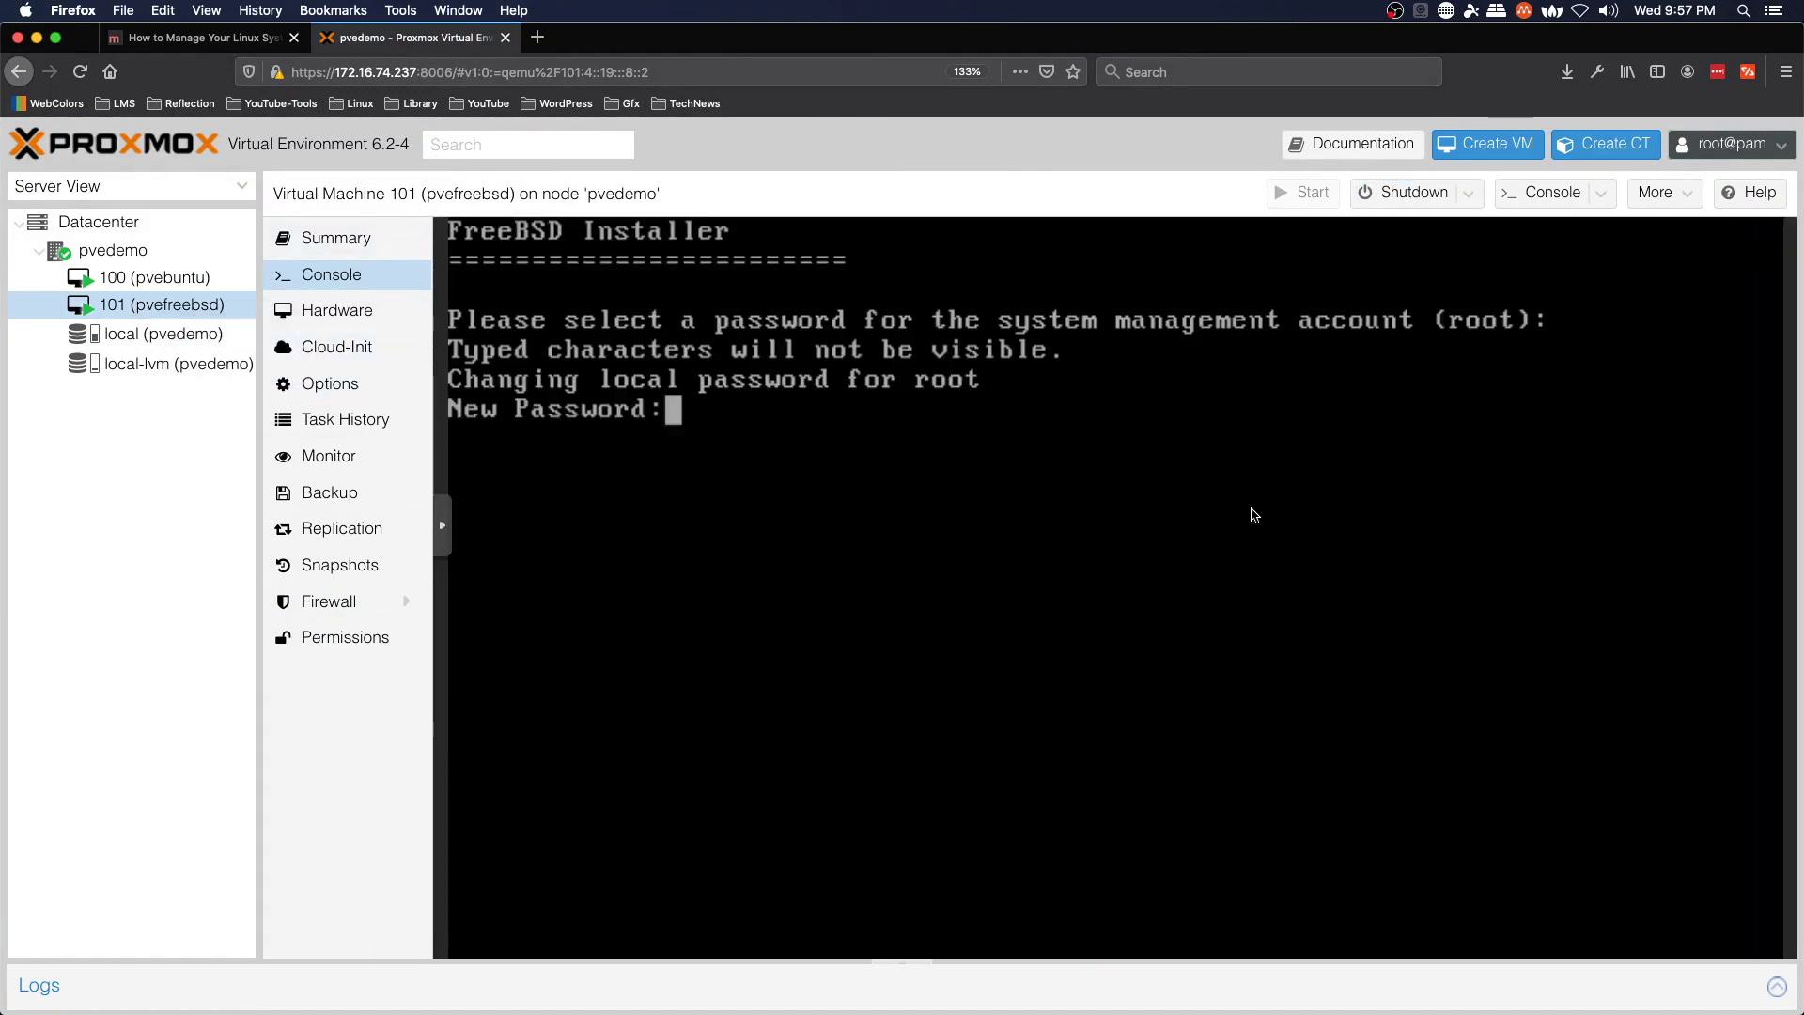
pyautogui.moveTo(1301, 467)
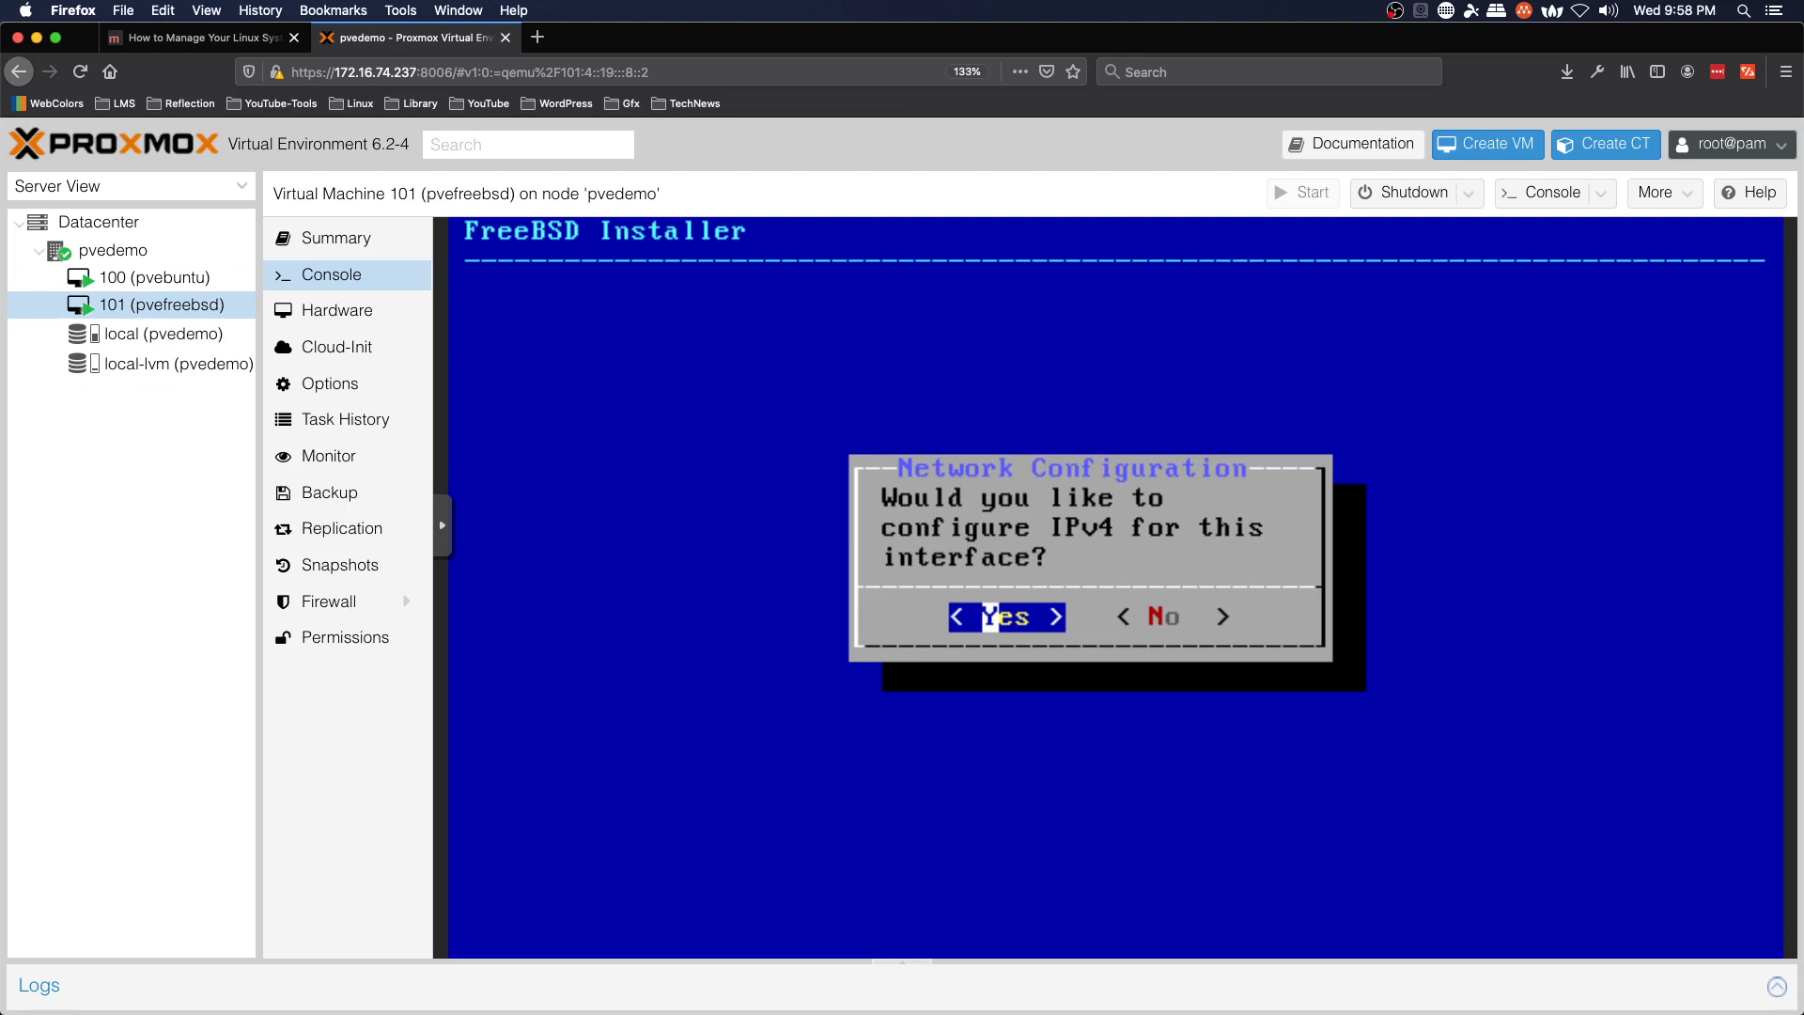
# - Enable IPv4 with DNS 172.16.74.1 and set the United States Eastern (EDT) time zone
pyautogui.click(1006, 616)
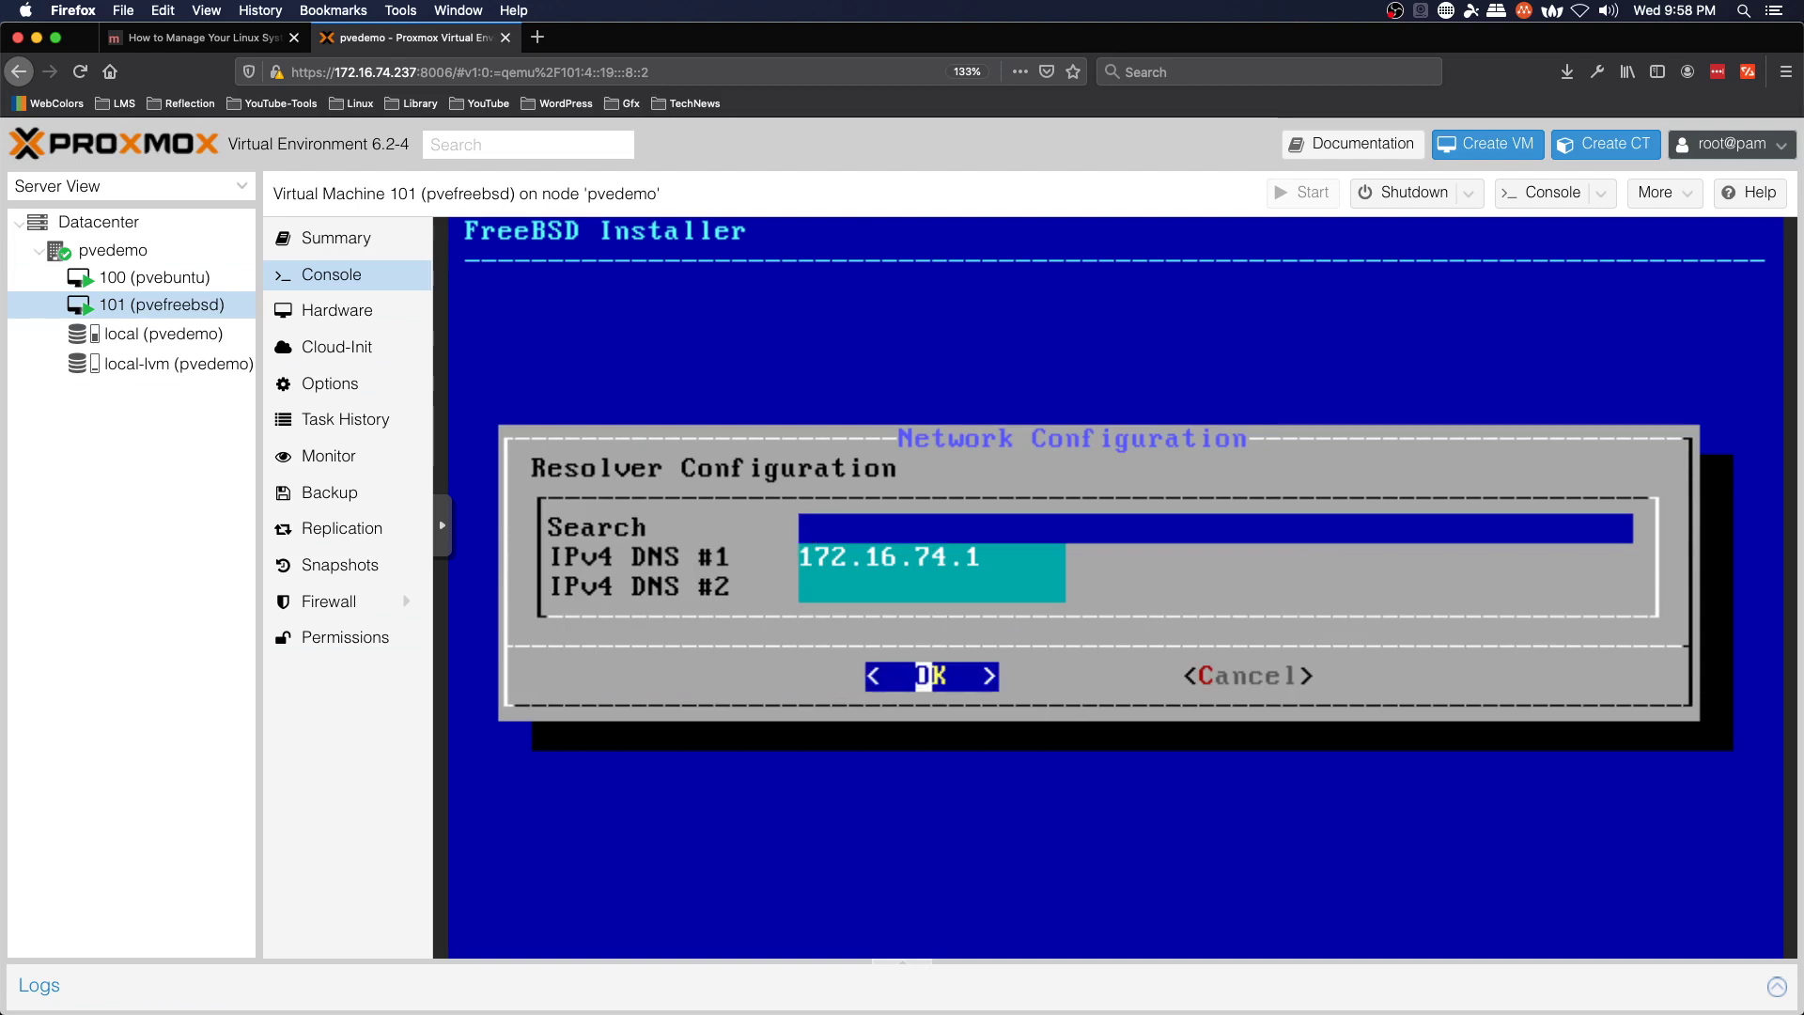
pyautogui.click(933, 676)
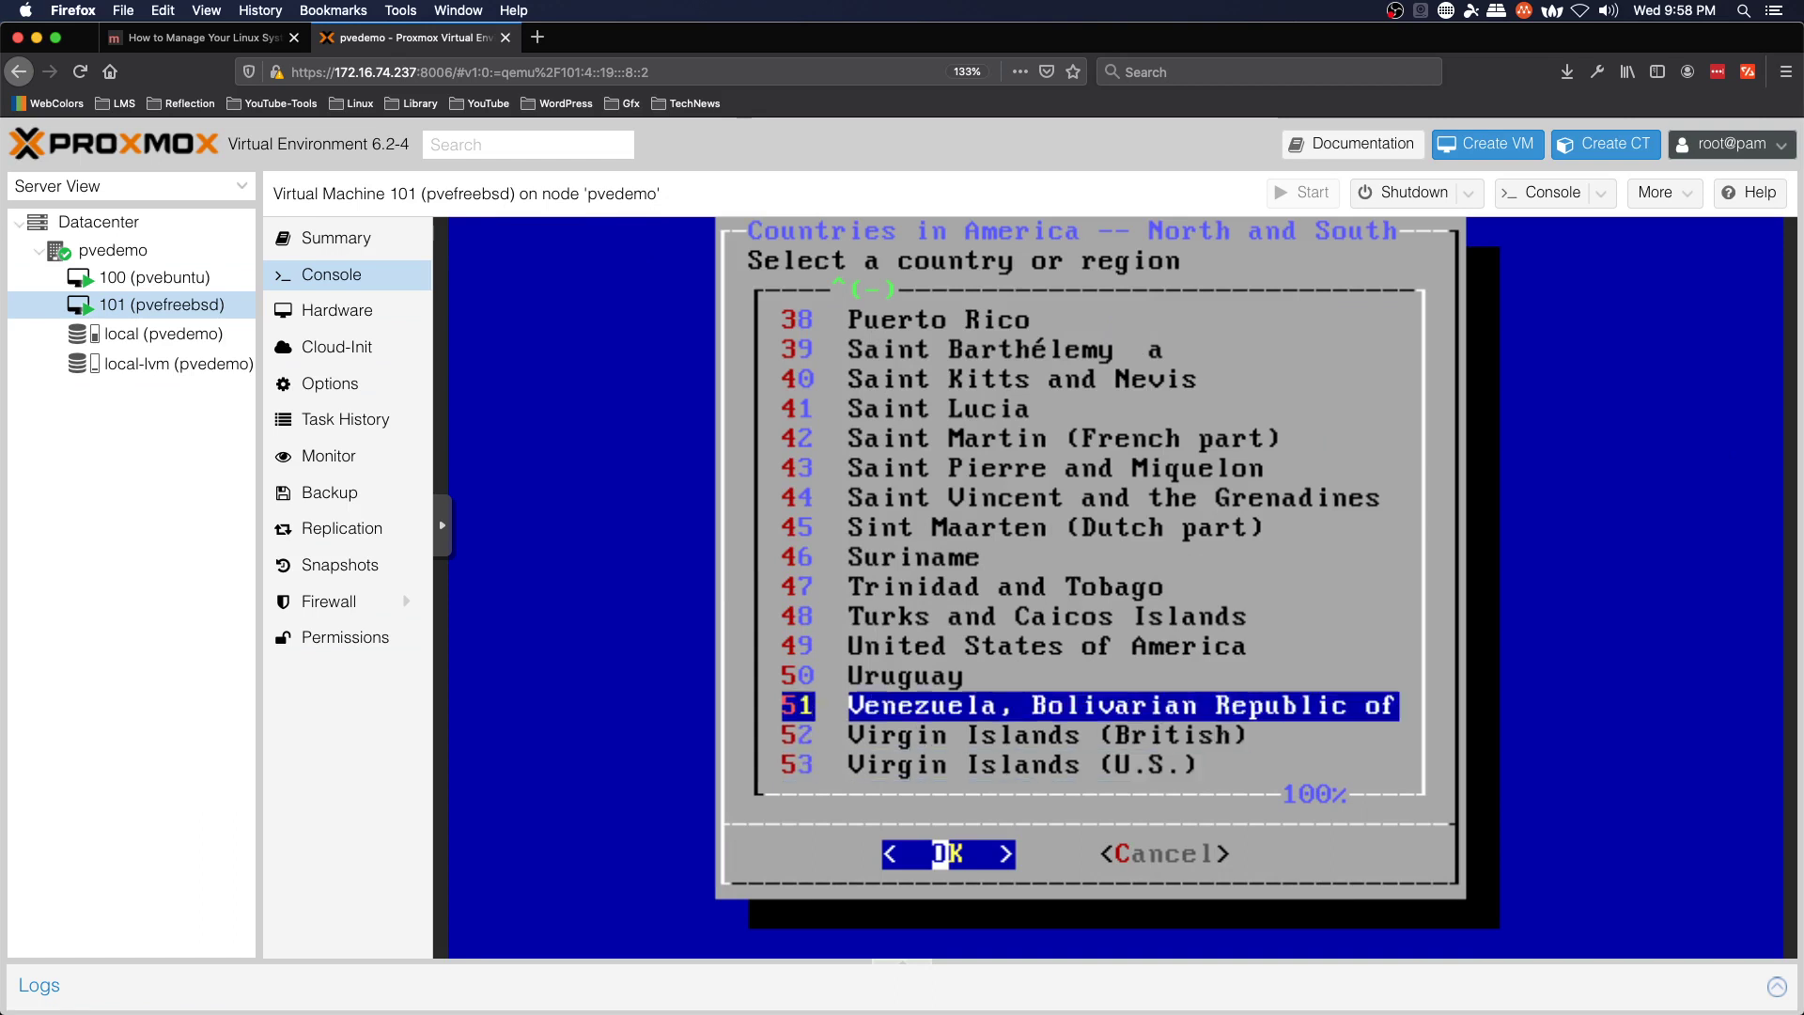
pyautogui.click(950, 854)
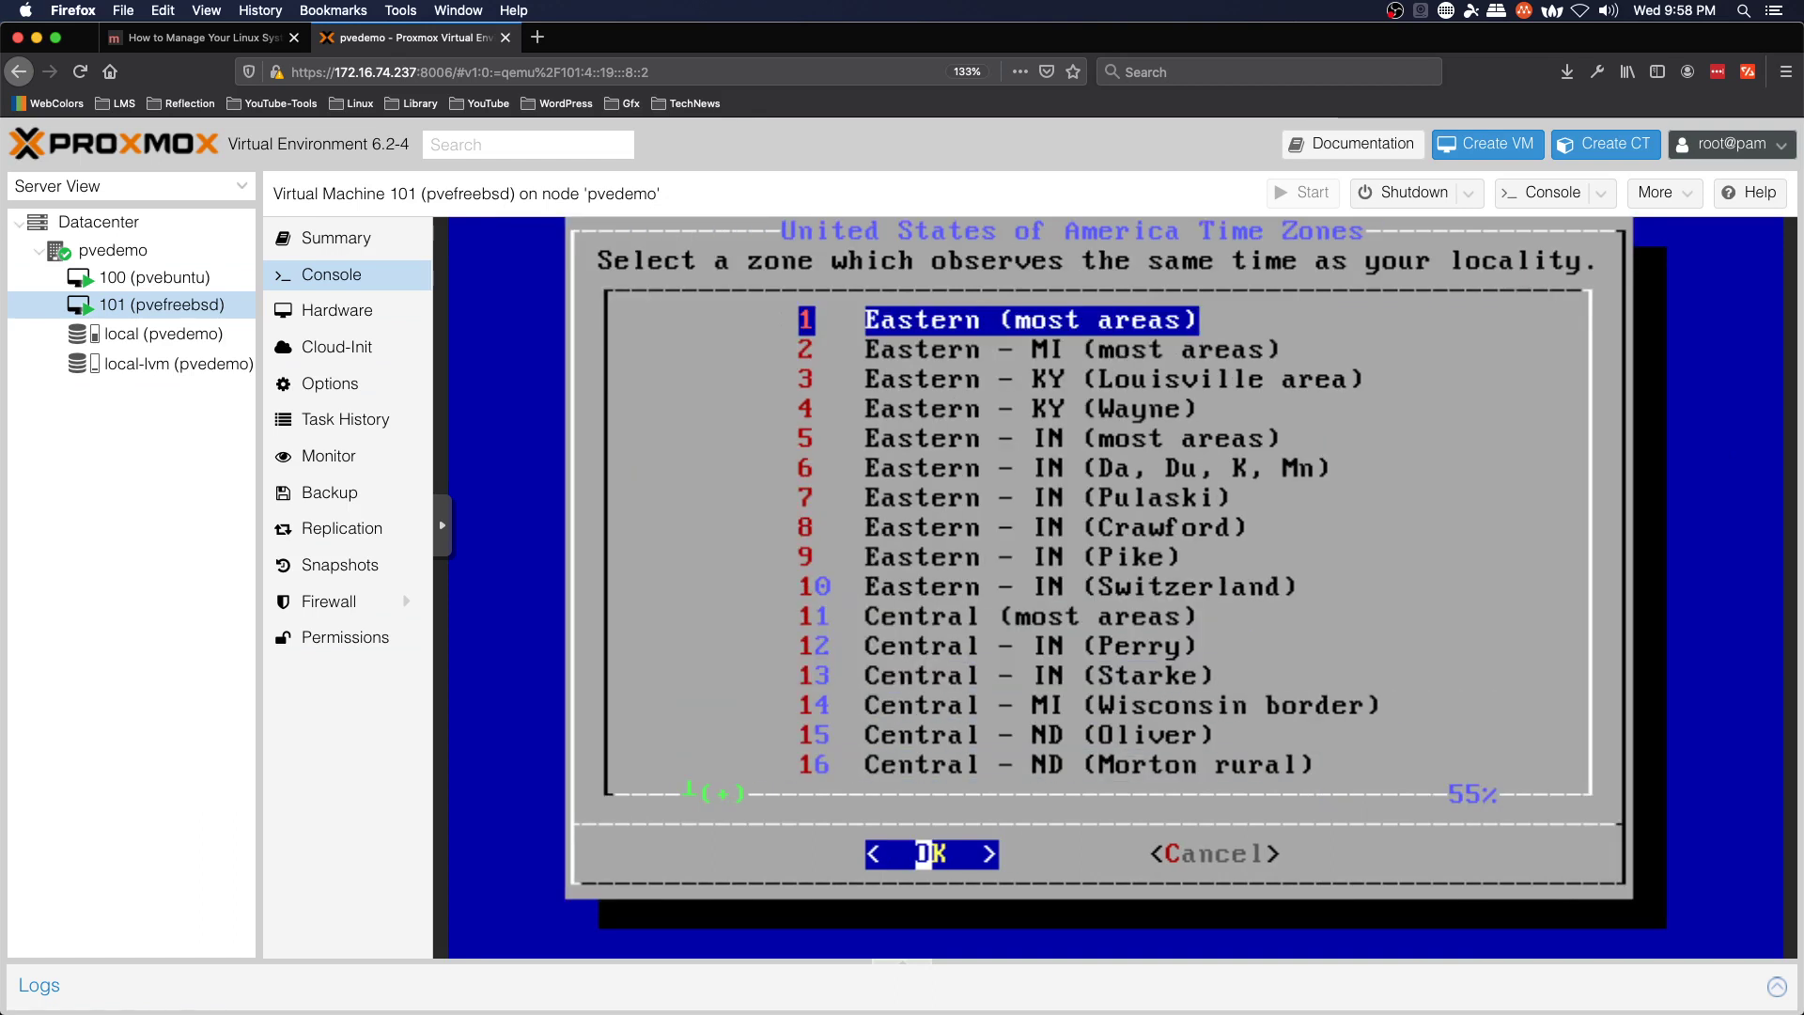
pyautogui.click(932, 853)
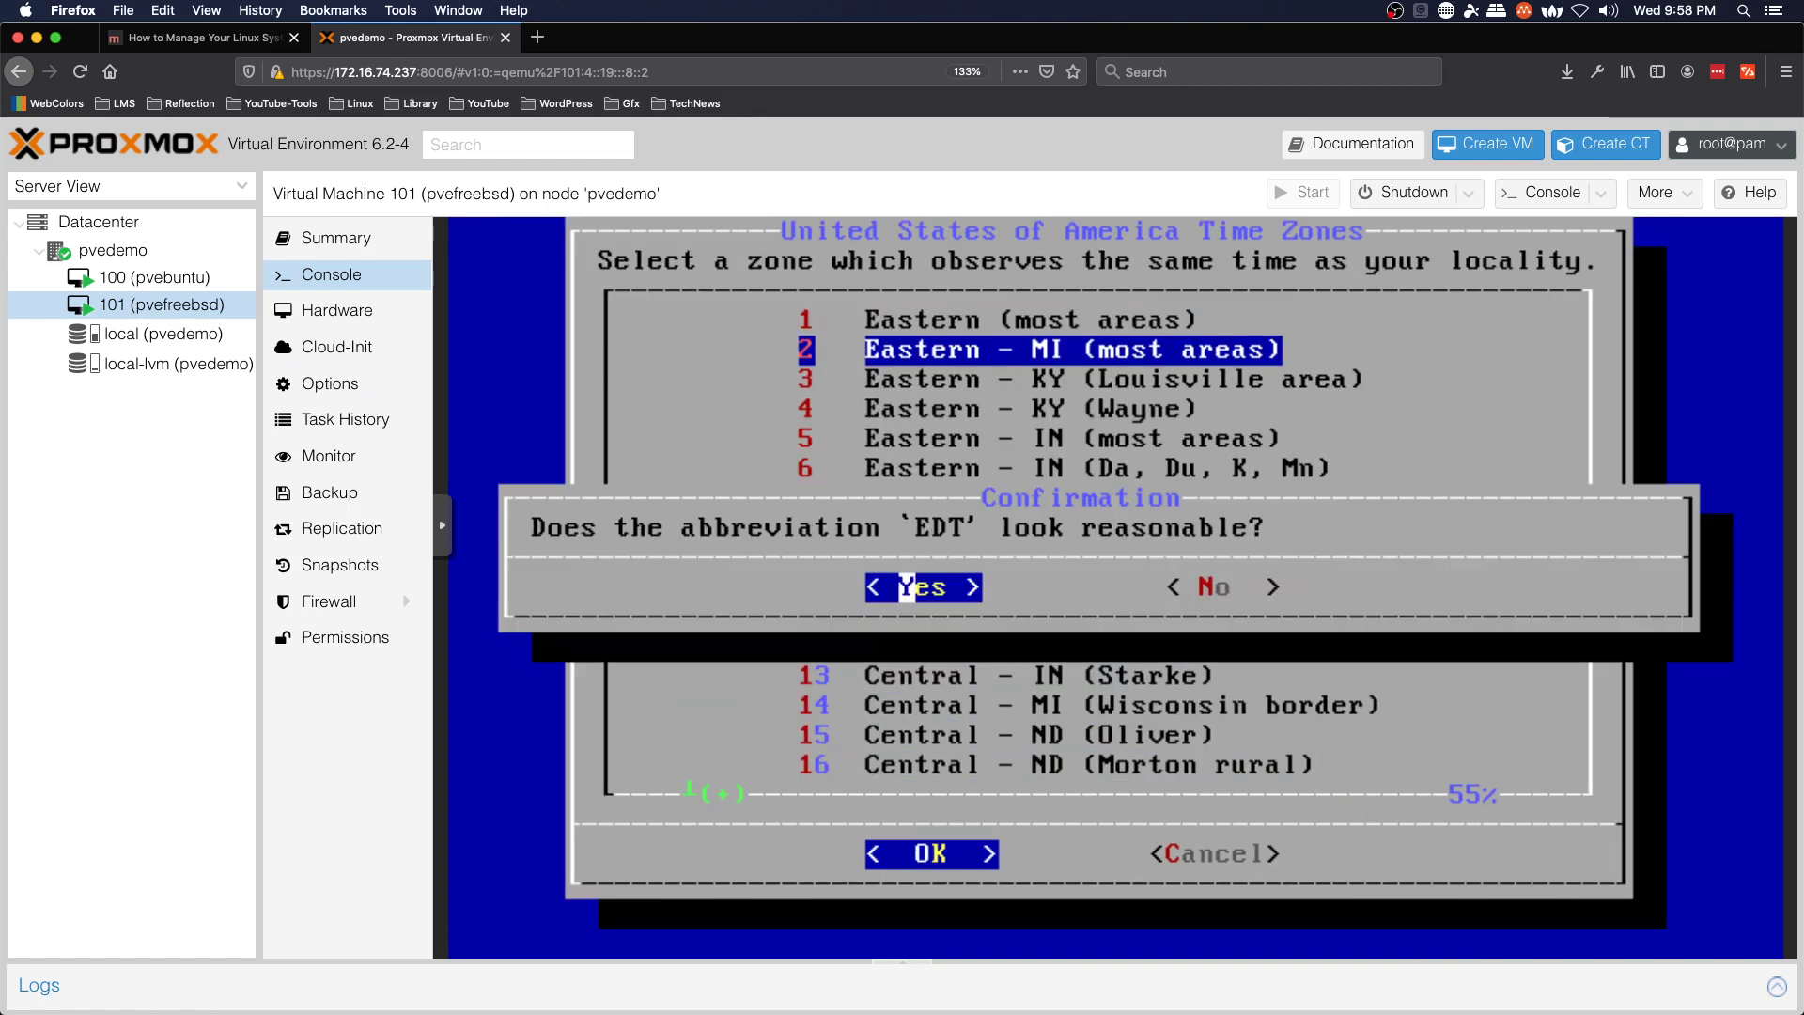
pyautogui.click(921, 586)
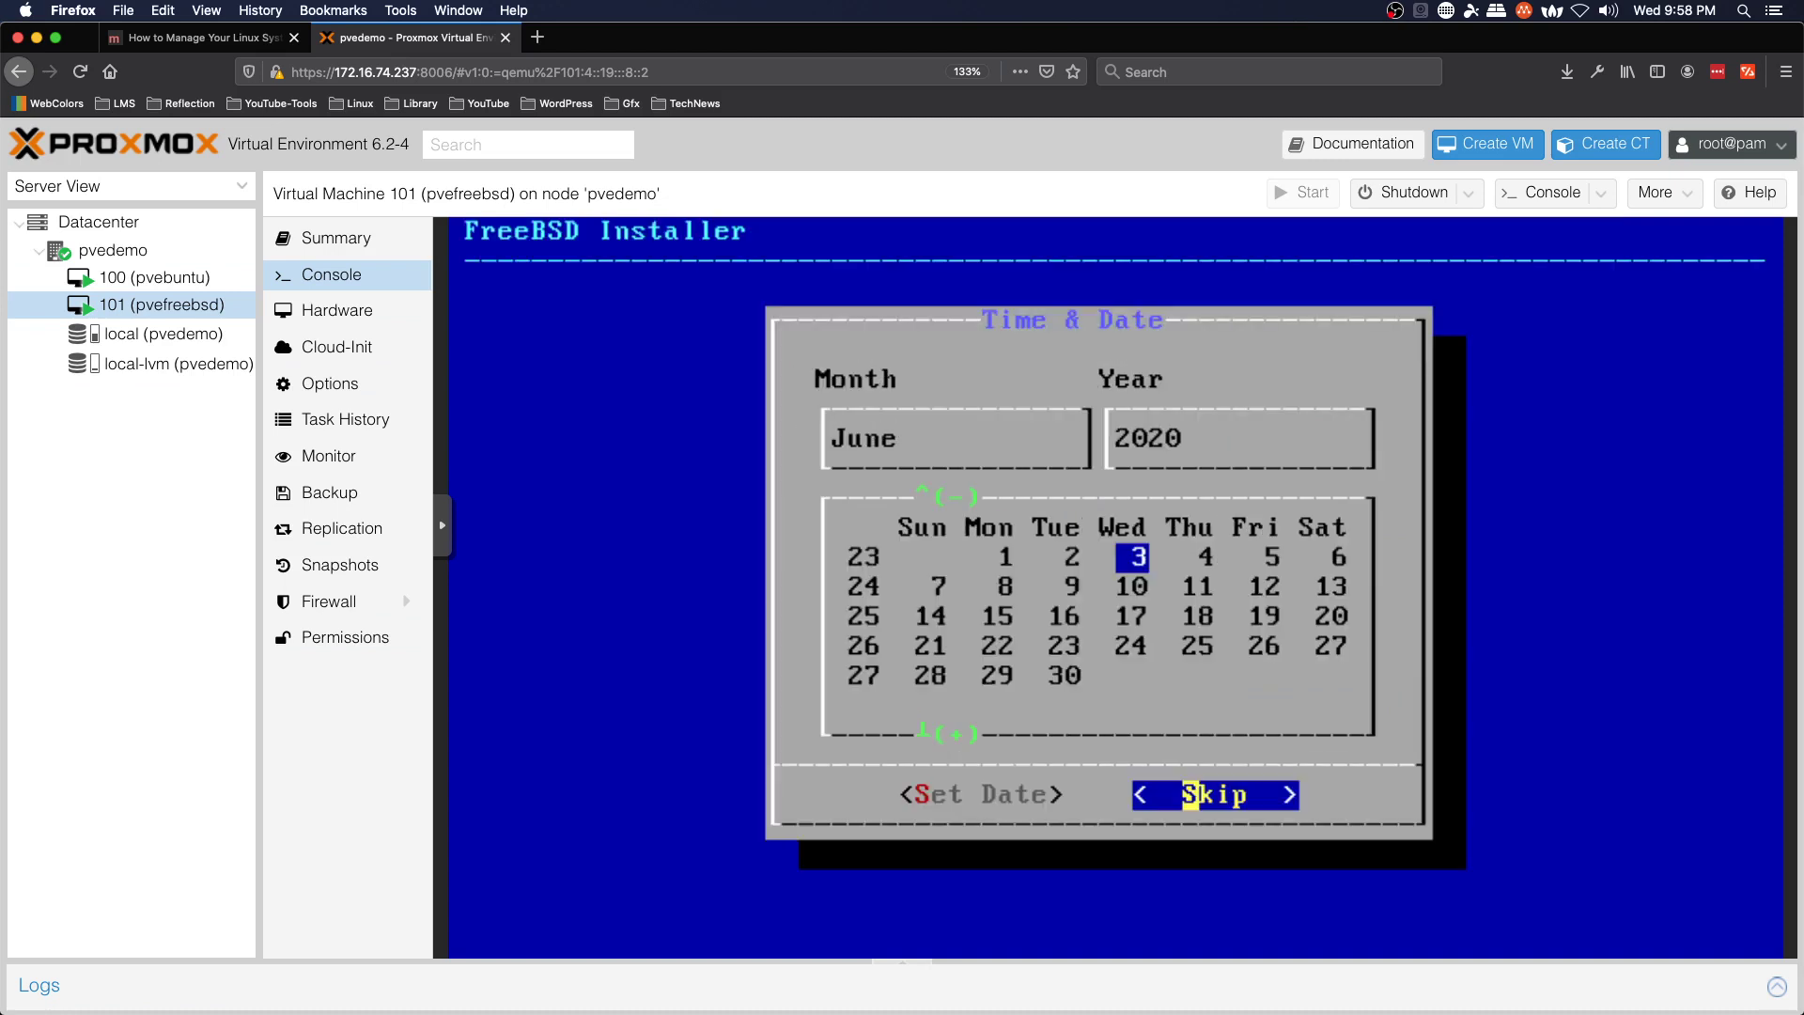
# - Skip the date, keep sshd and dumpdev at boot, and leave hardening off
pyautogui.click(1214, 794)
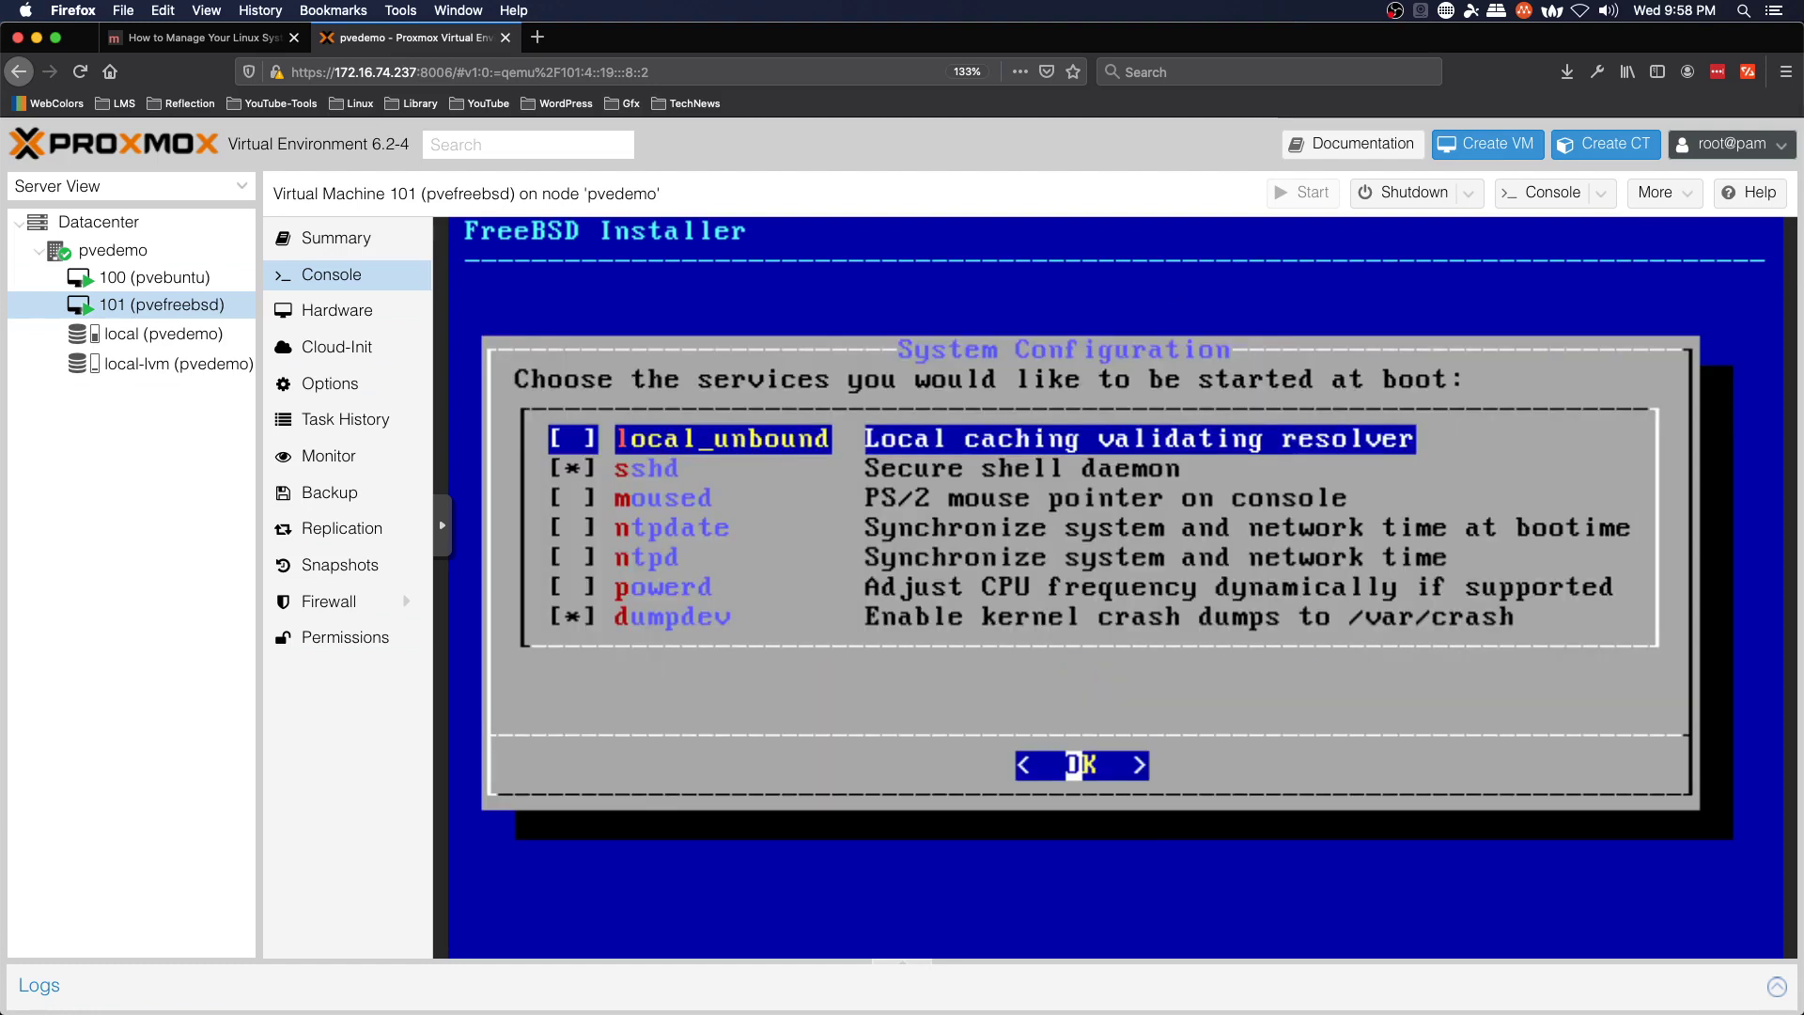
pyautogui.click(1081, 765)
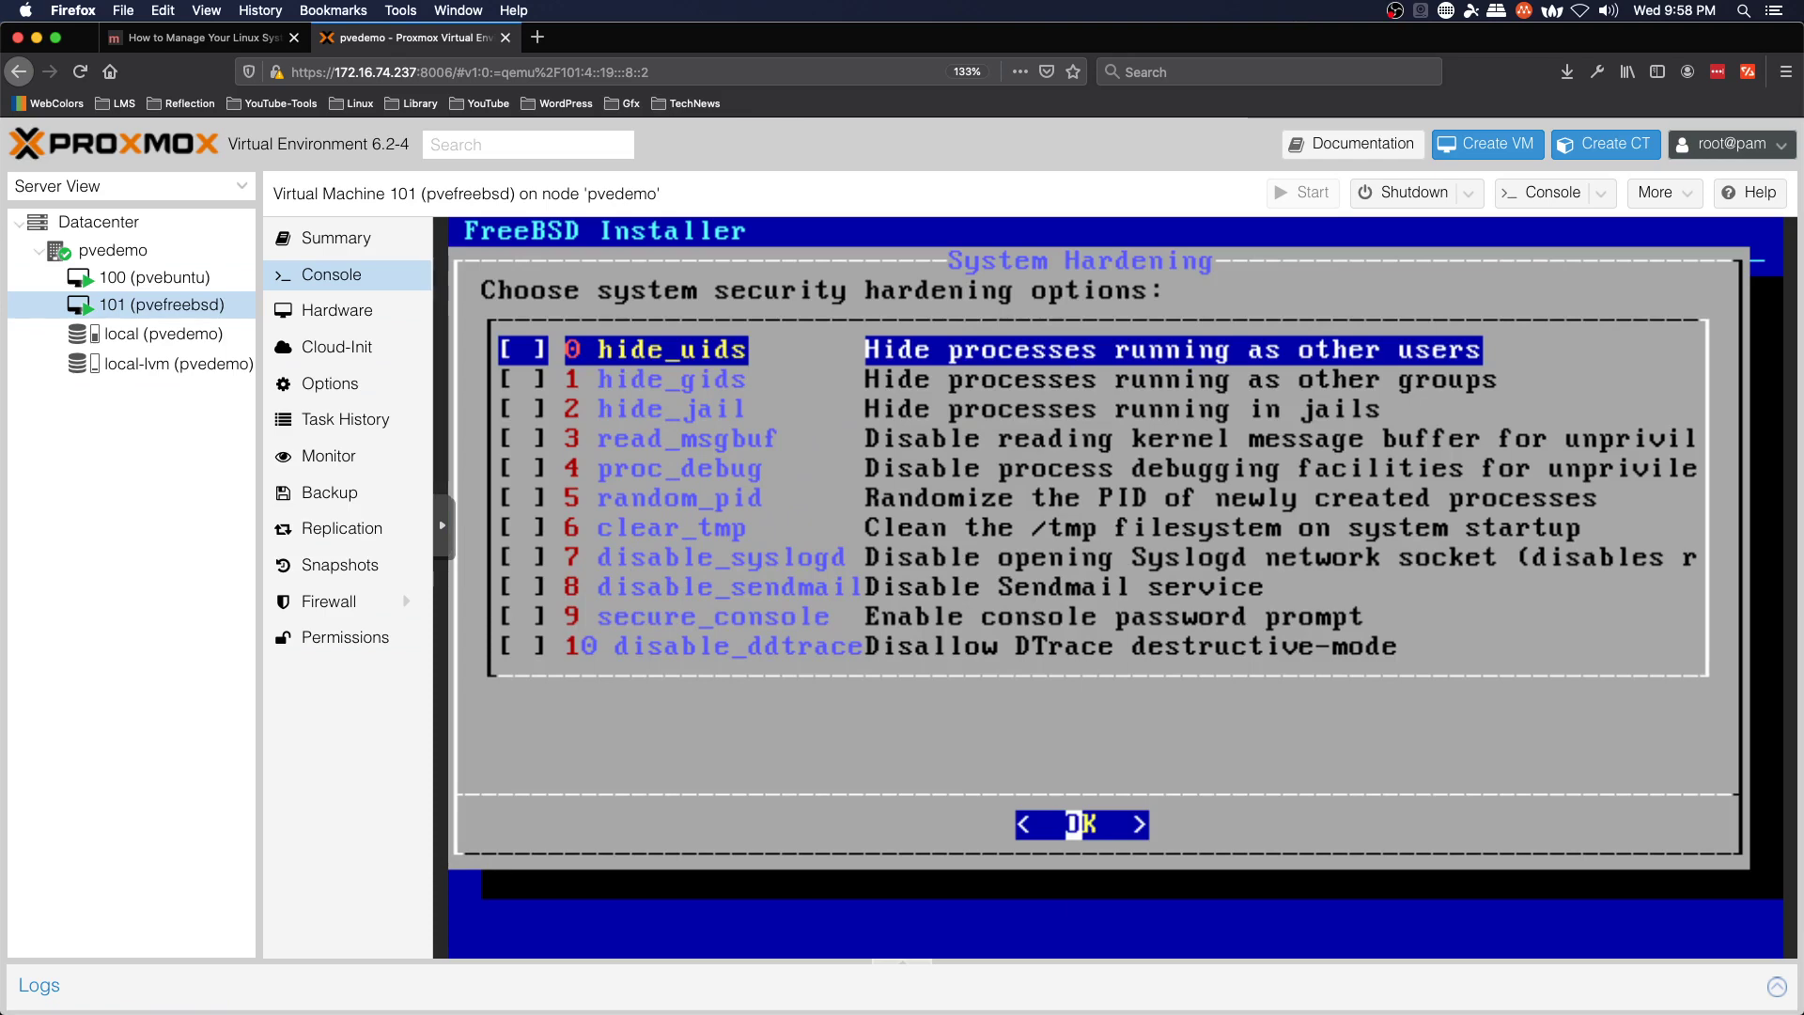
pyautogui.click(1080, 824)
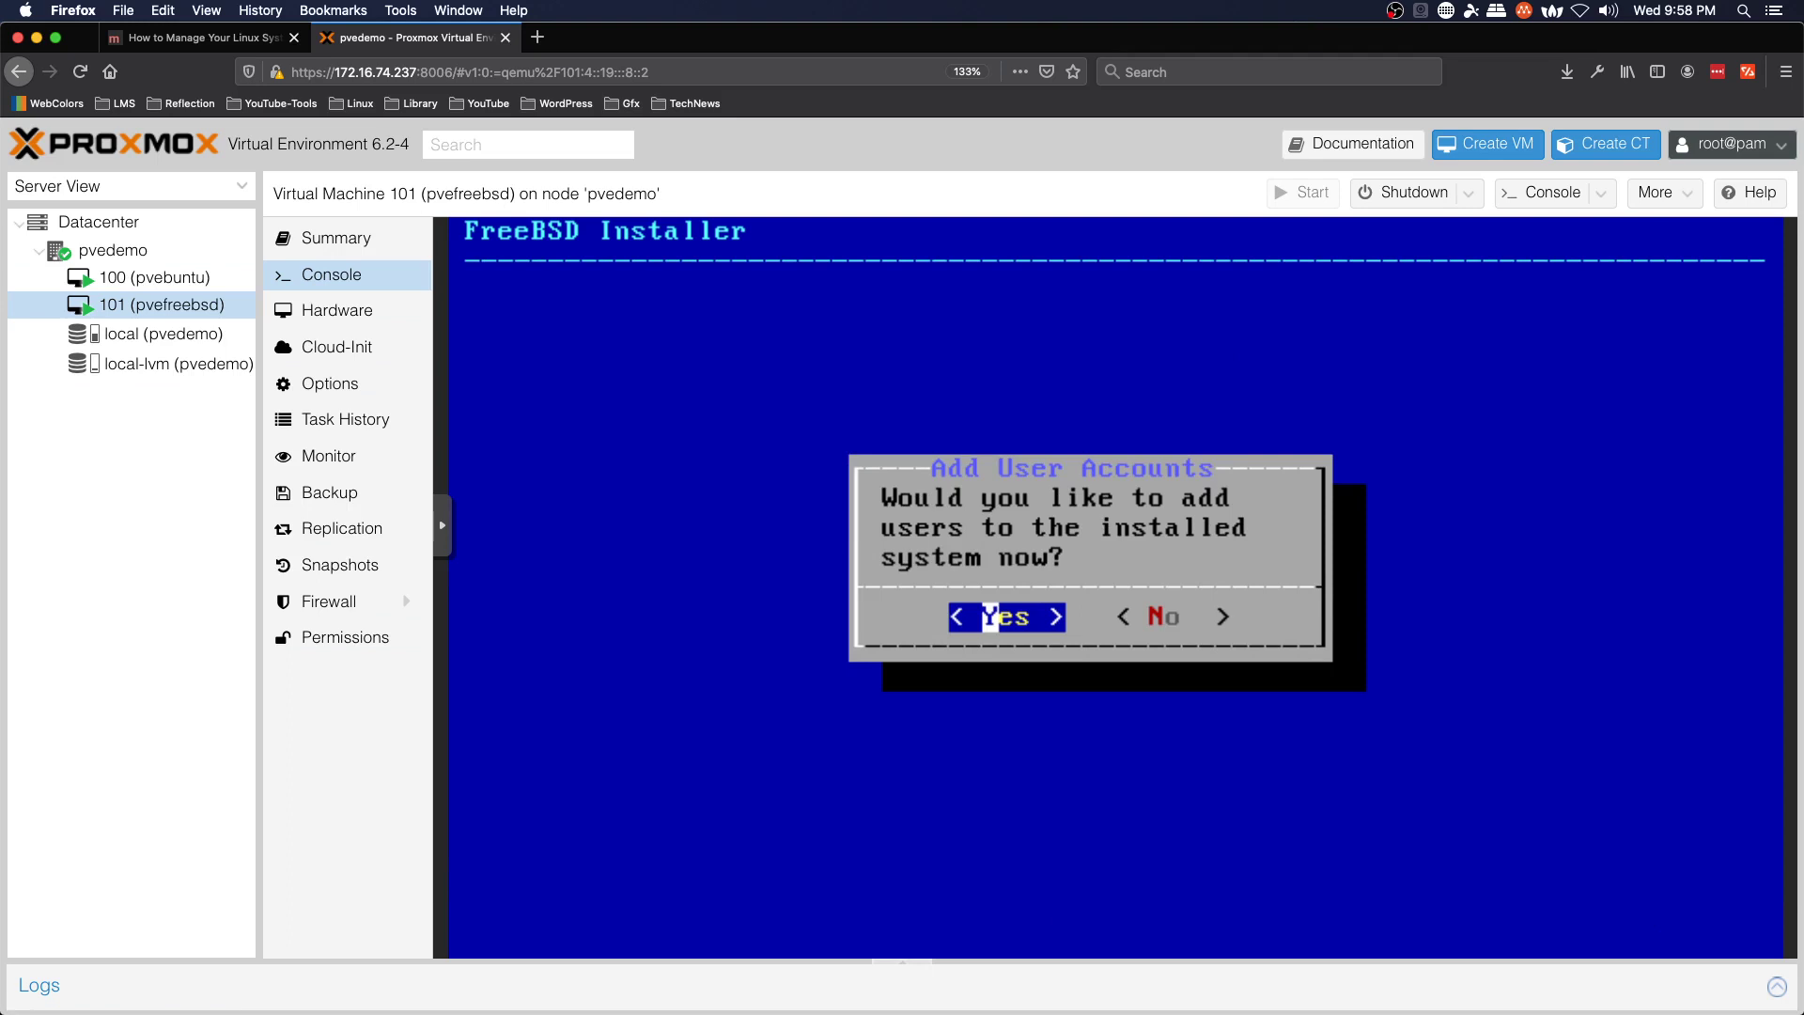
# - Add user leik1jd (Jeremy) with default uid and the wheel group
pyautogui.click(1009, 616)
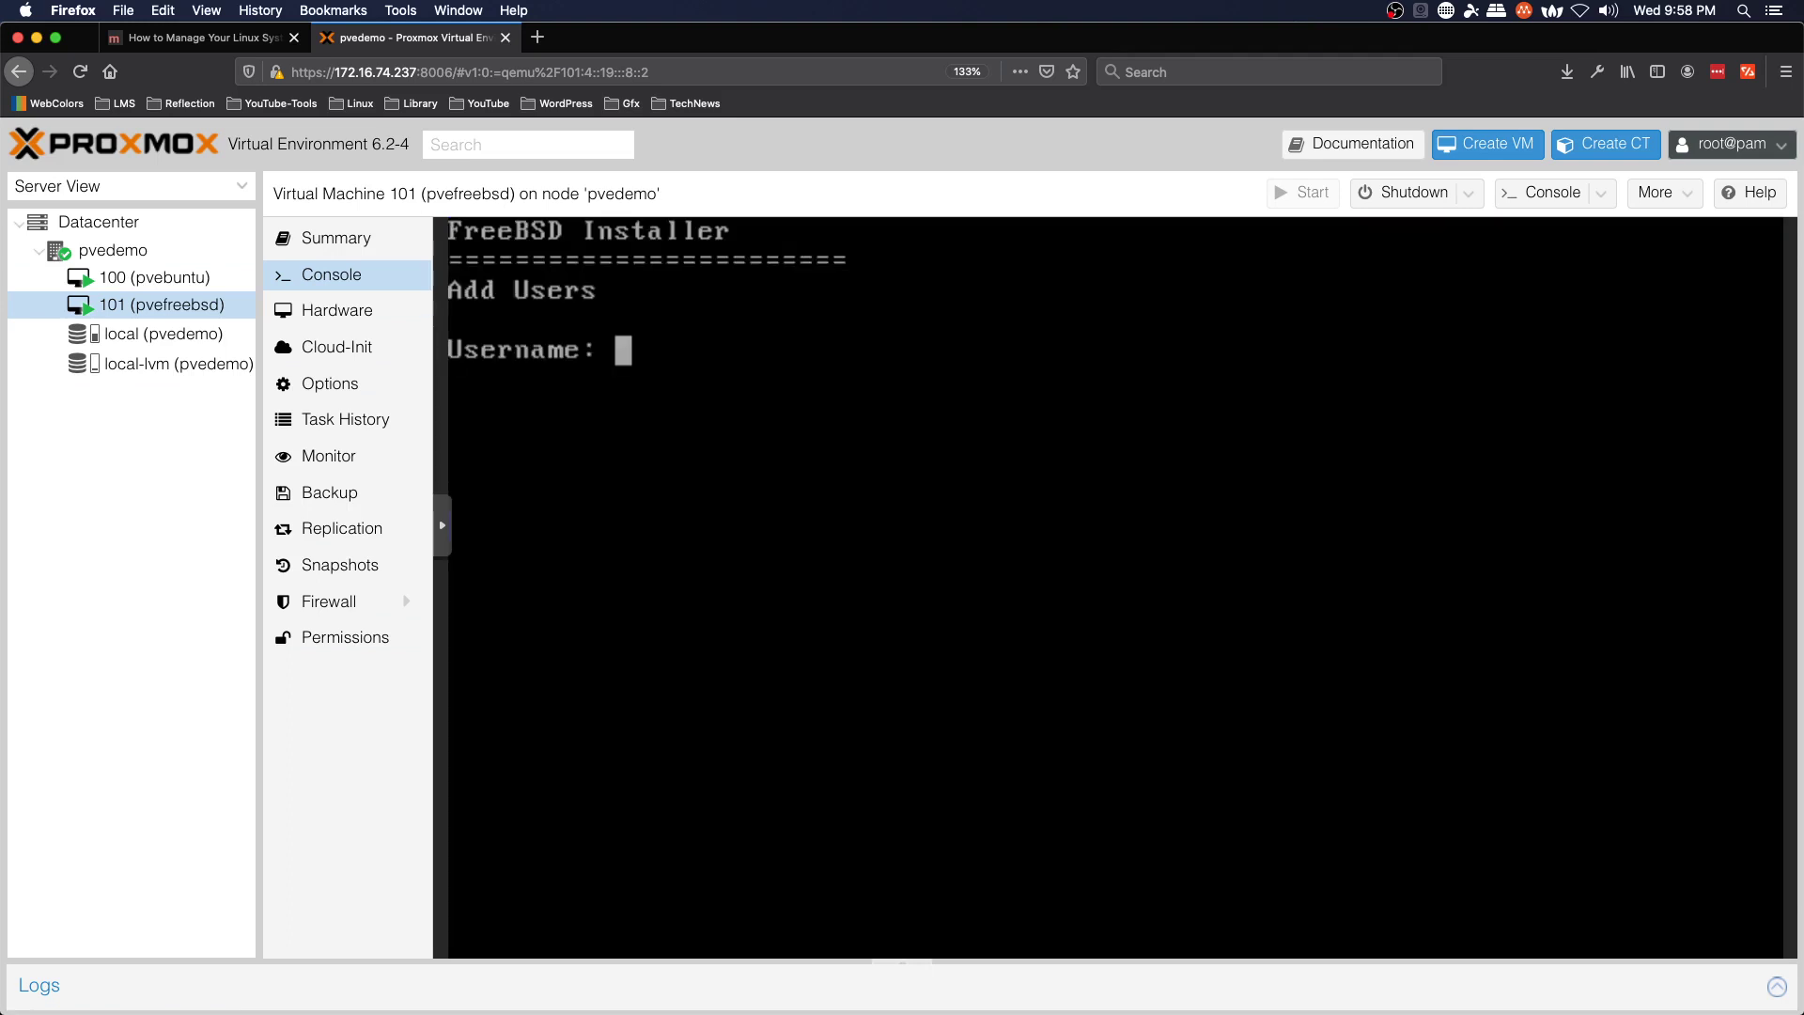
pyautogui.write('leik1jd')
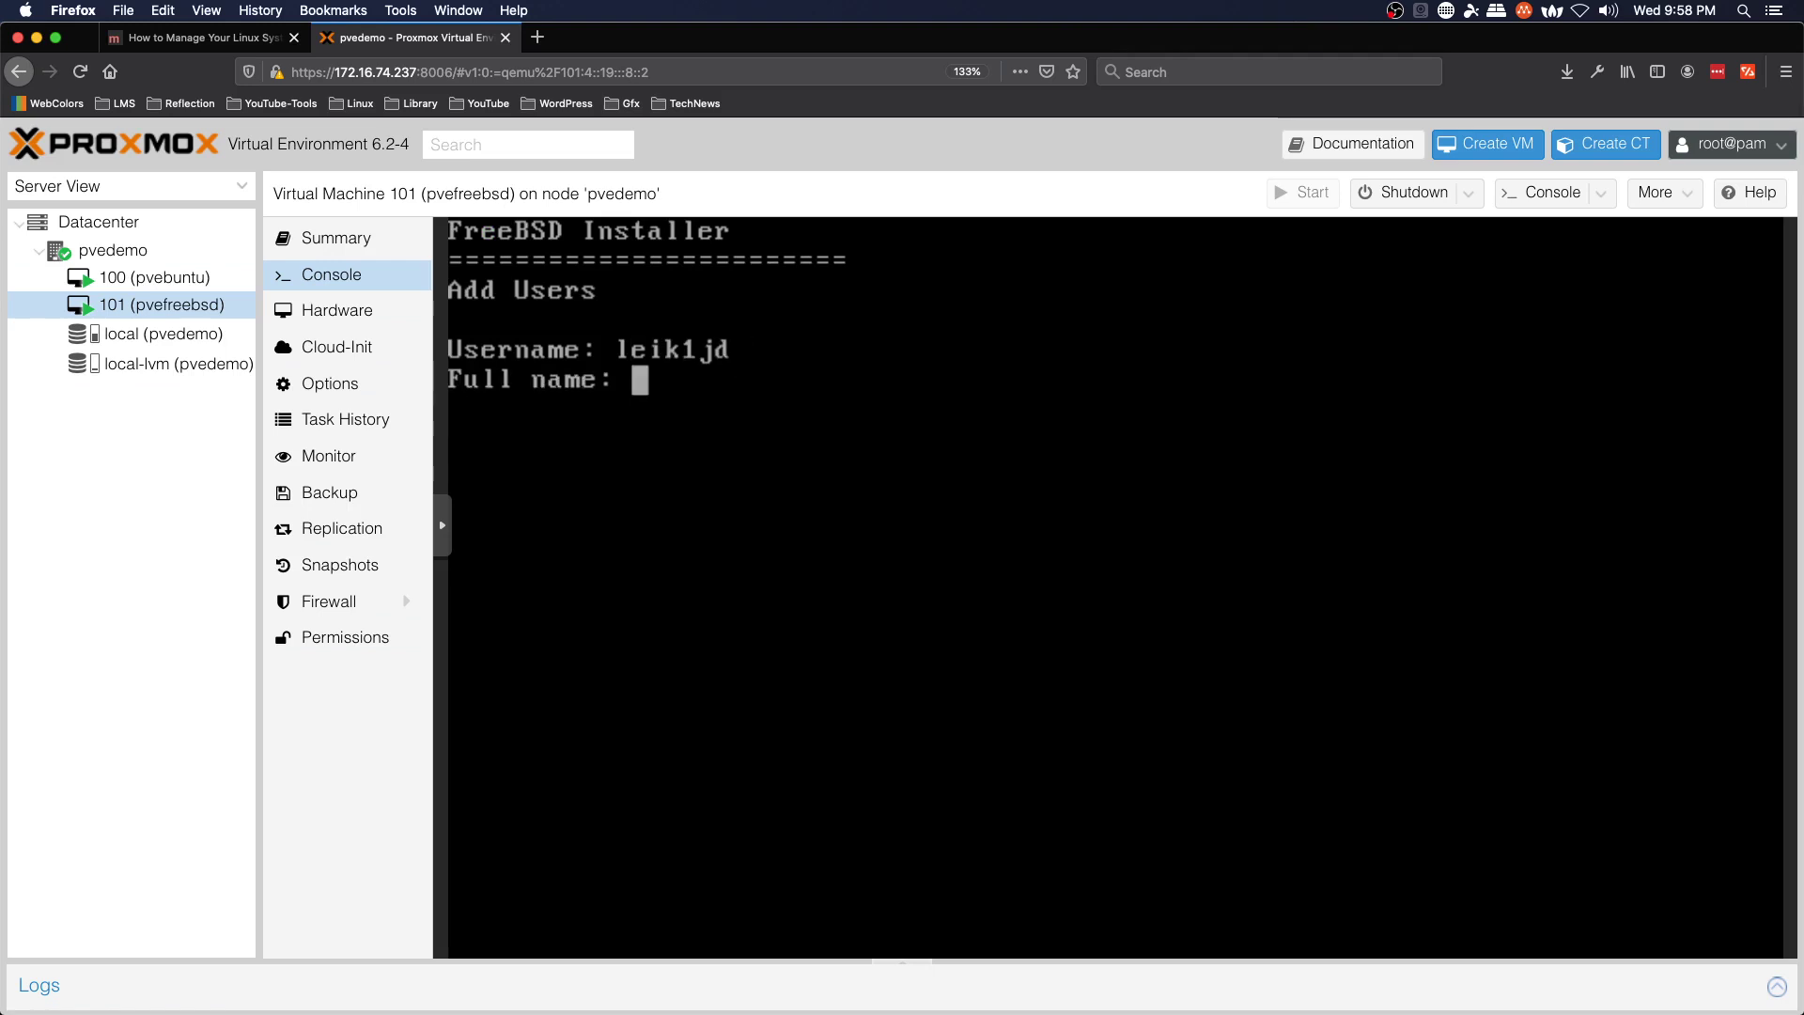
pyautogui.write('Jeremy')
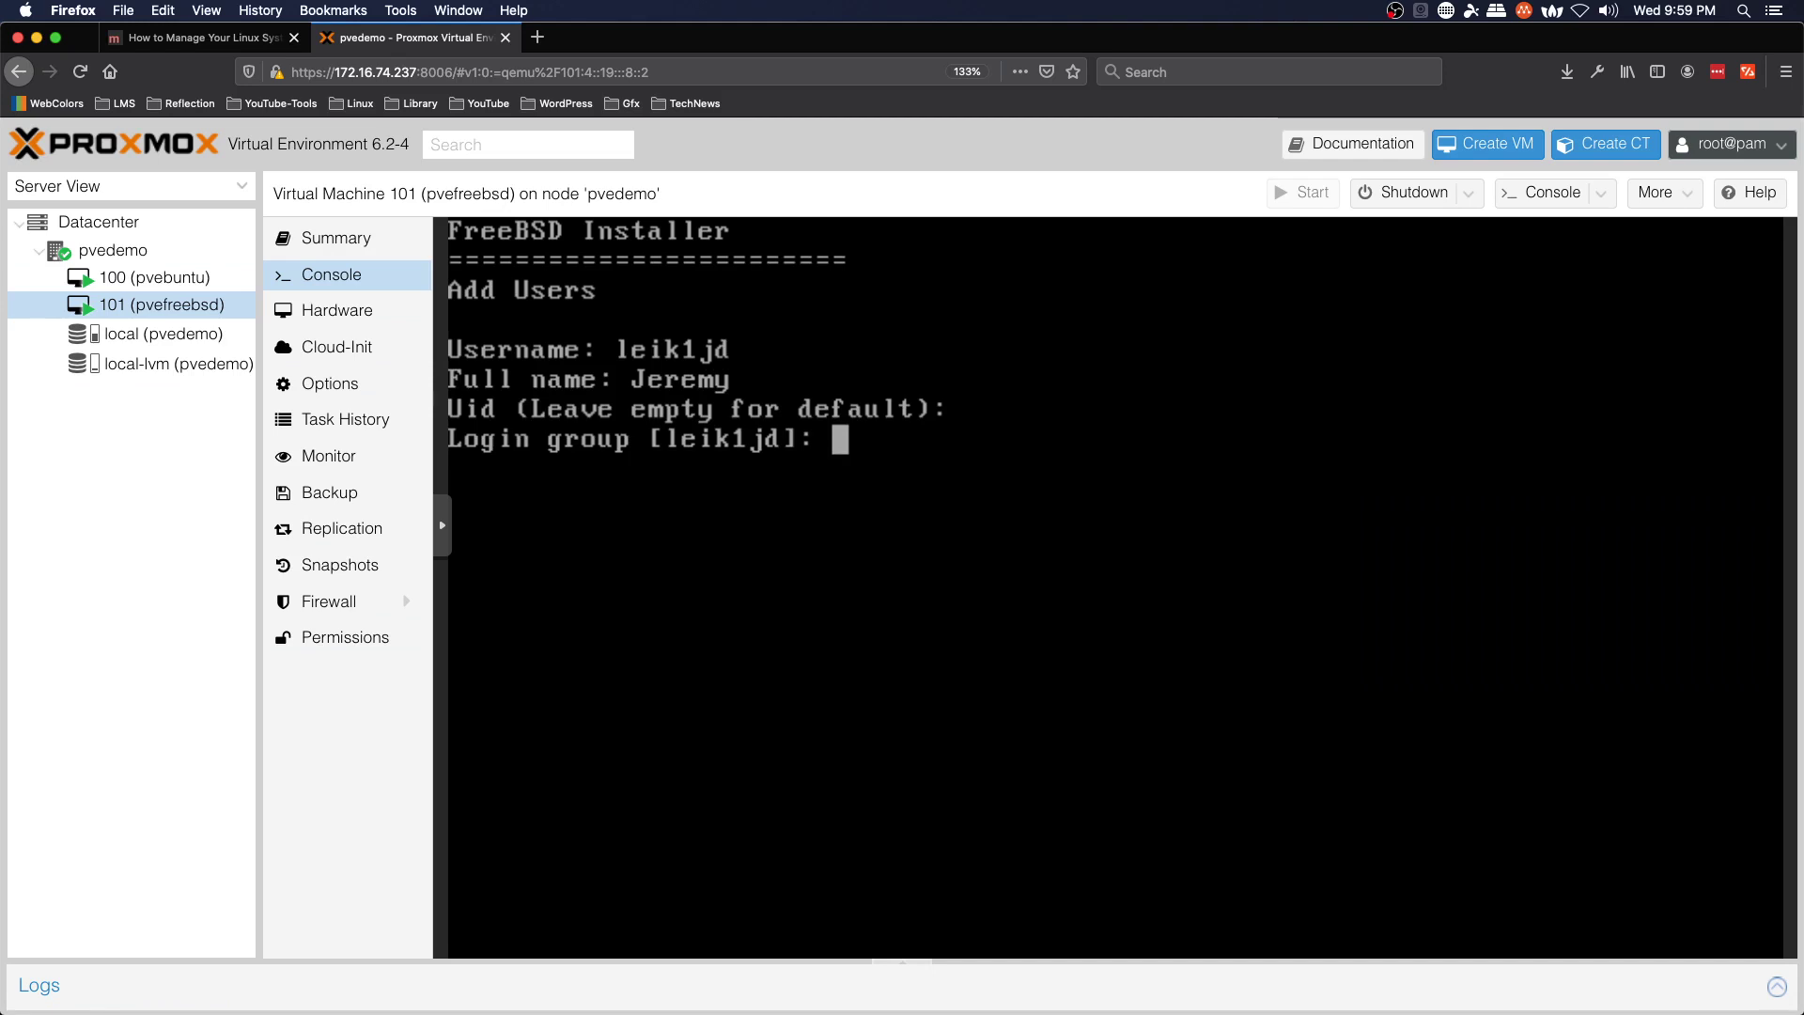
pyautogui.press('Return')
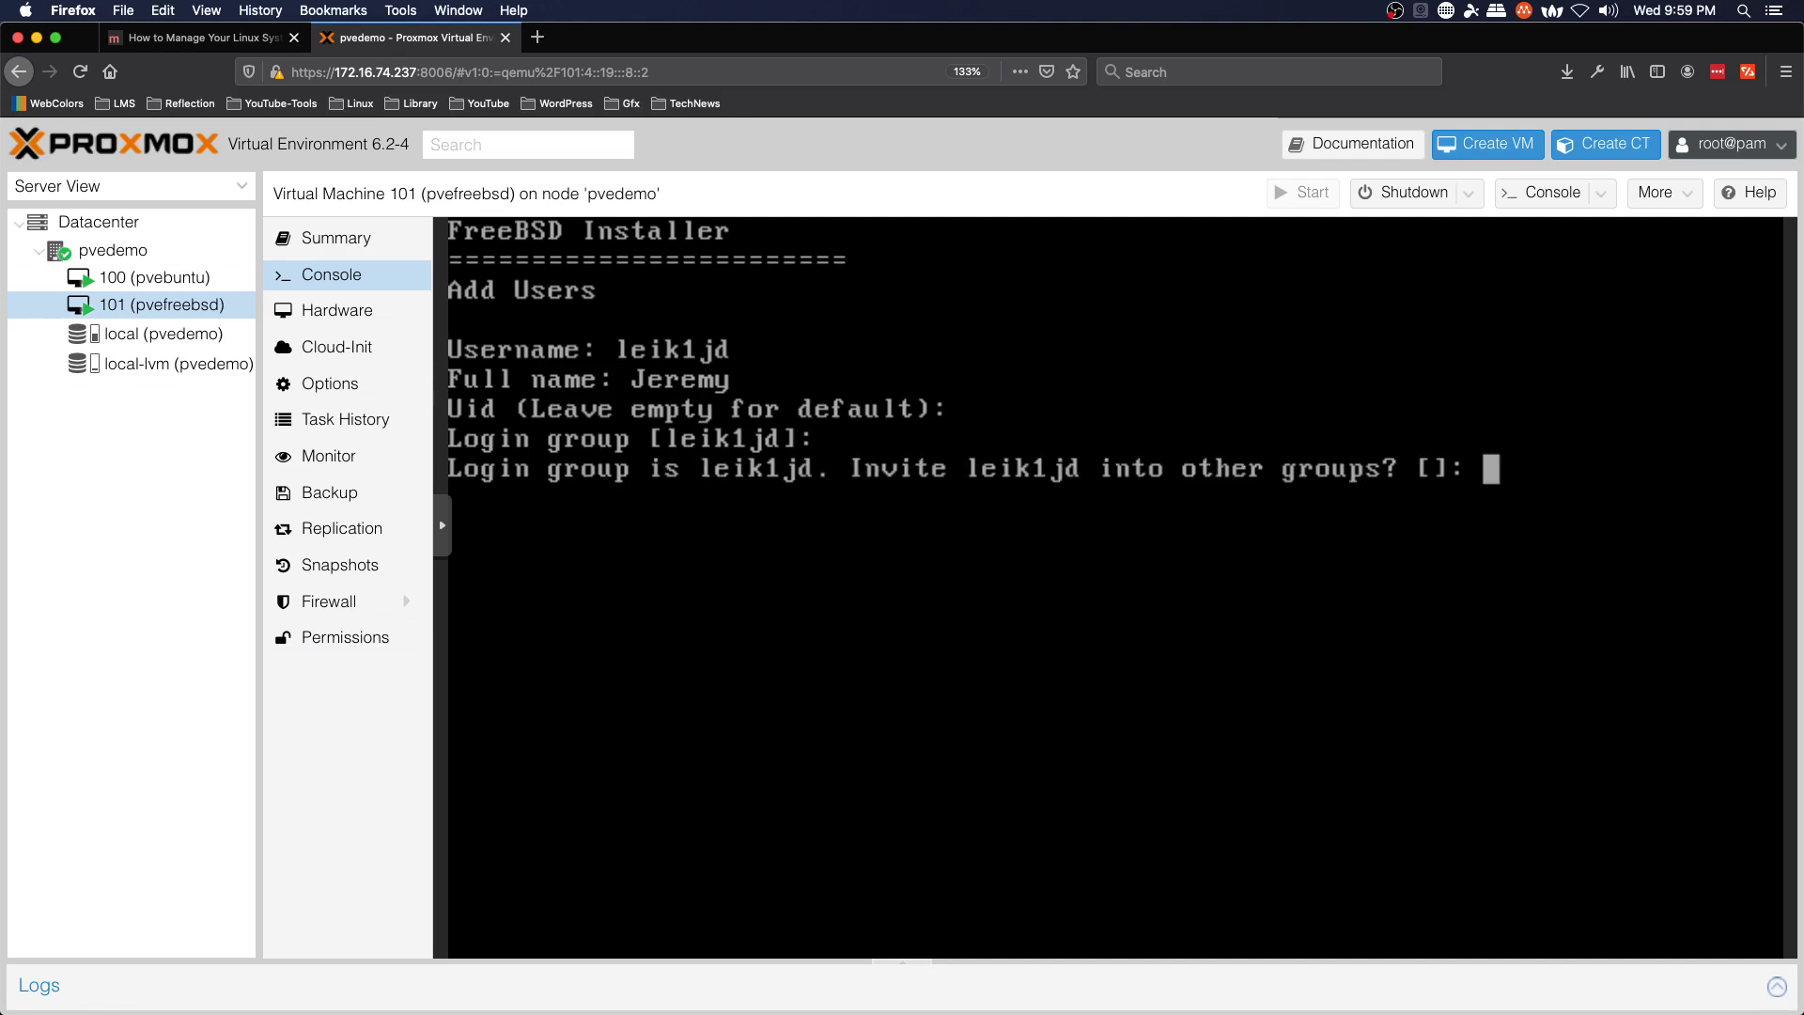
pyautogui.write('wheel')
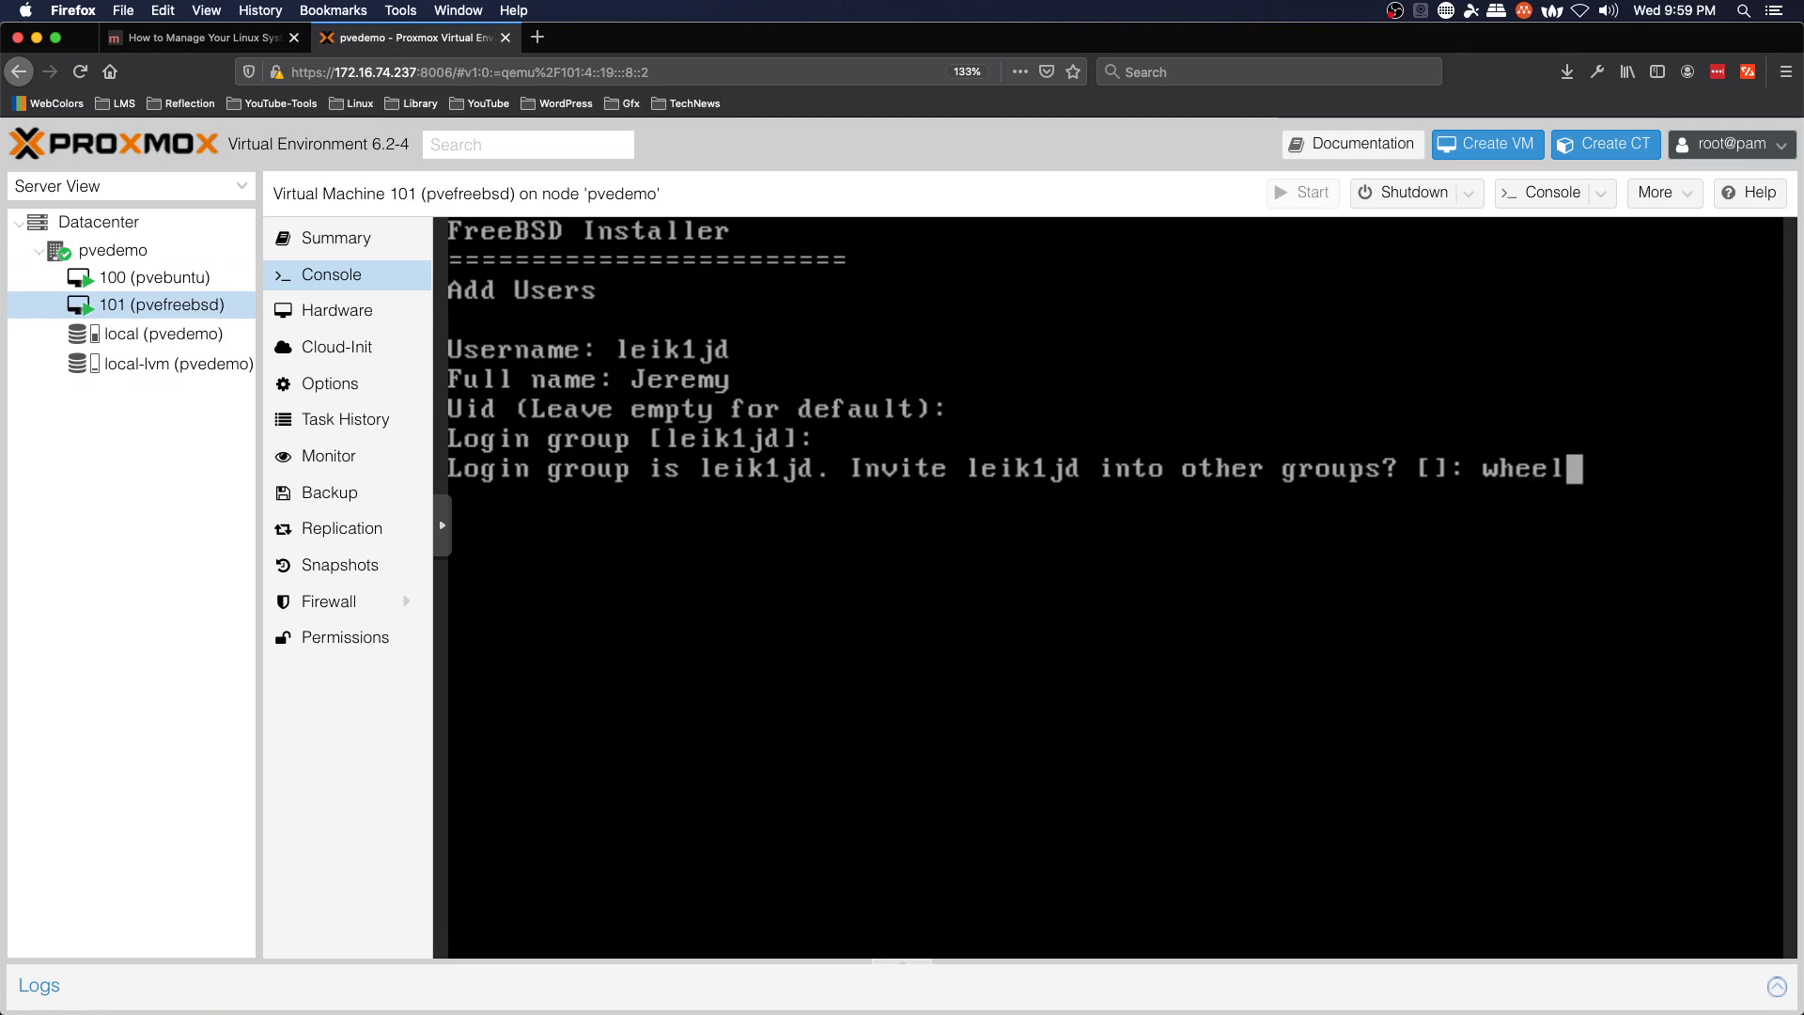
pyautogui.press('Return')
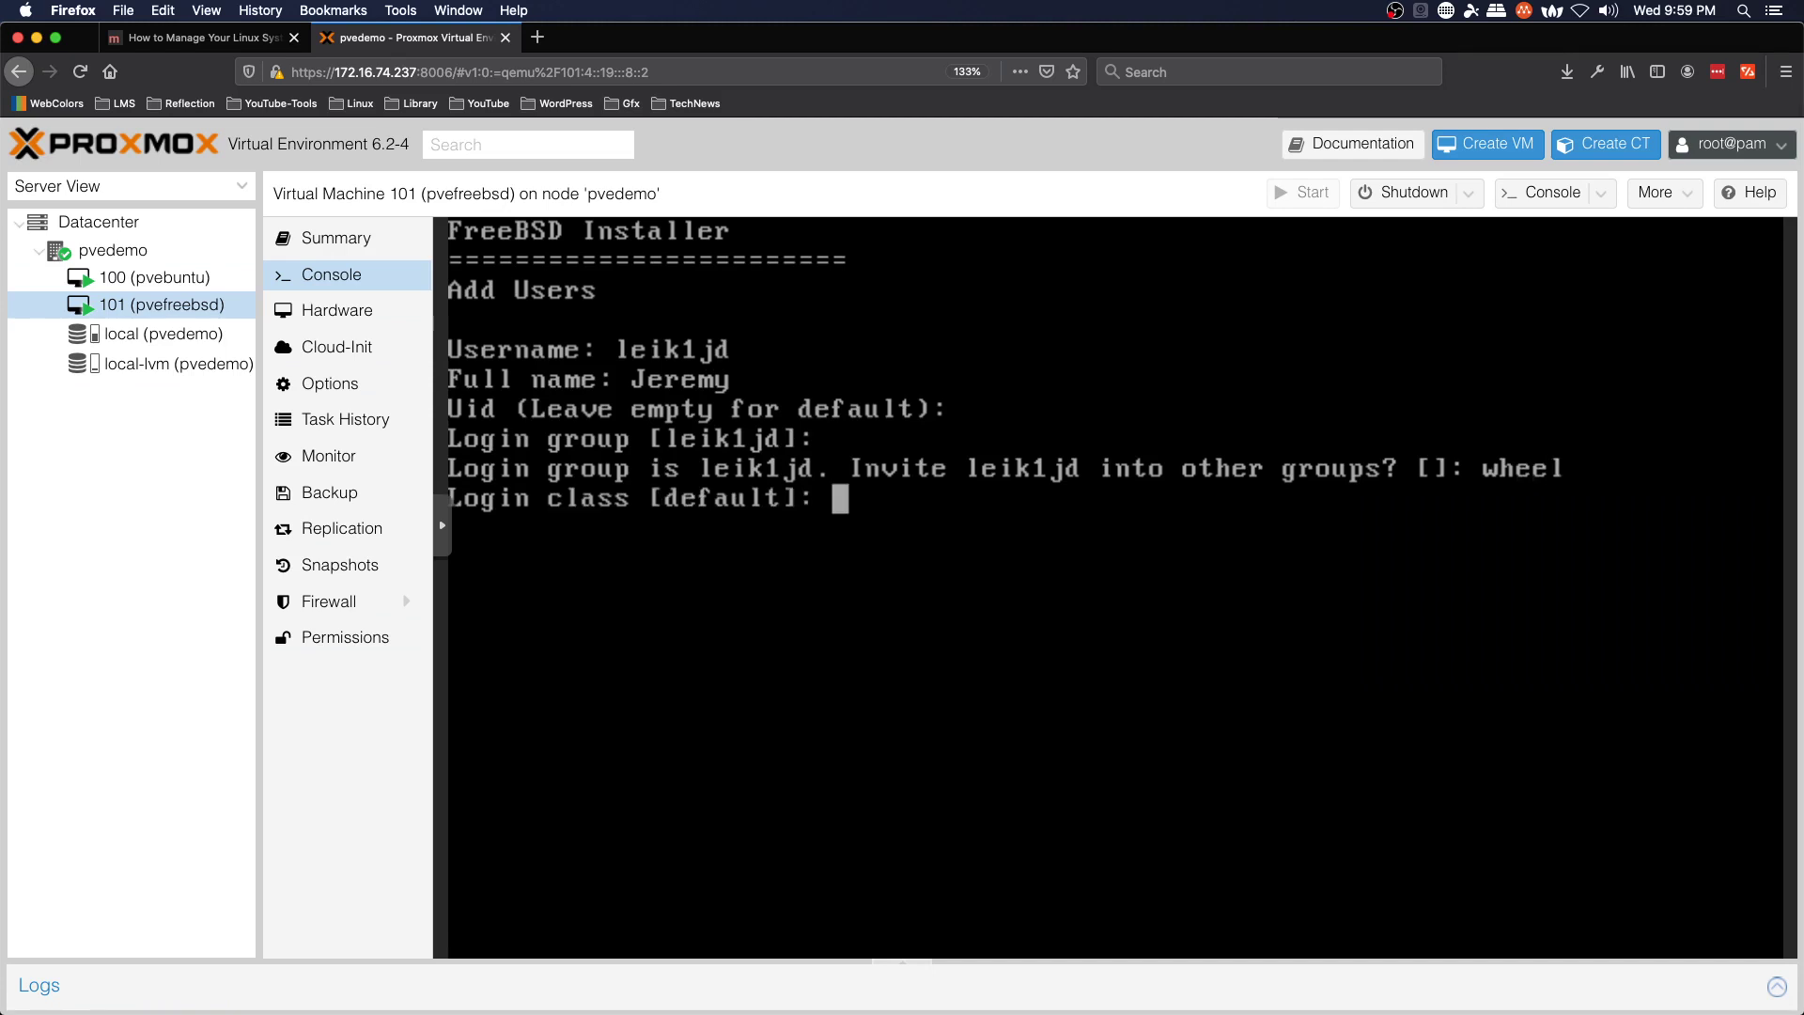
# - Accept default login settings, set a password, confirm with yes, and add no other user
pyautogui.press('Return')
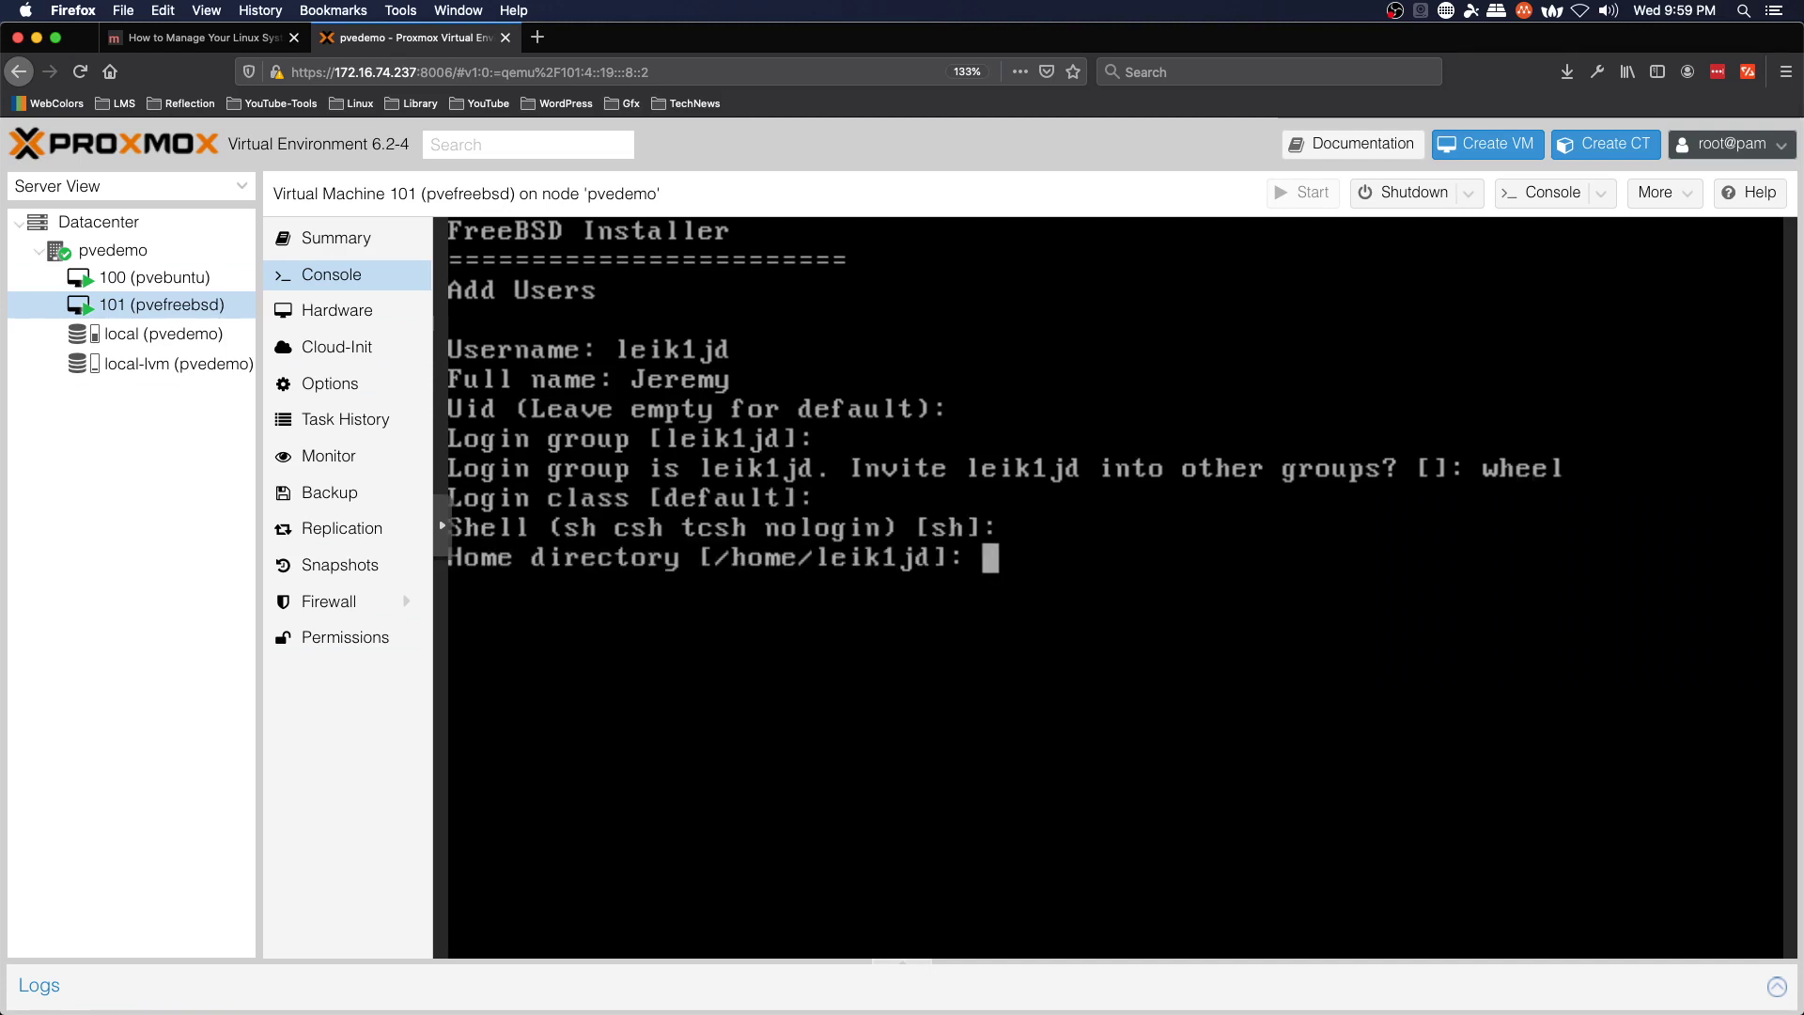
pyautogui.press('Return')
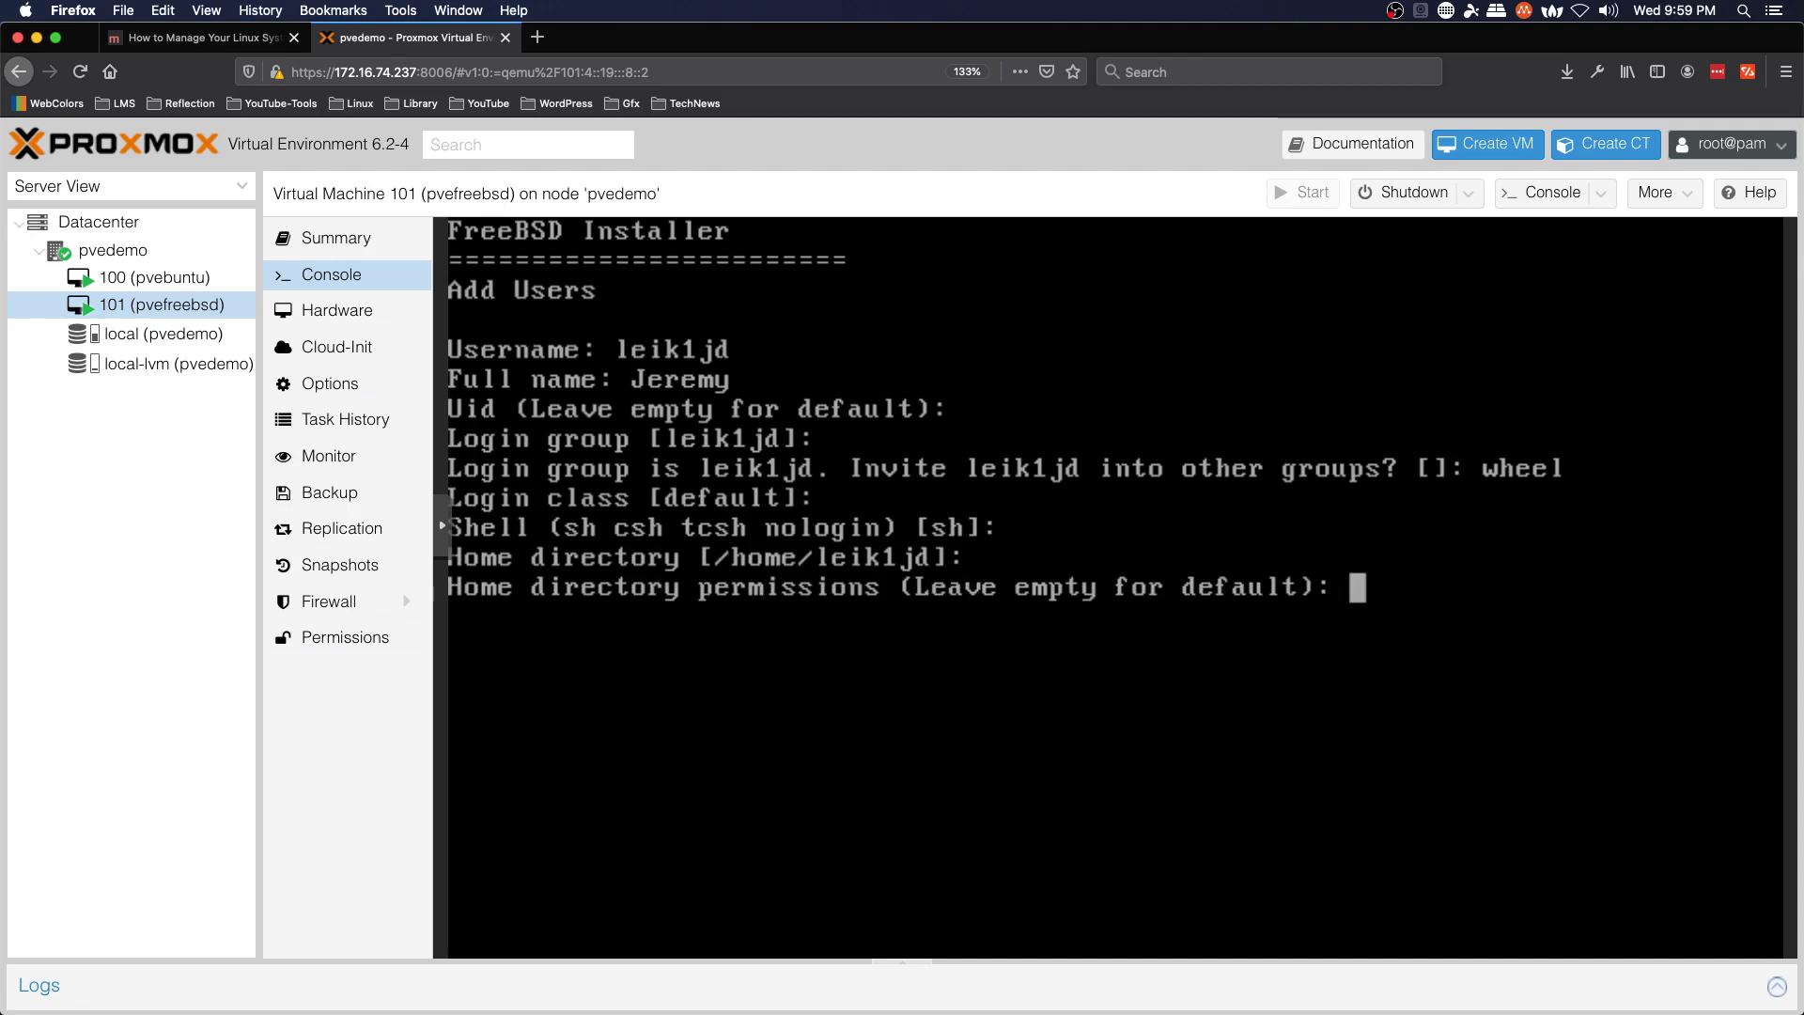
pyautogui.press('Return')
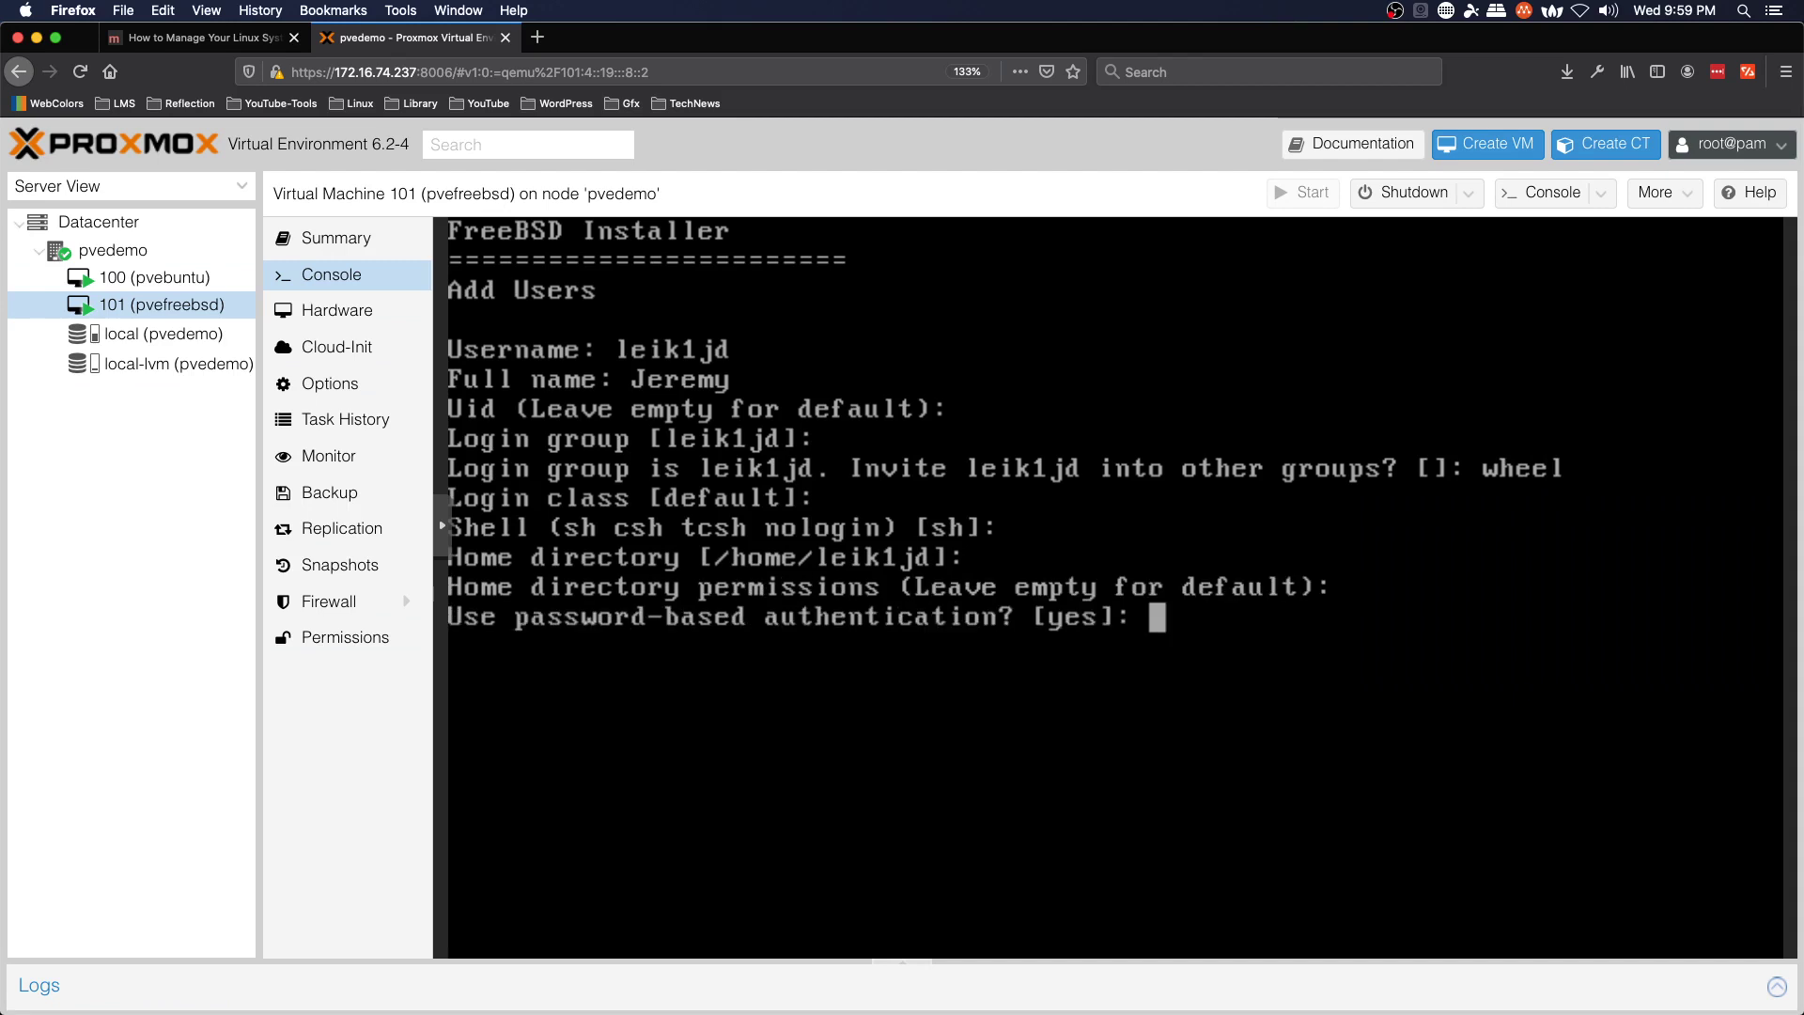
pyautogui.press('Return')
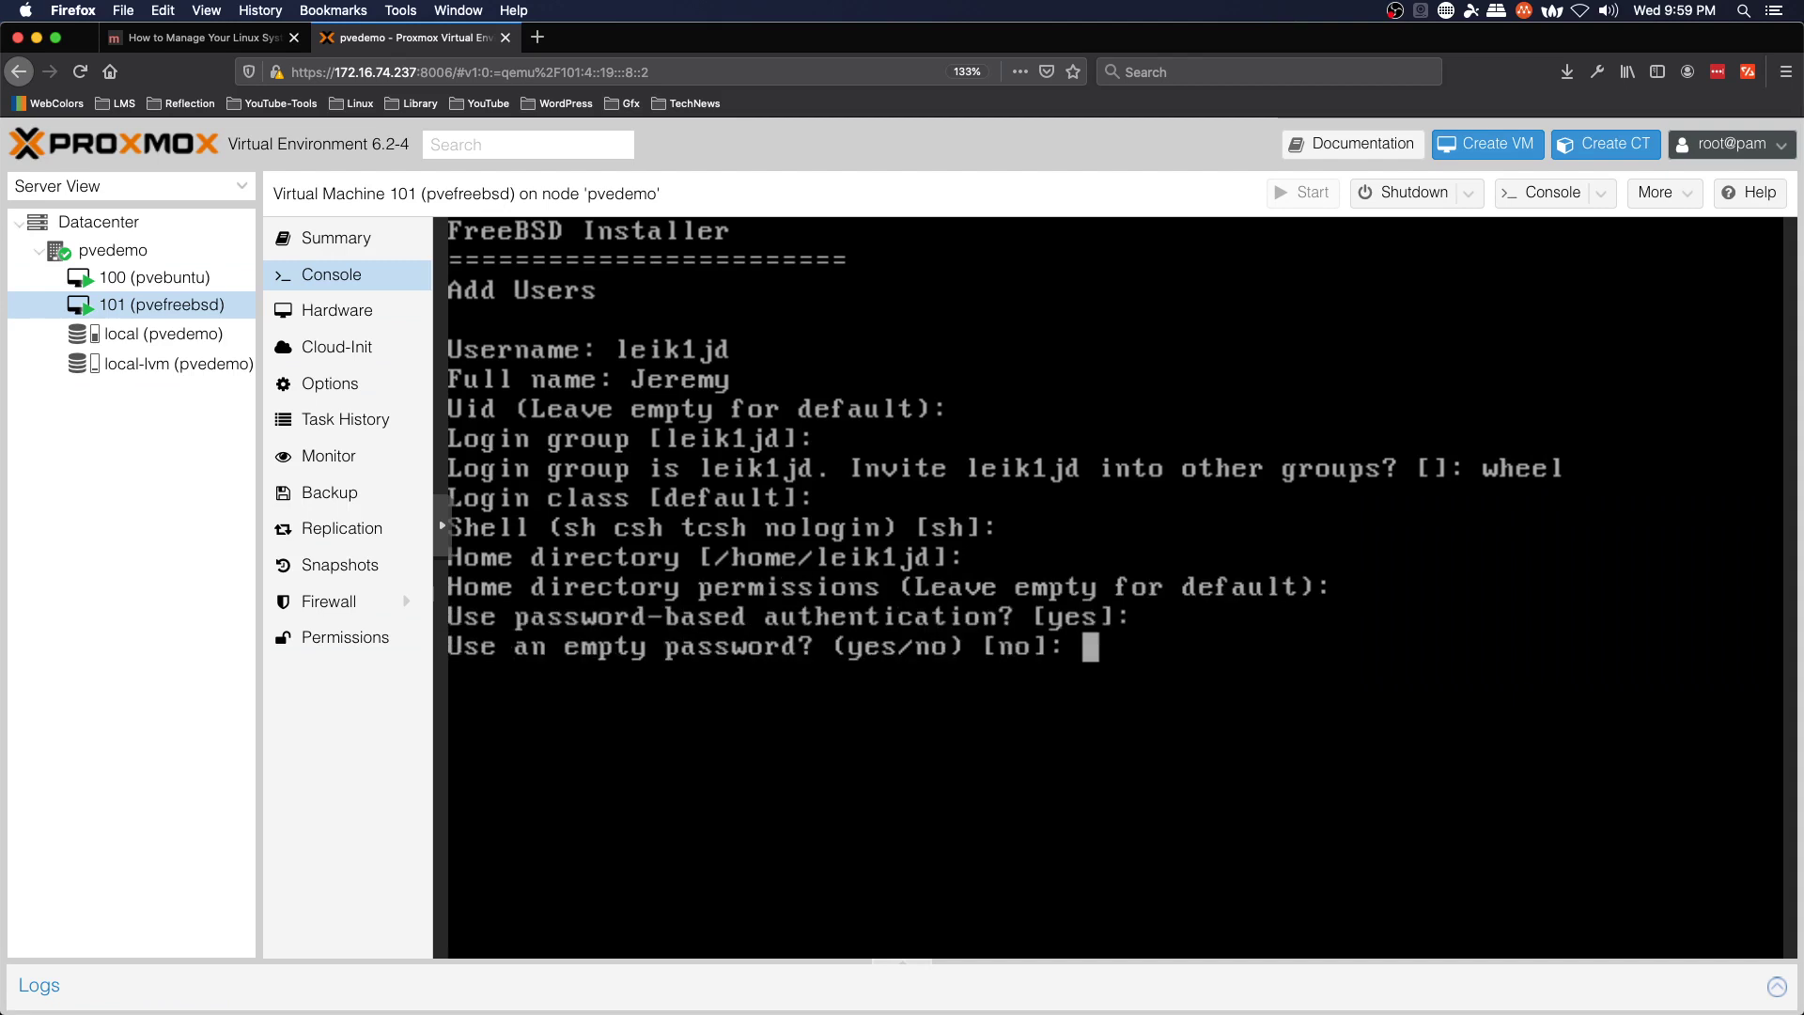
pyautogui.press('Return')
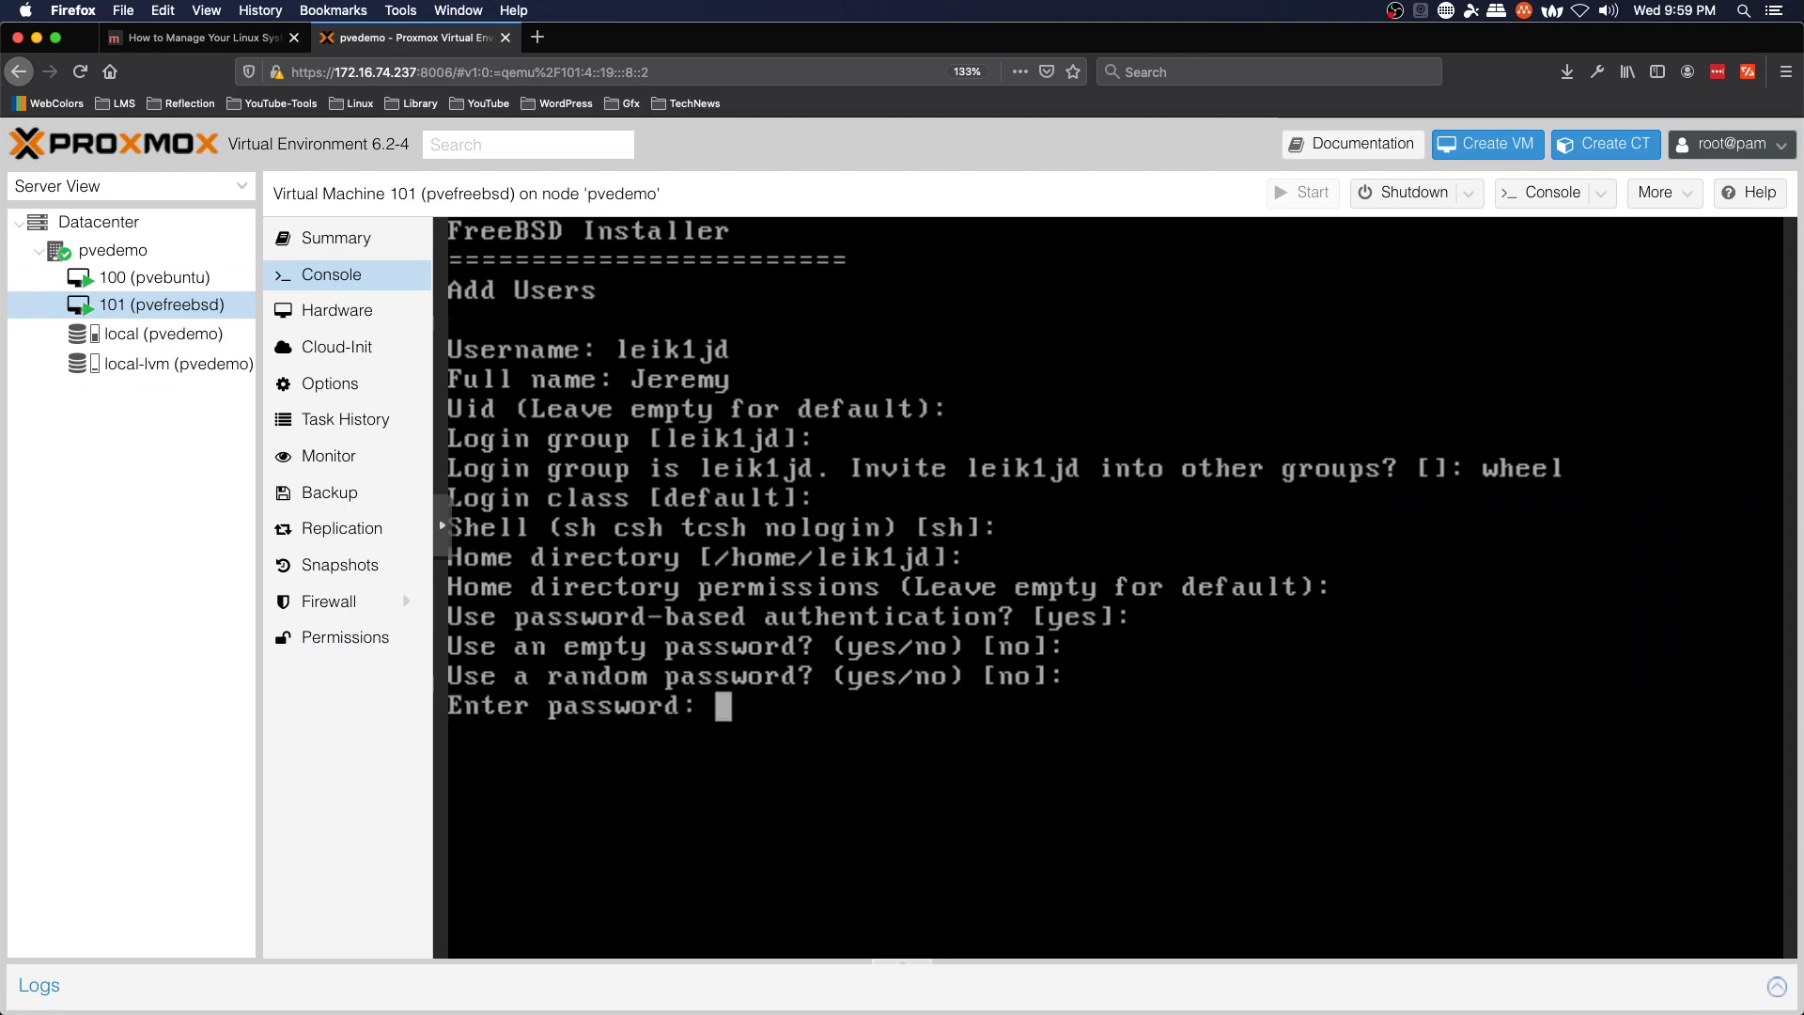
pyautogui.press('Return')
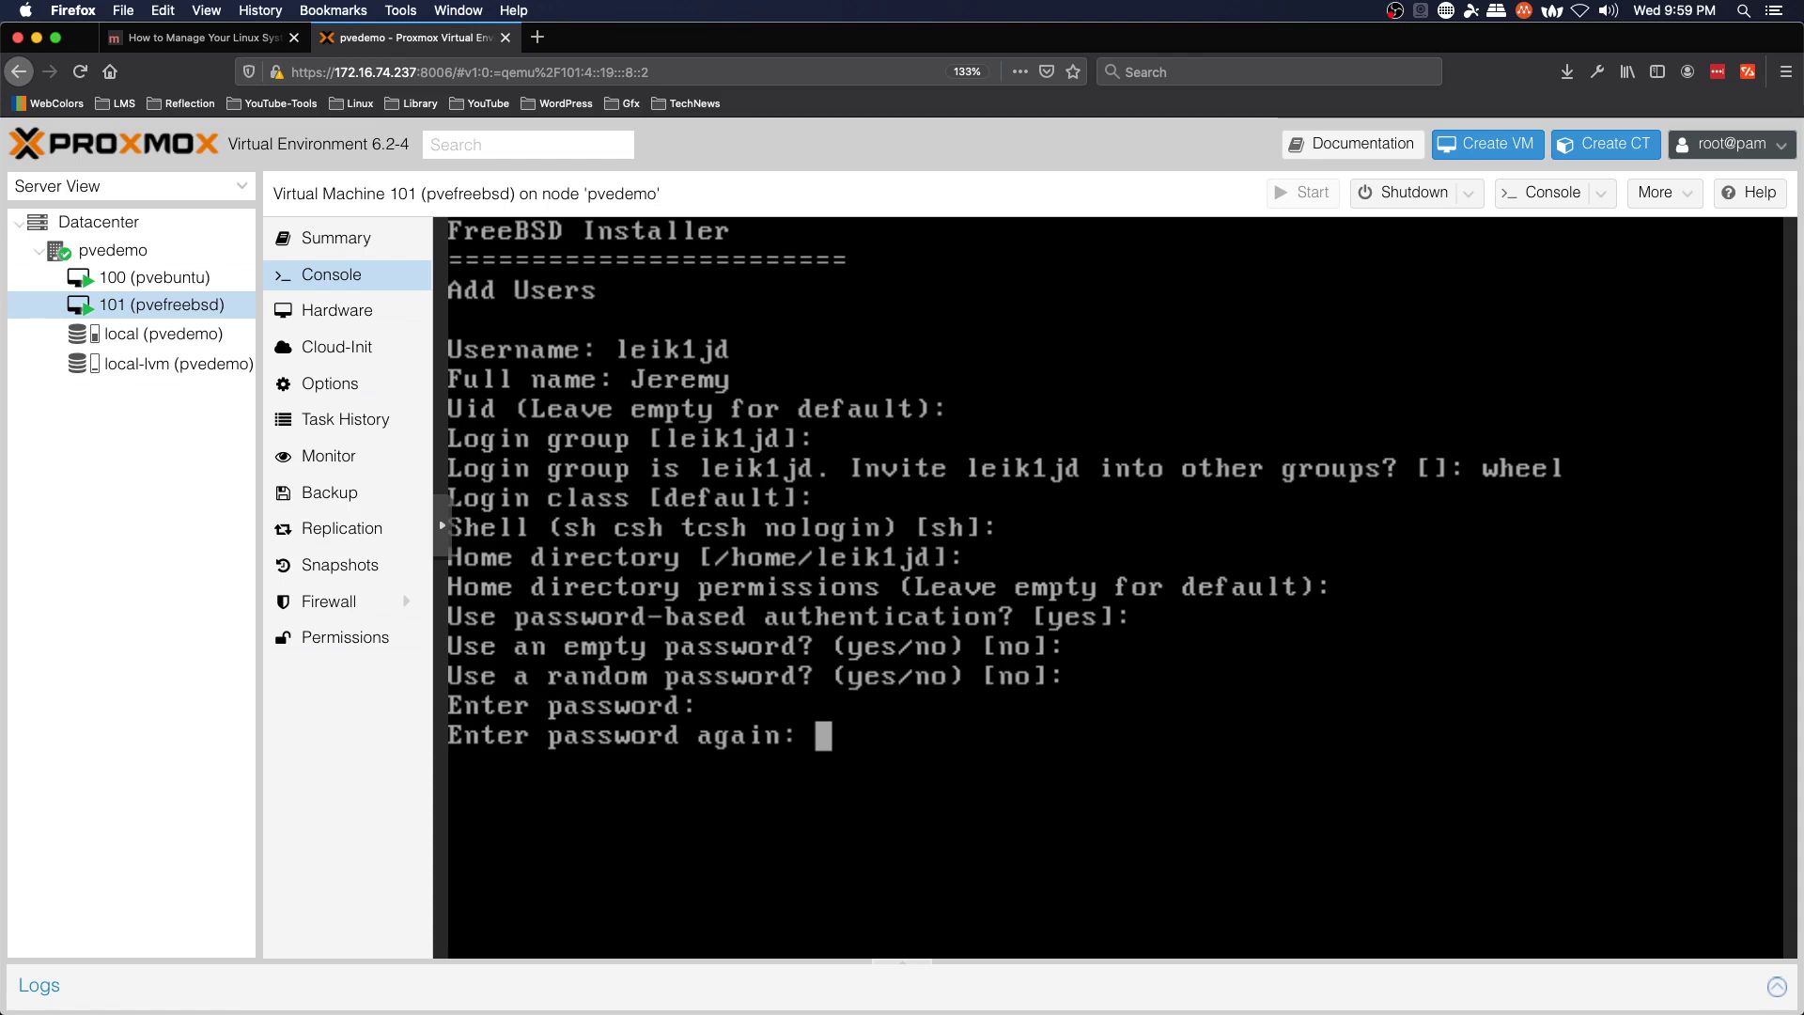
pyautogui.press('Return')
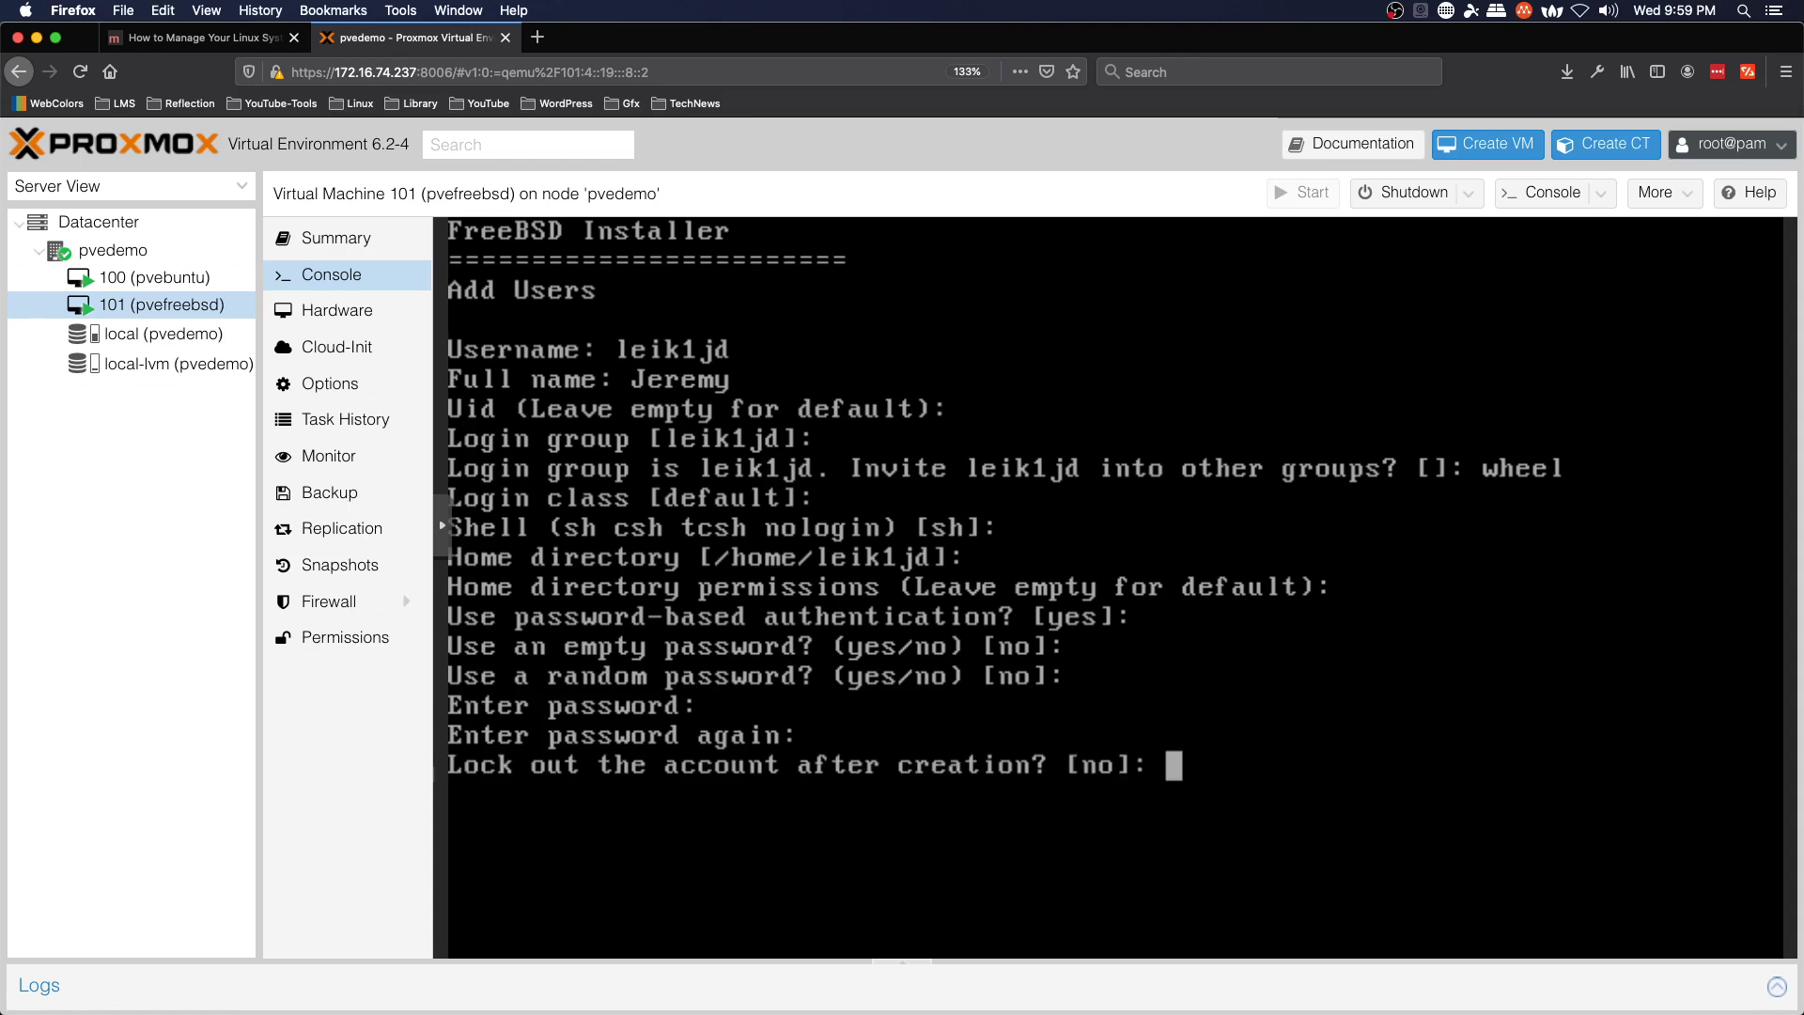
pyautogui.press('Return')
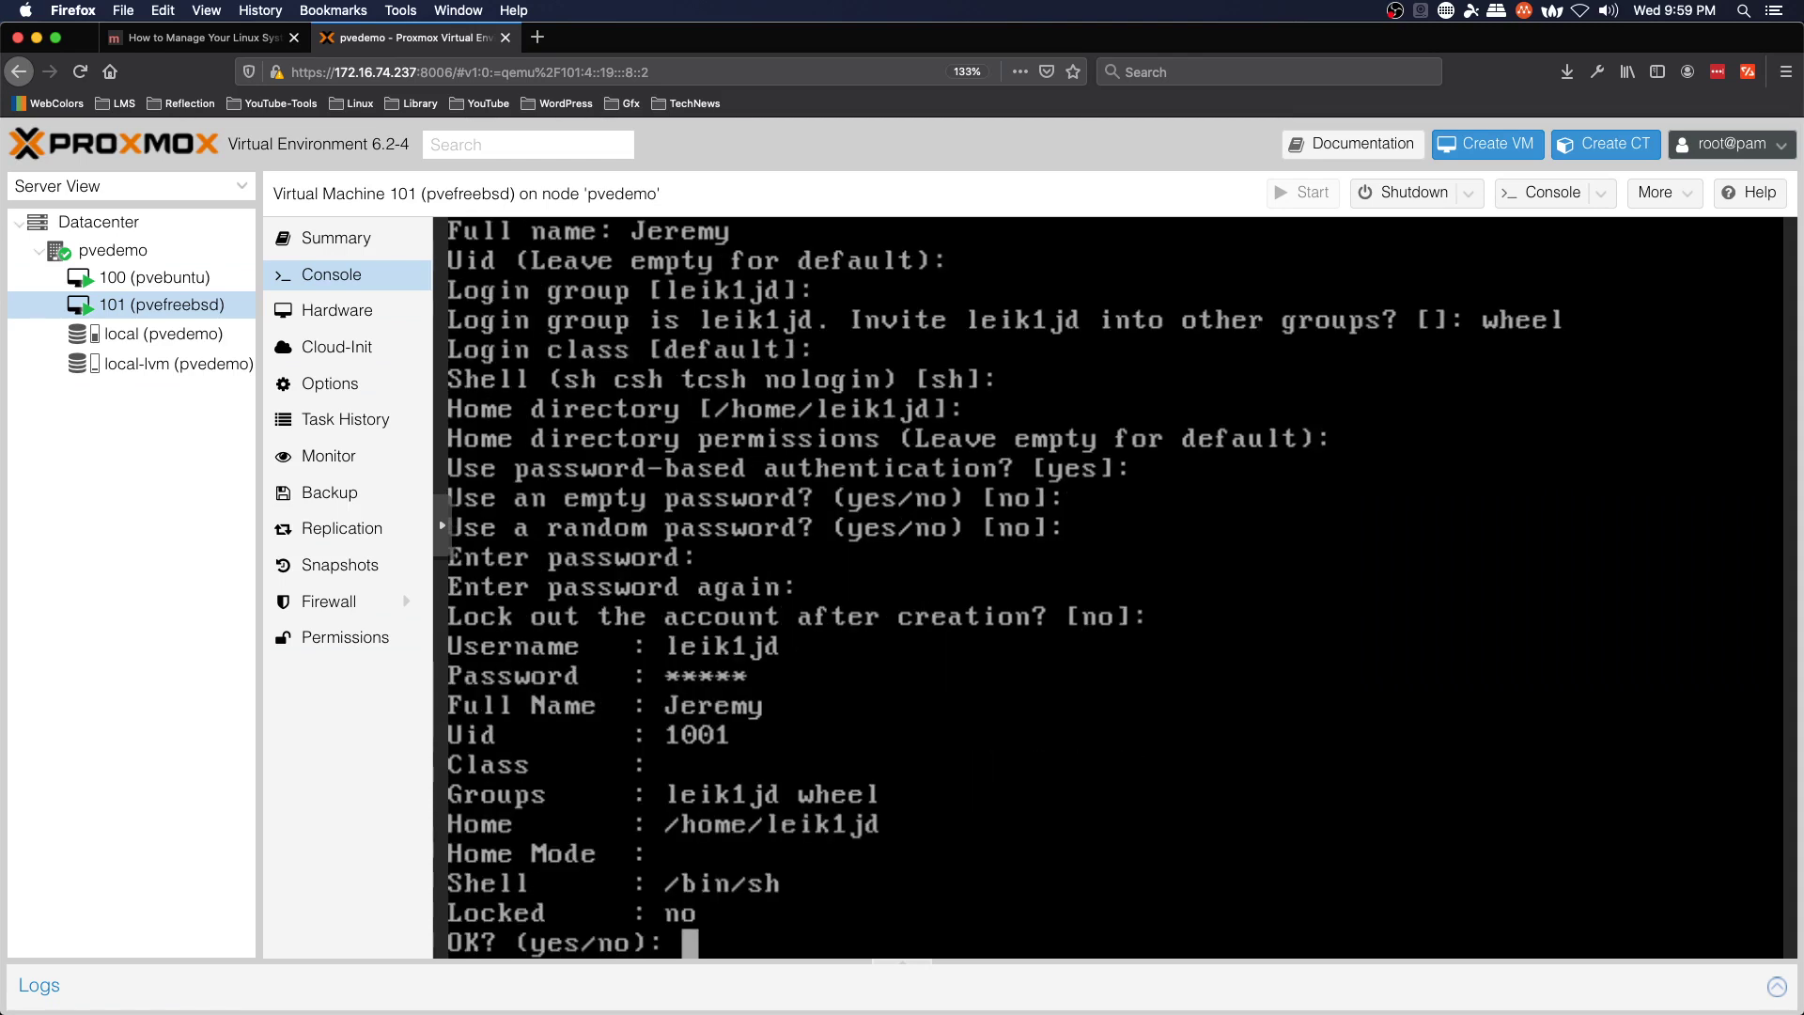
pyautogui.write('yes')
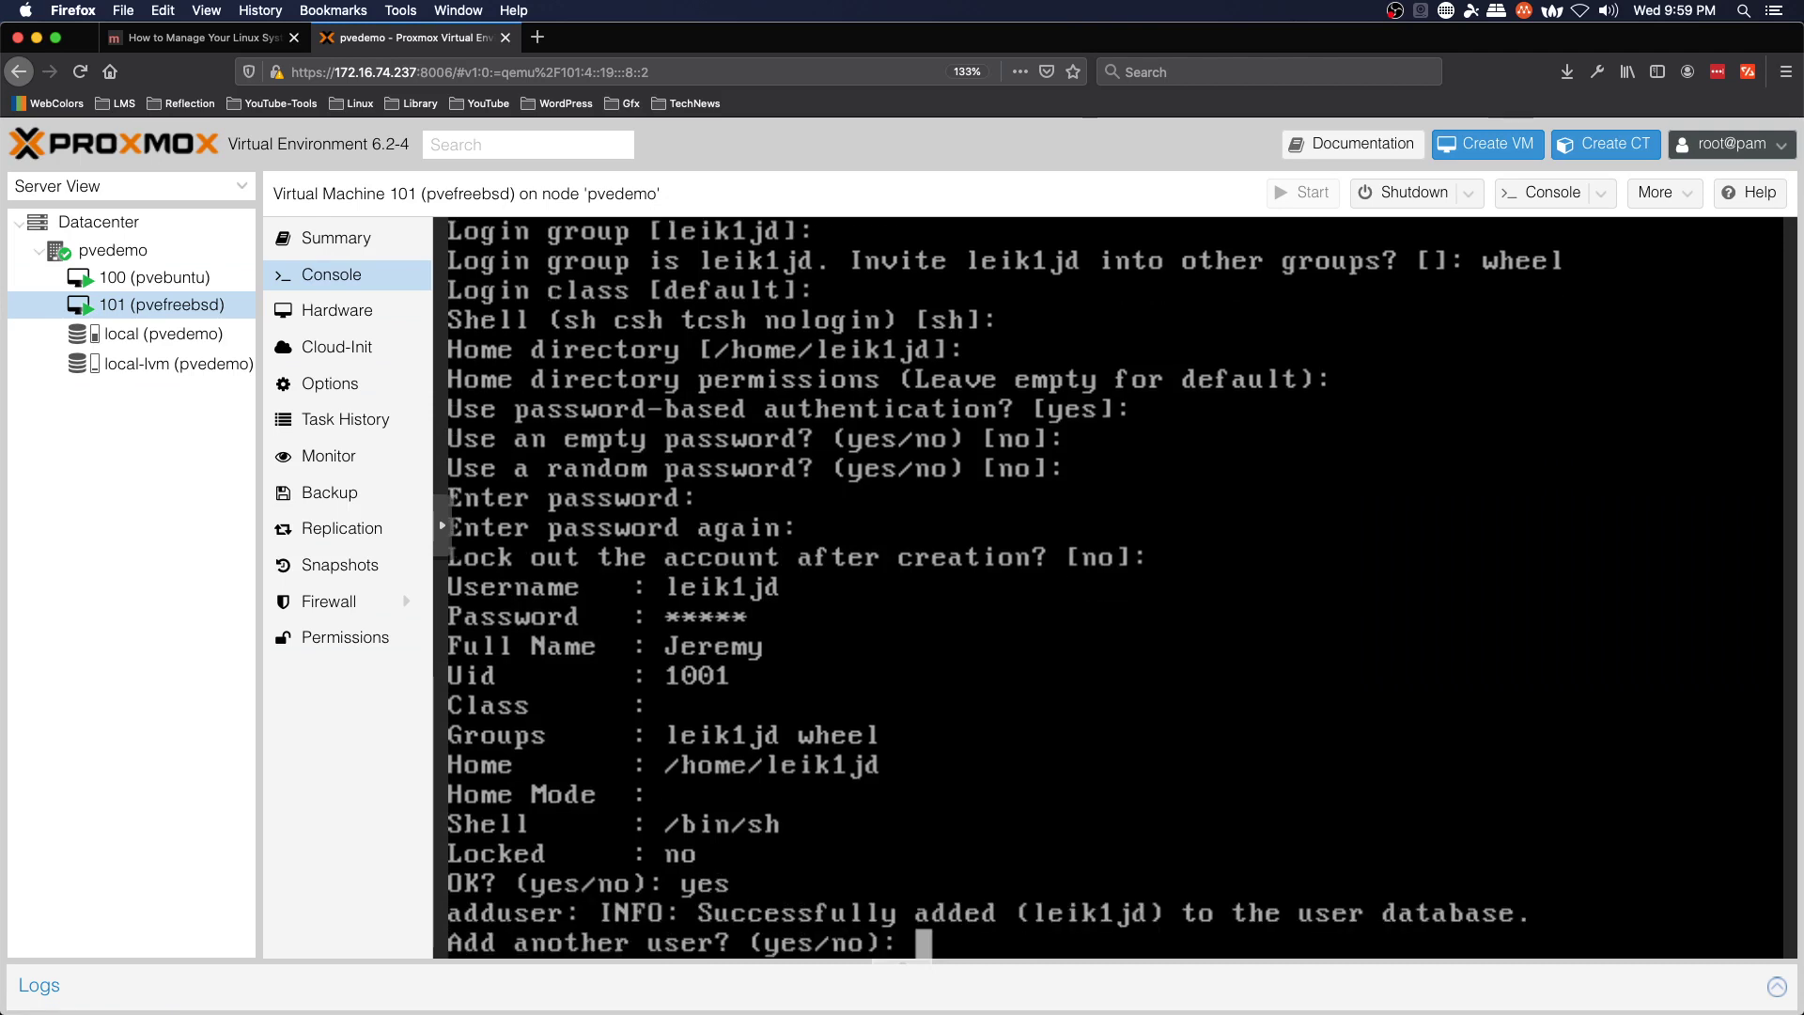
pyautogui.write('no')
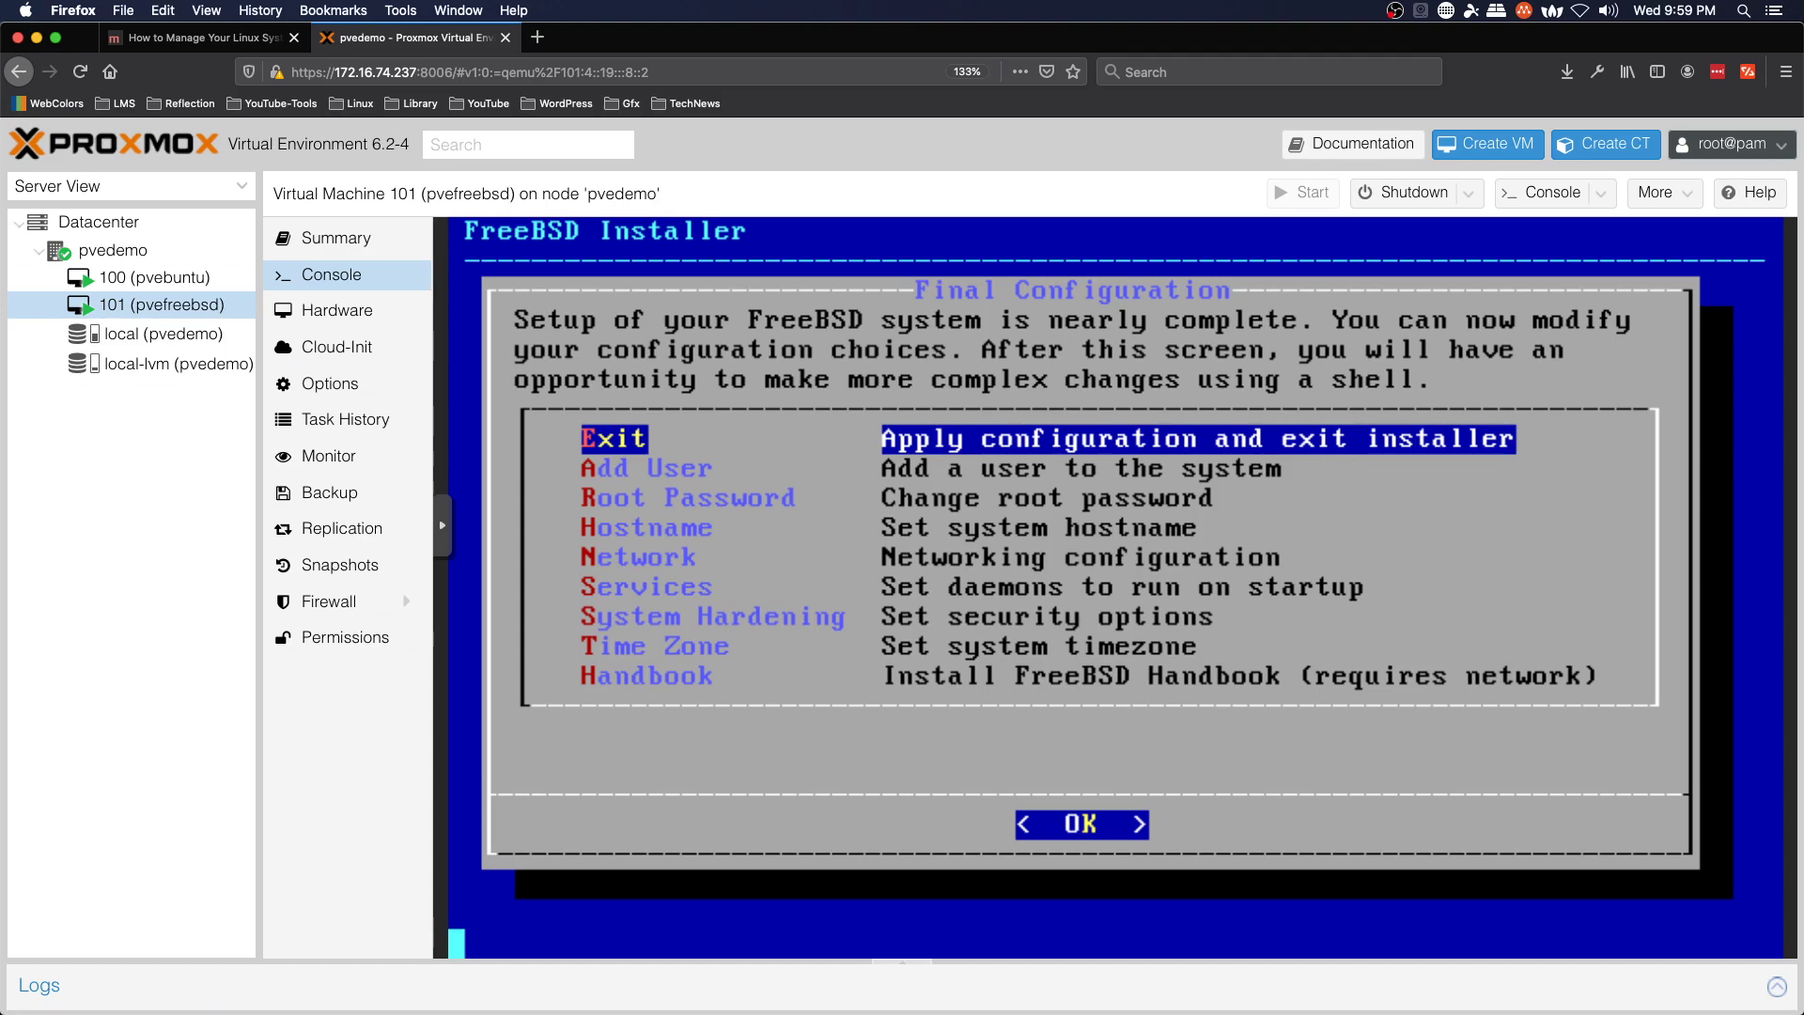
pyautogui.moveTo(1240, 354)
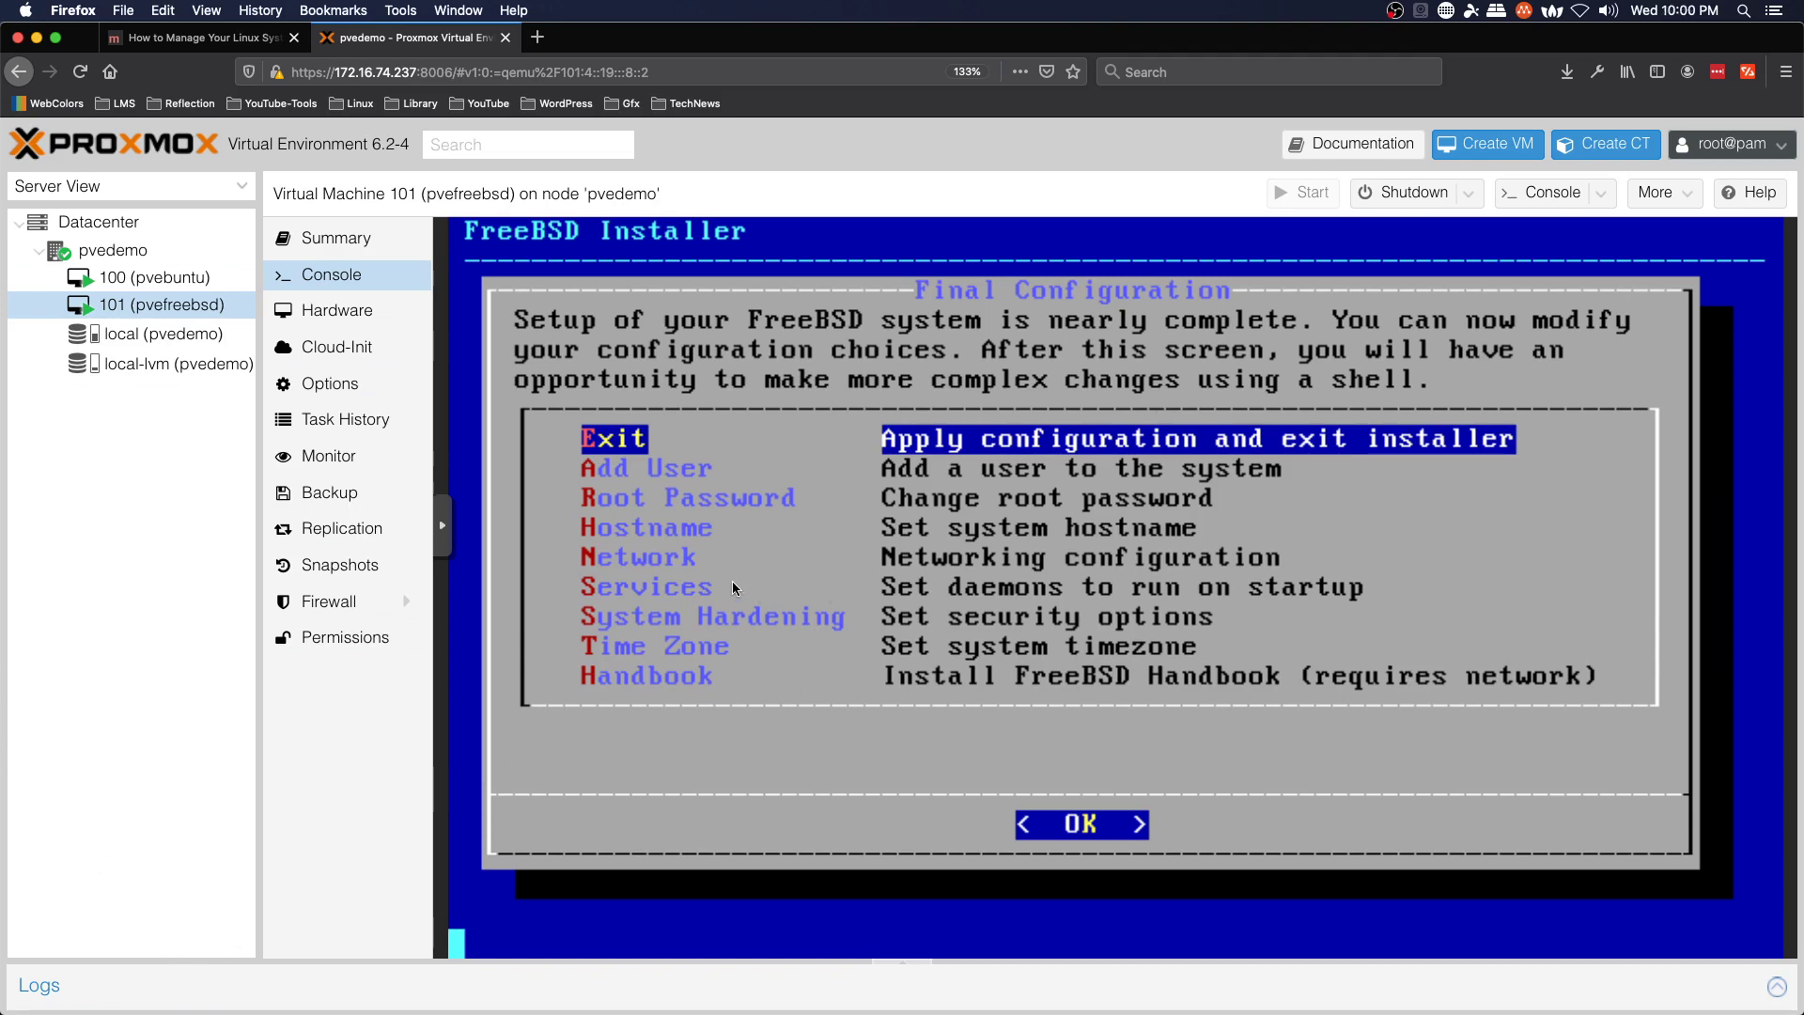
pyautogui.moveTo(780, 286)
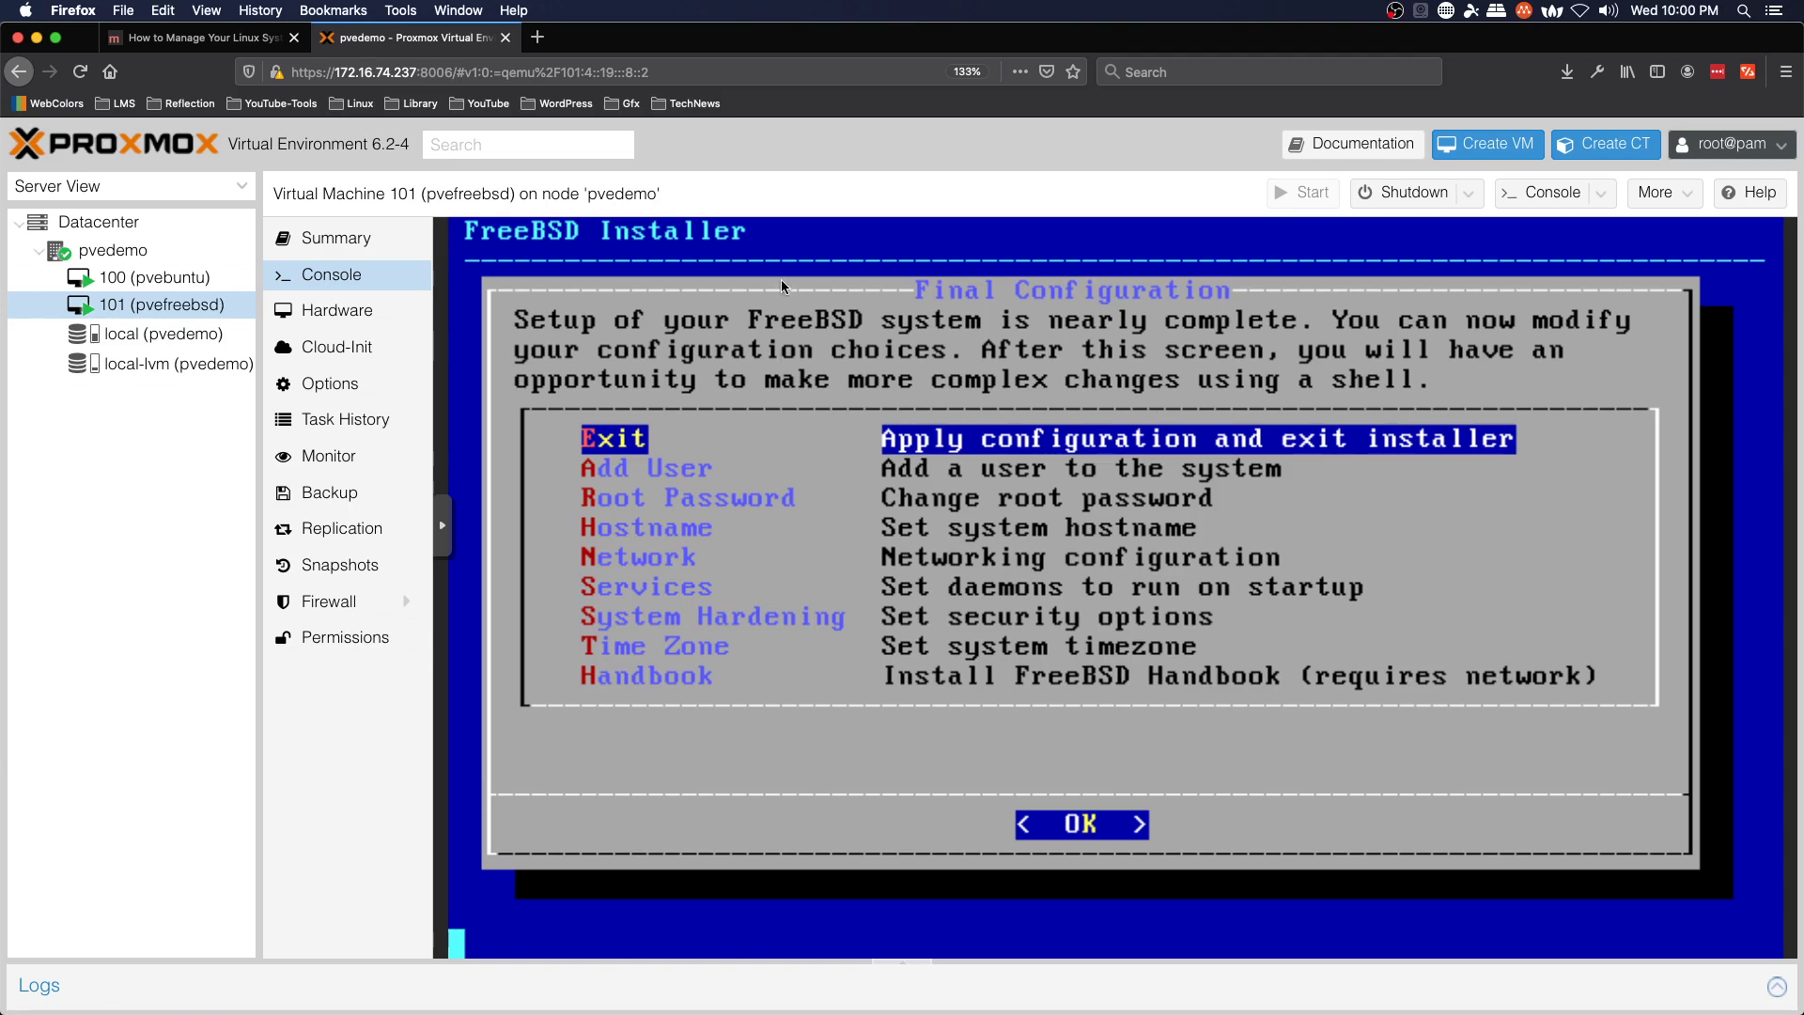
pyautogui.moveTo(337, 311)
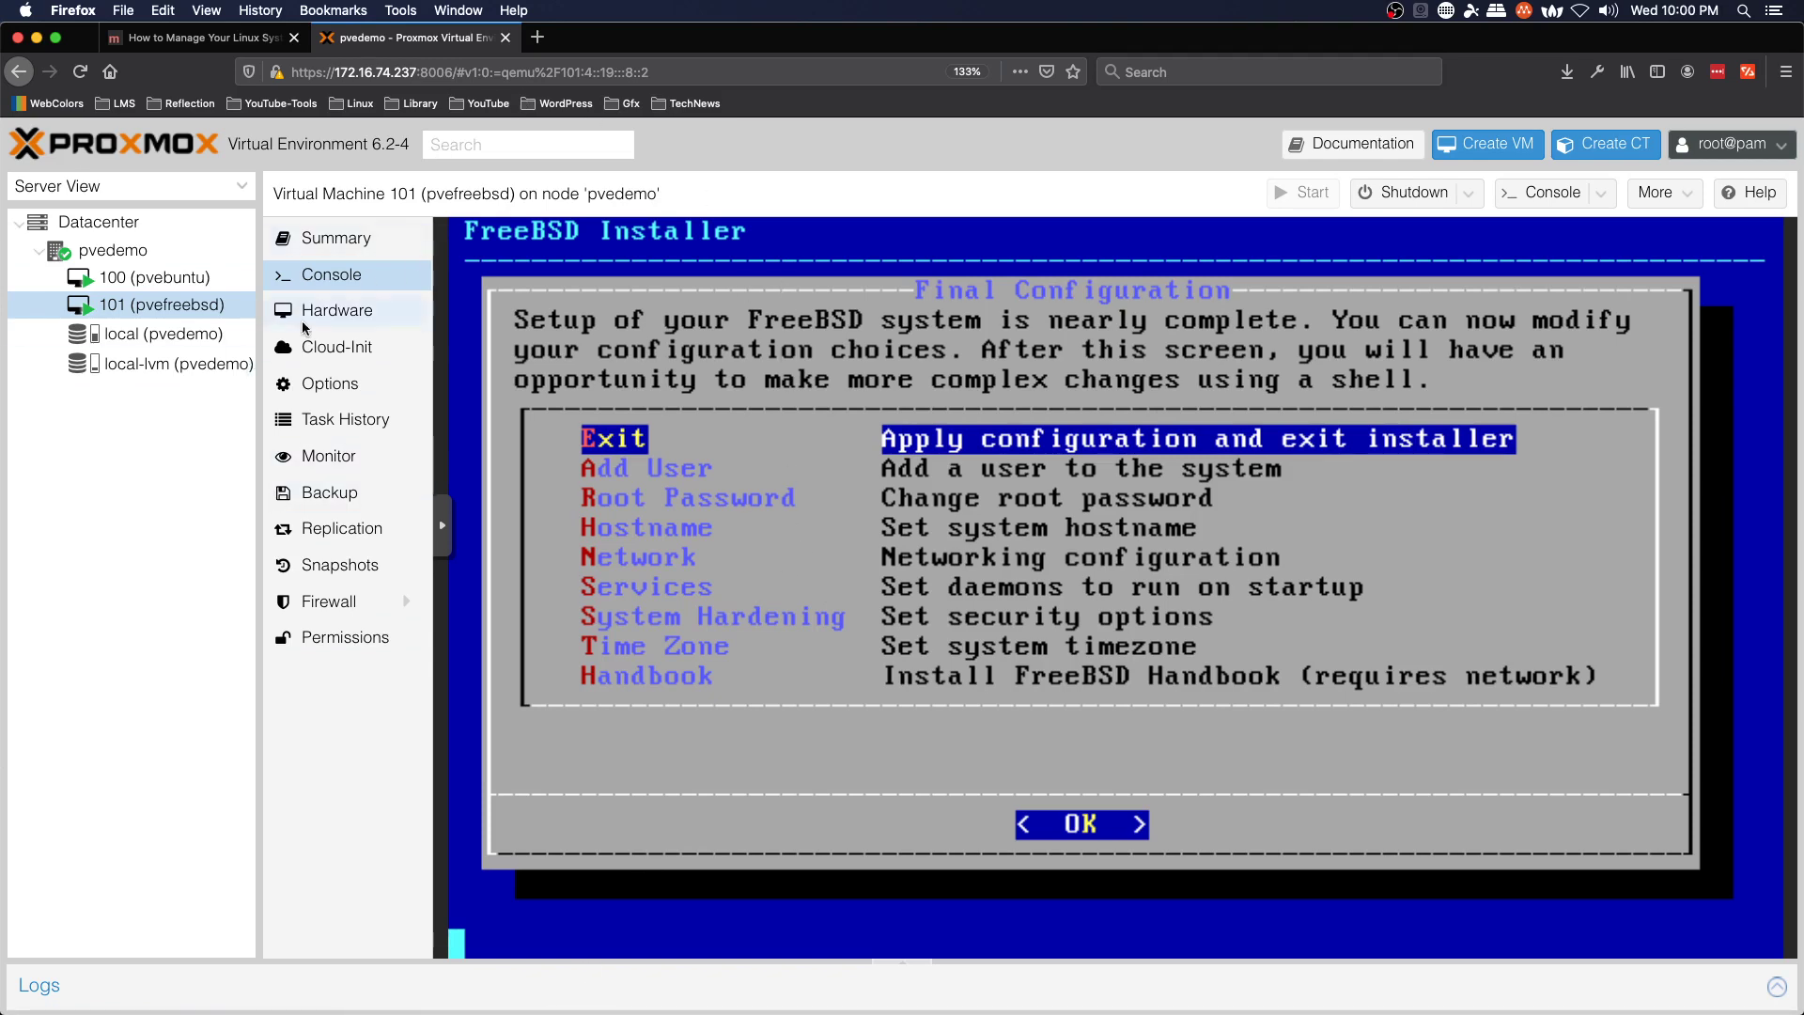
pyautogui.moveTo(345, 319)
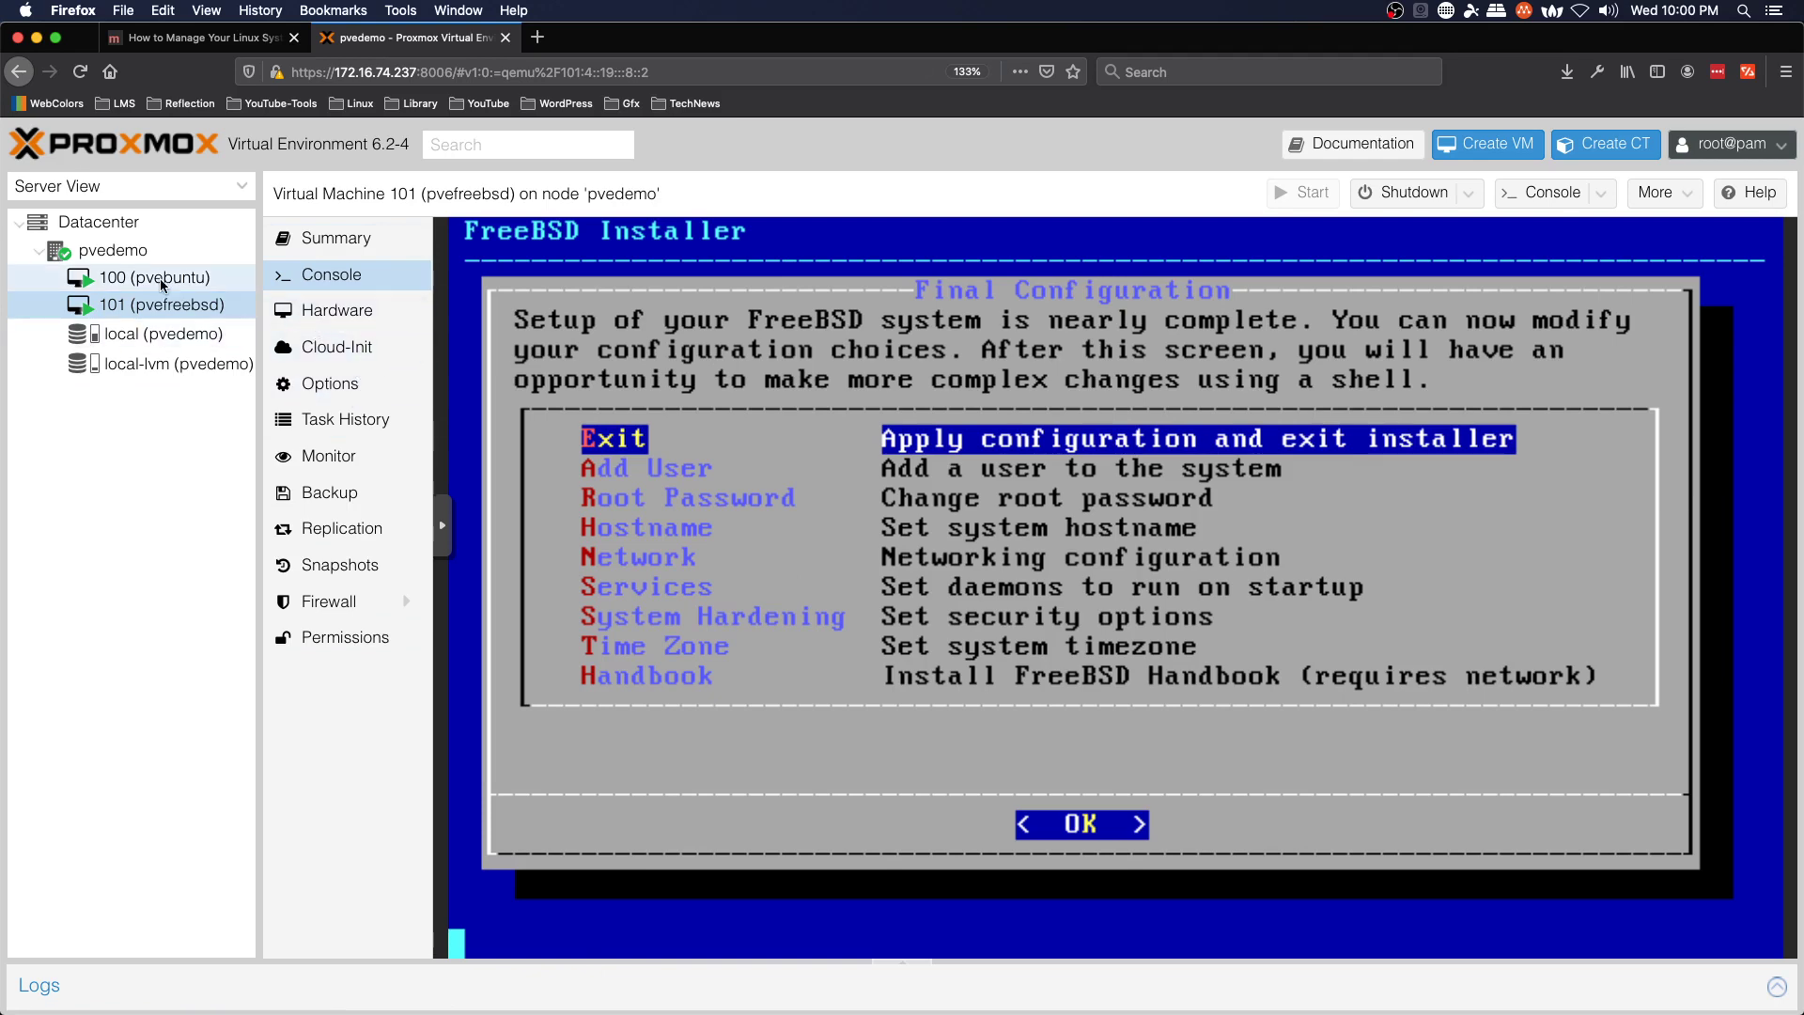
pyautogui.moveTo(150, 303)
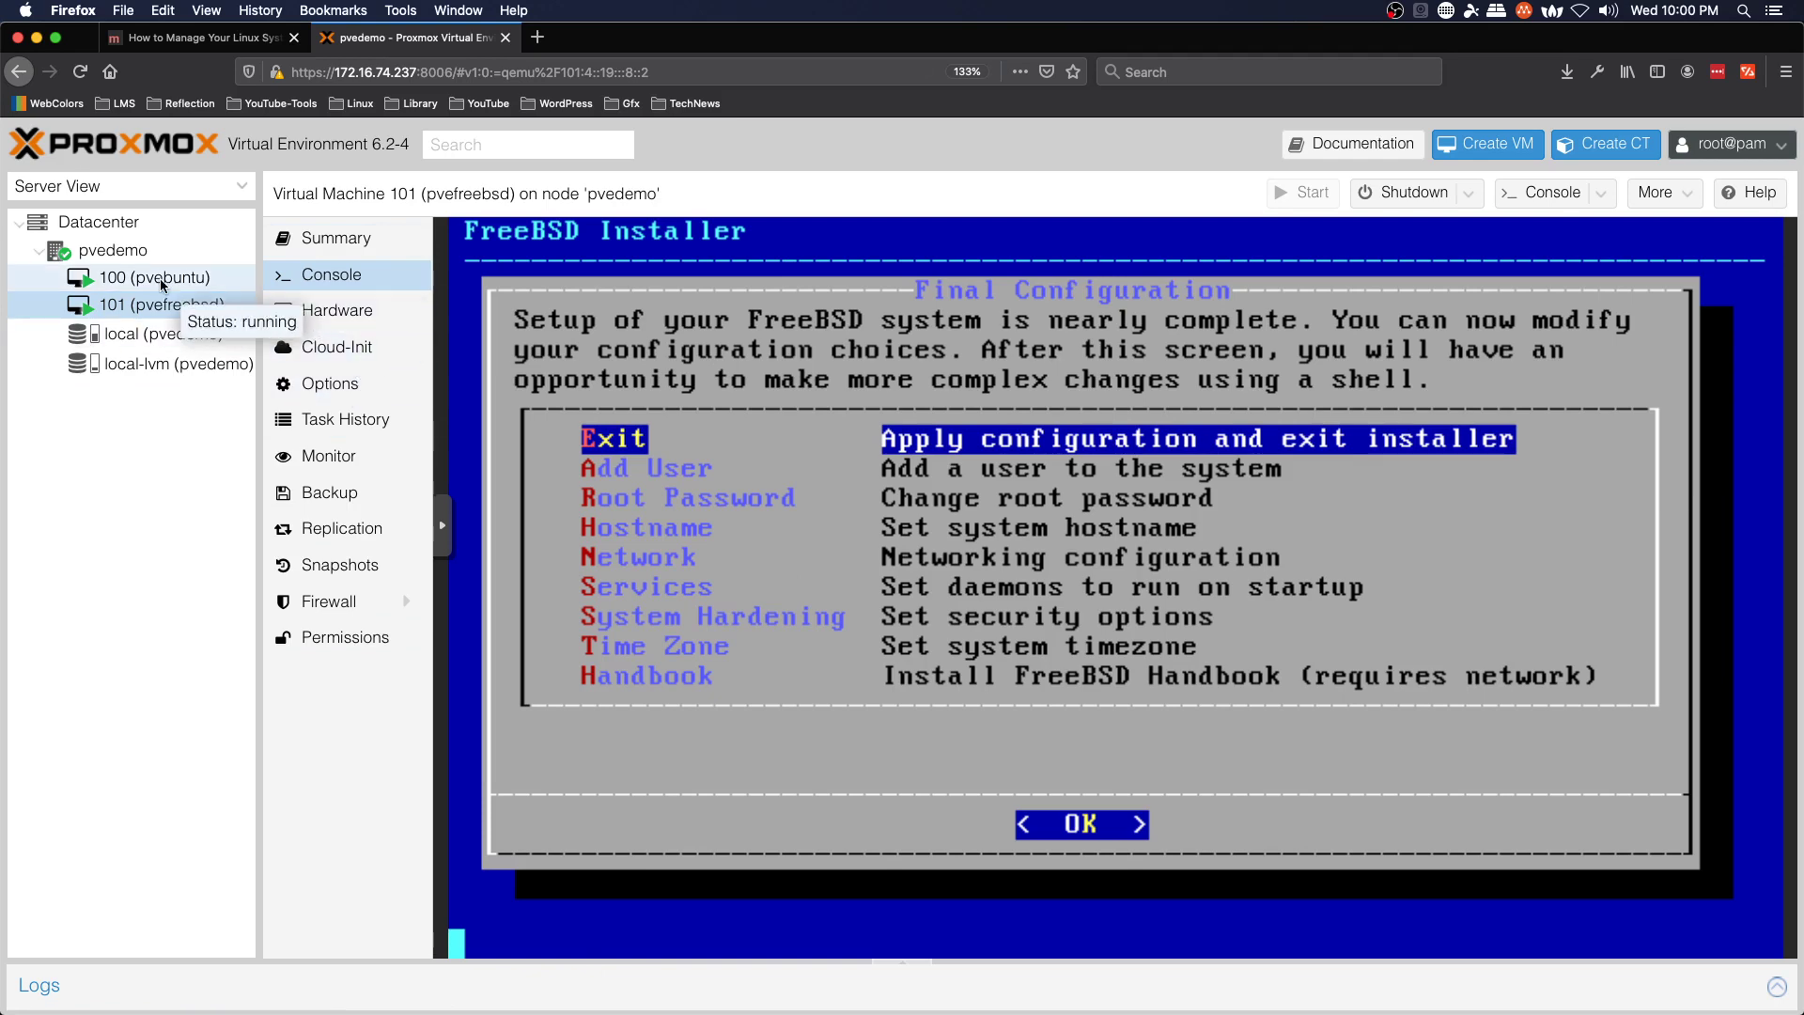
# - Switch to VM 100 (pvebuntu), whose console shows Ubuntu installation complete
pyautogui.click(150, 277)
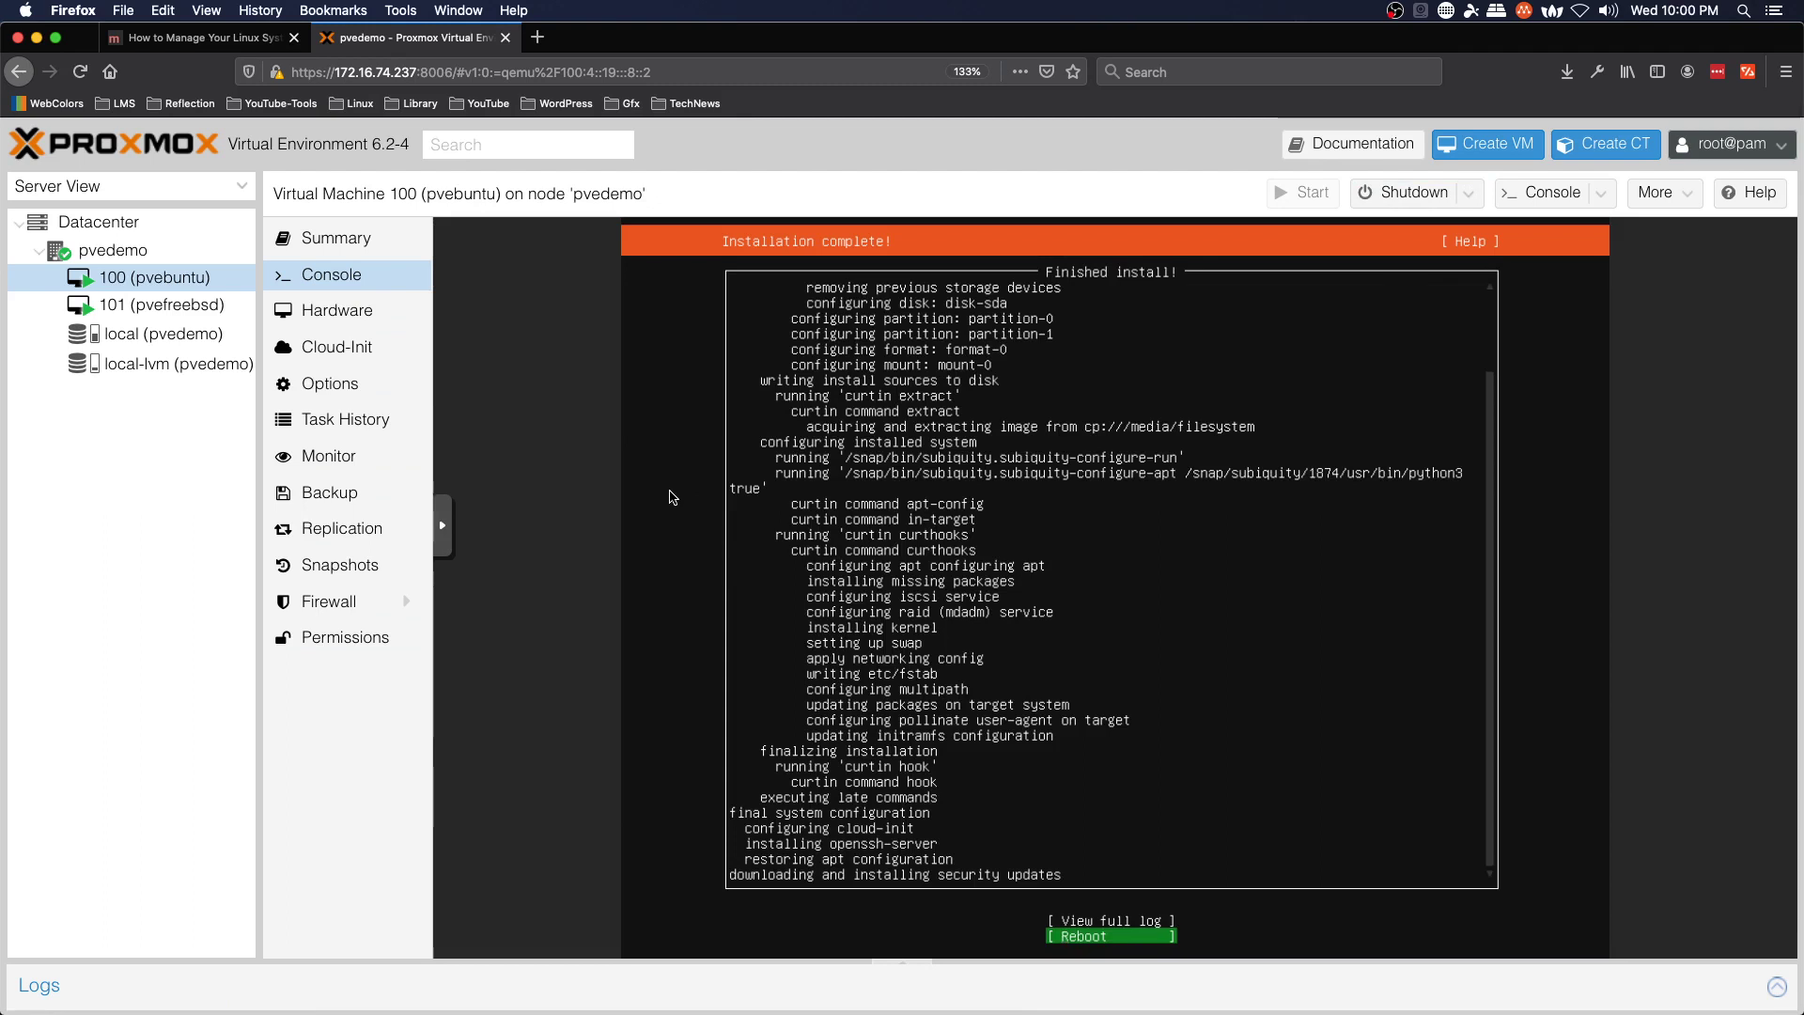
# - Reboot Ubuntu and set pvebuntu's CD/DVD drive to 'Do not use any media'
pyautogui.click(1109, 934)
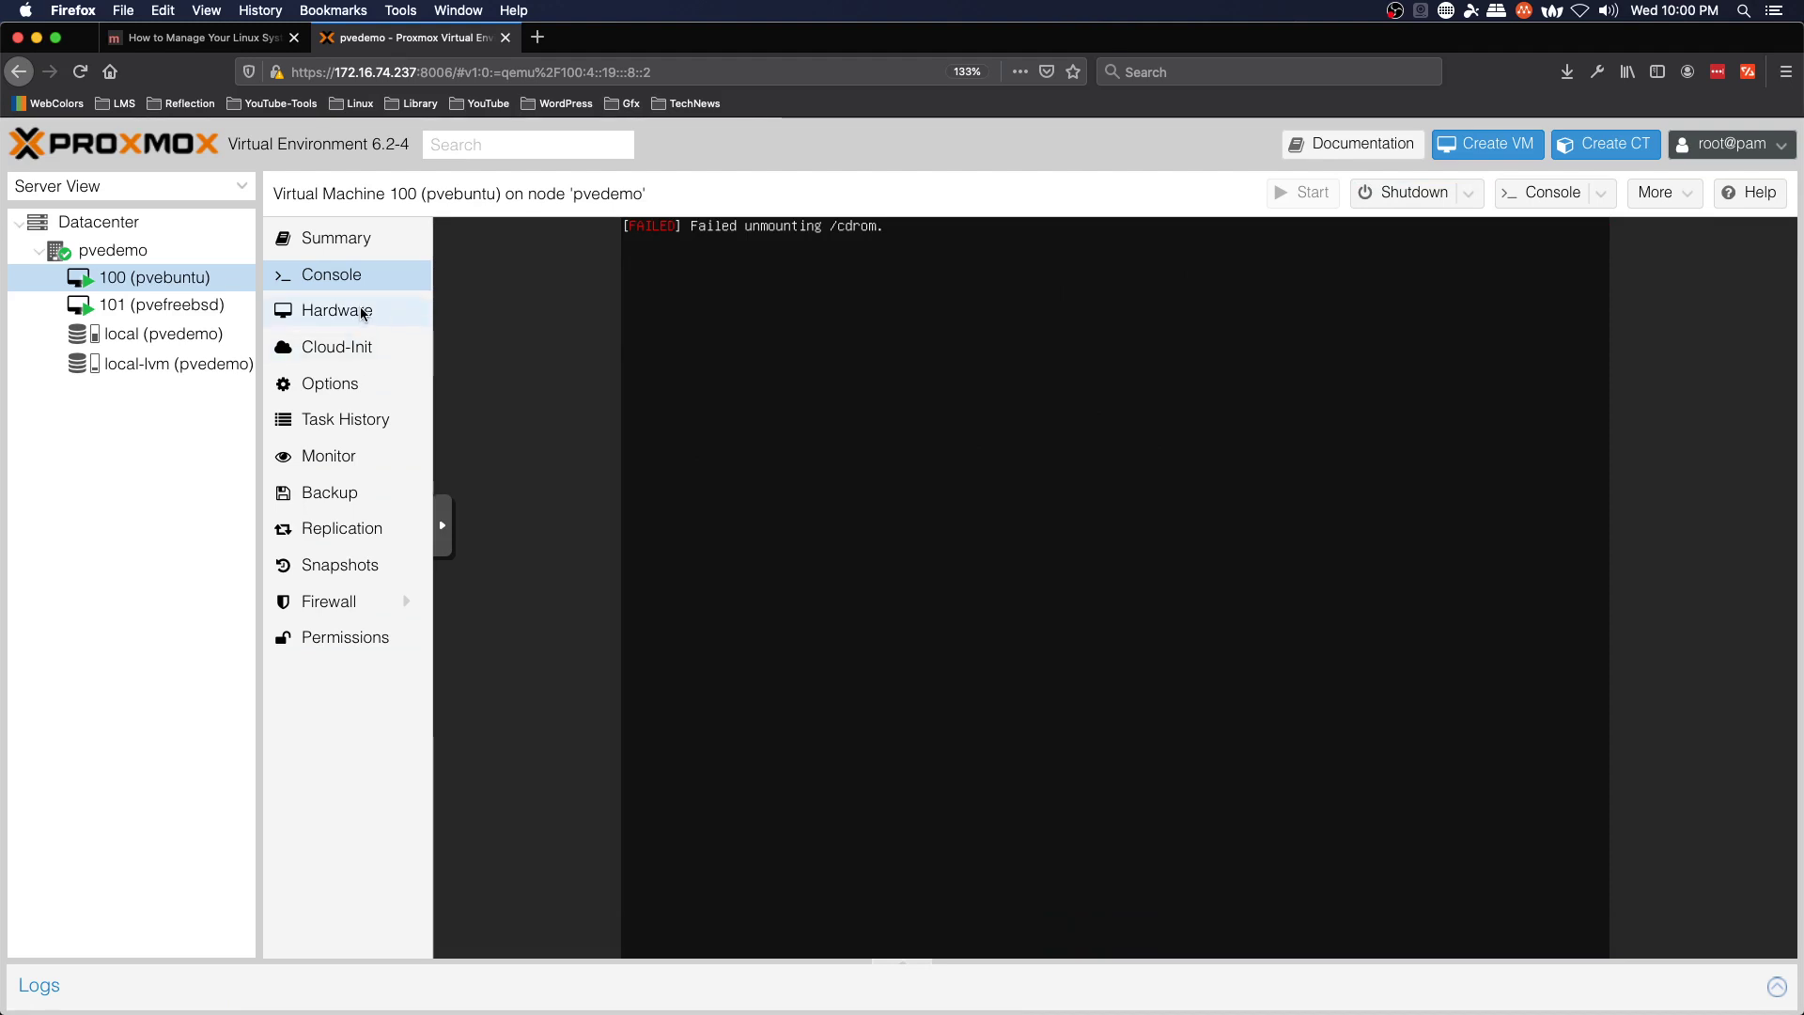
pyautogui.click(335, 309)
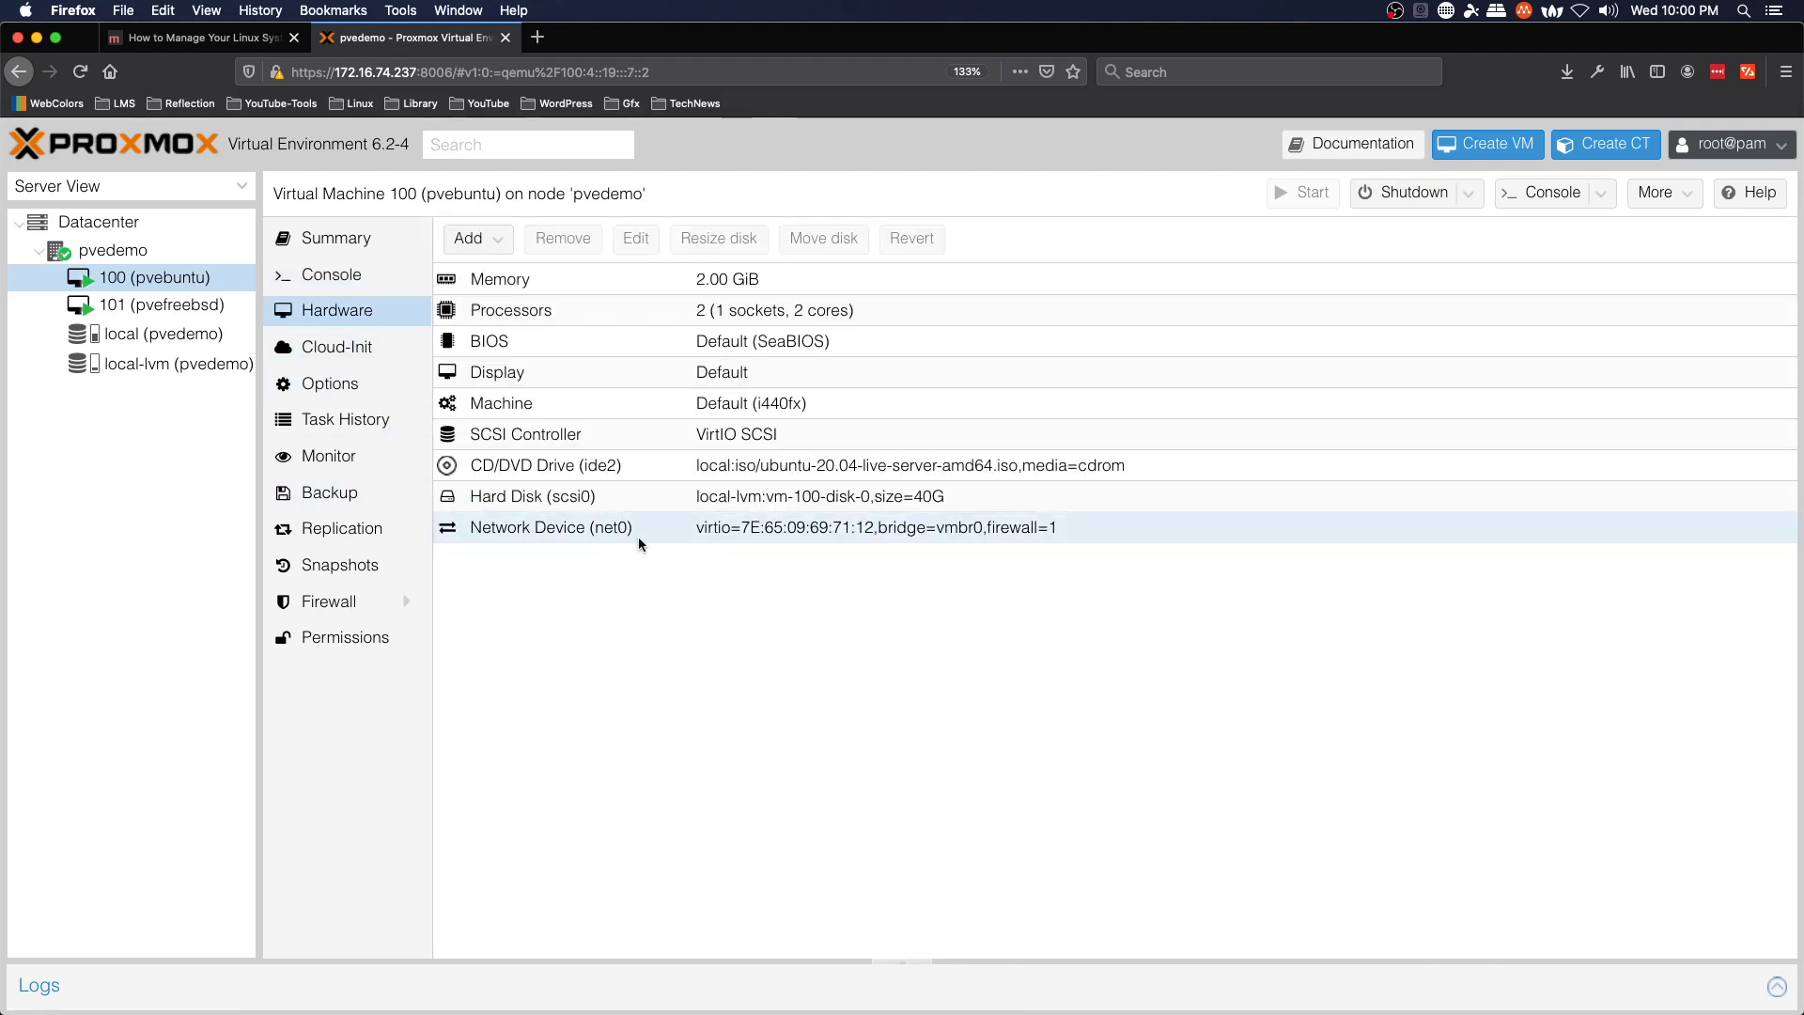
pyautogui.click(544, 465)
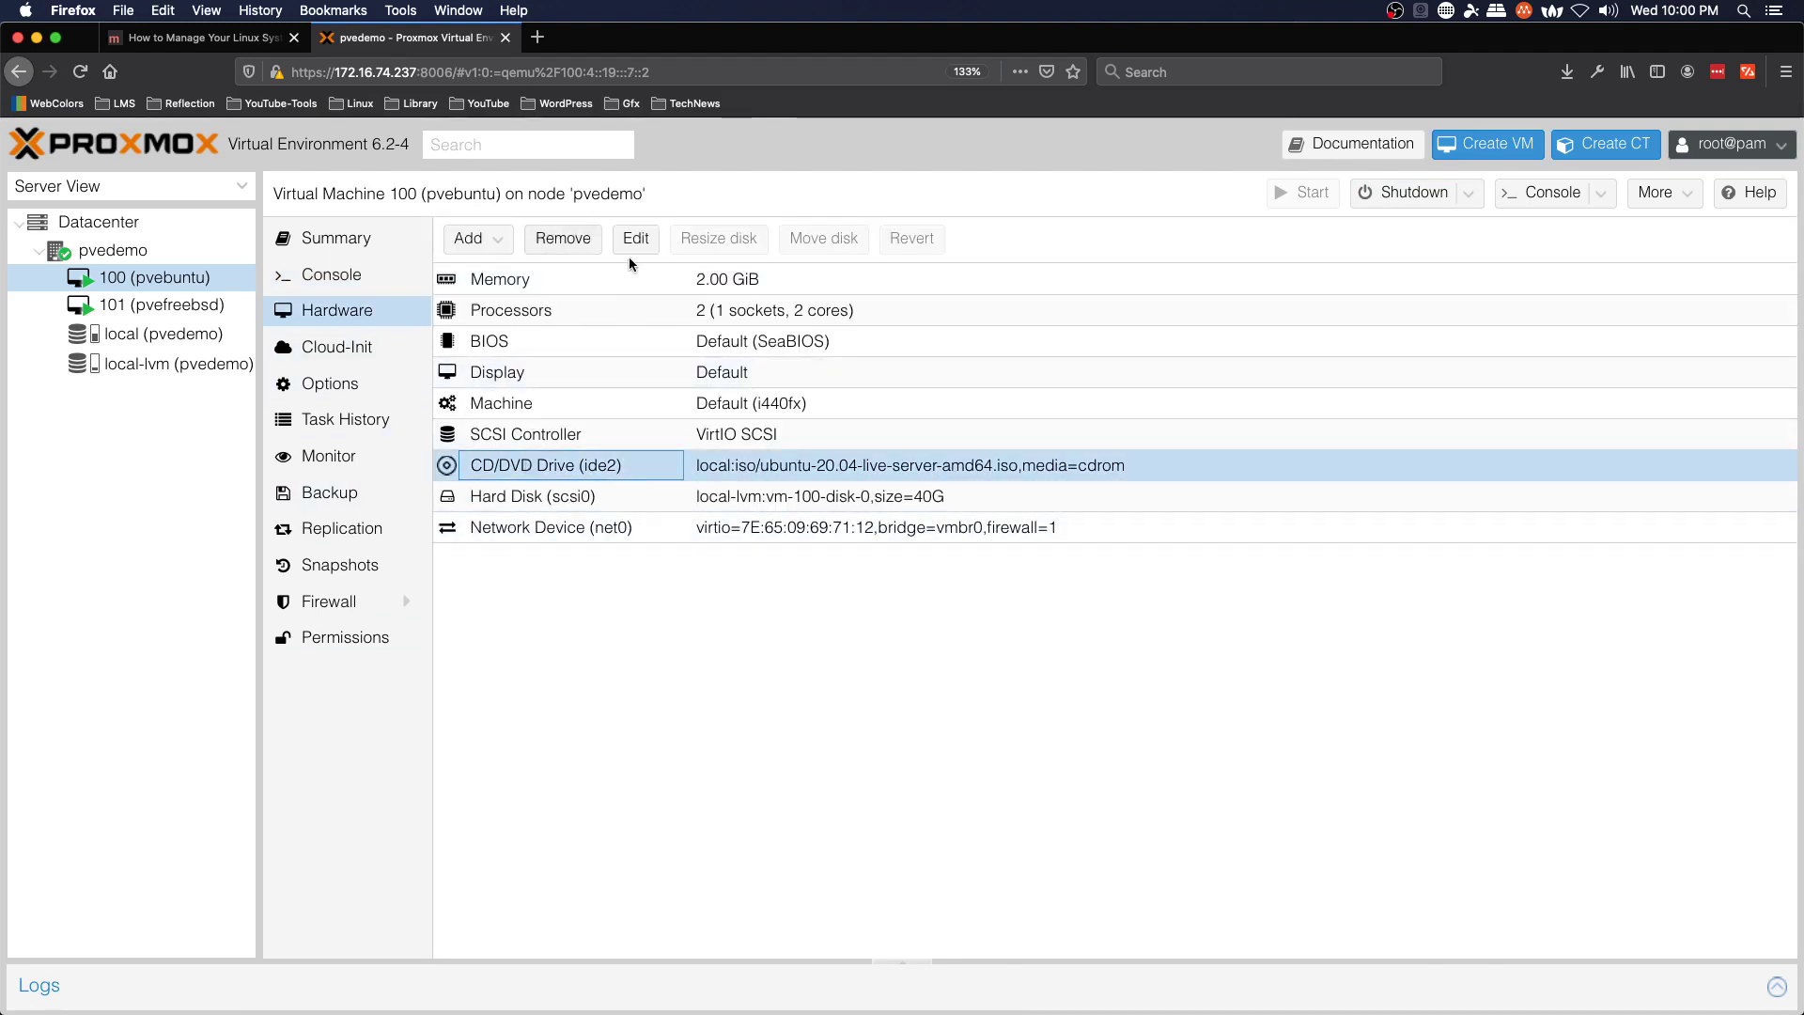
pyautogui.click(635, 238)
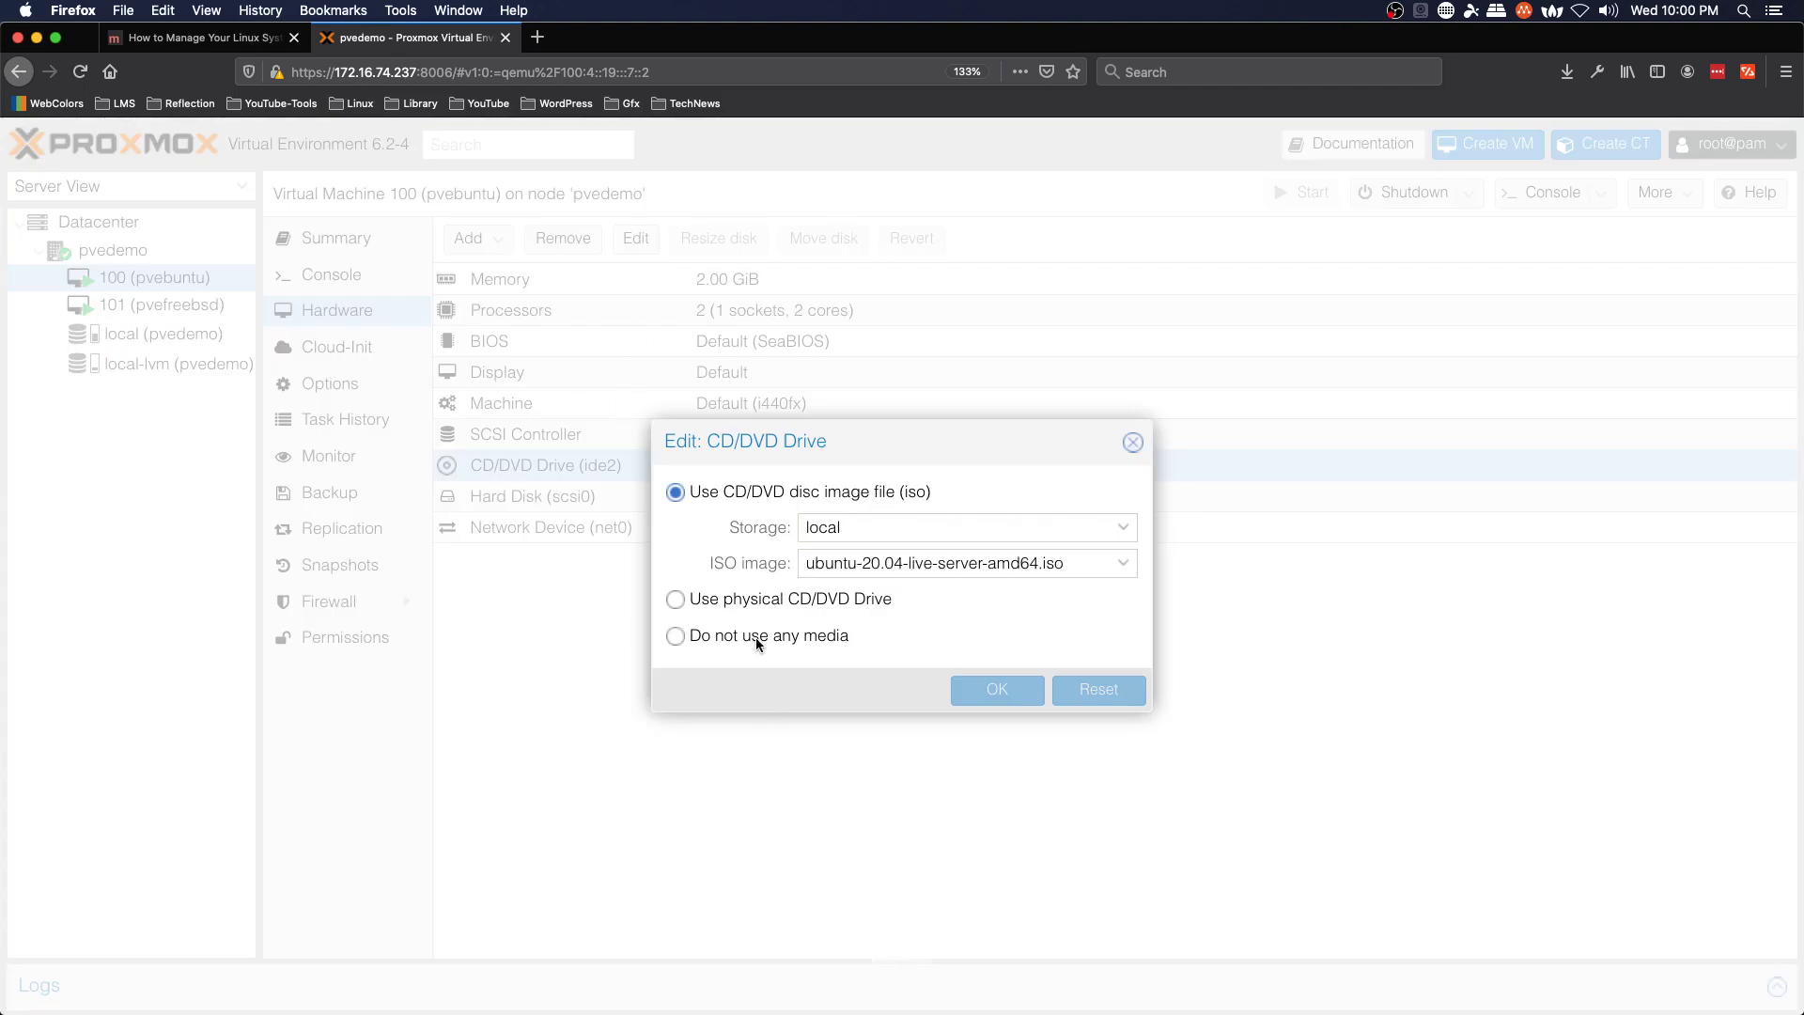
pyautogui.click(675, 635)
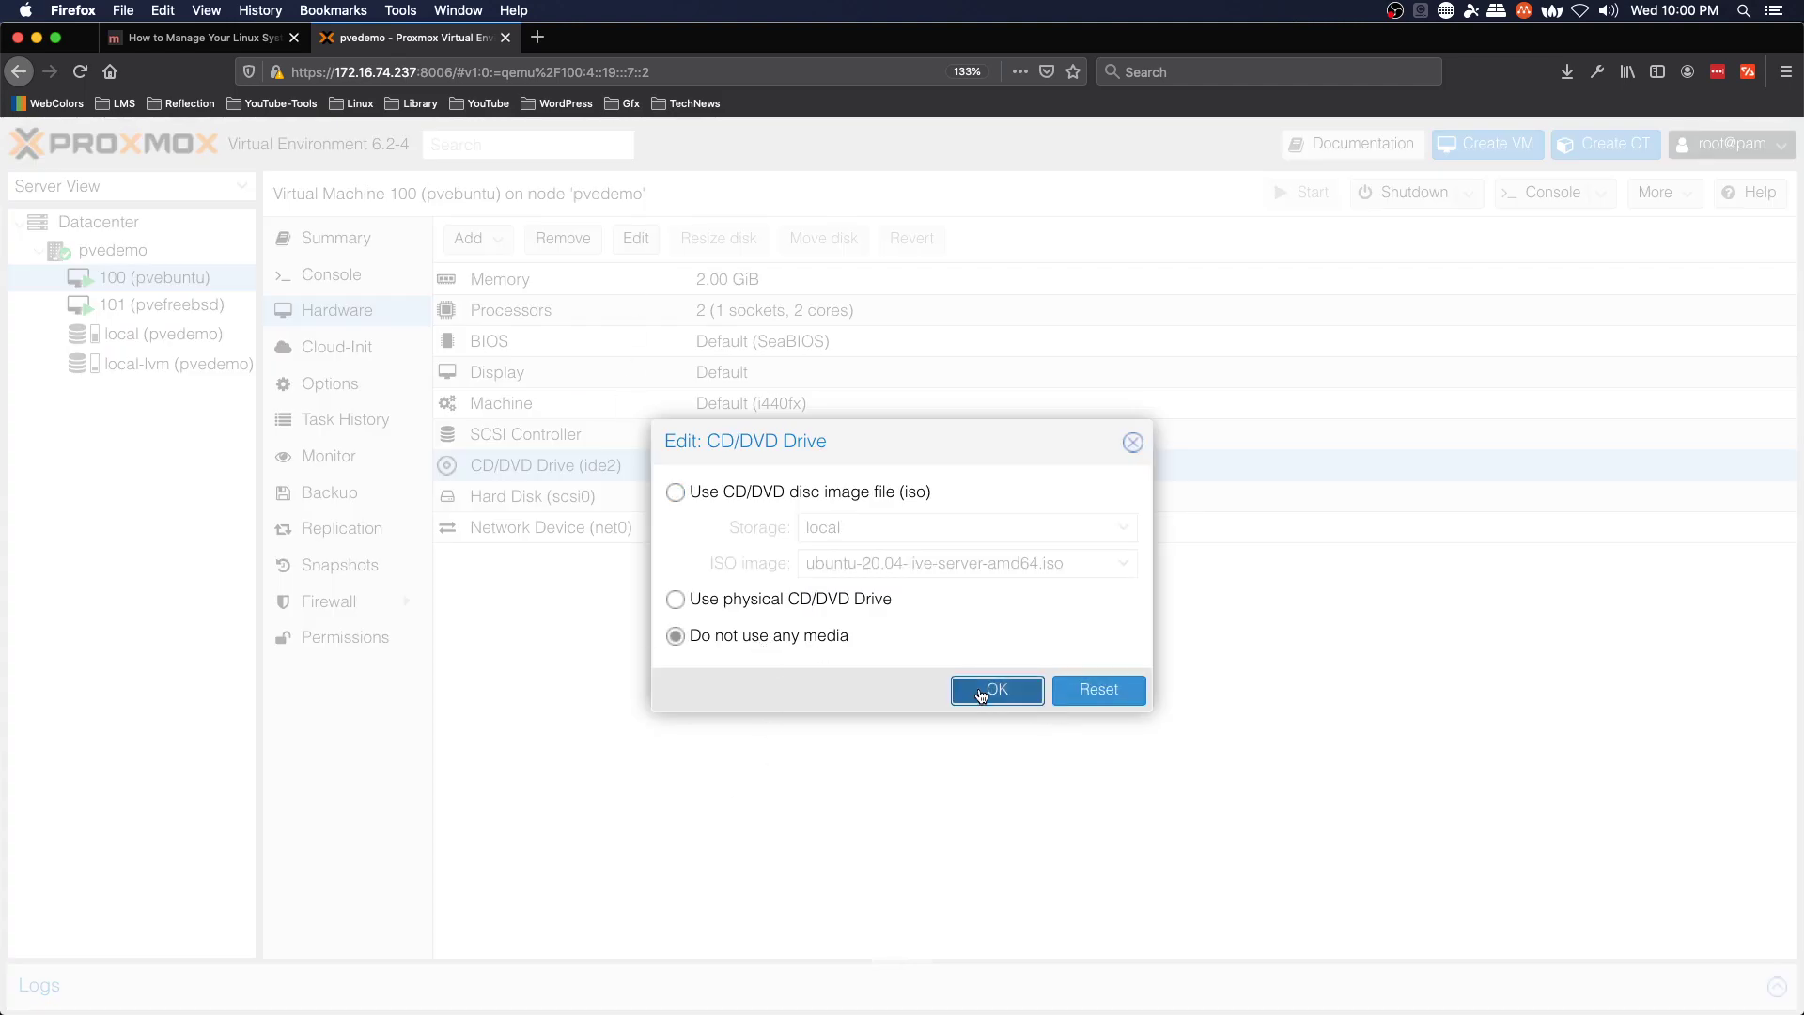
pyautogui.click(995, 689)
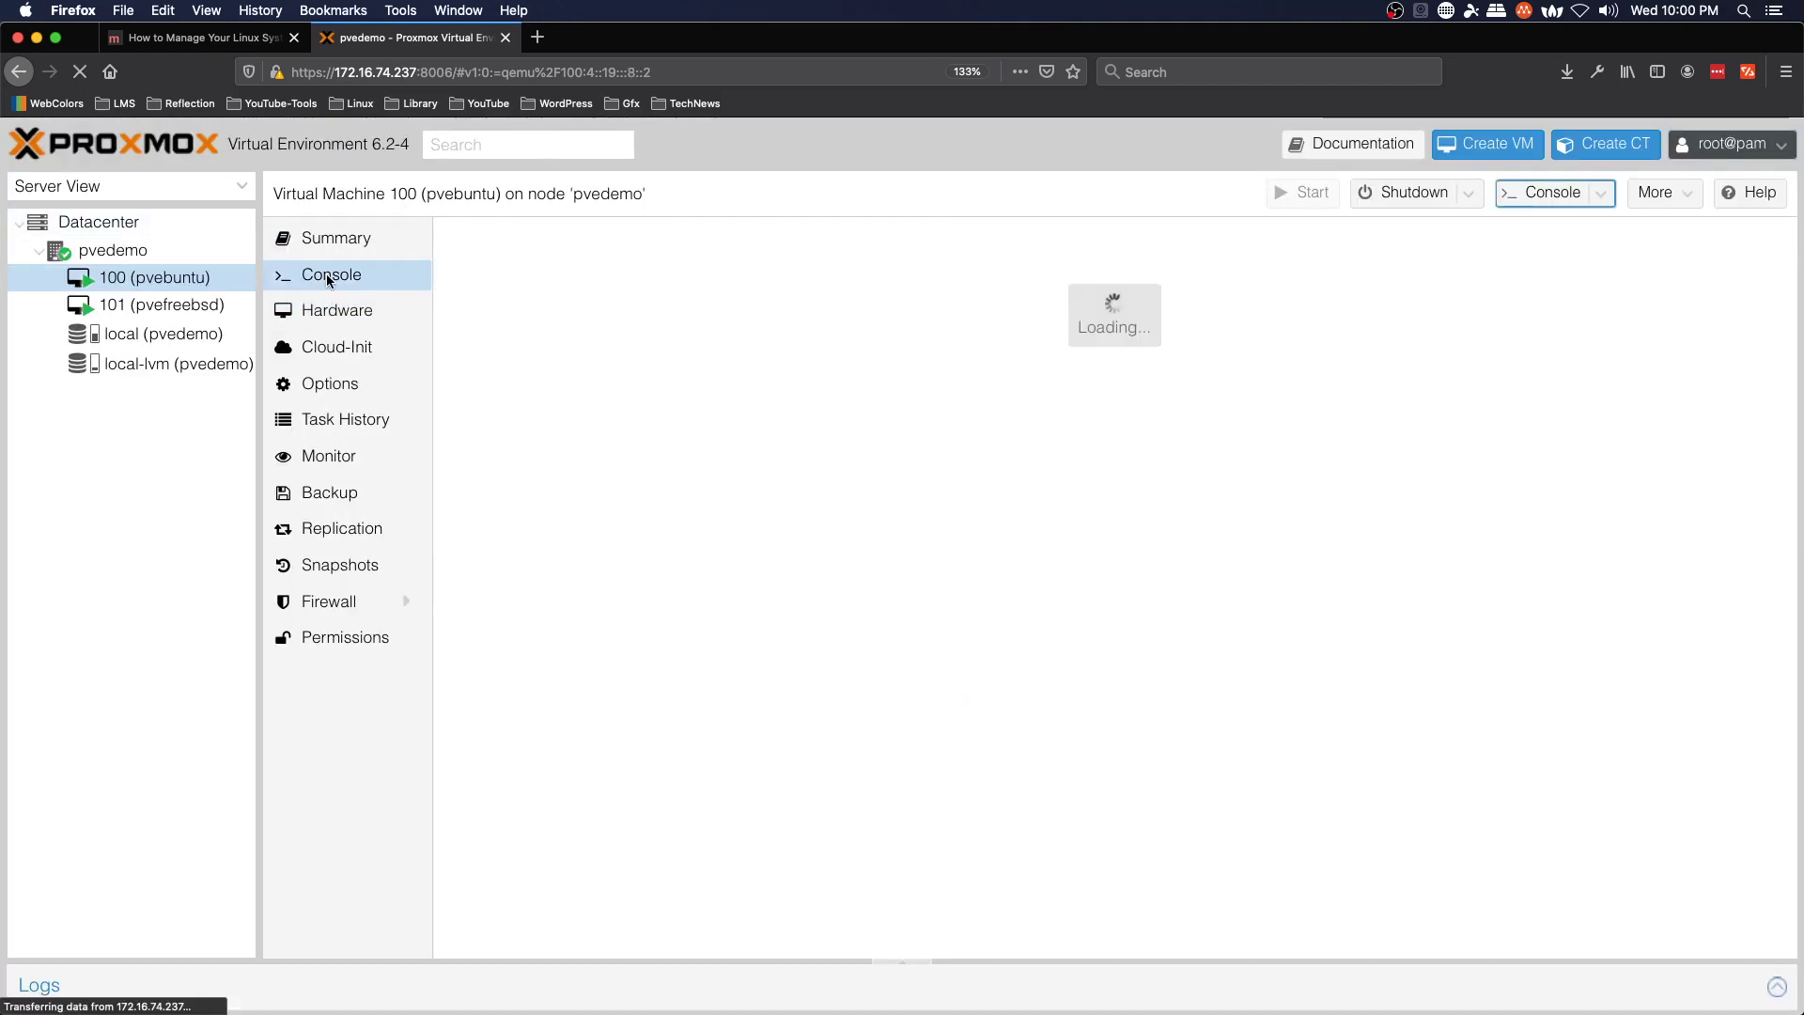
pyautogui.click(331, 273)
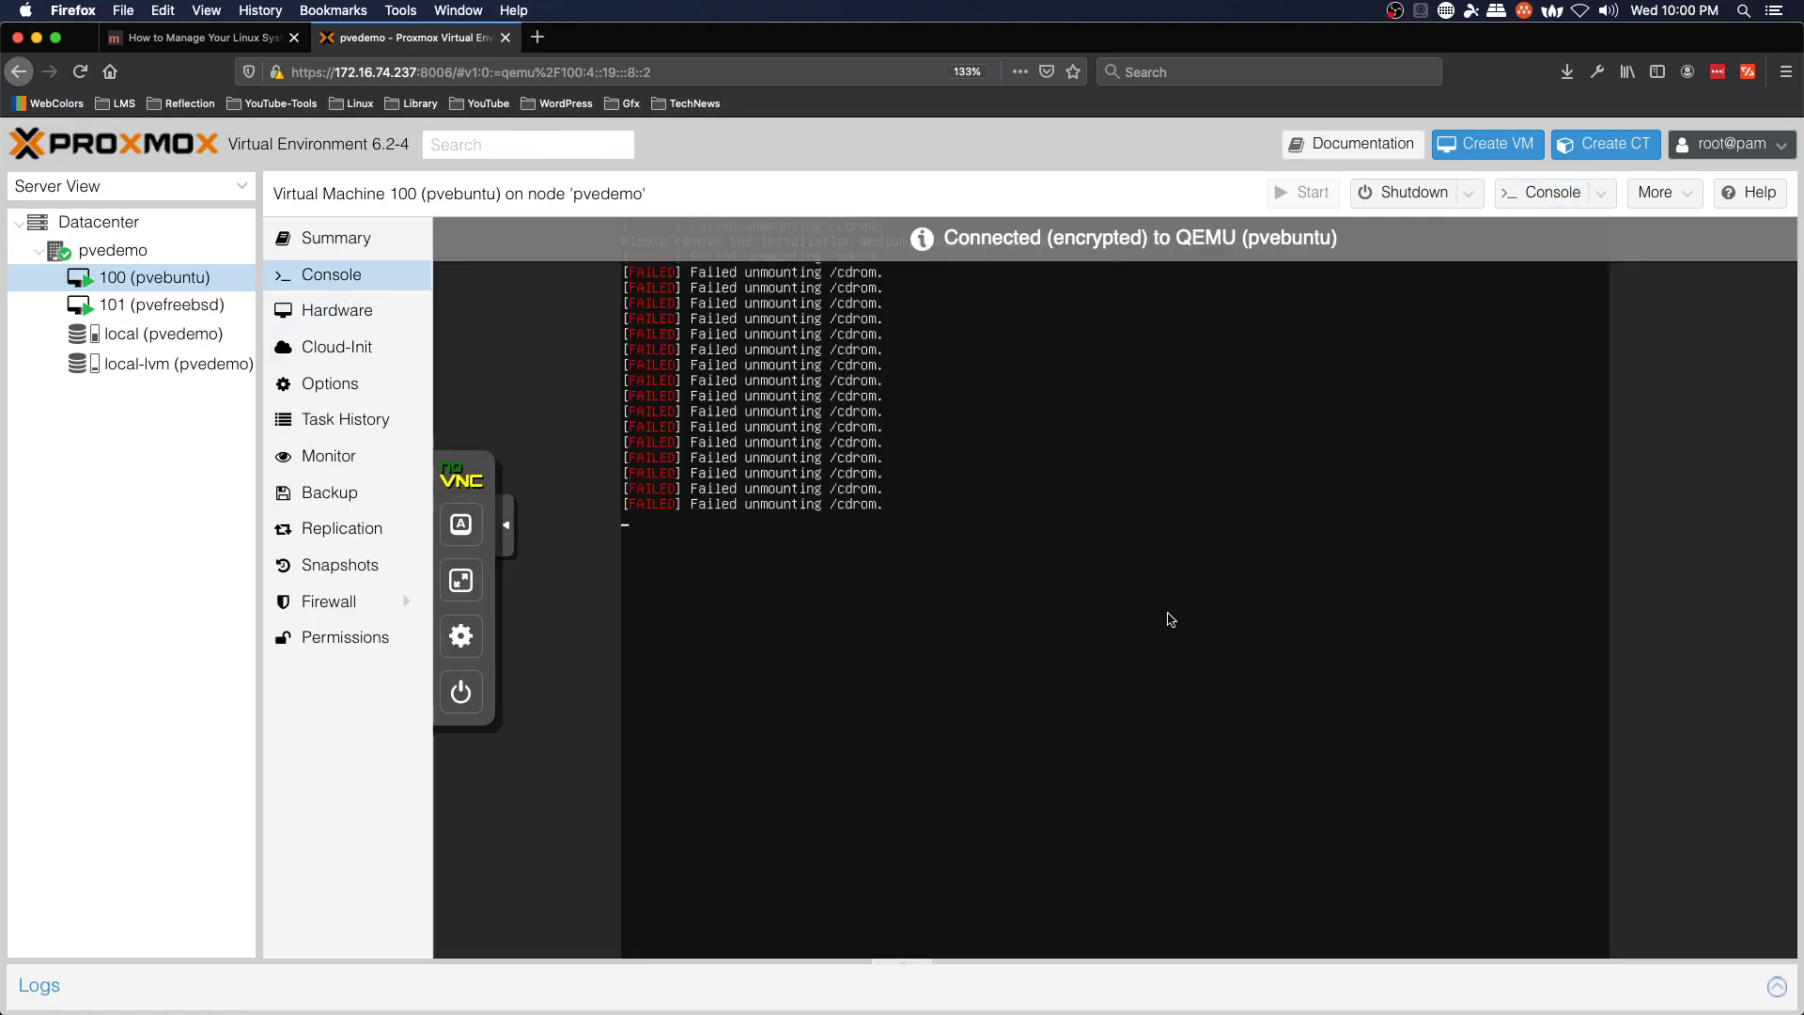
# - Resume Ubuntu's reboot in its console, then move to VM 101 (pvefreebsd)
pyautogui.click(507, 527)
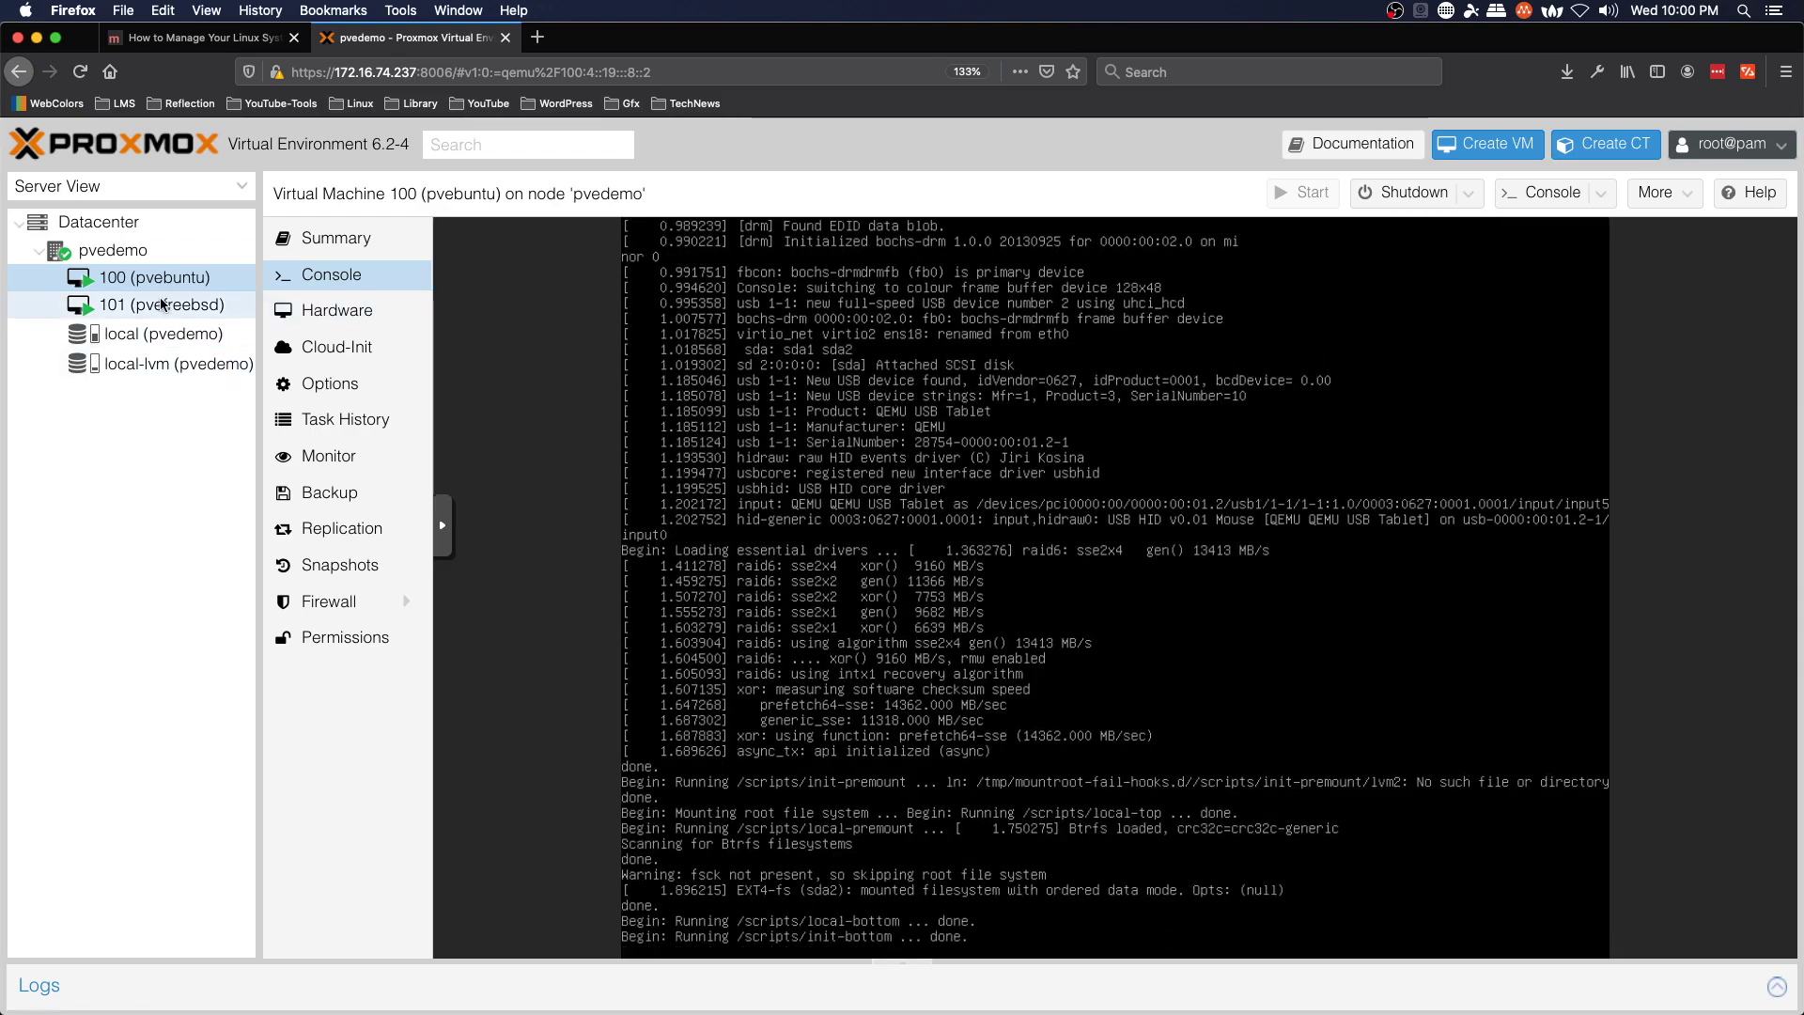
pyautogui.click(160, 303)
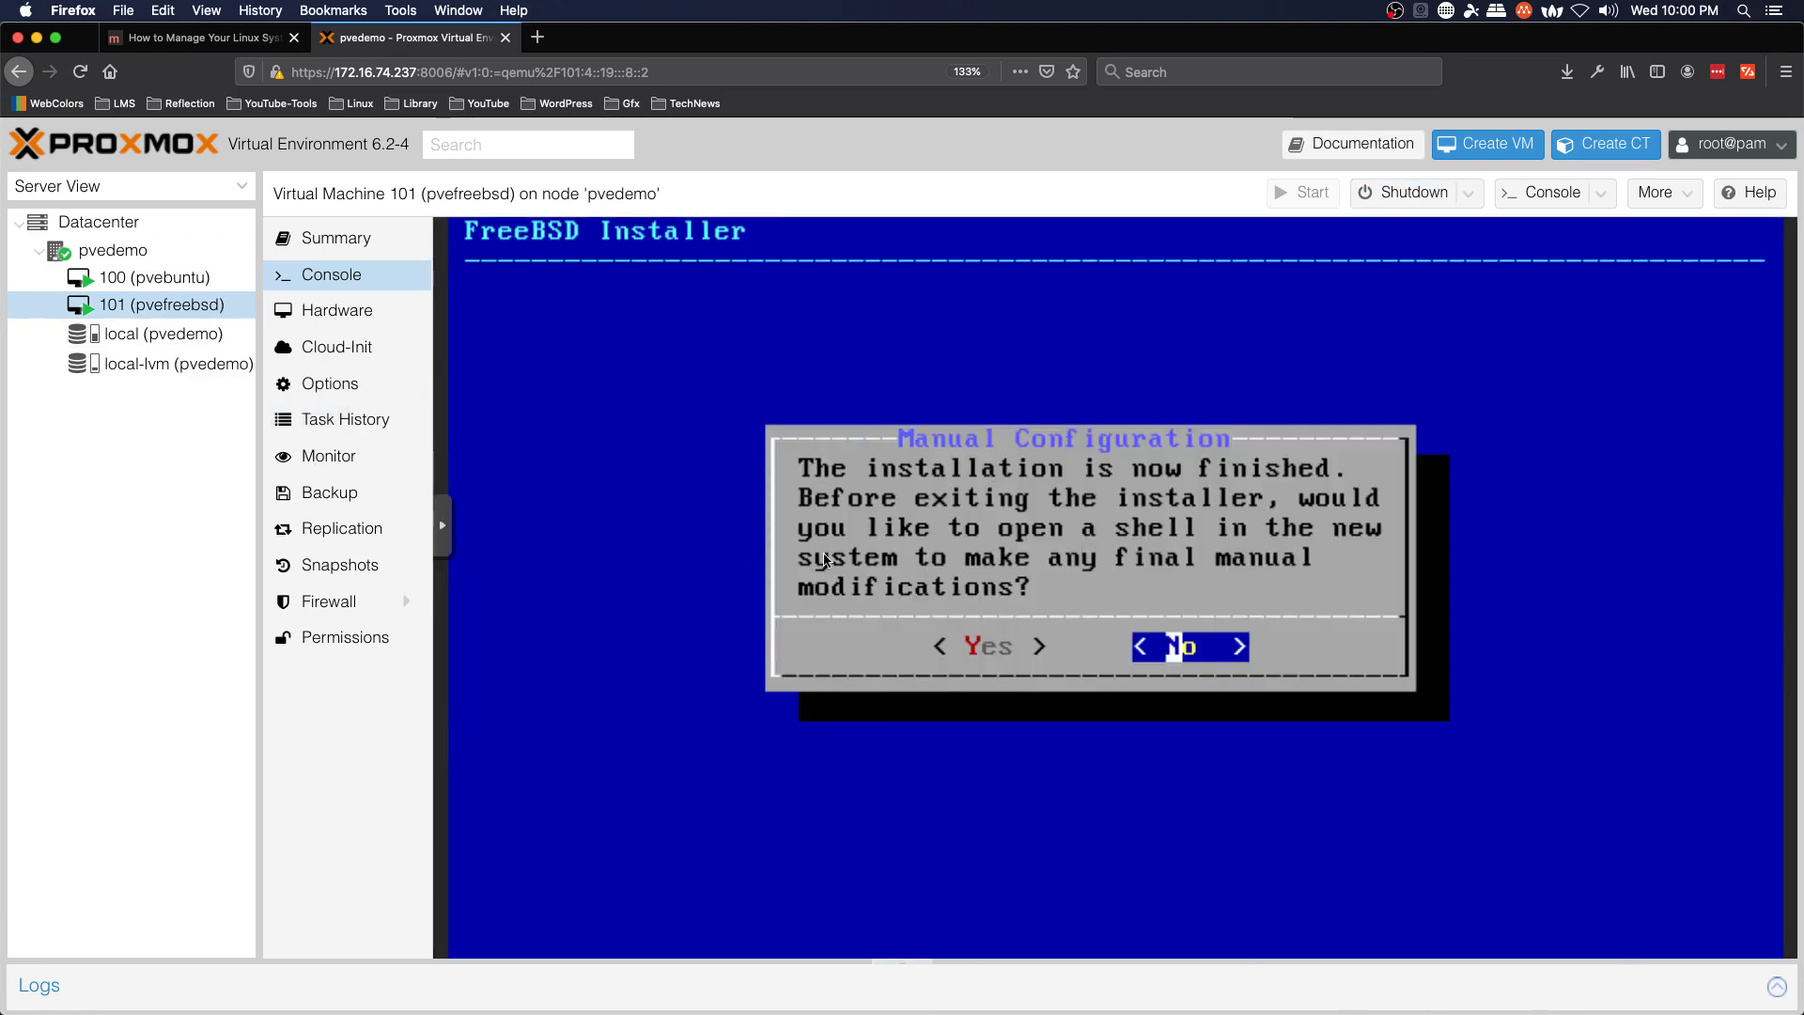
pyautogui.moveTo(1288, 529)
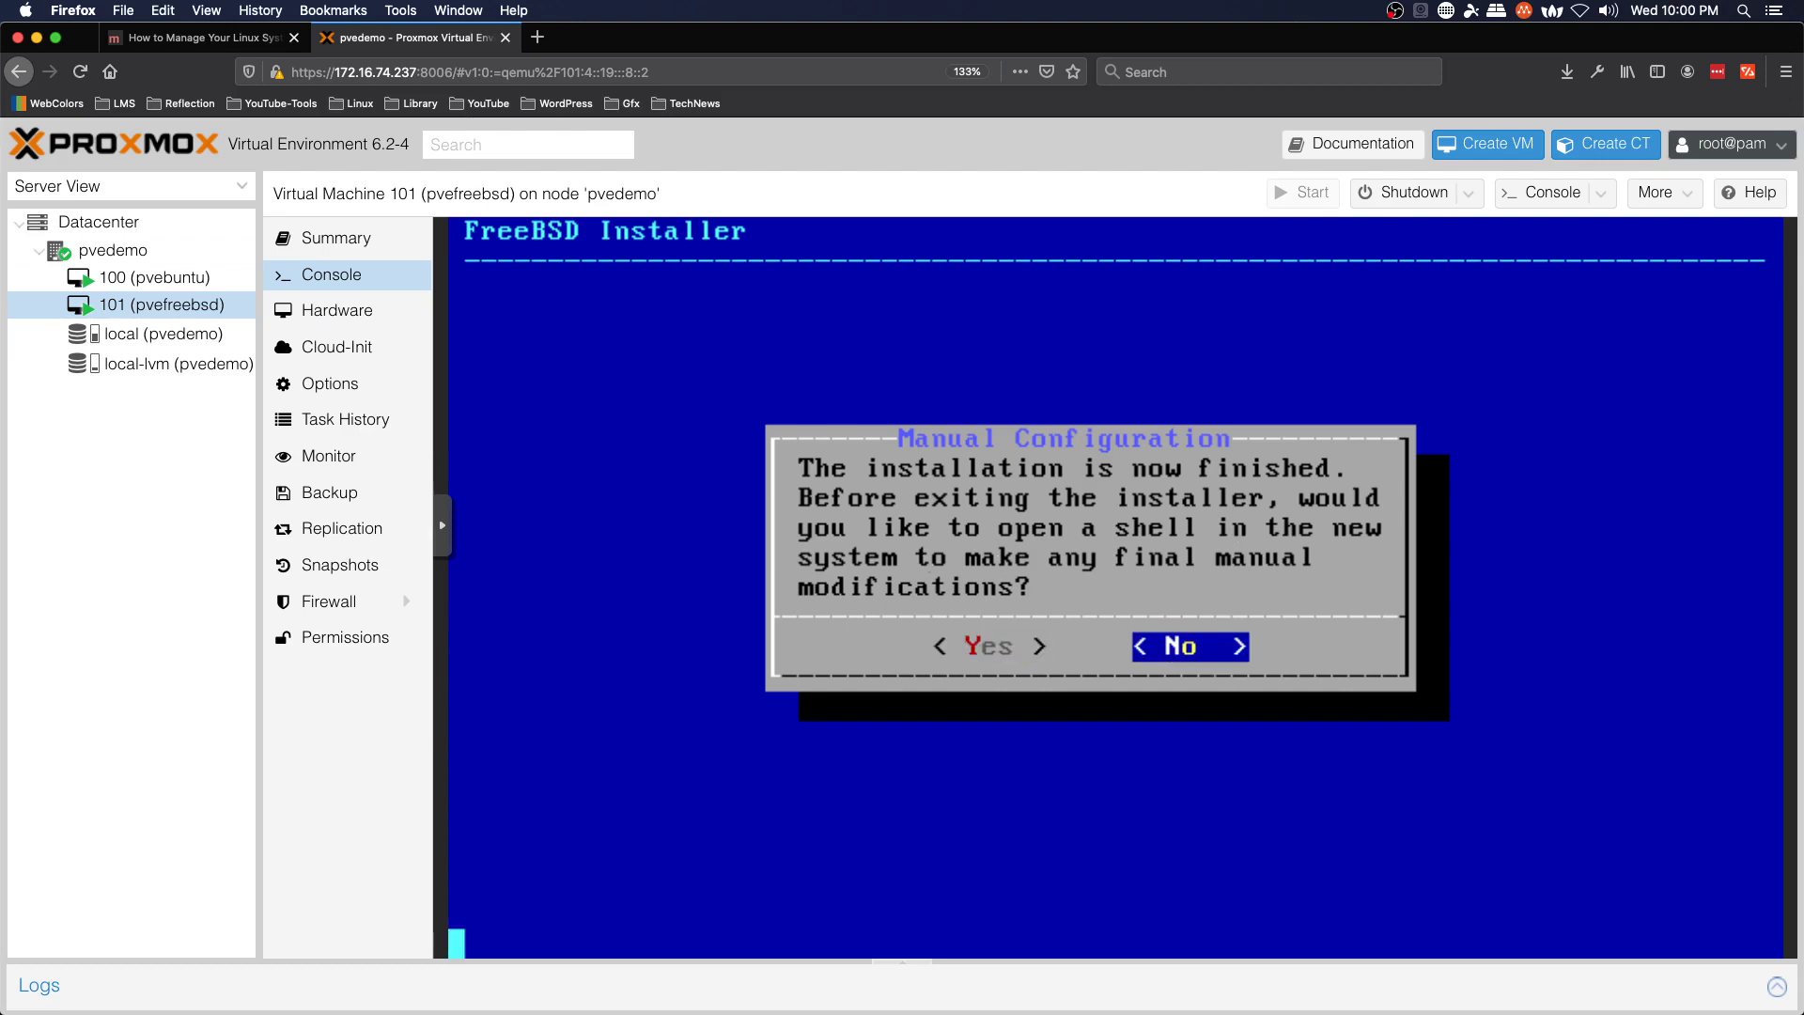
# - Decline Manual Configuration, reboot FreeBSD from the Complete dialog, and view VM 101's Hardware
pyautogui.click(1191, 646)
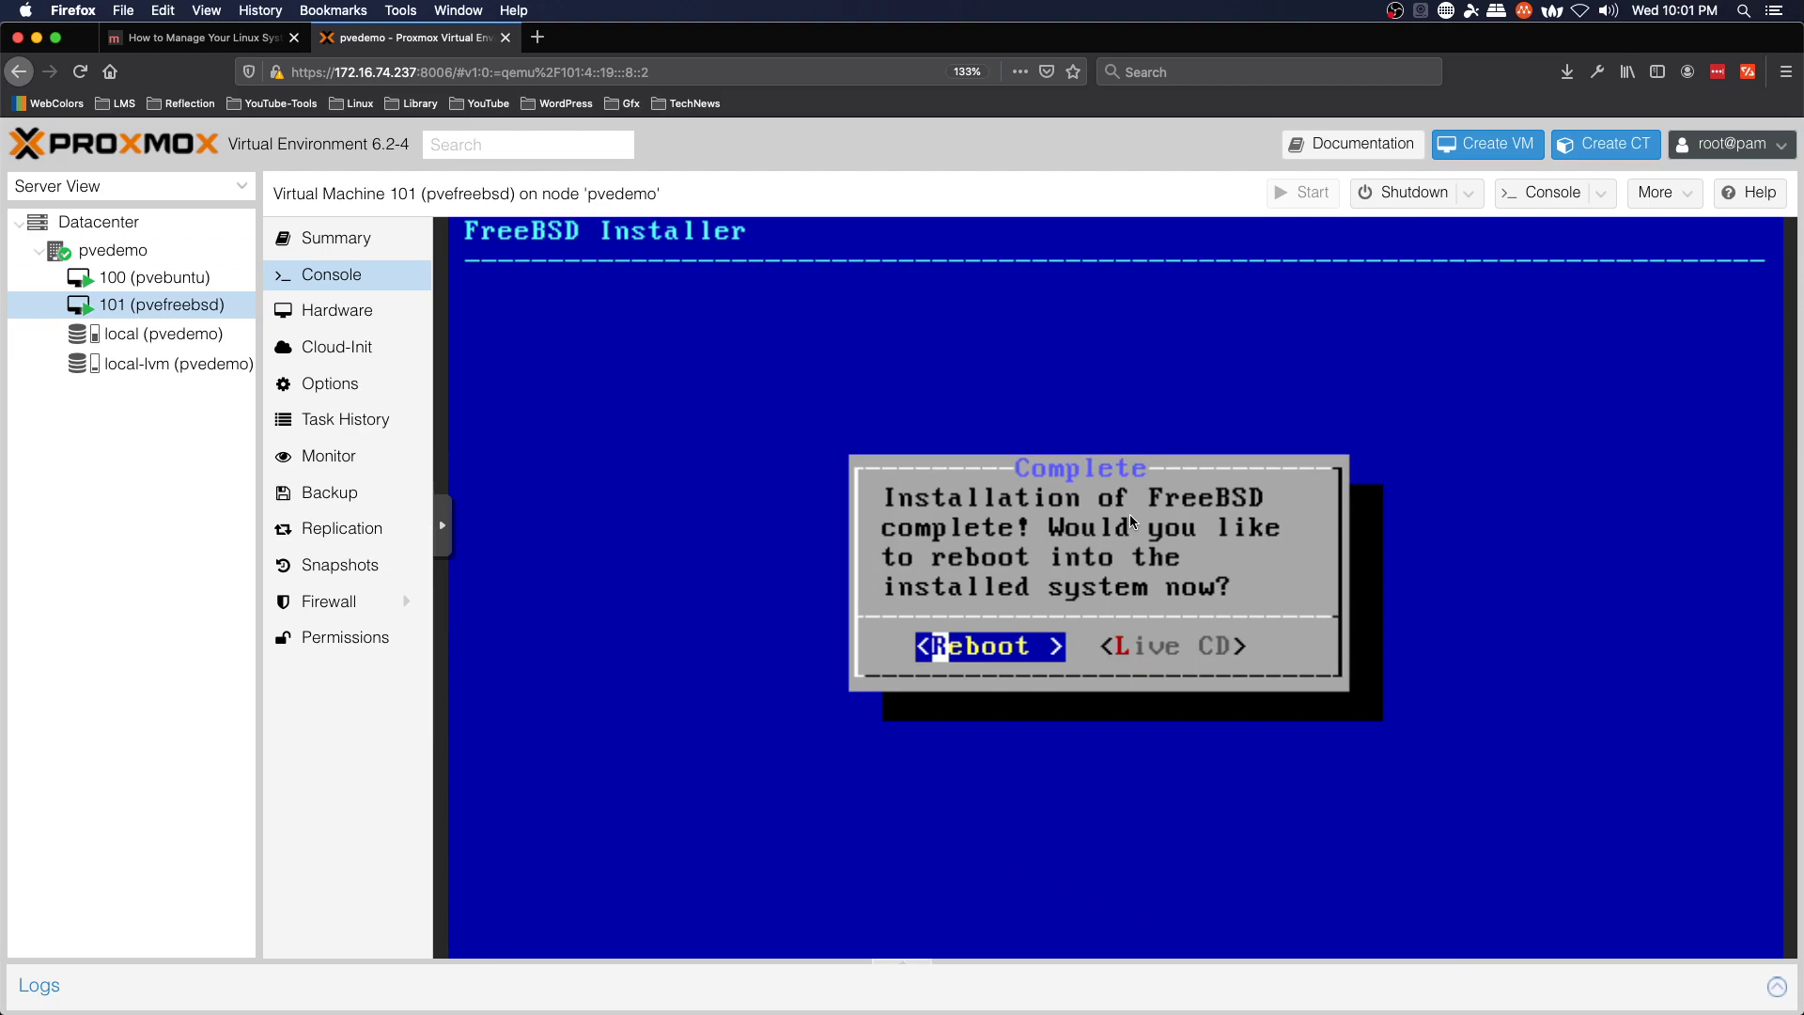
pyautogui.click(989, 645)
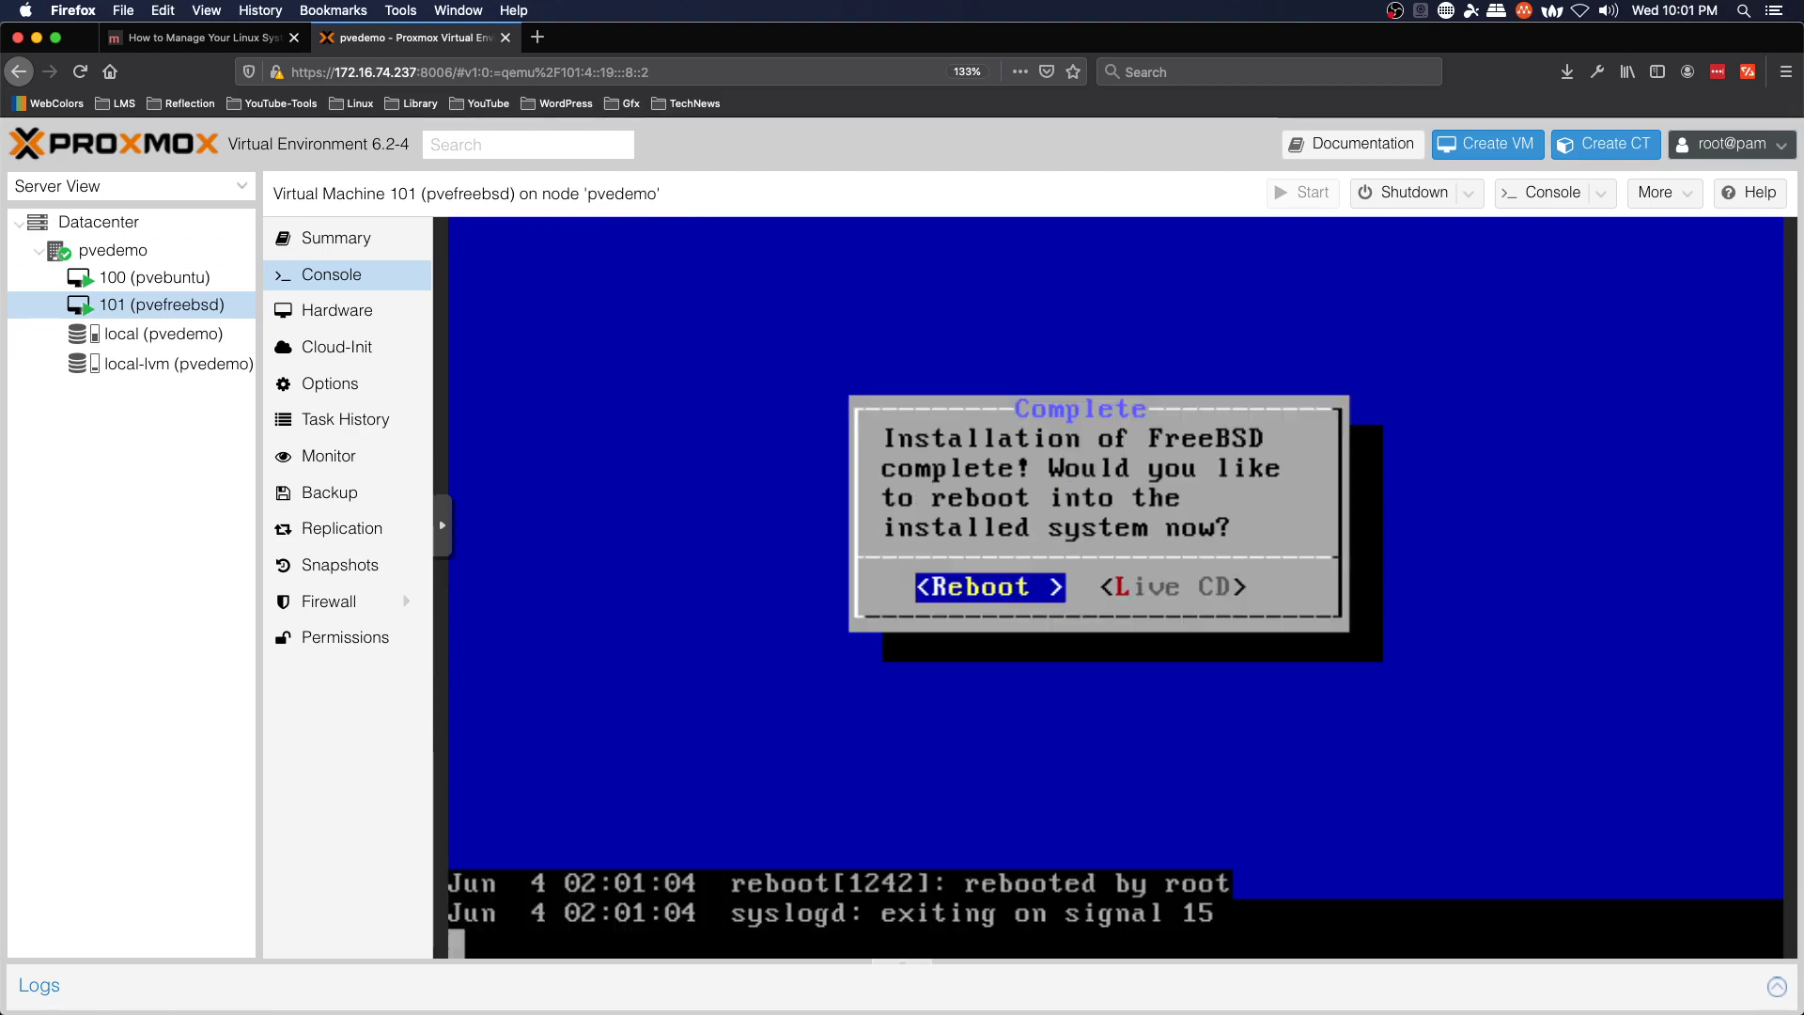
pyautogui.click(336, 309)
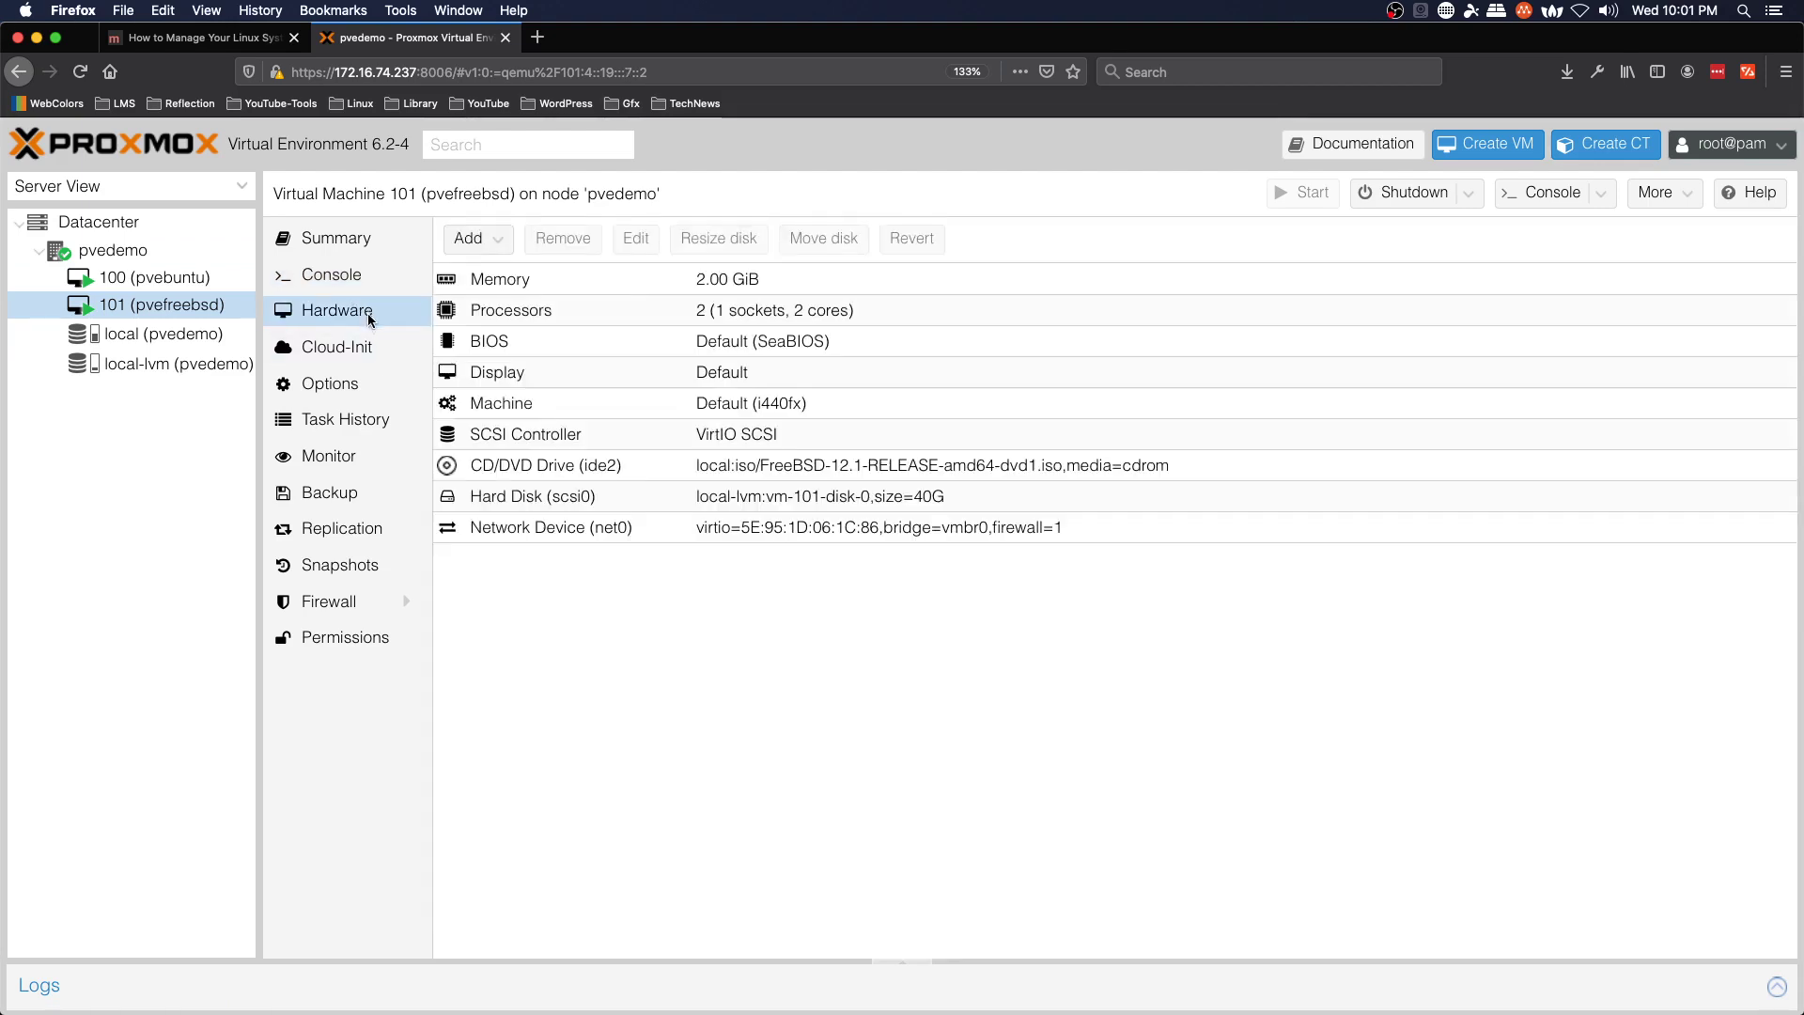
# - Set pvefreebsd's CD/DVD Drive (ide2) to 'Do not use any media' and reopen Console
pyautogui.click(547, 465)
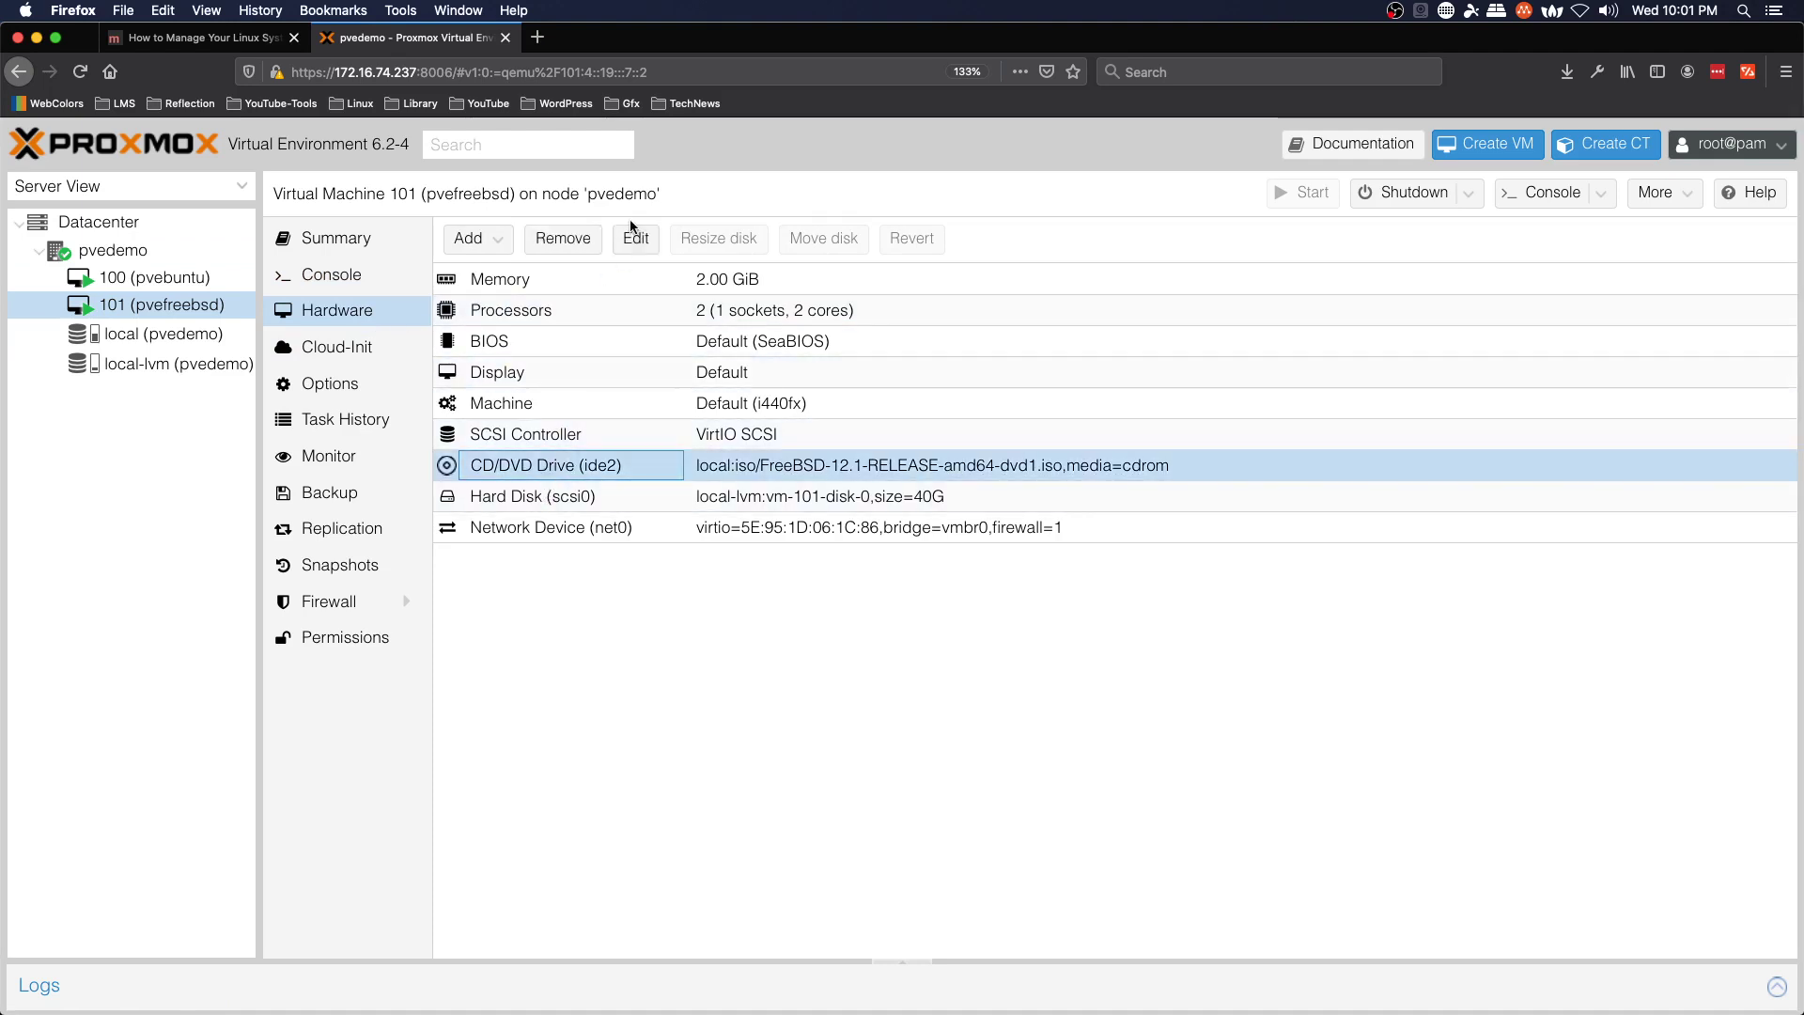
pyautogui.click(634, 240)
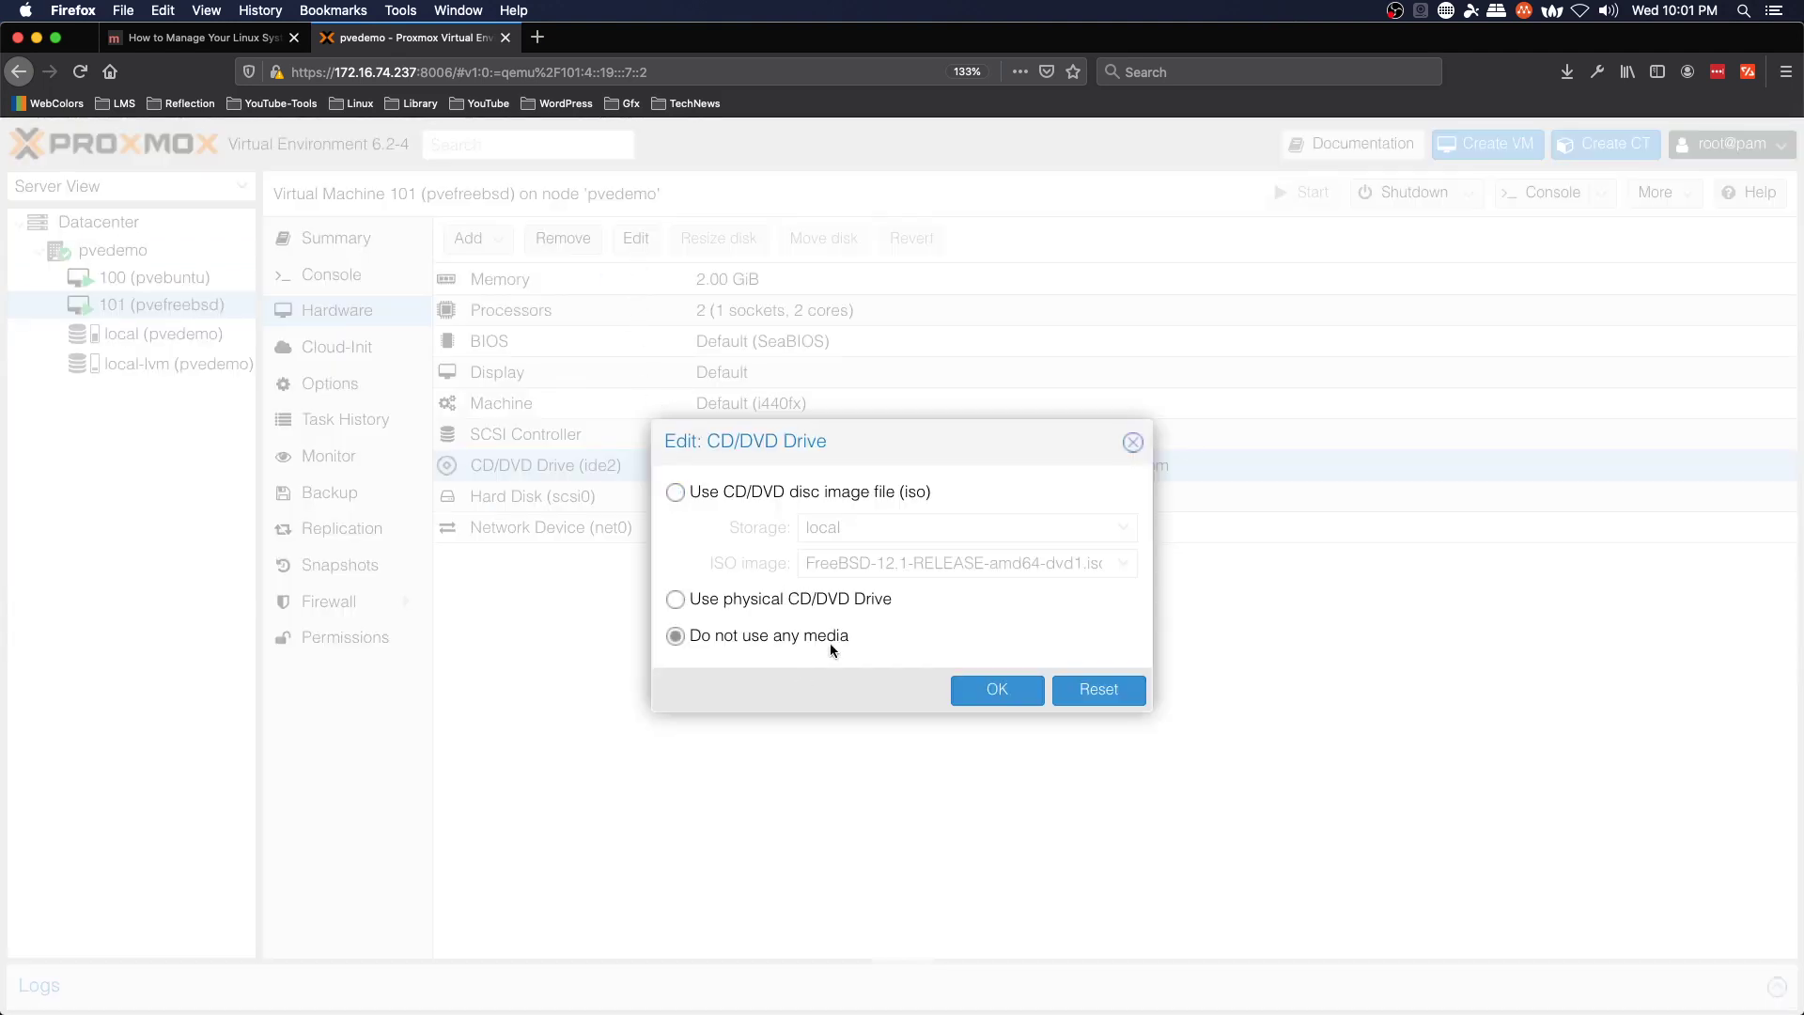
pyautogui.click(995, 688)
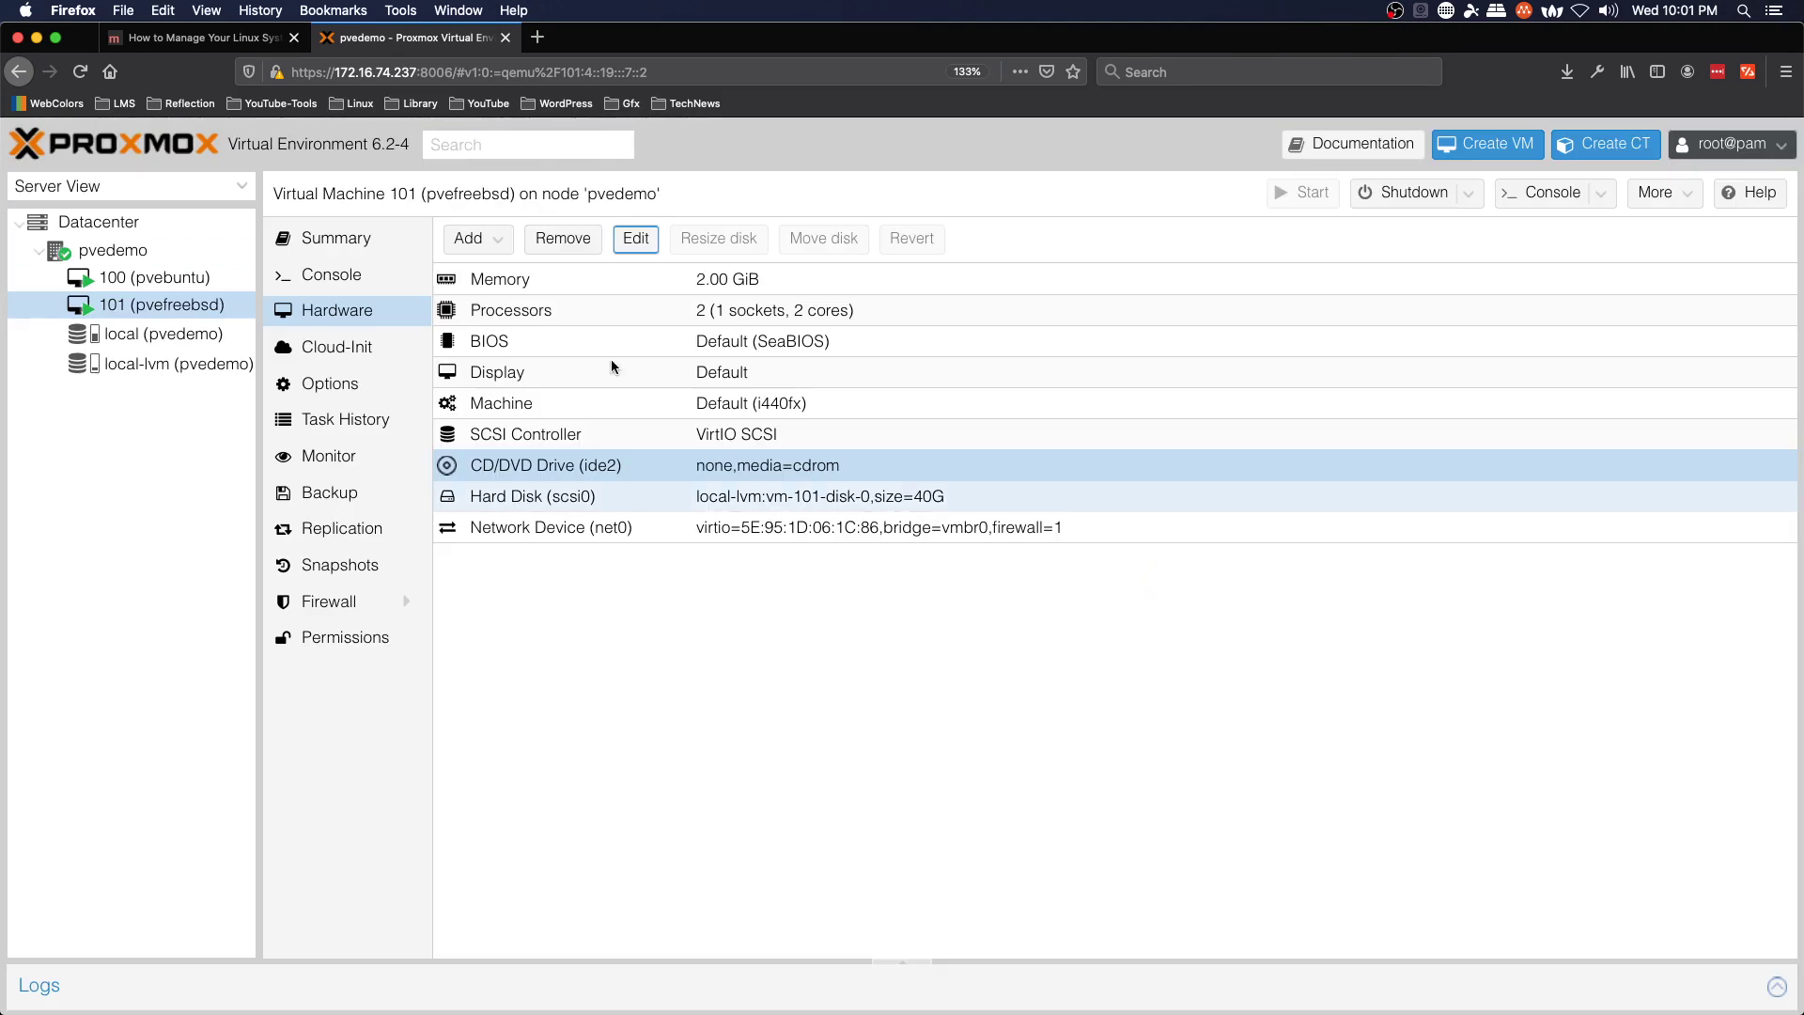
pyautogui.click(332, 273)
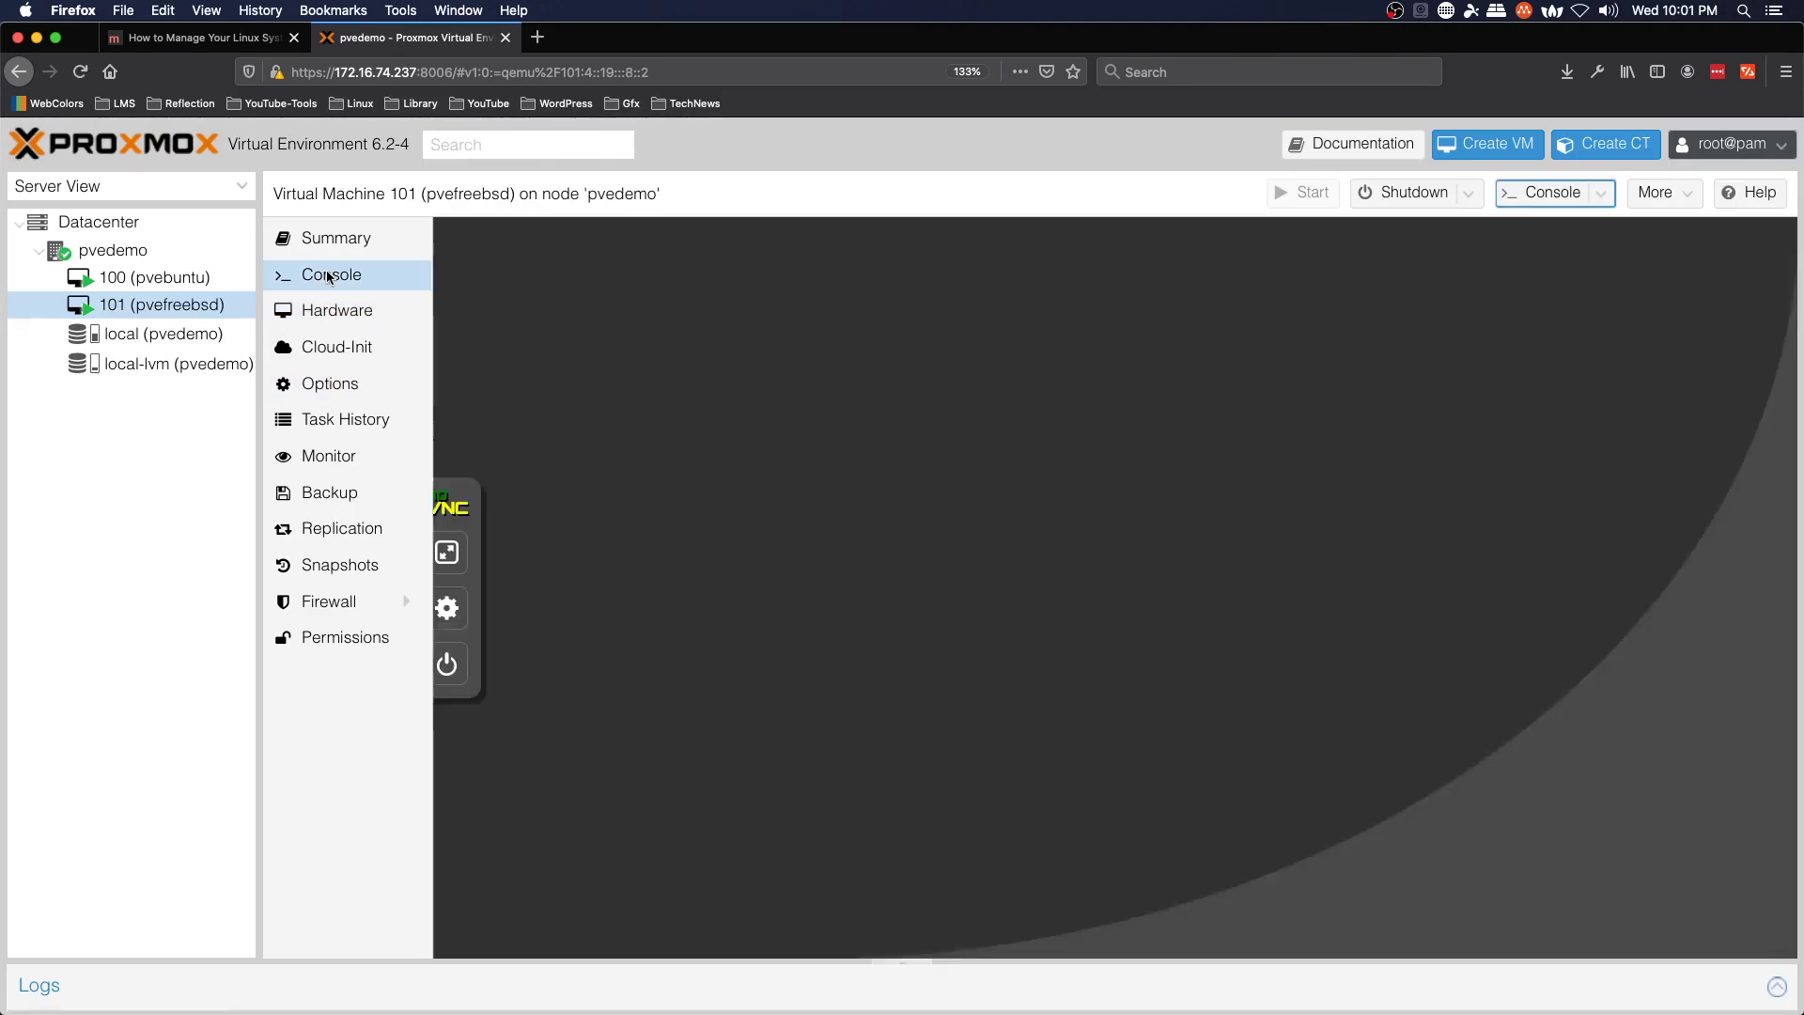
# - Watch FreeBSD reach its boot loader menu, then move to VM 100 (pvebuntu)
pyautogui.click(332, 273)
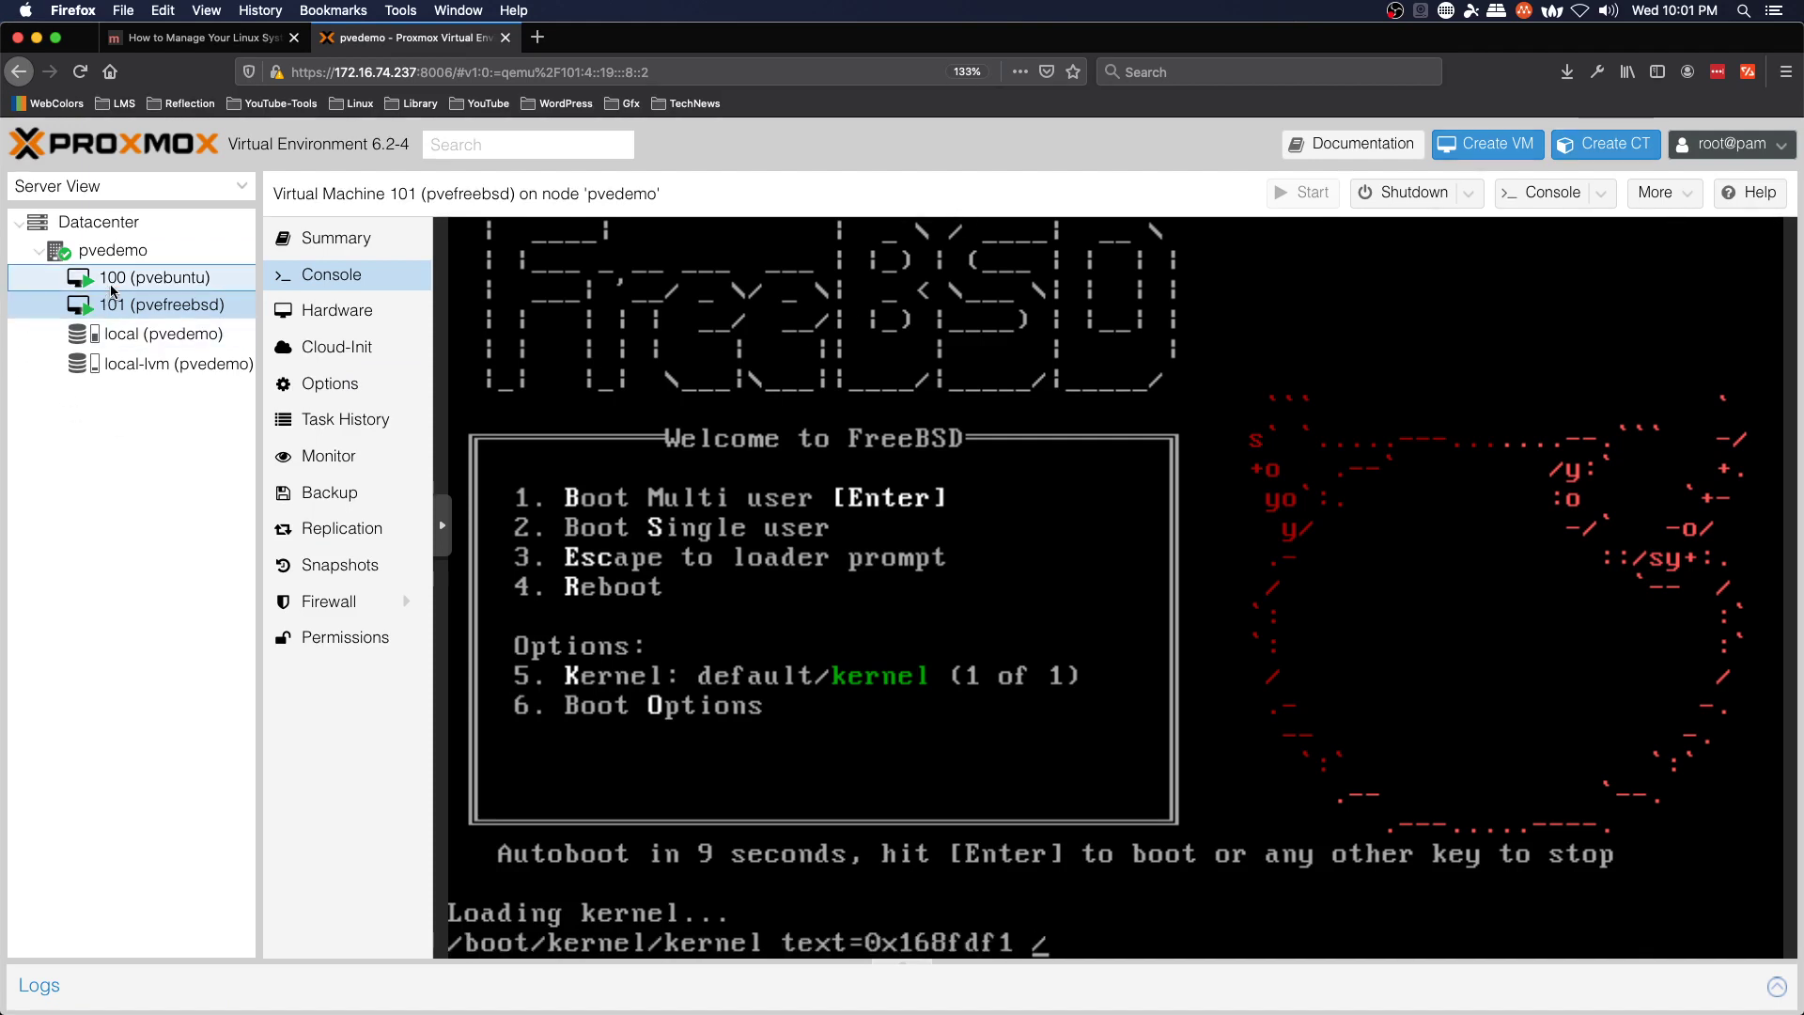
pyautogui.click(155, 277)
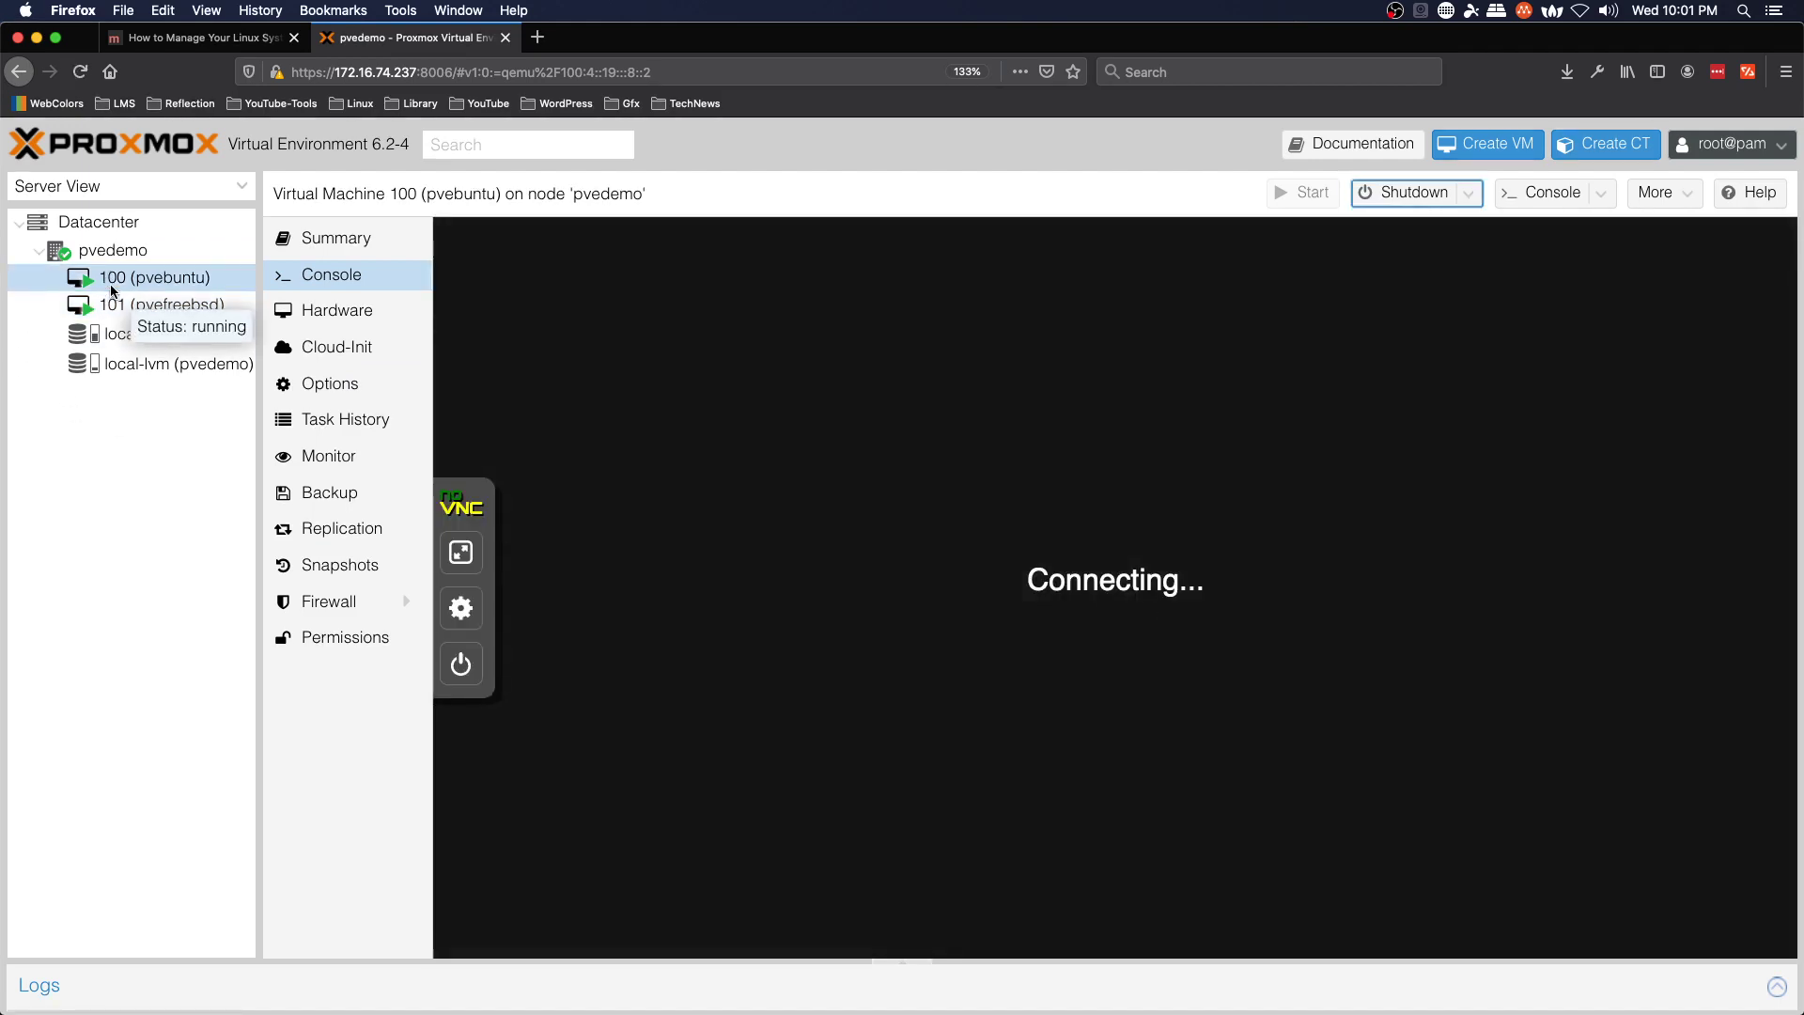